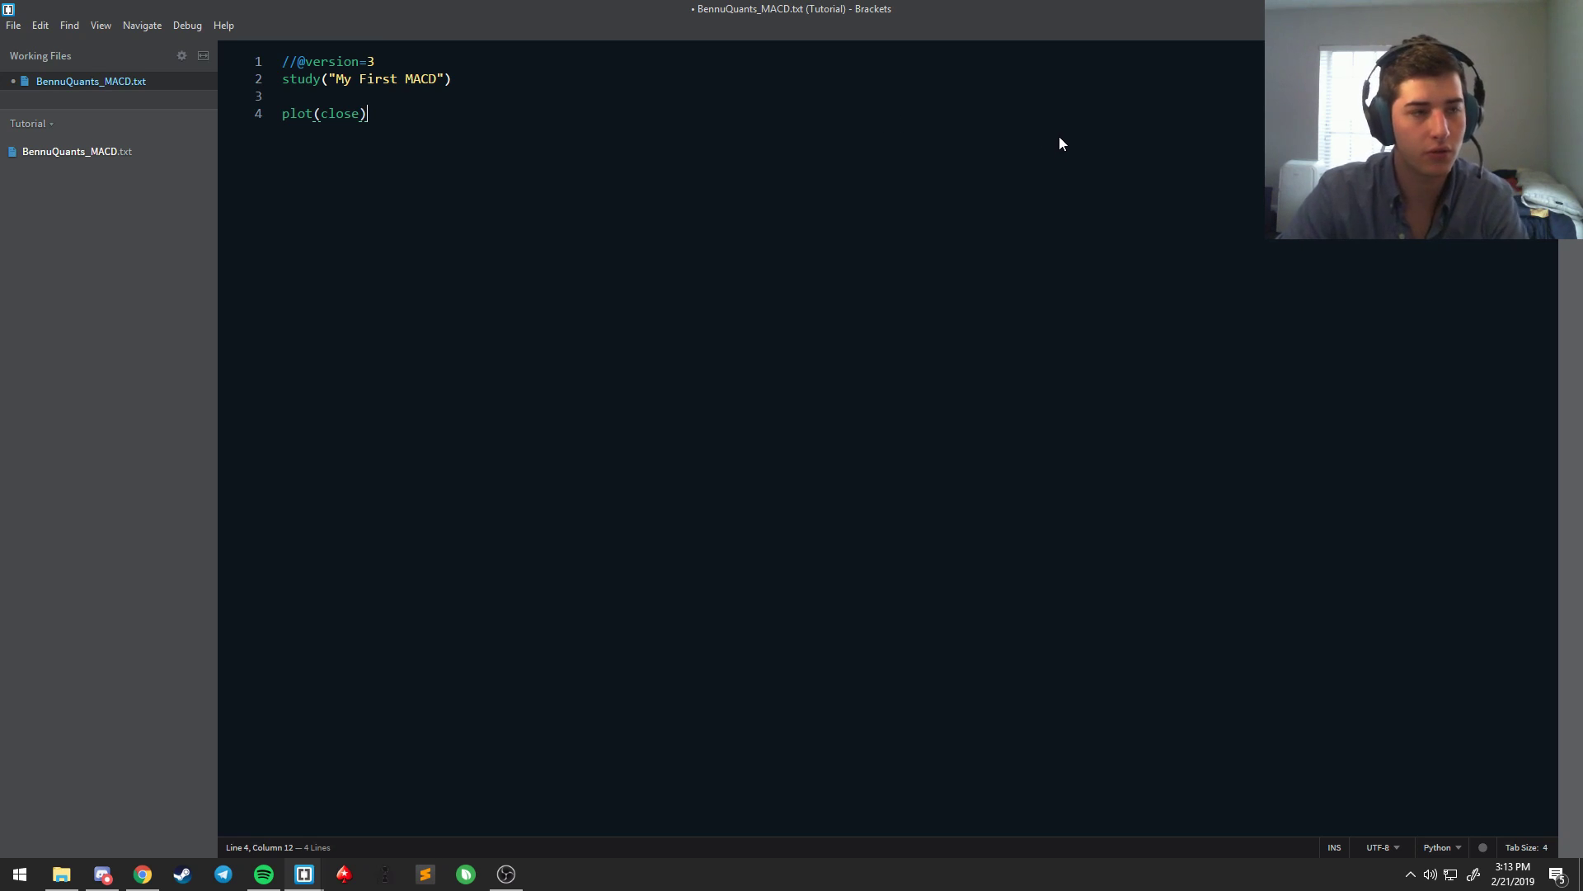
# Step: Select and deselect the script, then advance to the next MACD Formula slide with green EMA steps
pyautogui.press('ctrl+a')
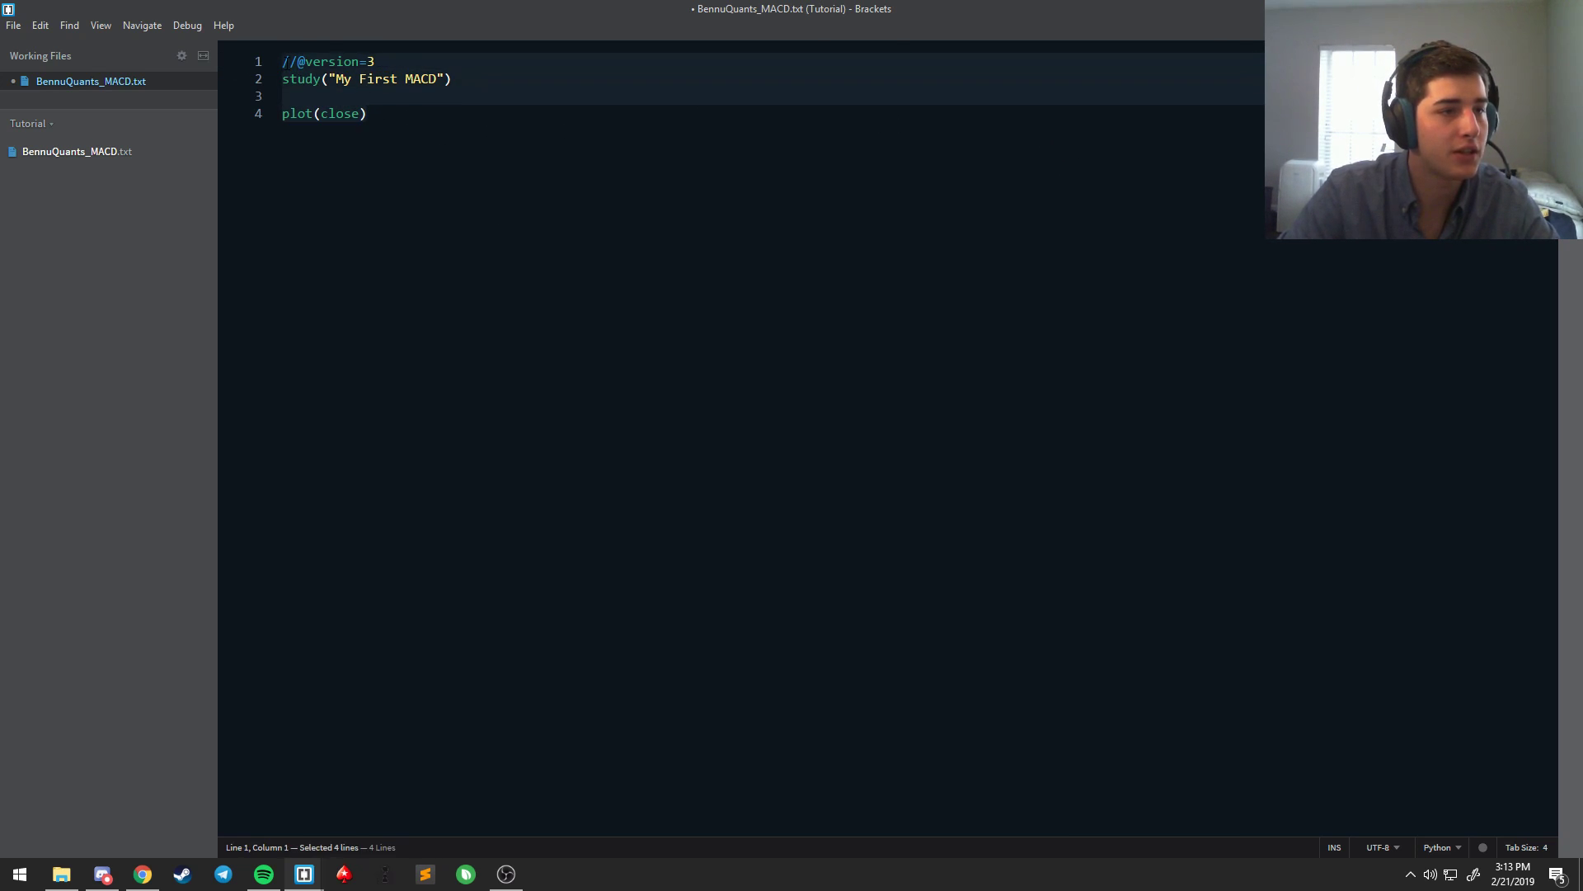
pyautogui.click(366, 114)
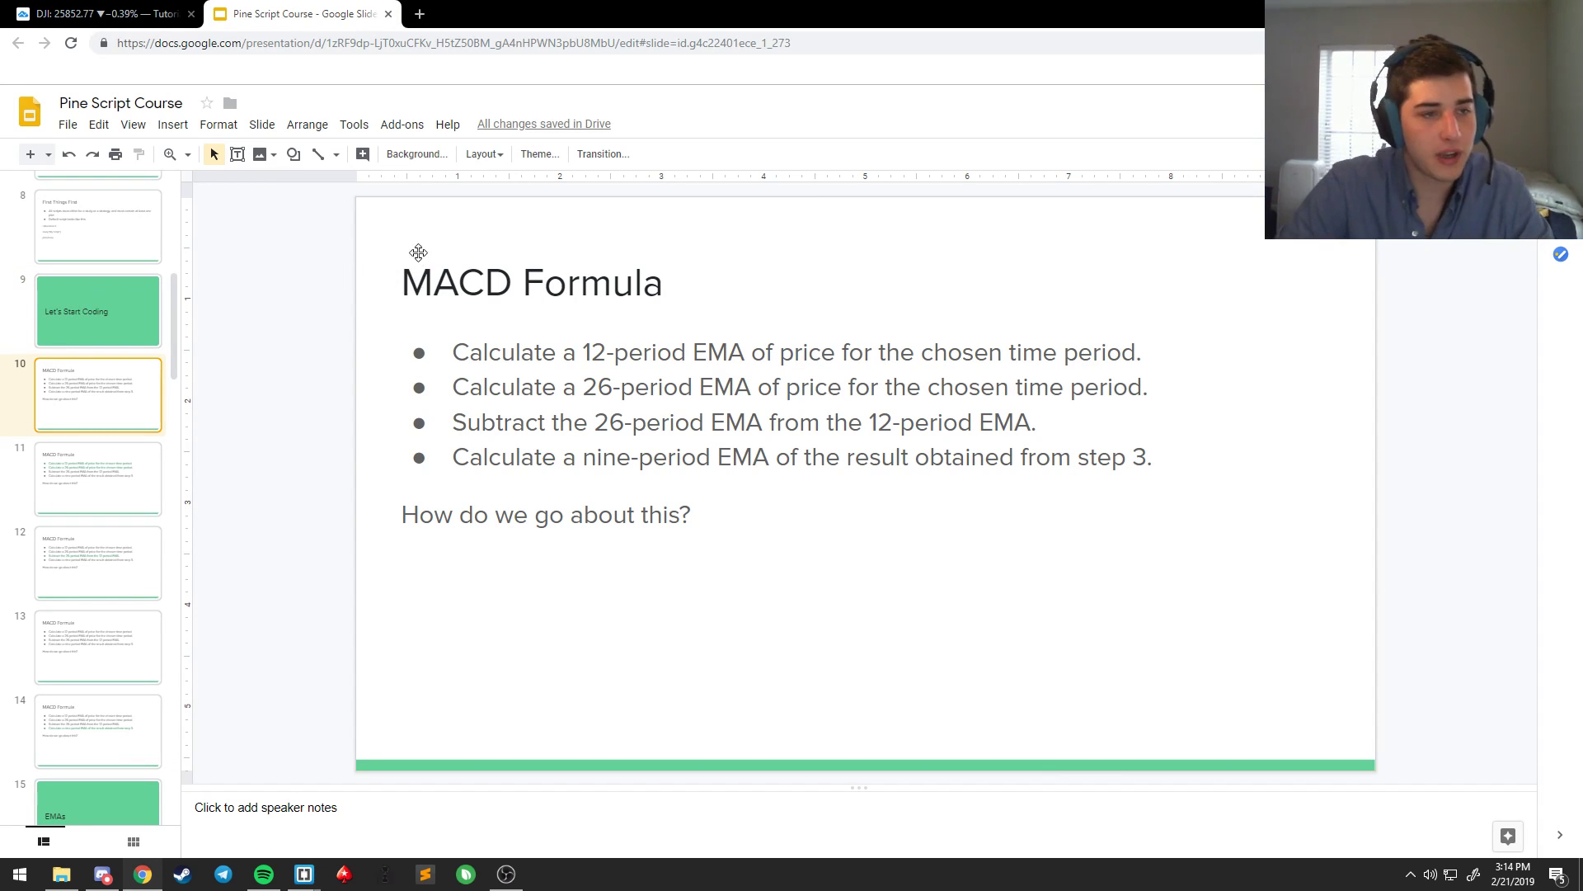
pyautogui.moveTo(433, 274)
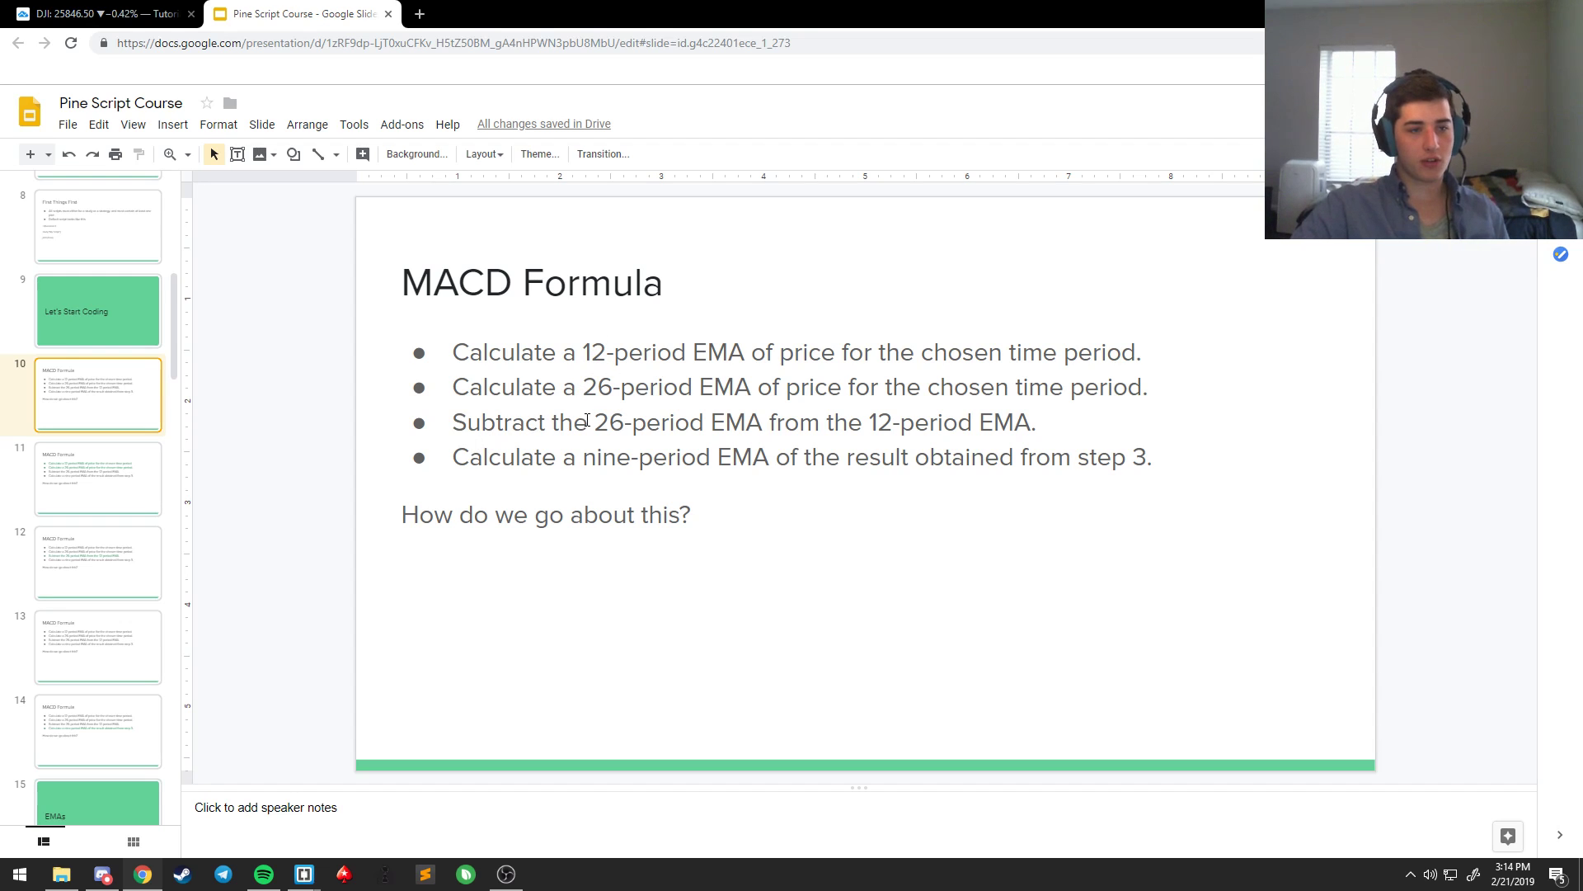
pyautogui.moveTo(623, 457)
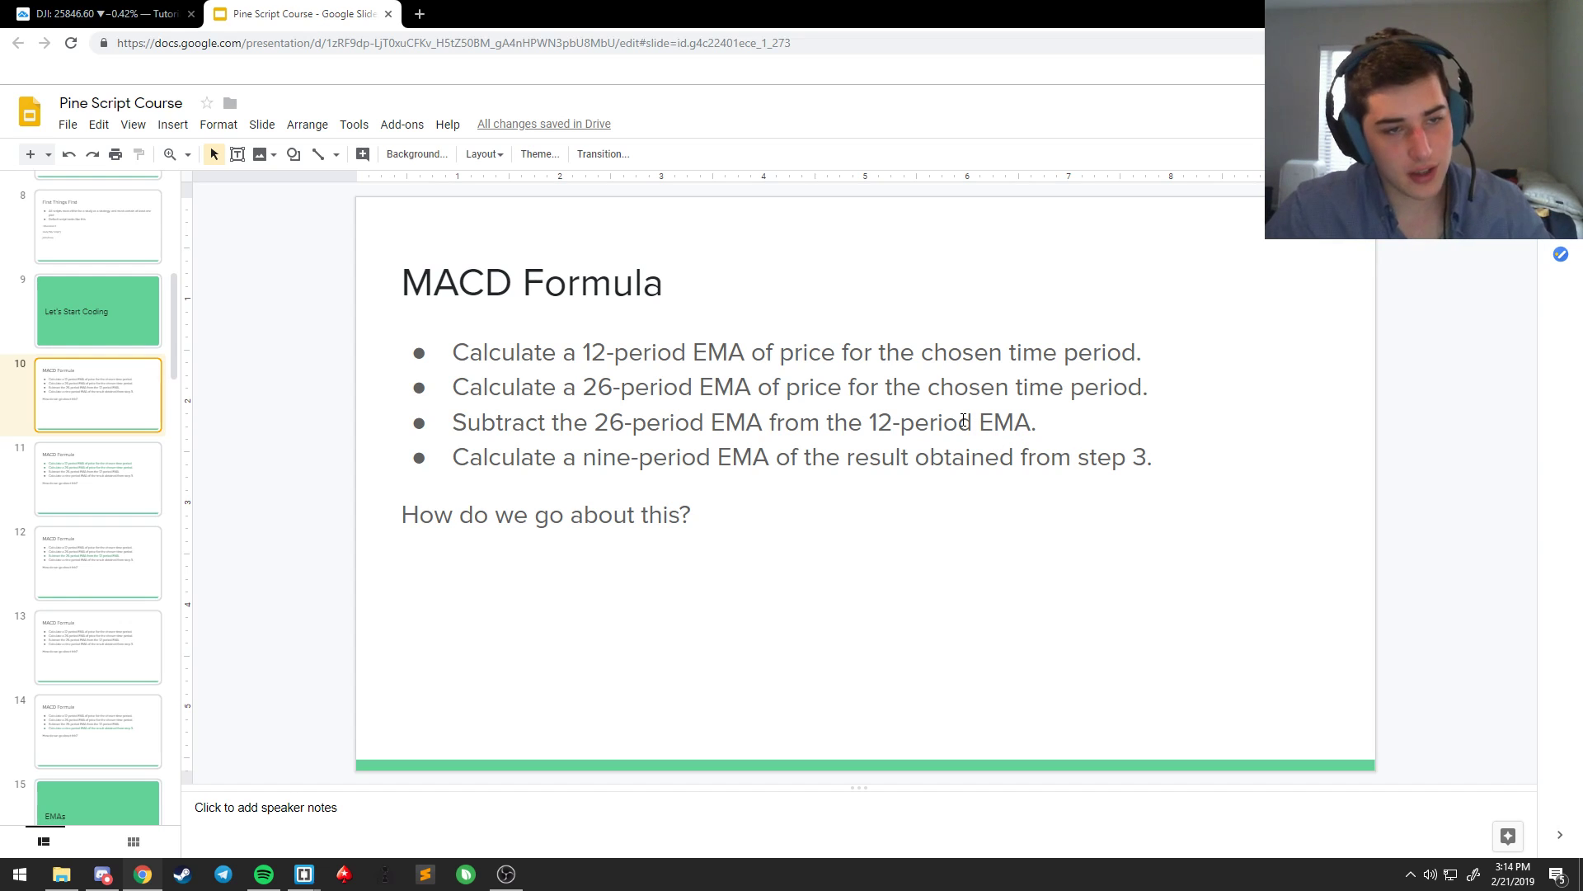
pyautogui.click(98, 478)
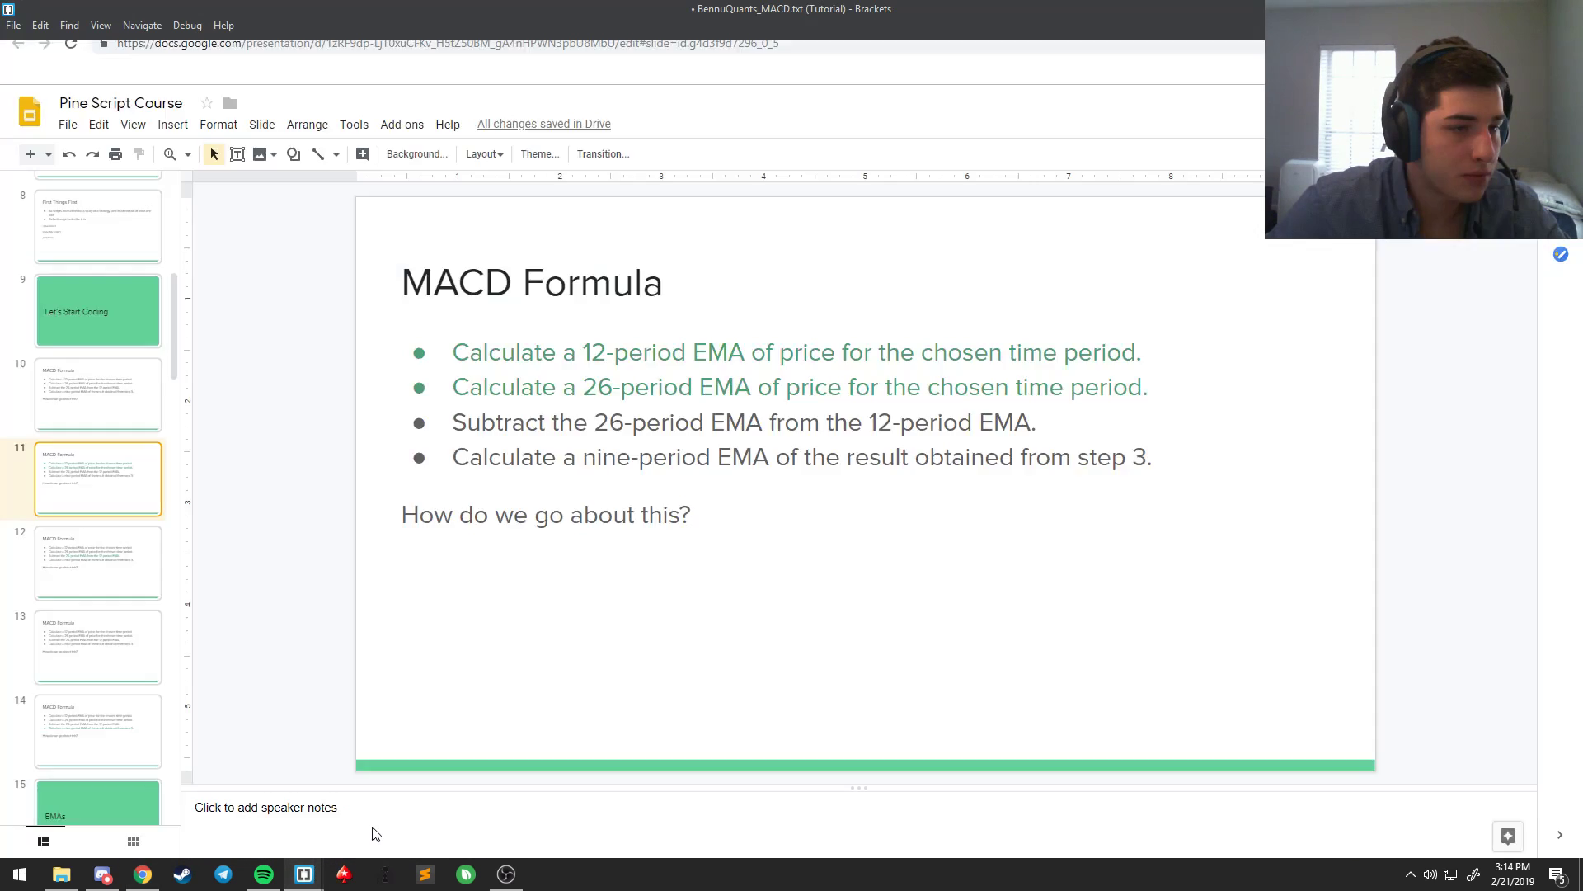
# Step: Add a //Variables heading with short_EMA = ema(close, 12) to the script
pyautogui.click(304, 874)
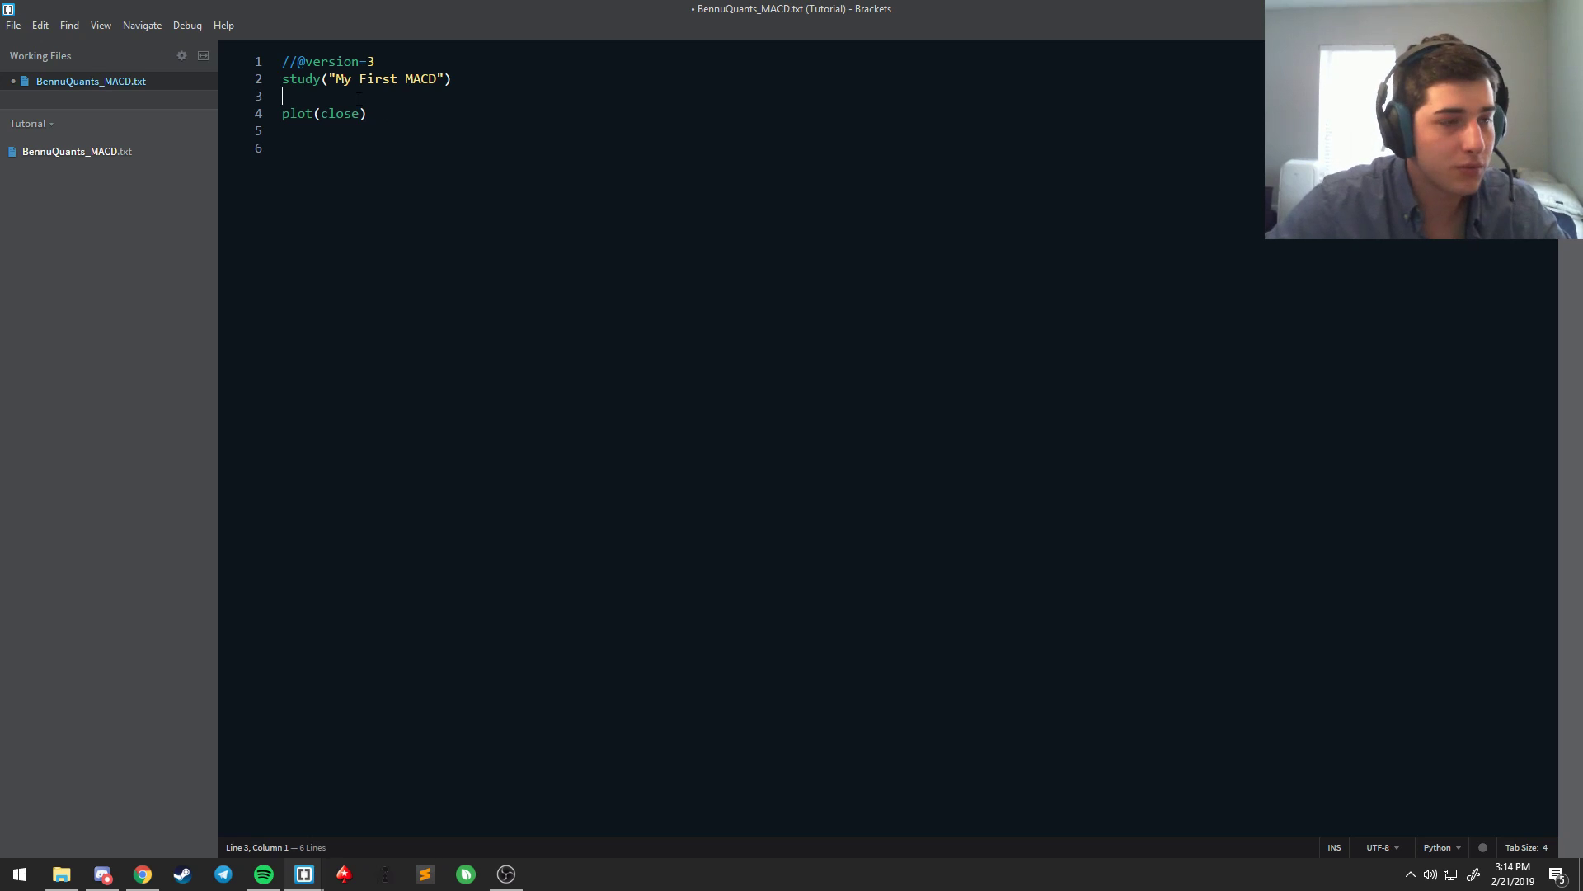
pyautogui.press('enter')
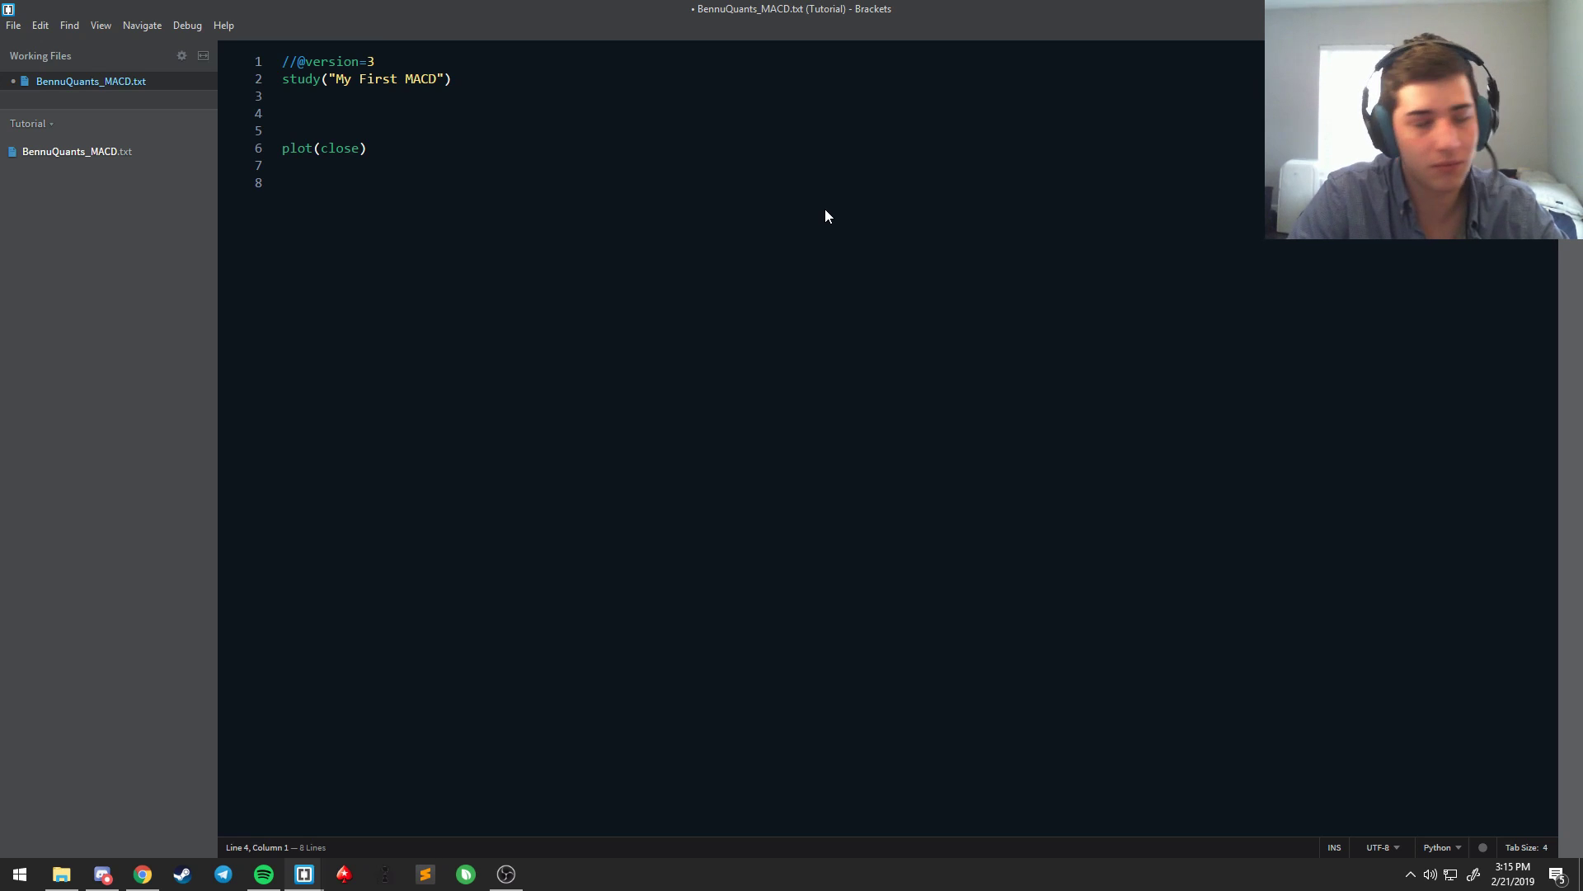
pyautogui.write('short')
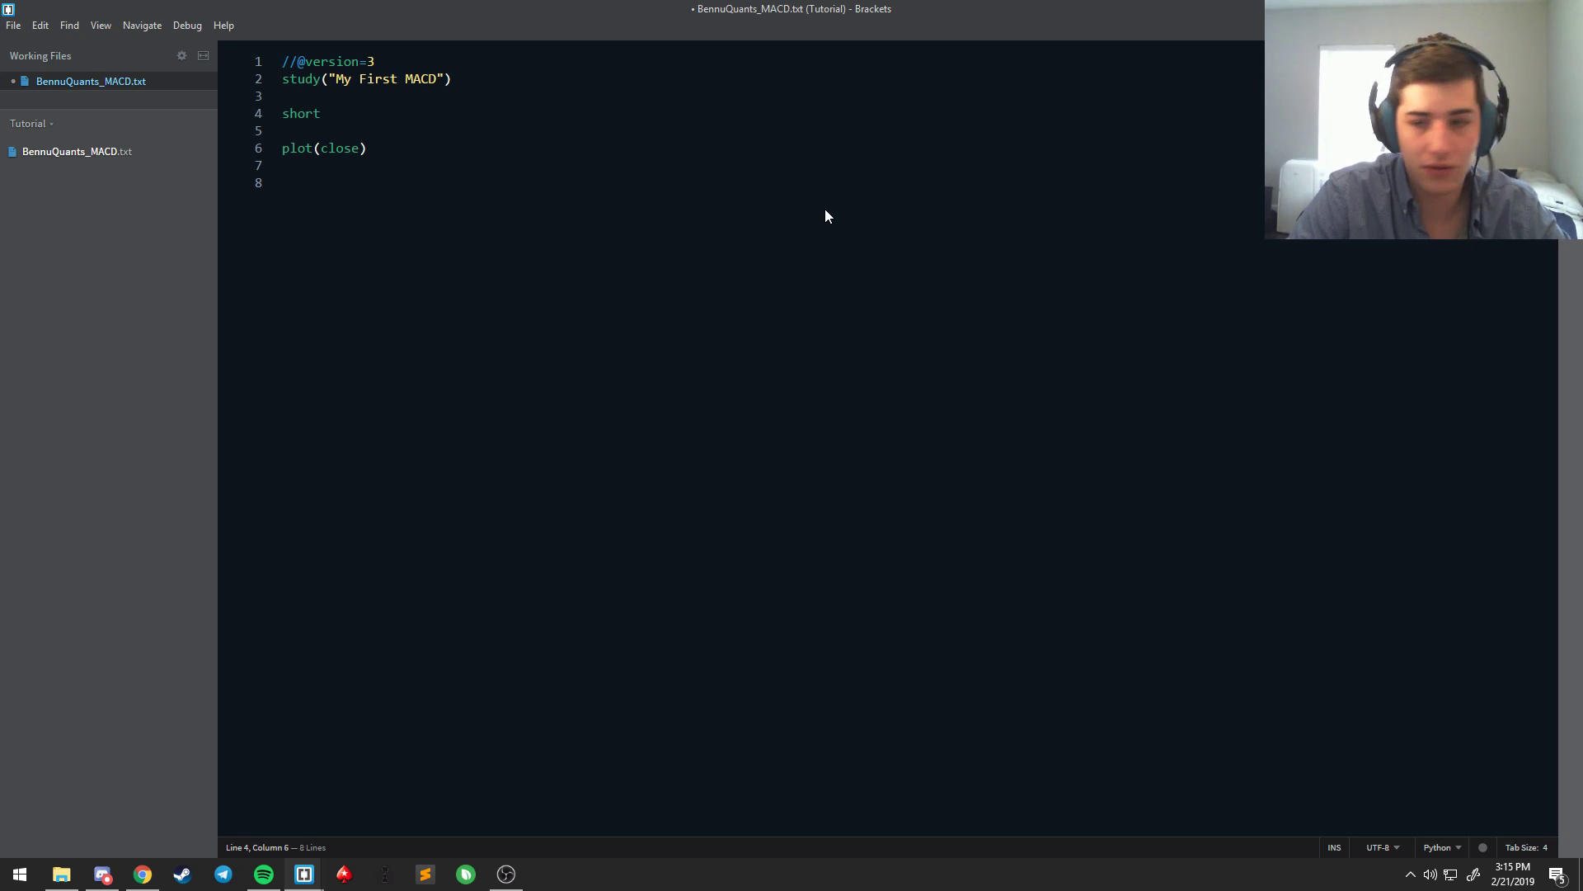
pyautogui.write('_EMA')
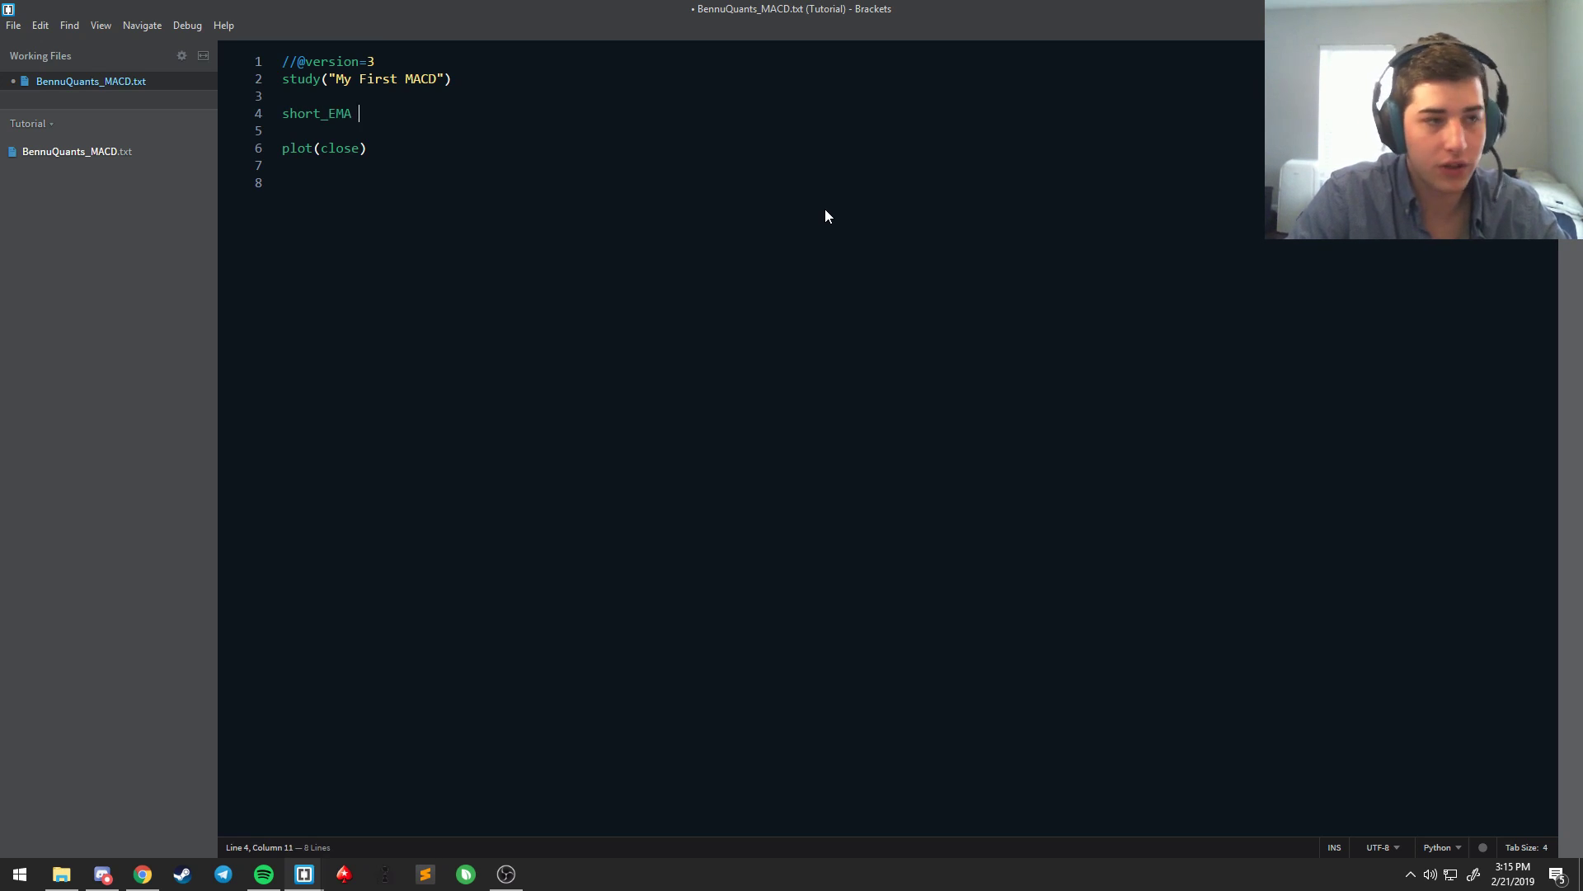
pyautogui.write('= ema(')
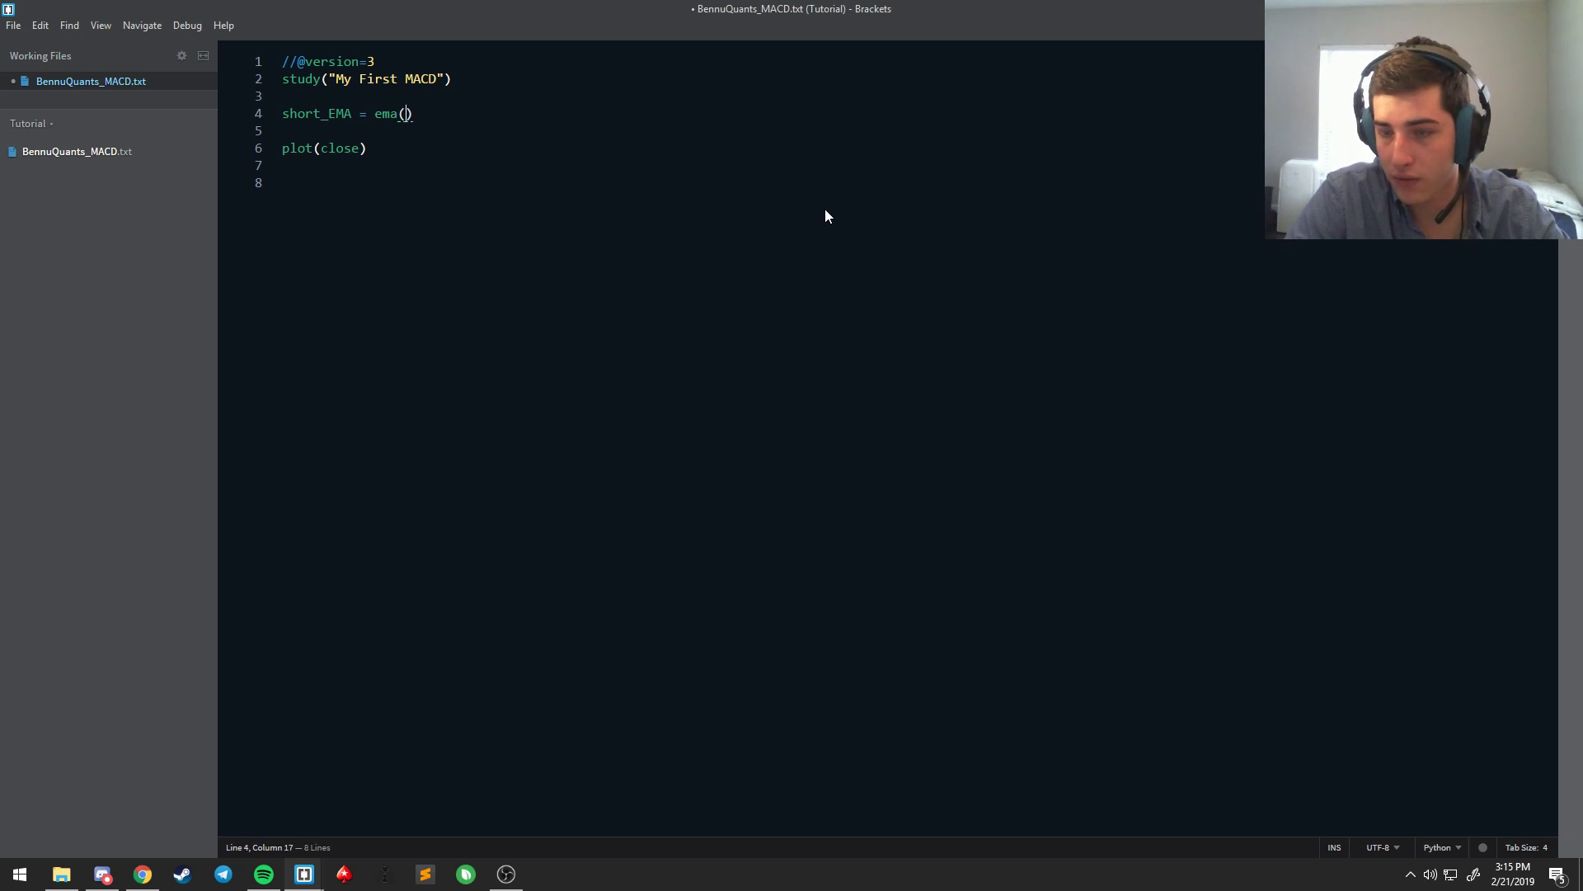
pyautogui.write('close,')
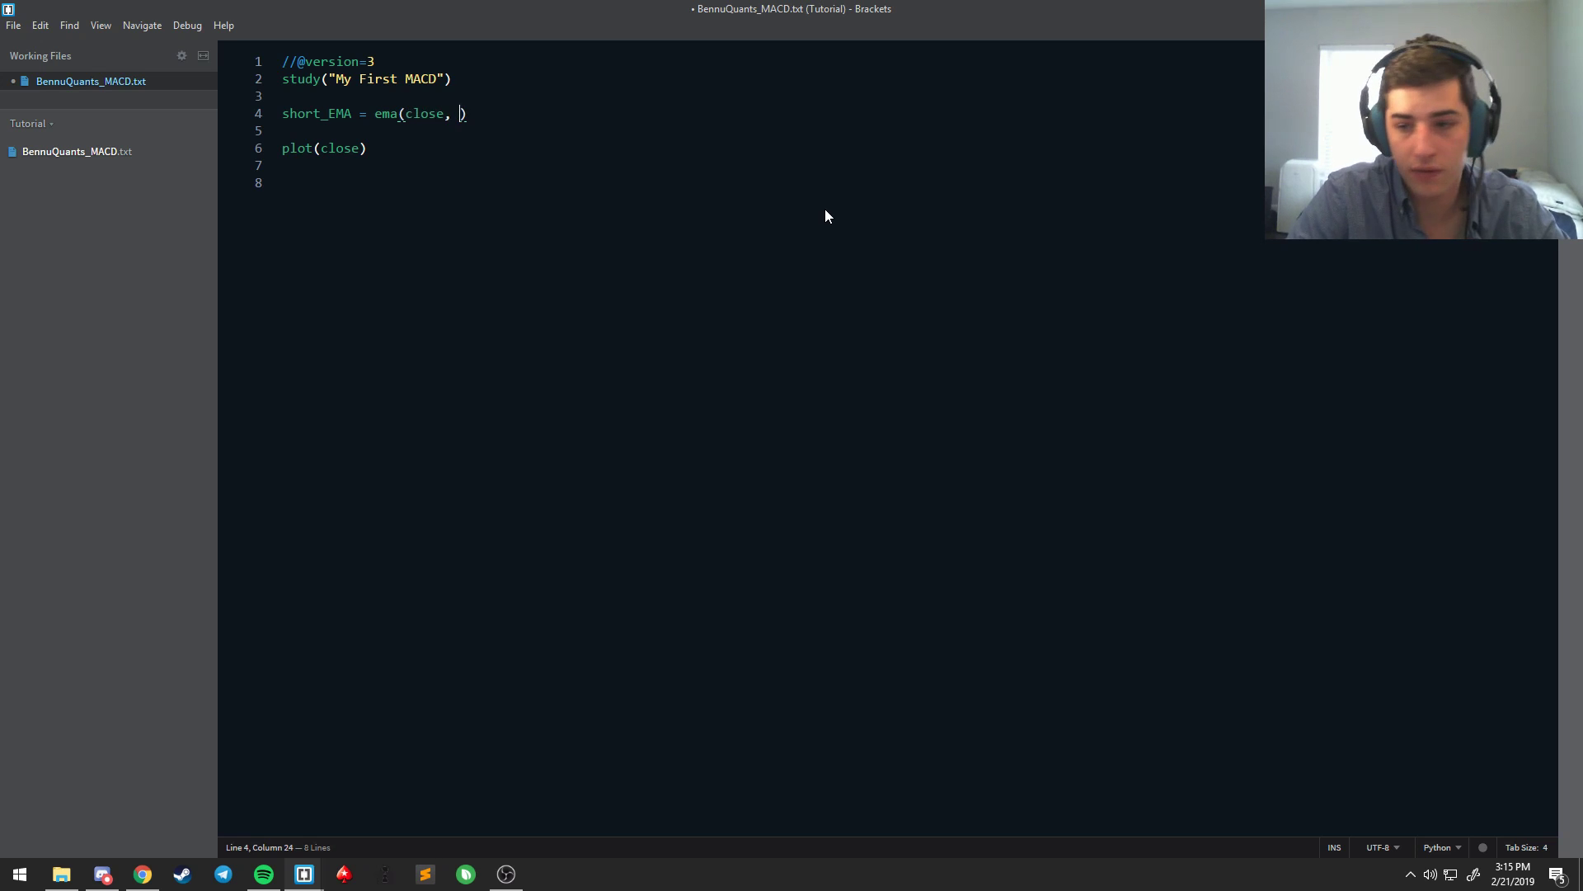
pyautogui.write('12')
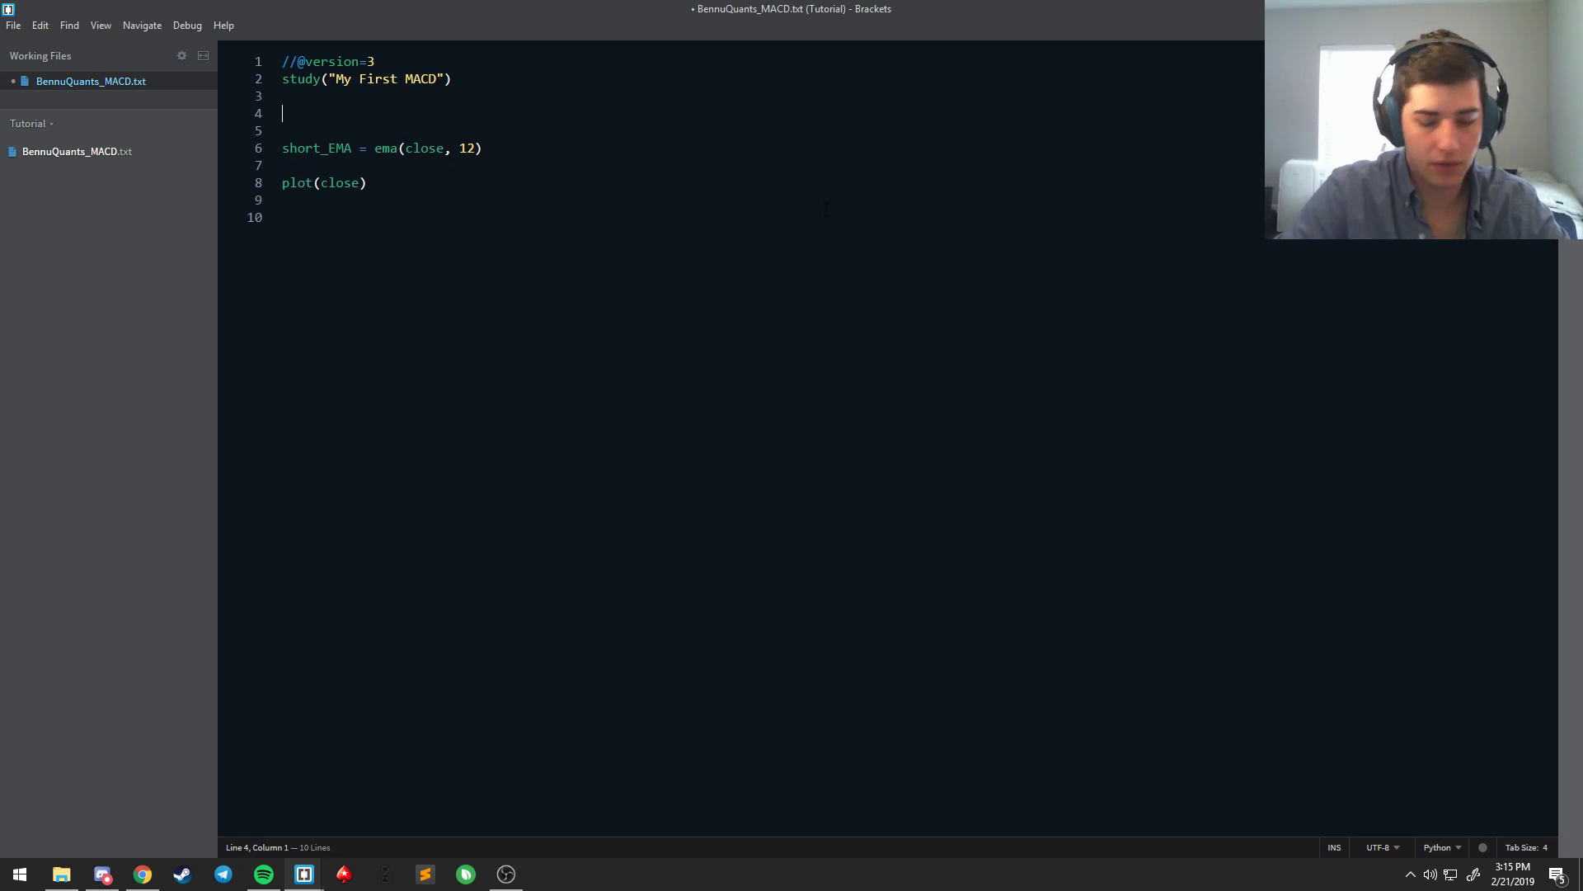
pyautogui.write('//Variabl')
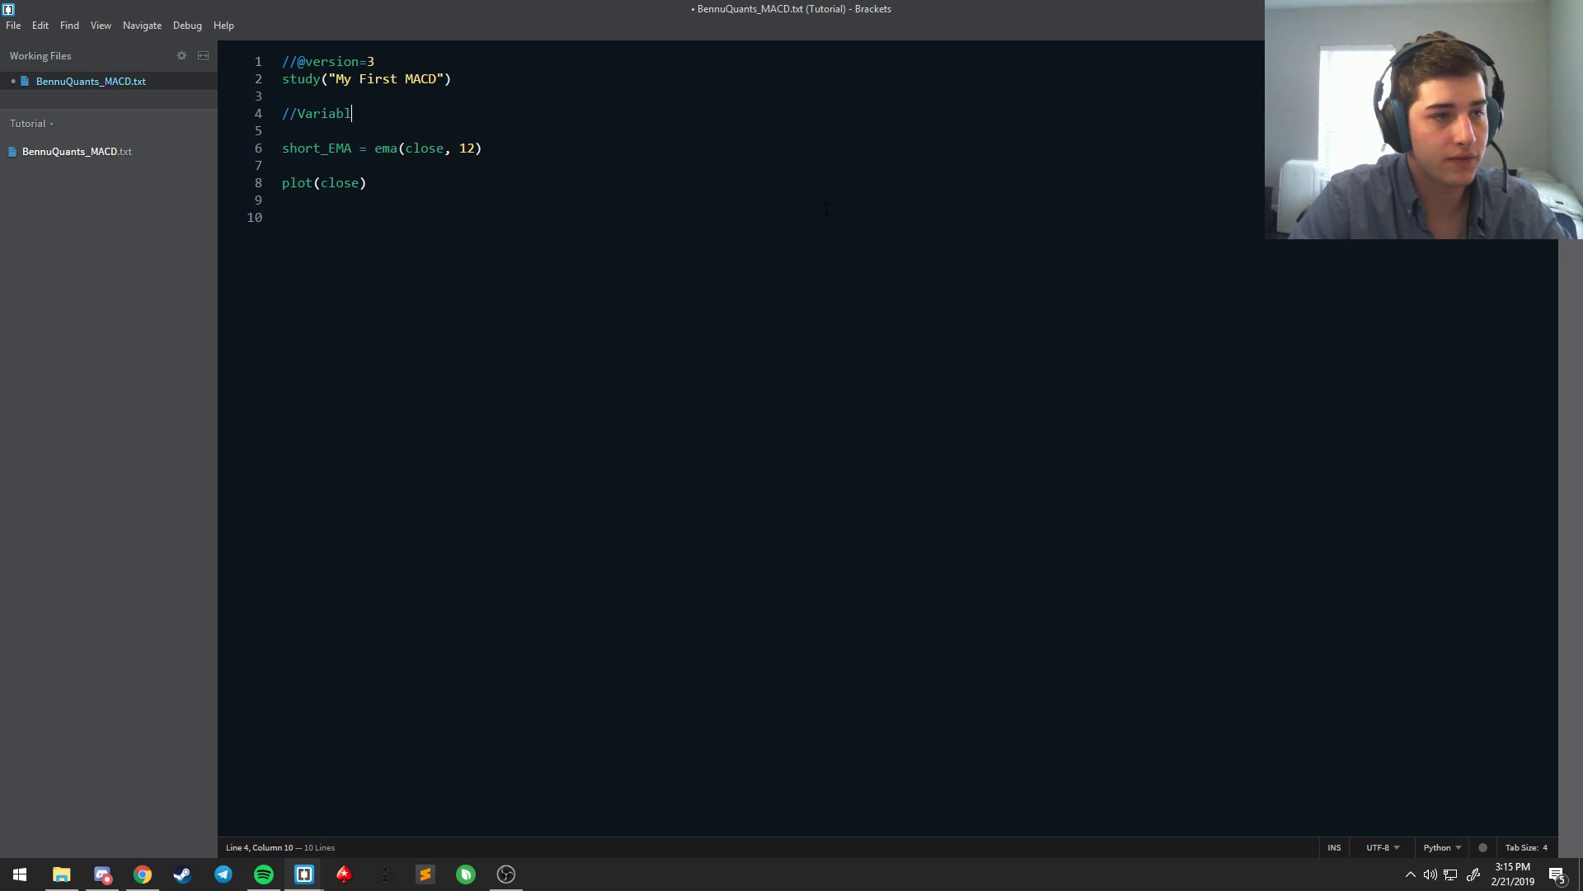
pyautogui.write('es')
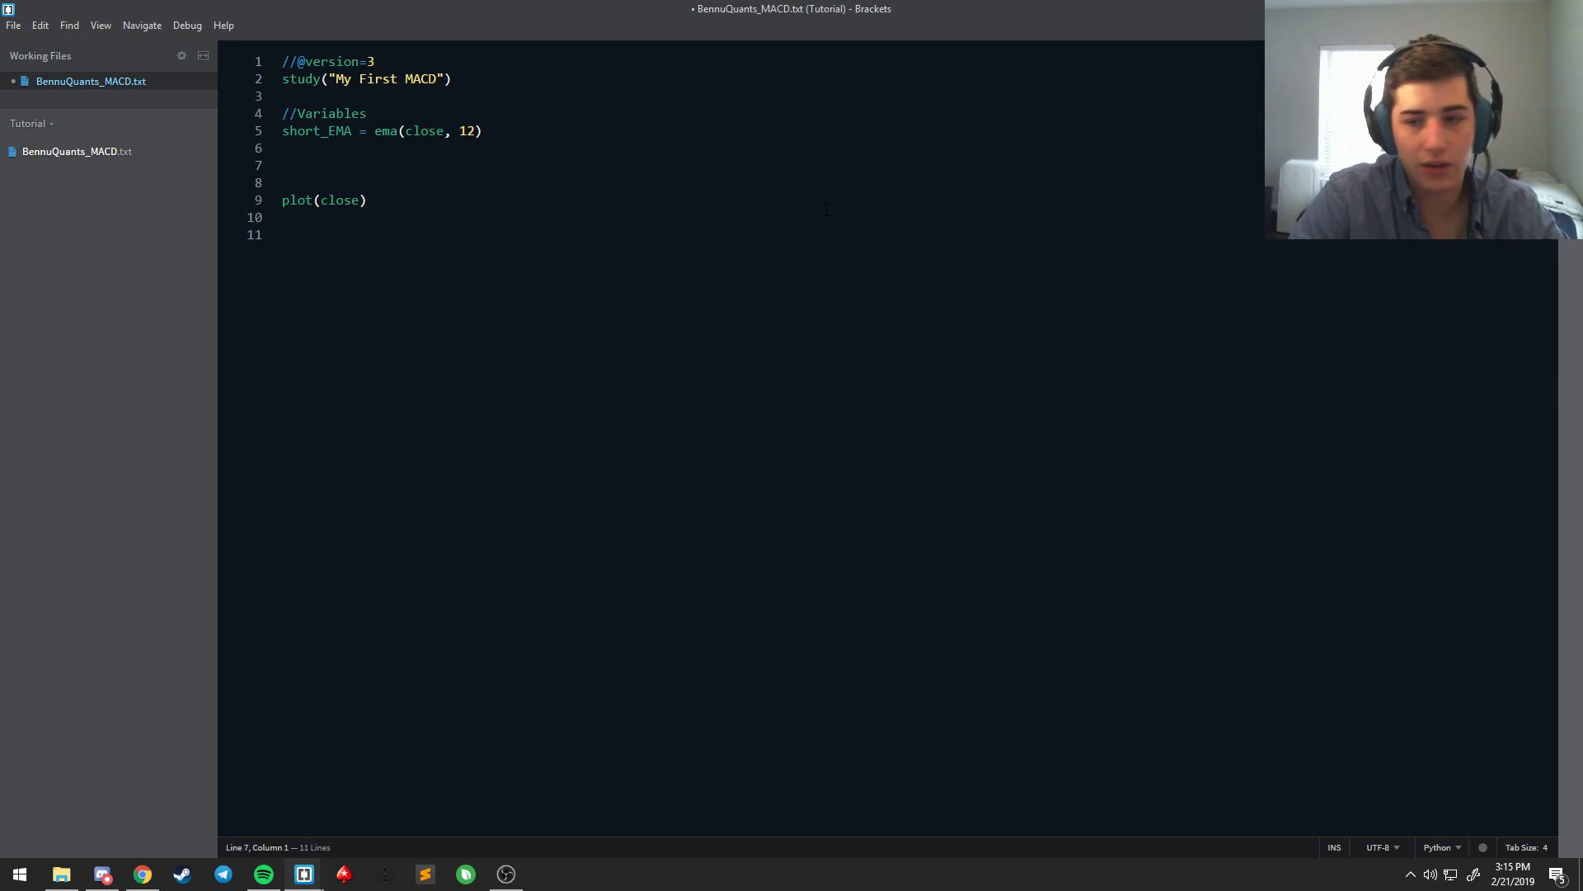
# Step: Define long_EMA = ema(close, 26) beneath the short EMA
pyautogui.write('long_')
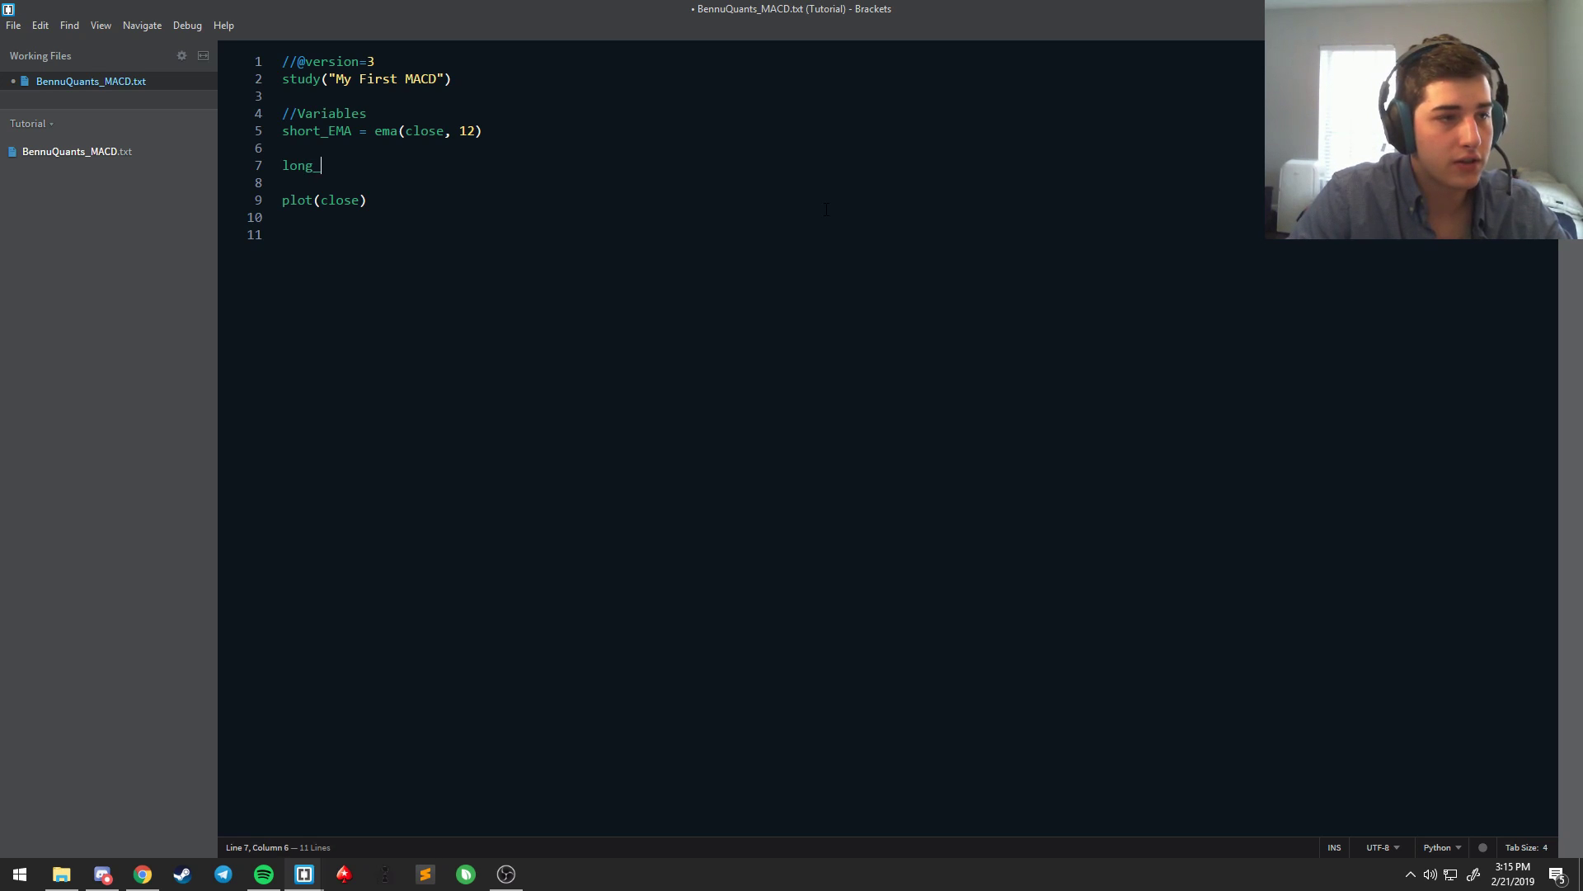
pyautogui.write('EMA =')
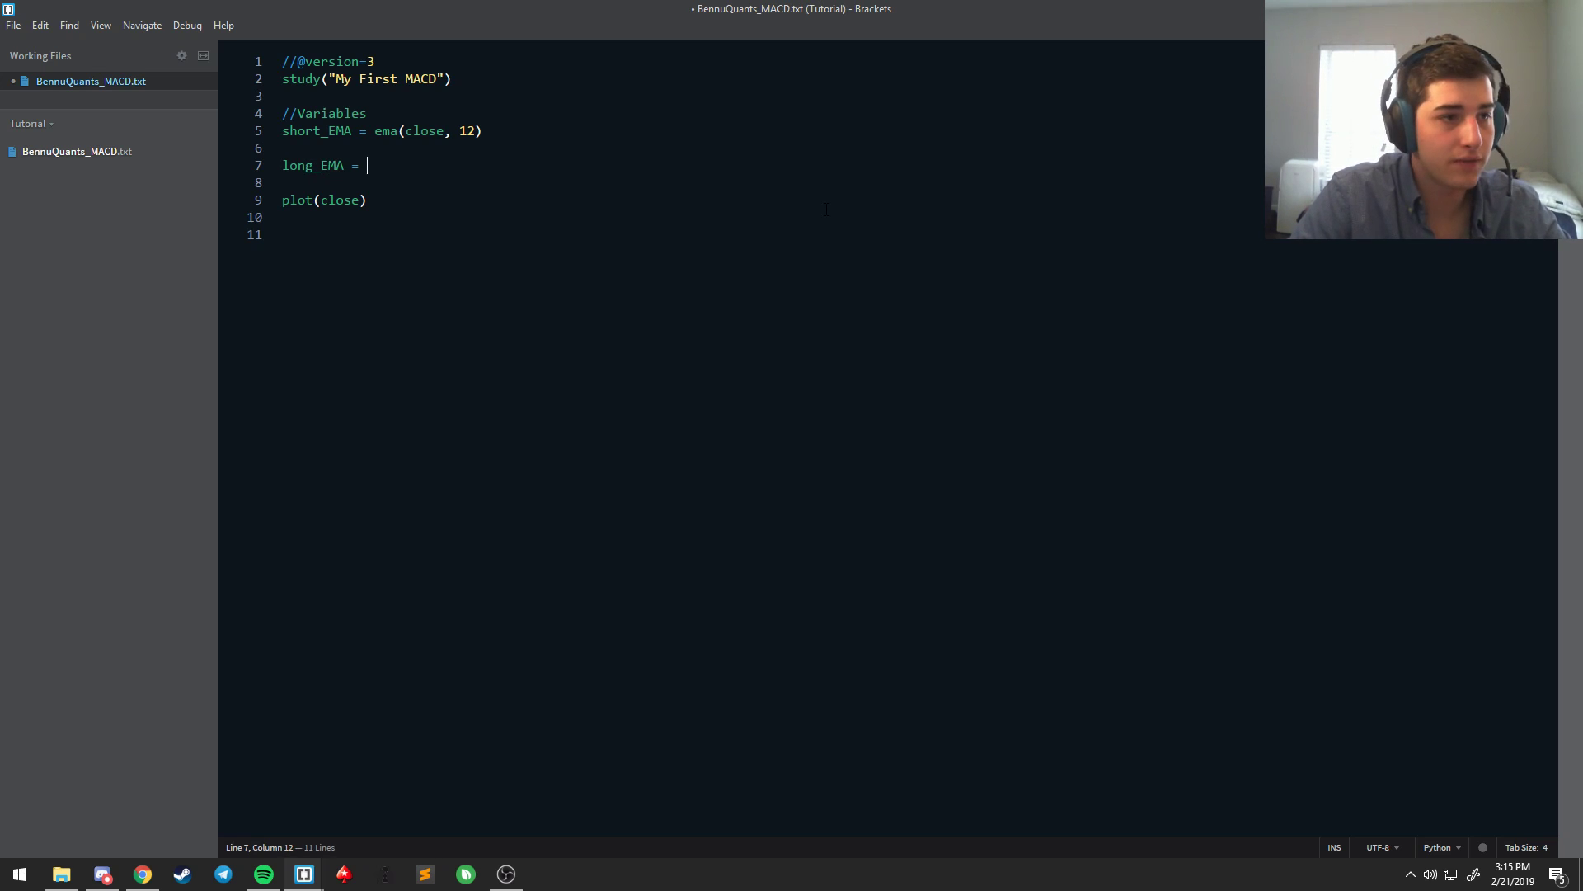
pyautogui.write('ema(close,)')
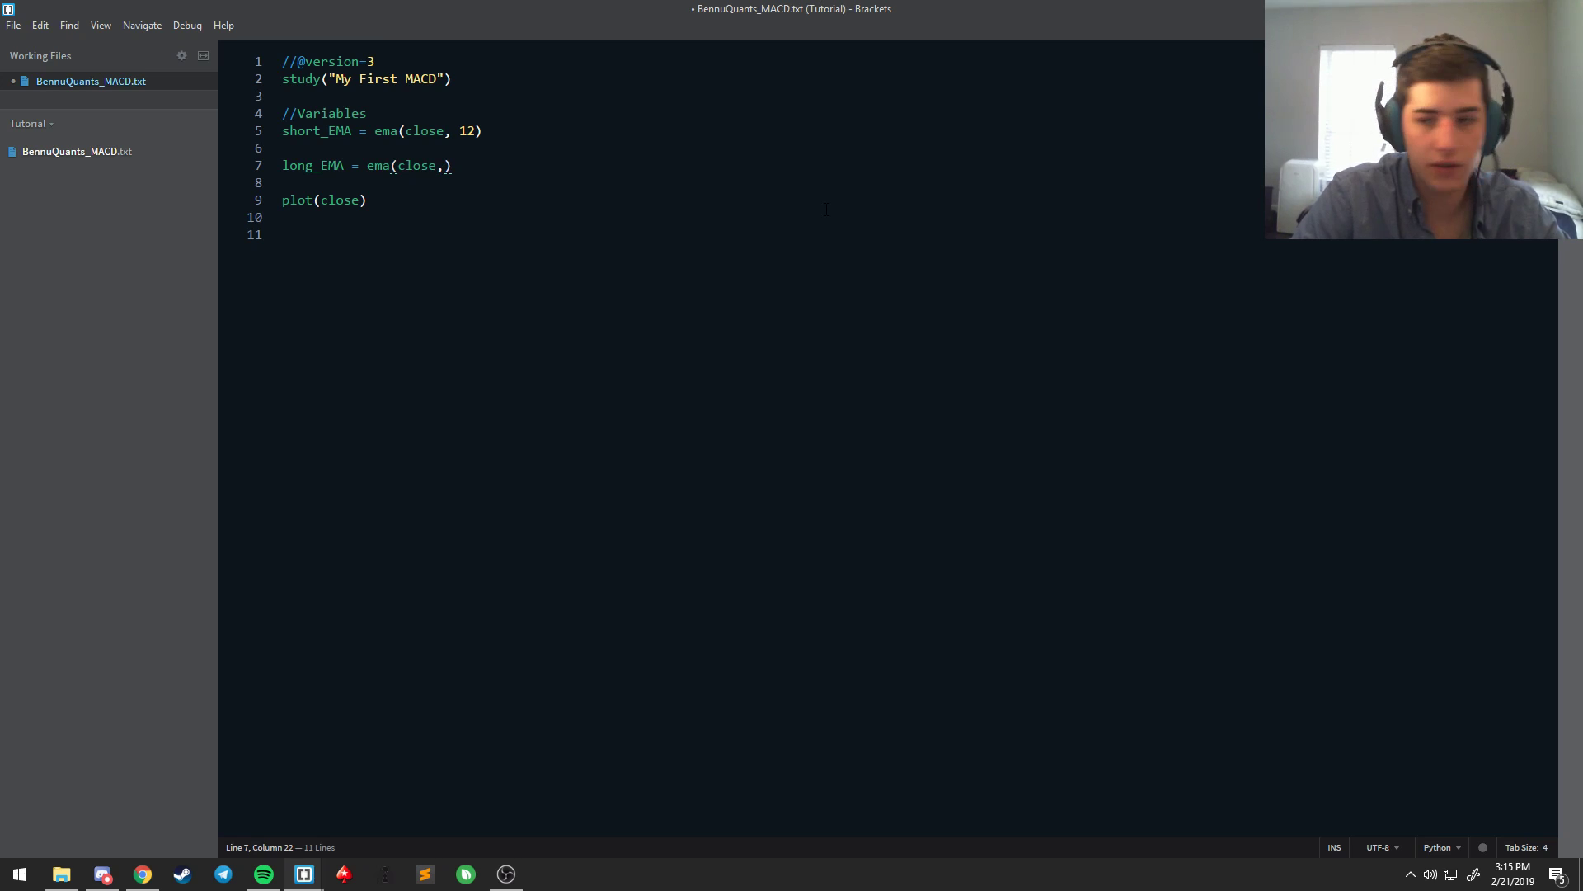
pyautogui.write('26')
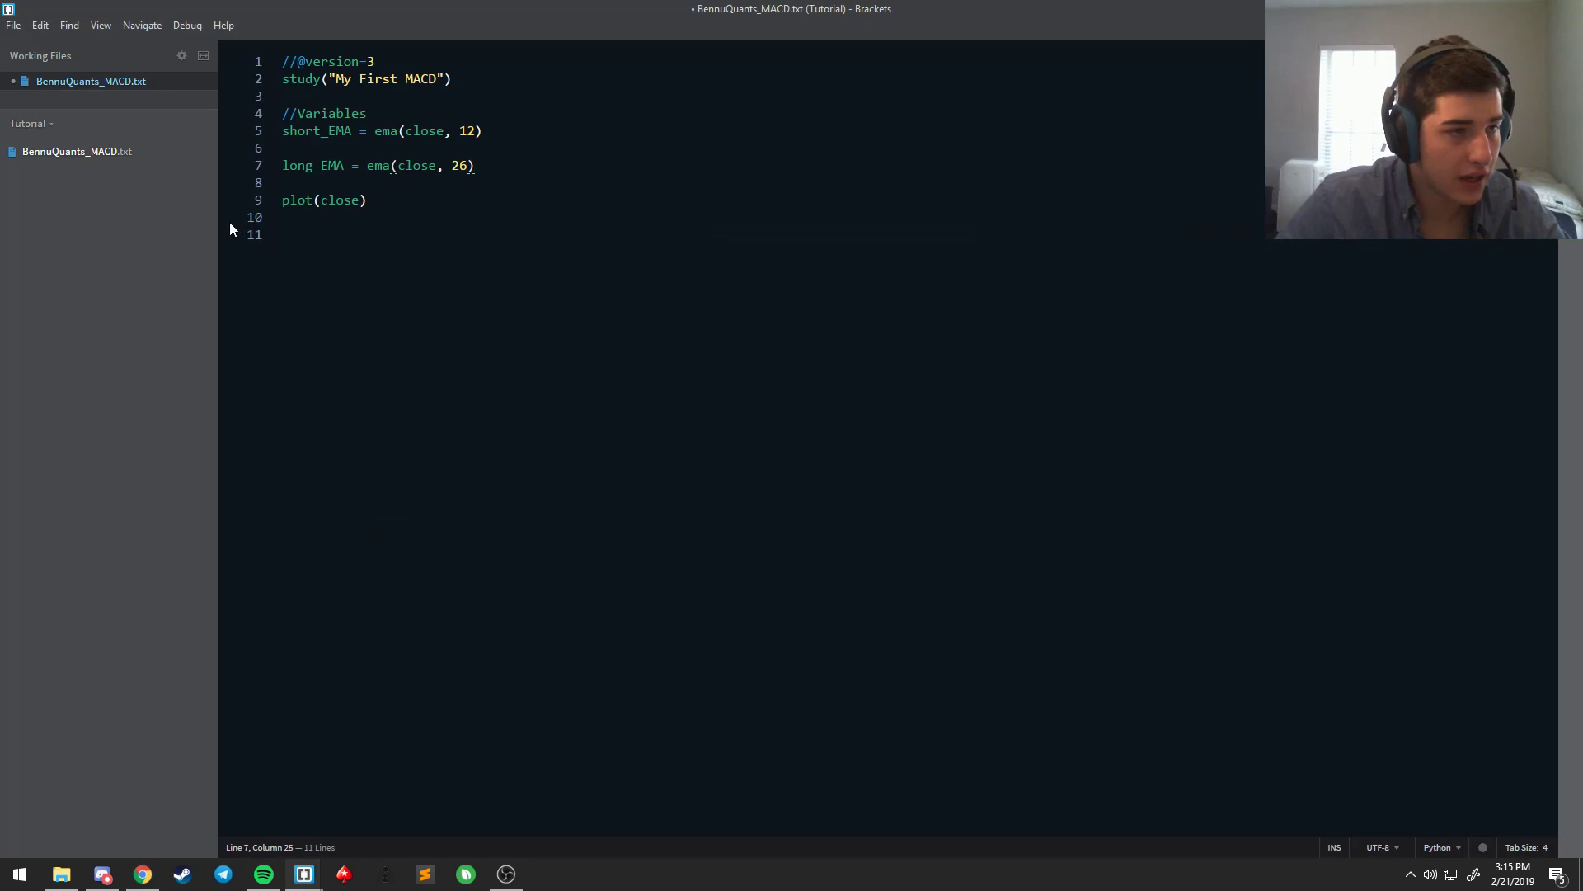
pyautogui.doubleClick(312, 164)
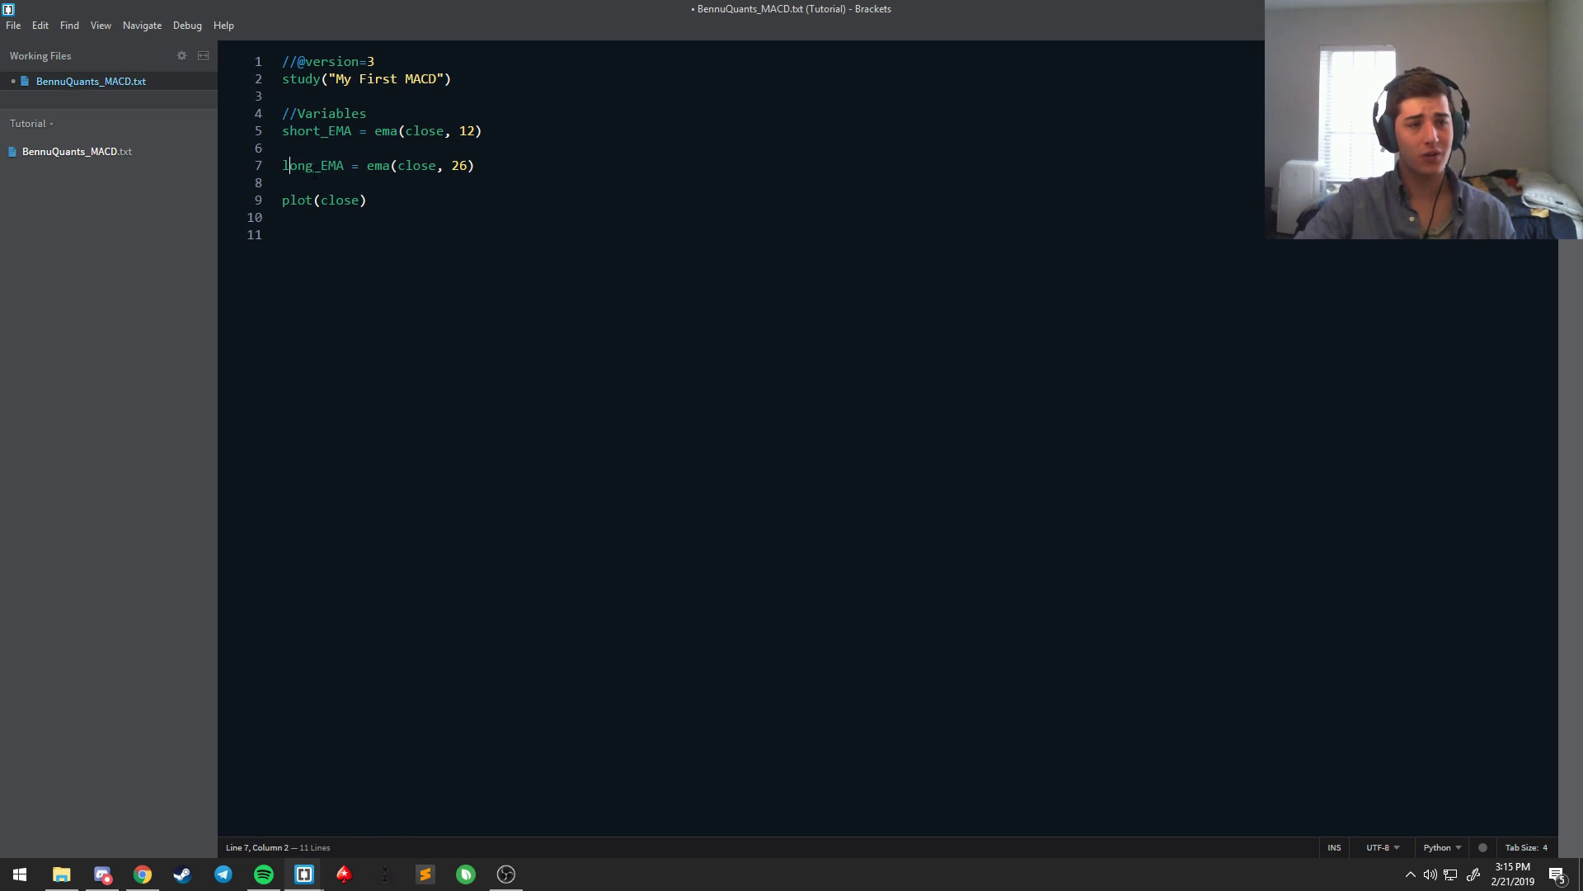
pyautogui.write('3')
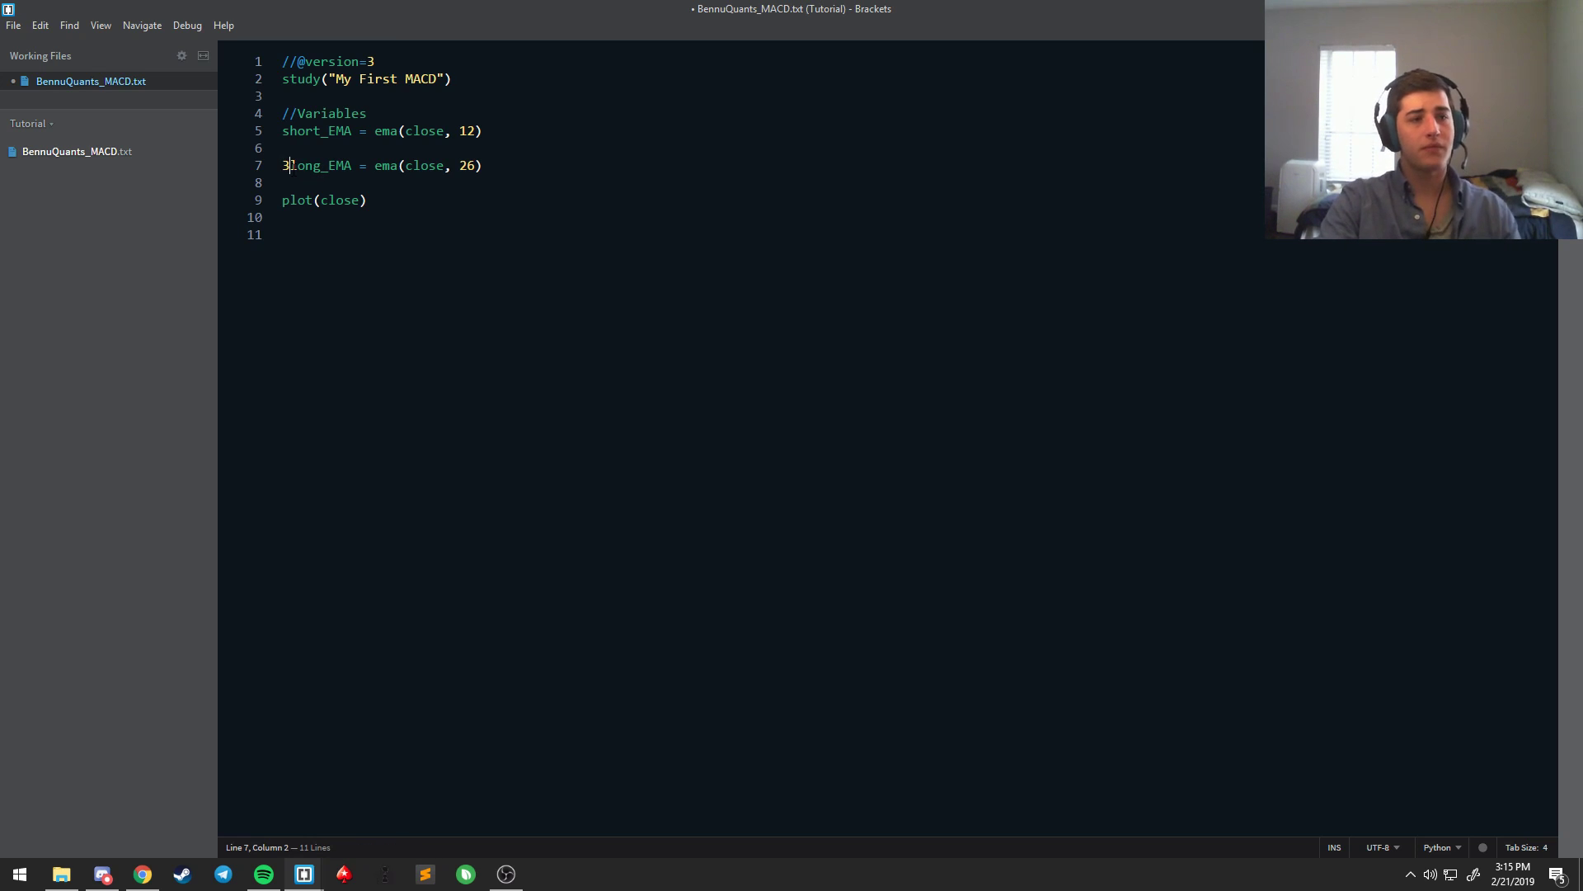
pyautogui.press('Backspace')
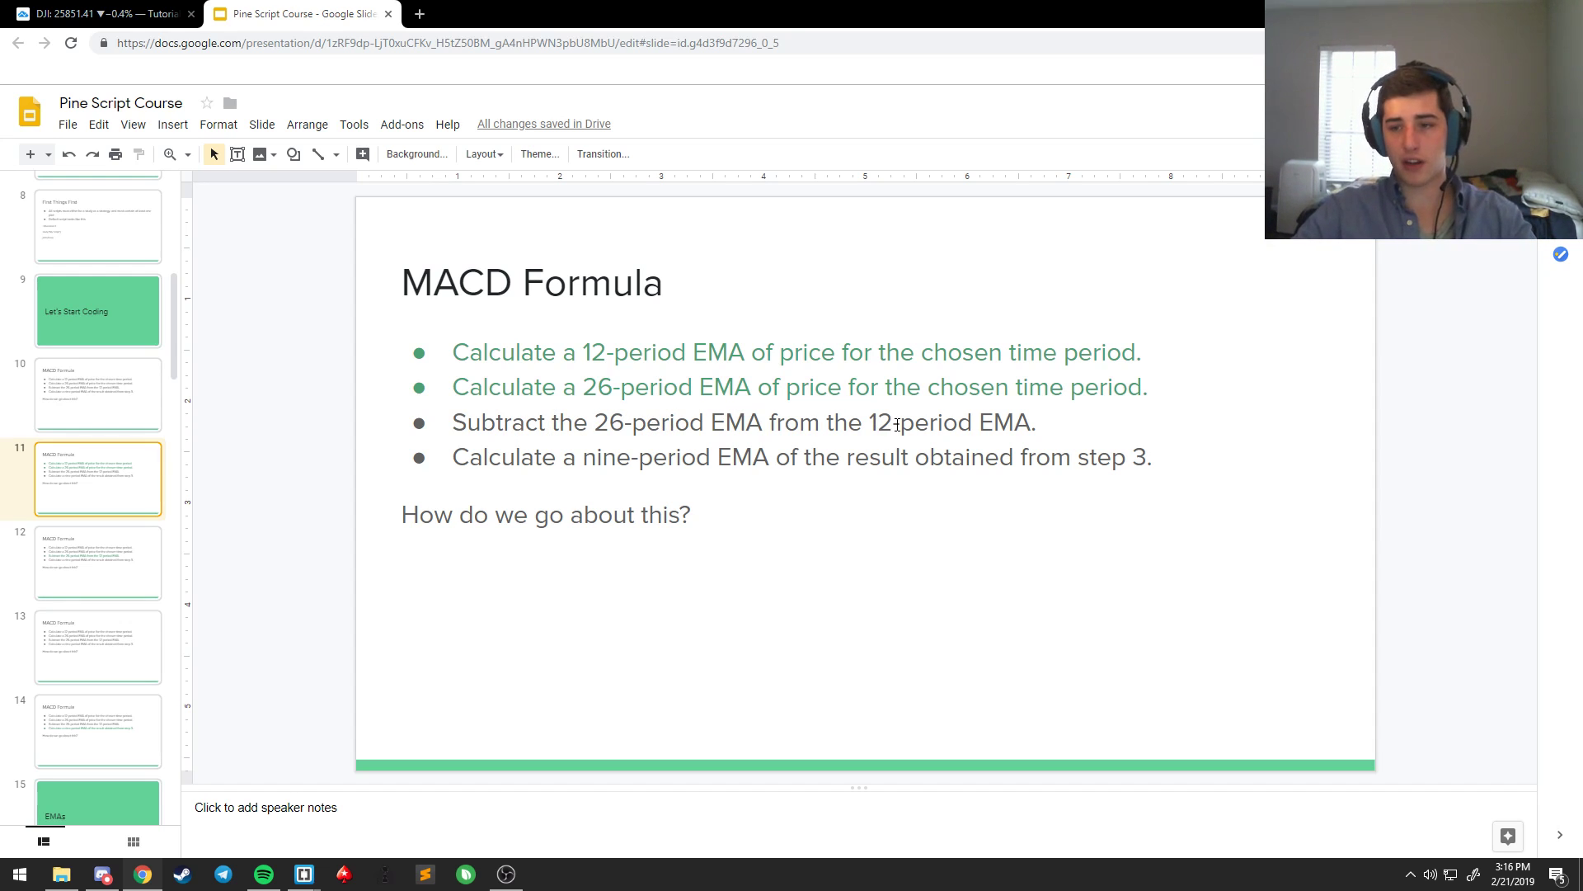
pyautogui.click(304, 874)
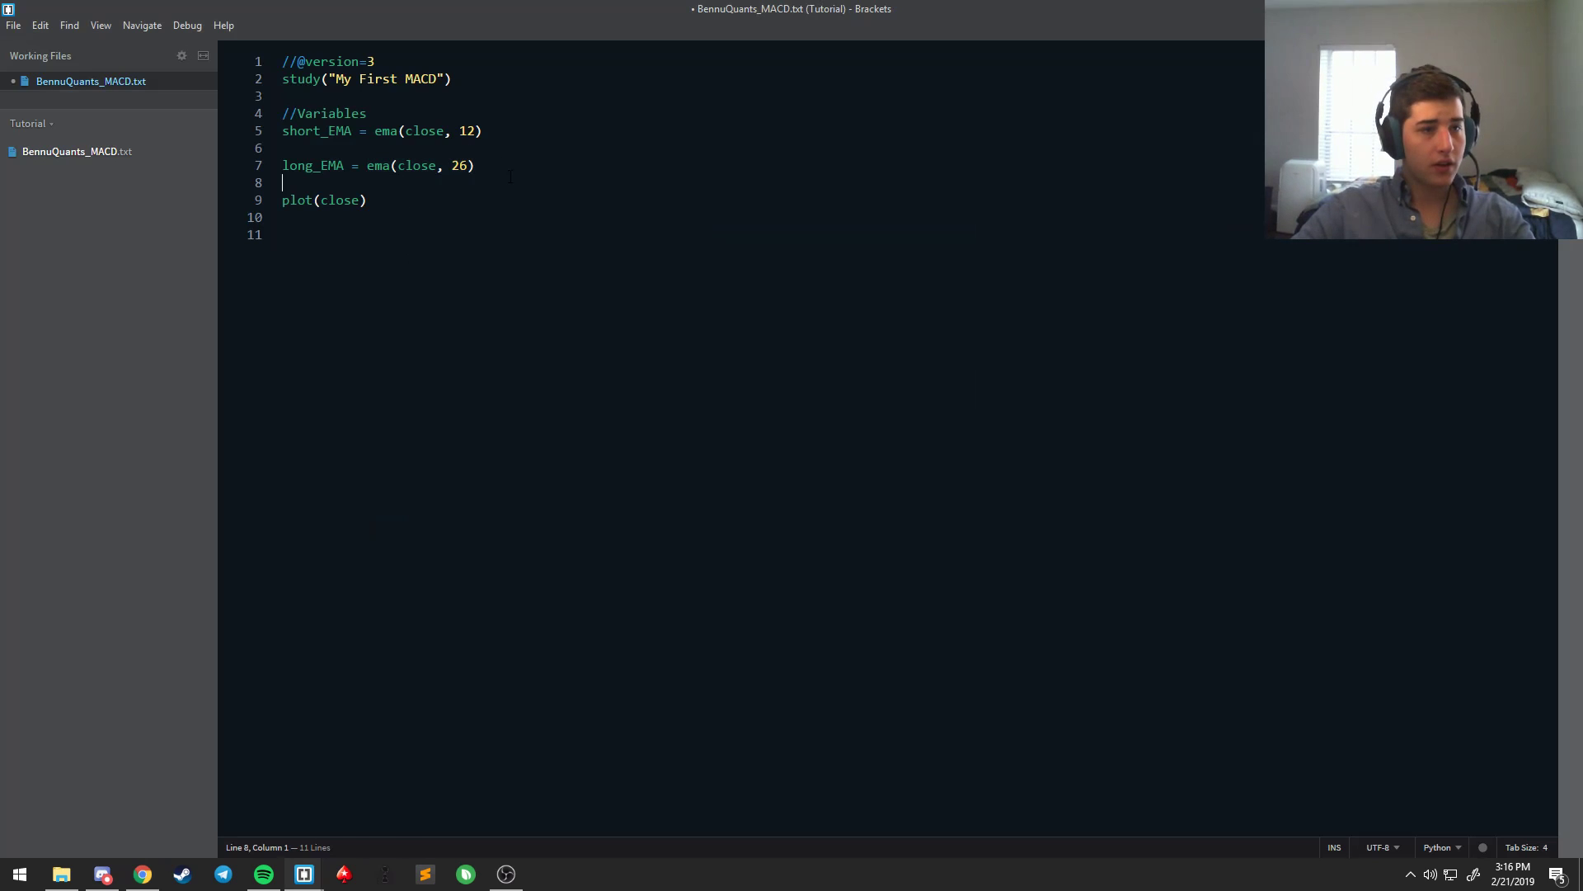
# Step: Add a //MACD line (12 EMA - 26 EMA) comment below the variables
pyautogui.press('Enter')
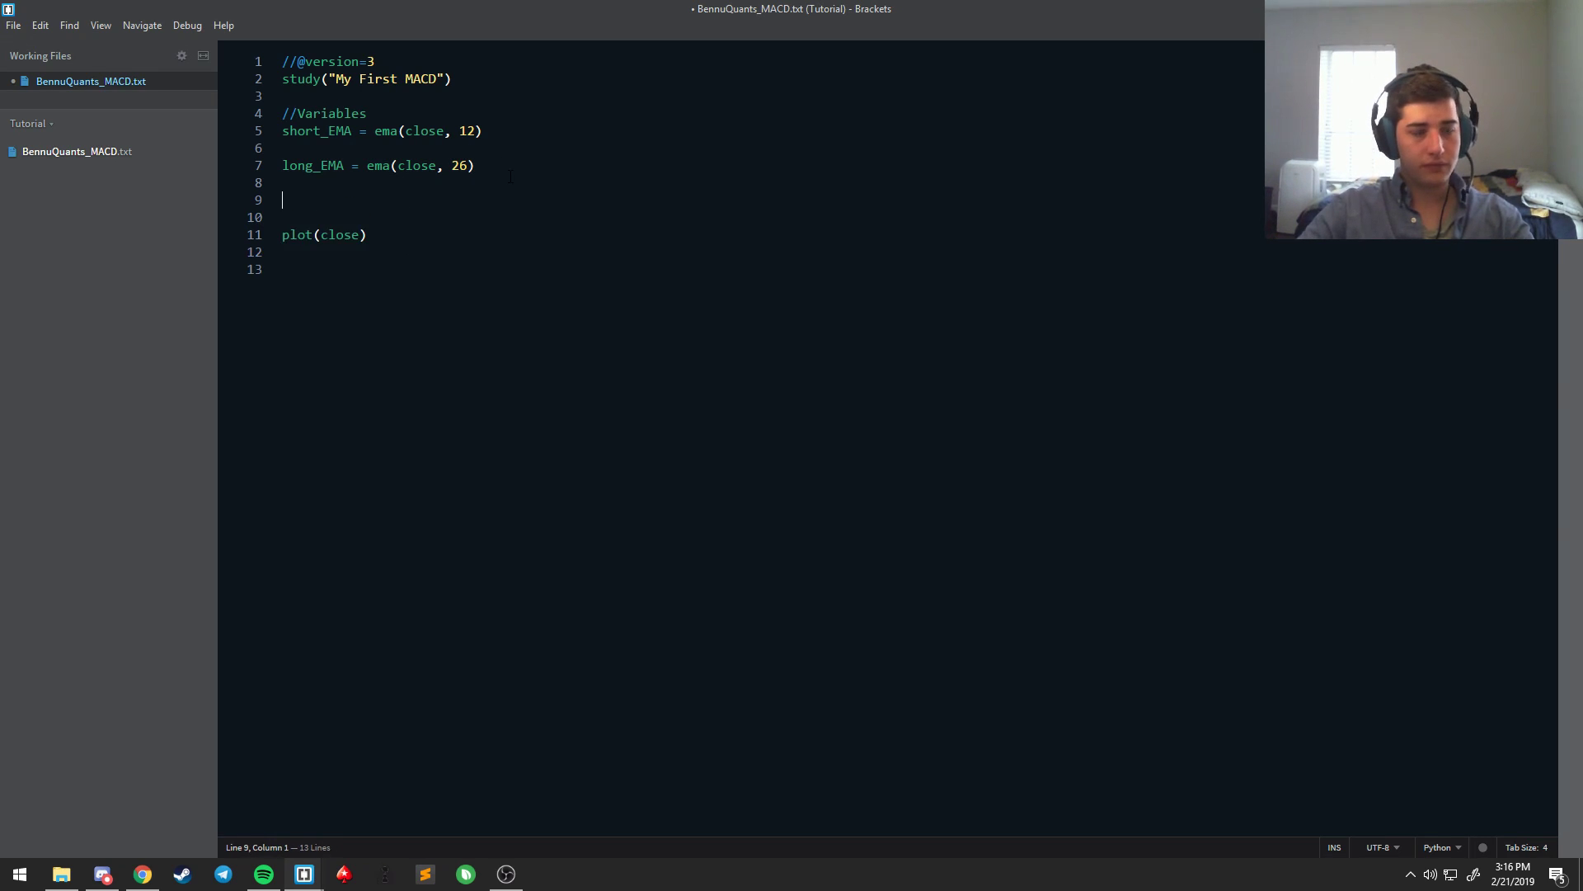
pyautogui.write('//MACD')
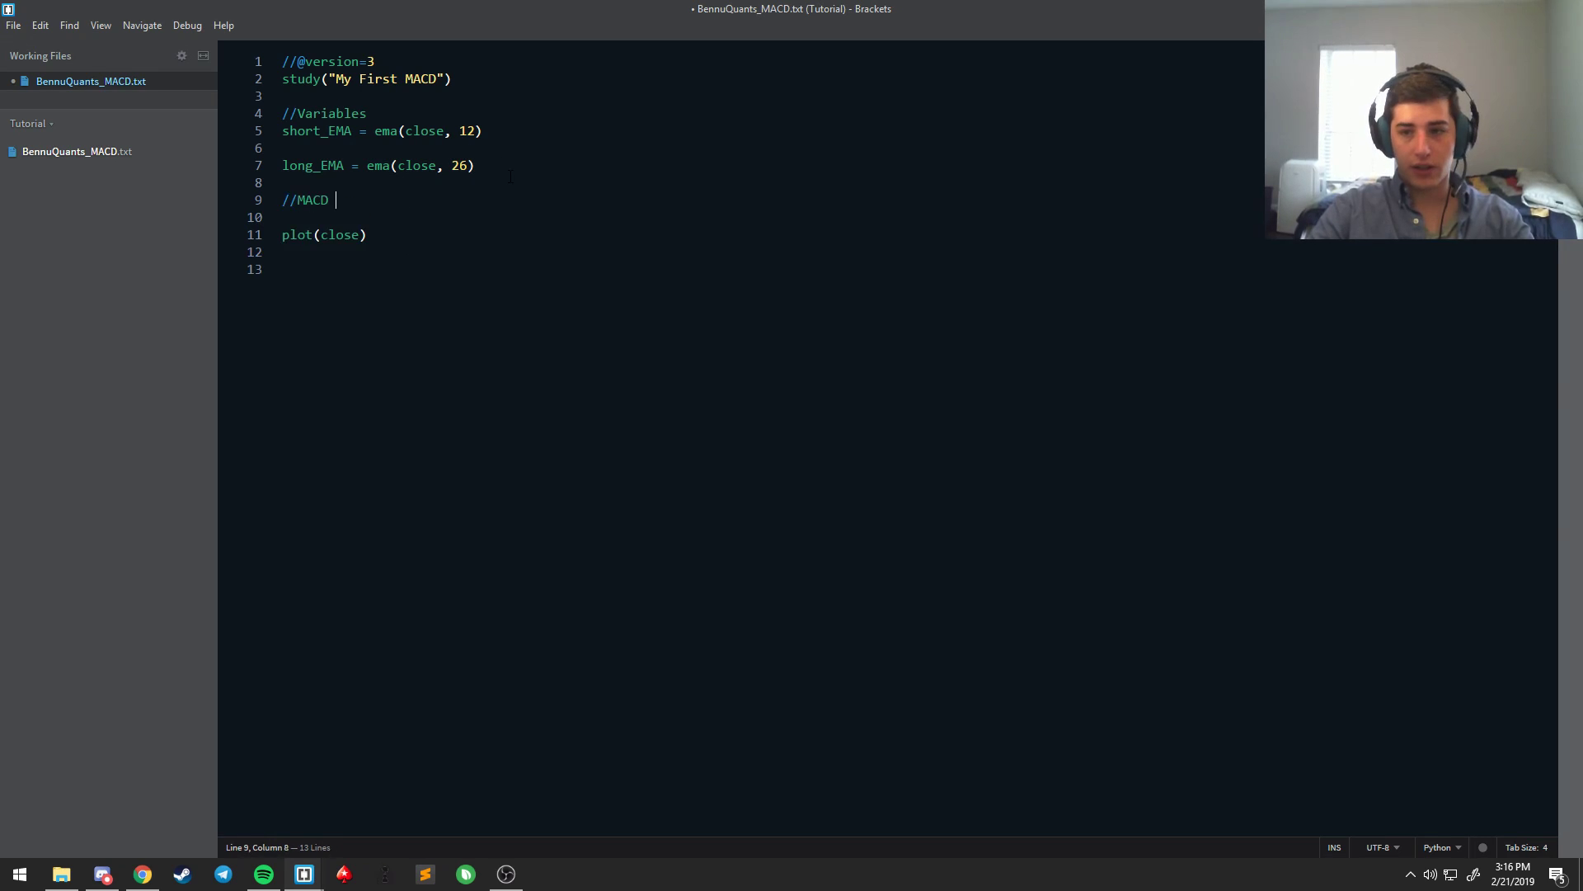
pyautogui.write('line ()')
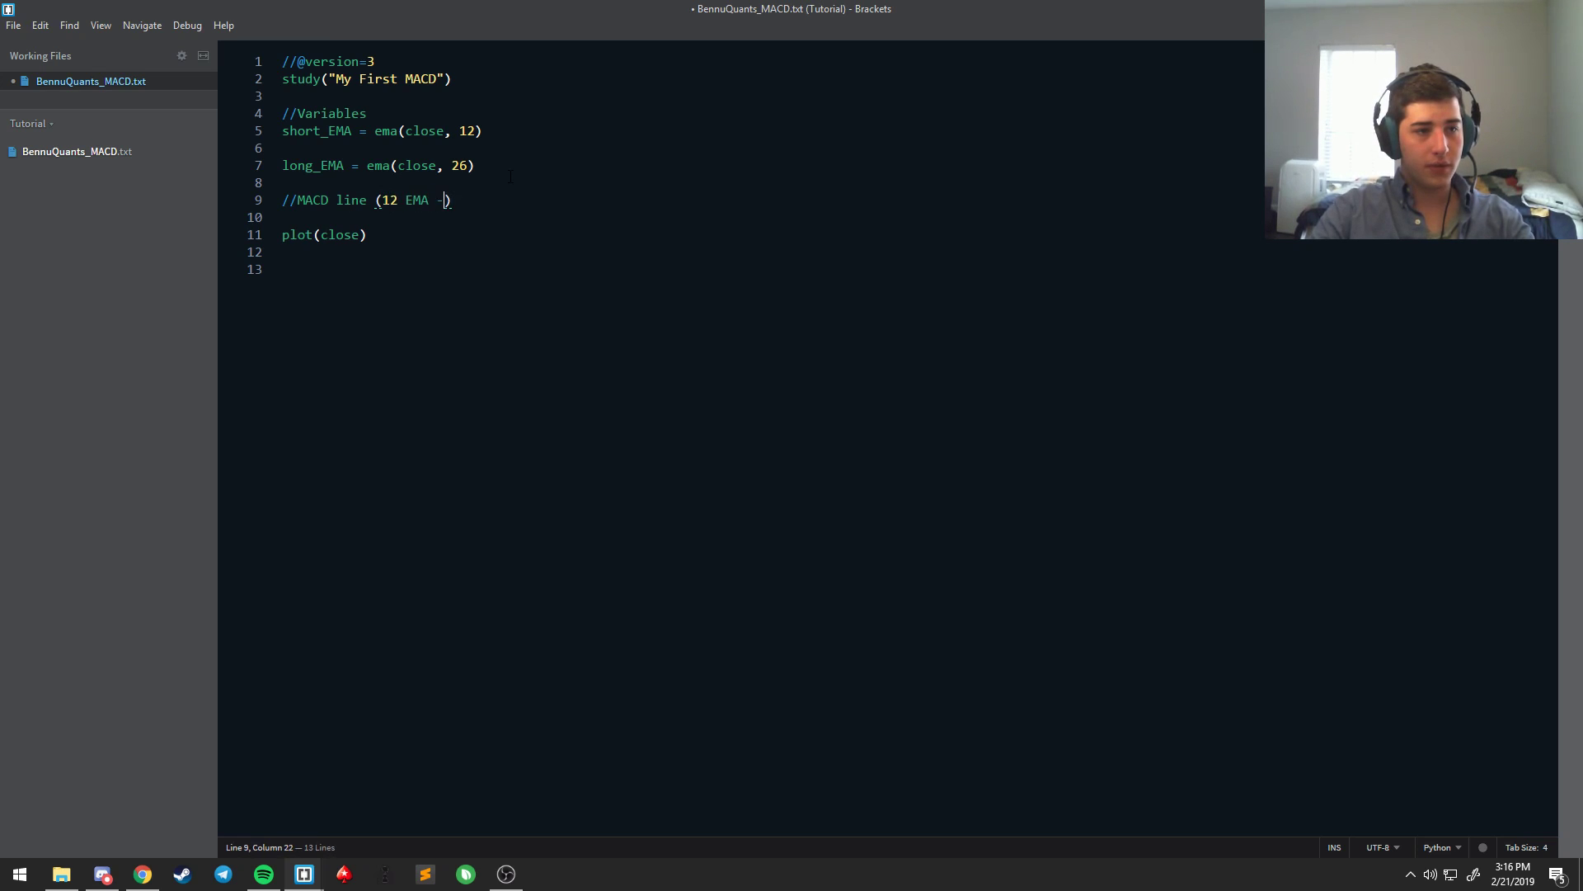
pyautogui.write('26 EMA')
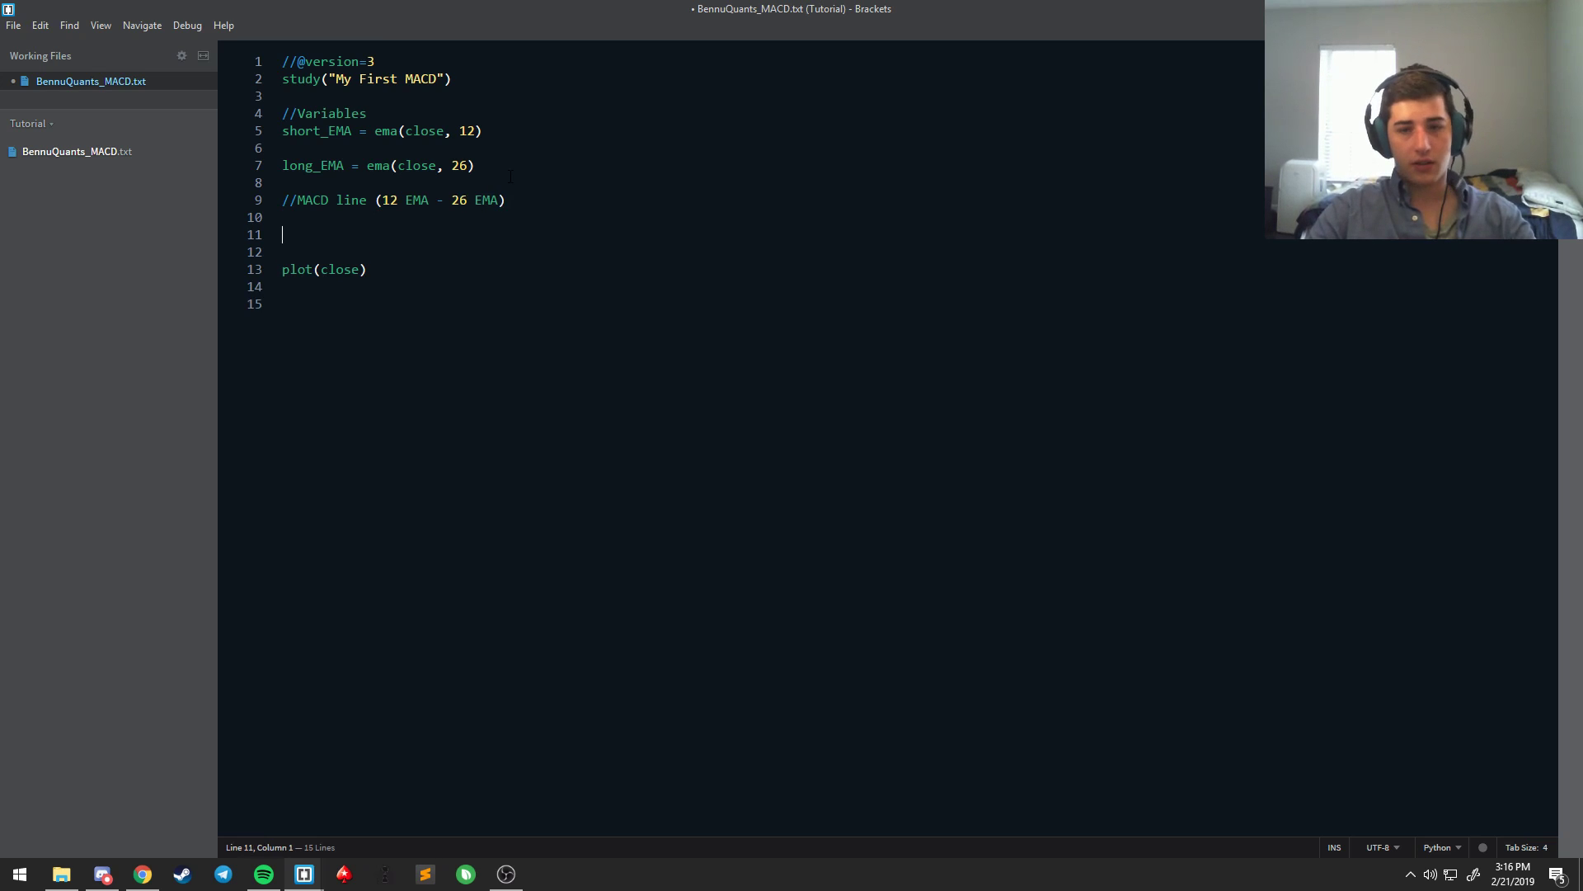
# Step: Write MACD_line = short_EMA - long_EMA under the comment
pyautogui.write('MACD_line')
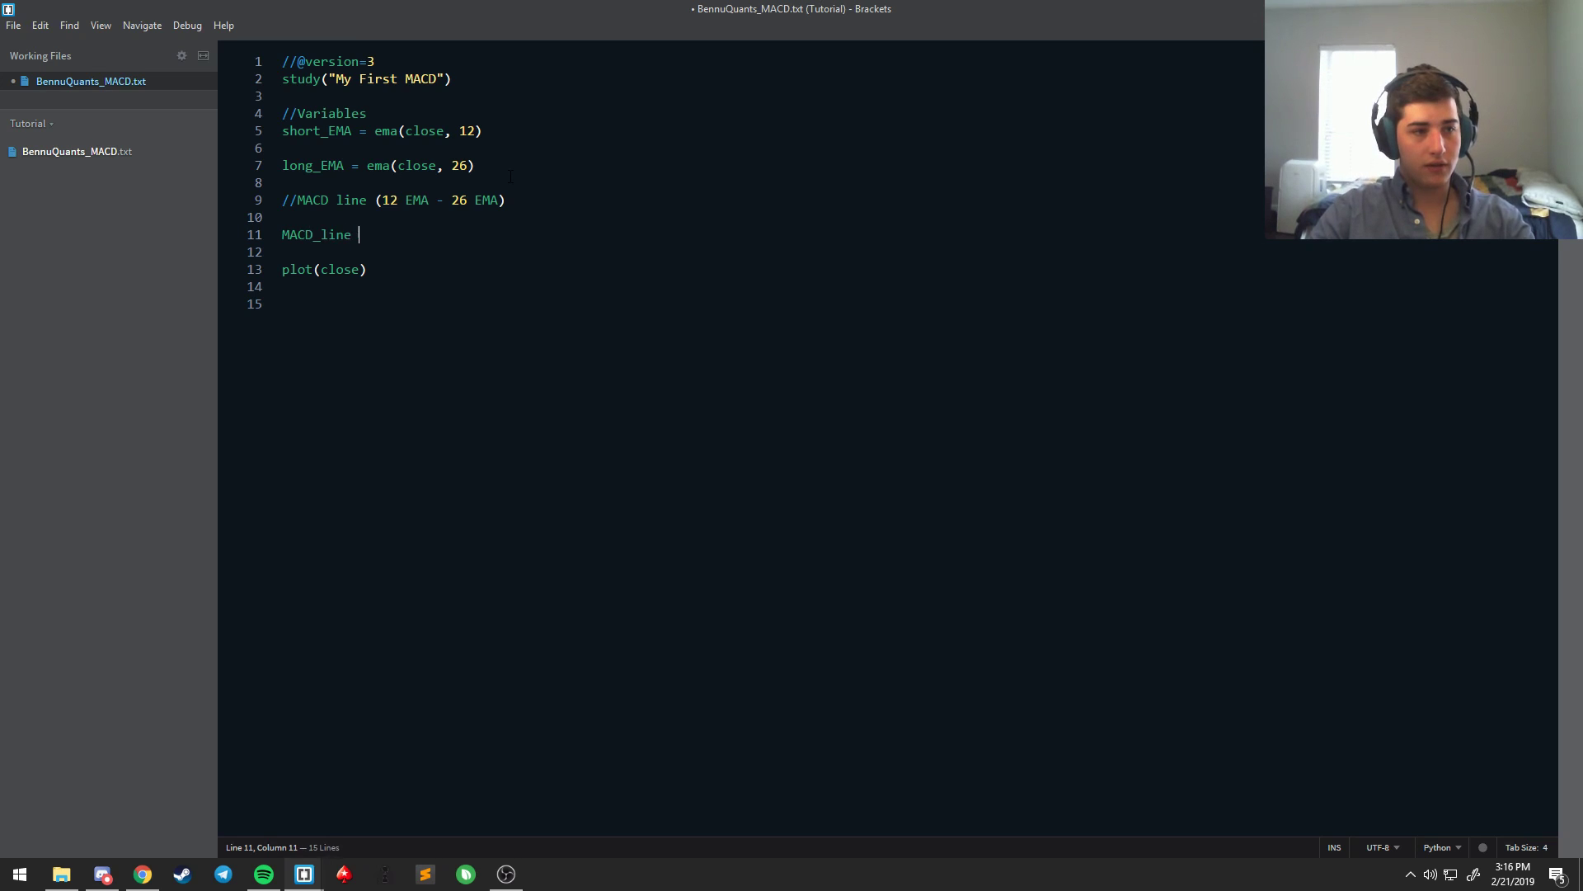
pyautogui.write('=')
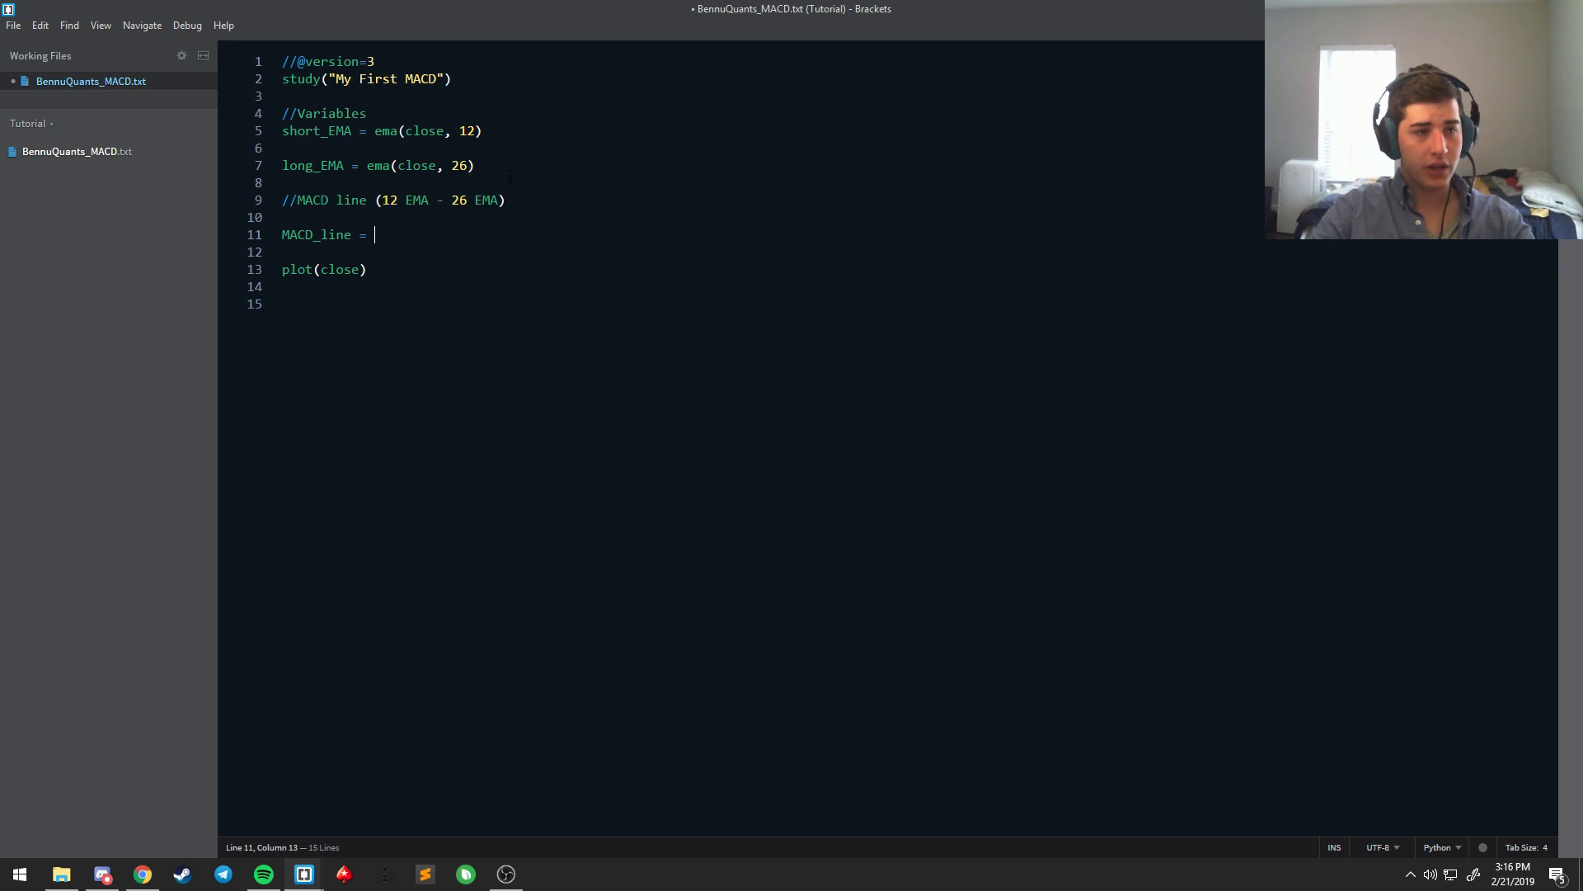
pyautogui.write('short_E')
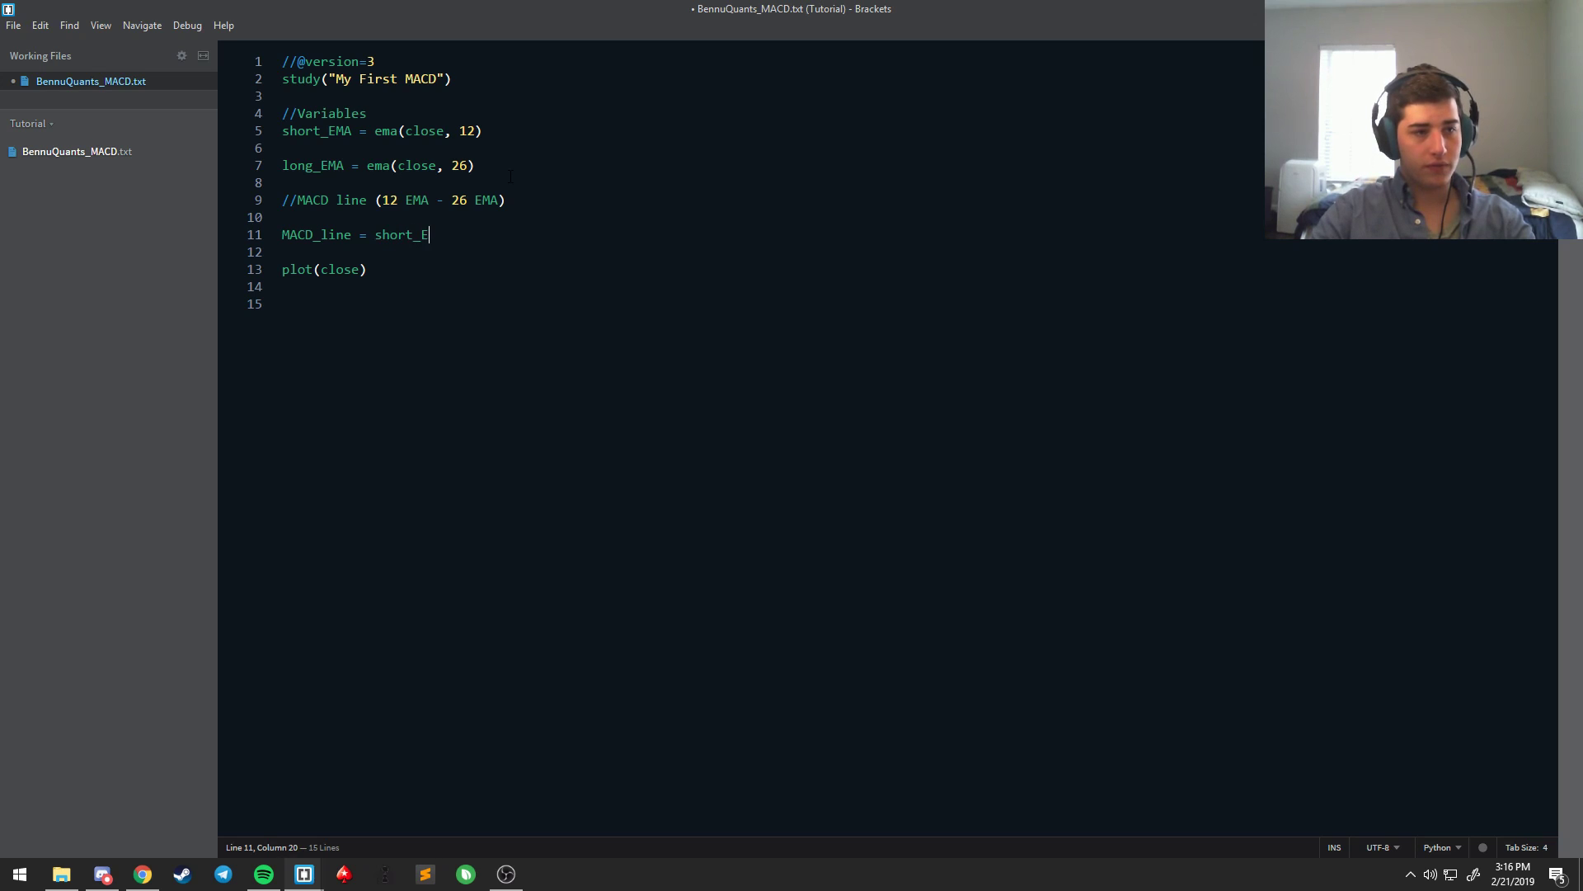
pyautogui.write('MA - long')
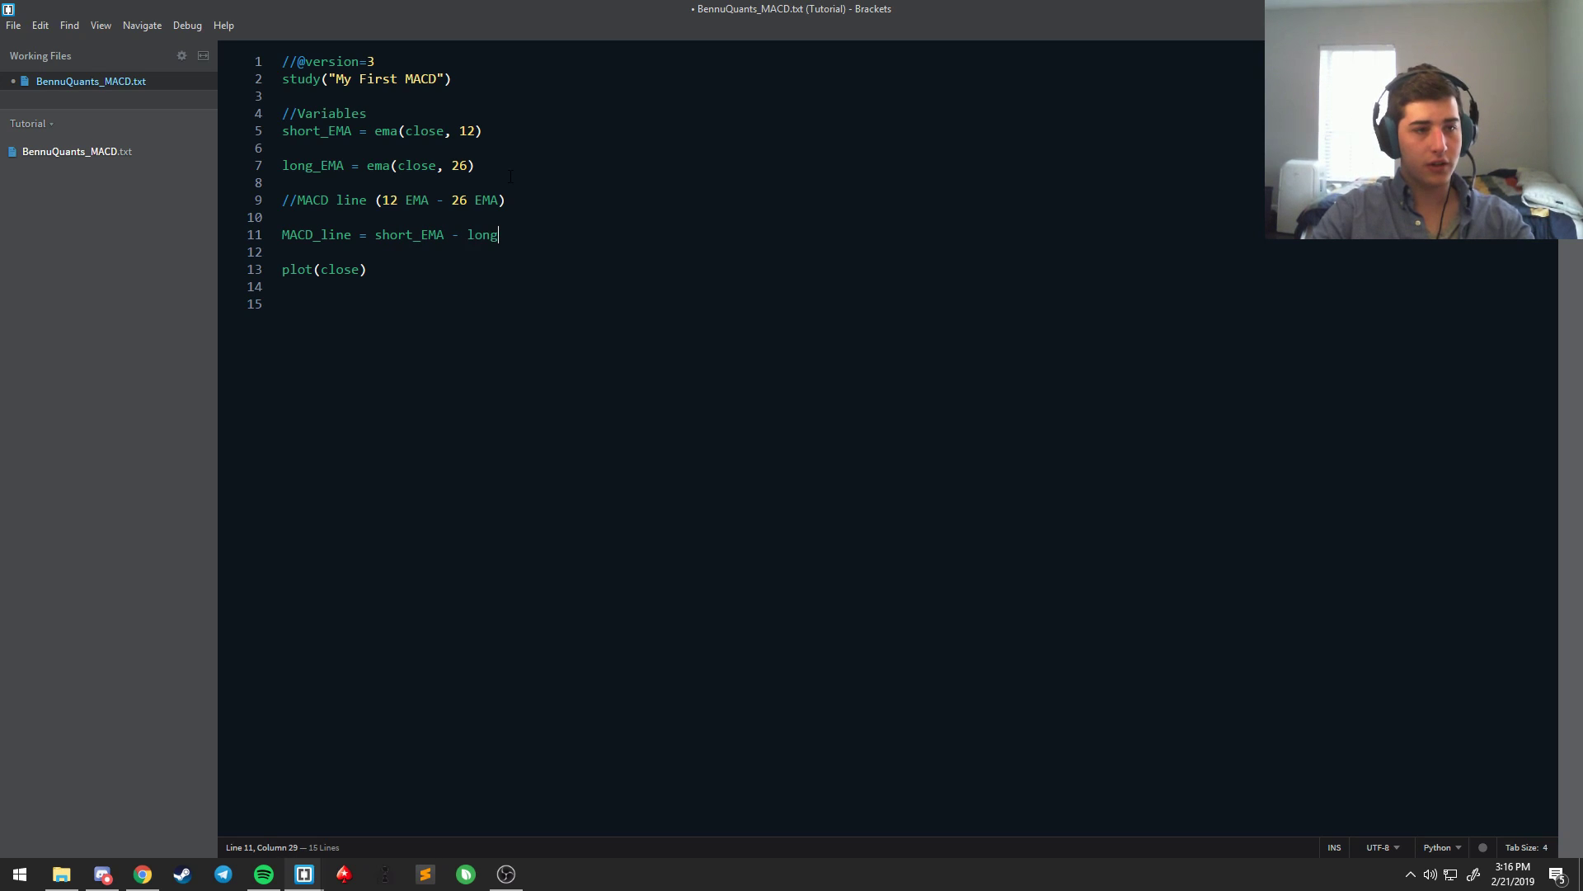
pyautogui.write('_EMA')
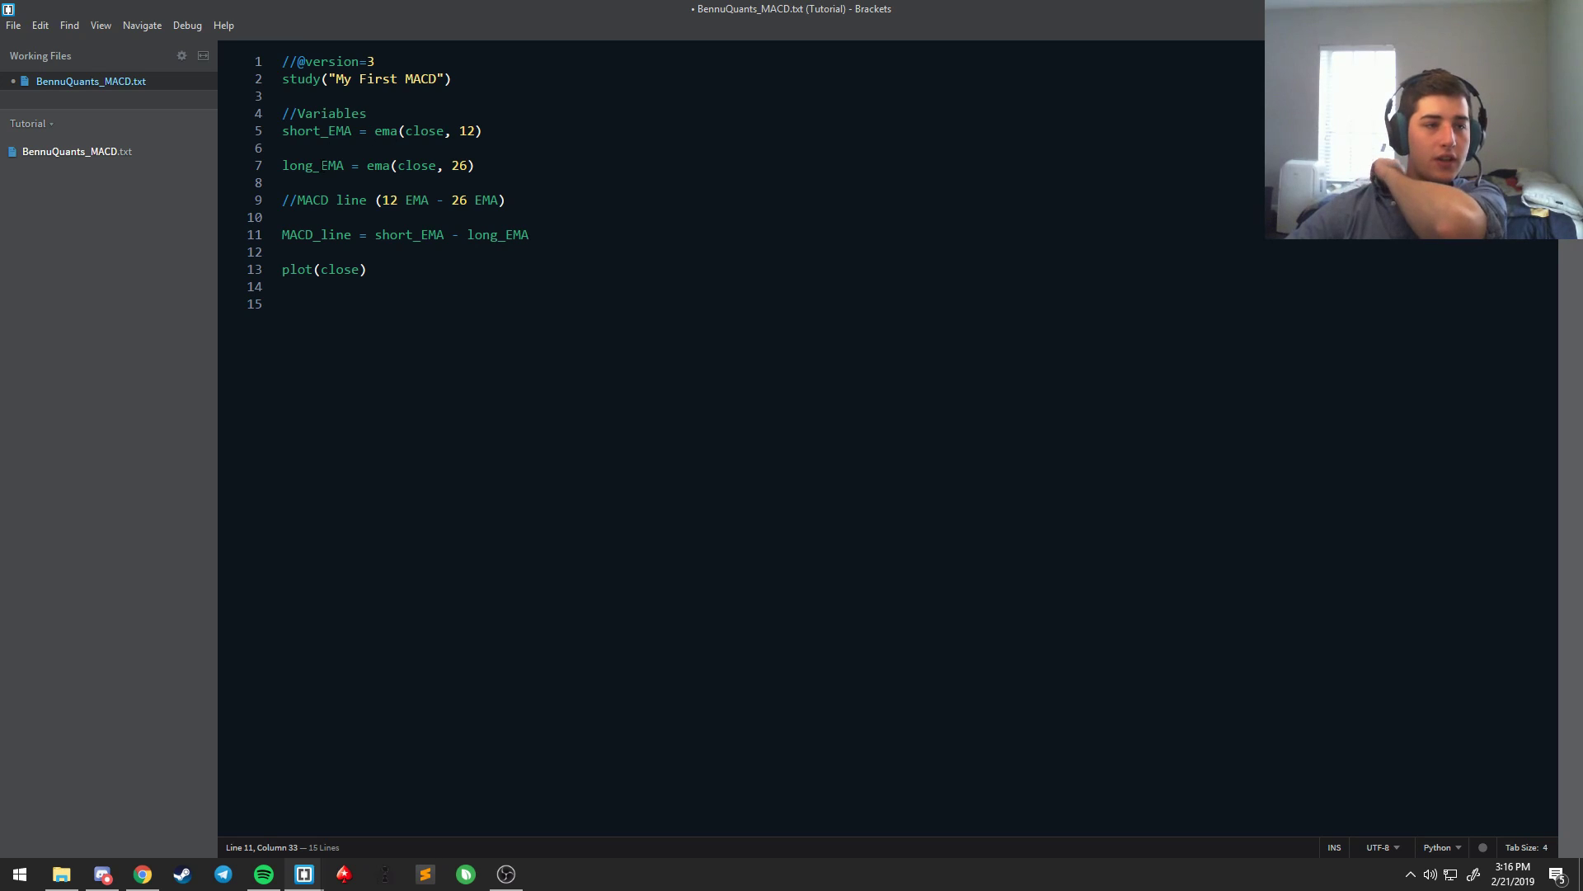
pyautogui.doubleClick(304, 234)
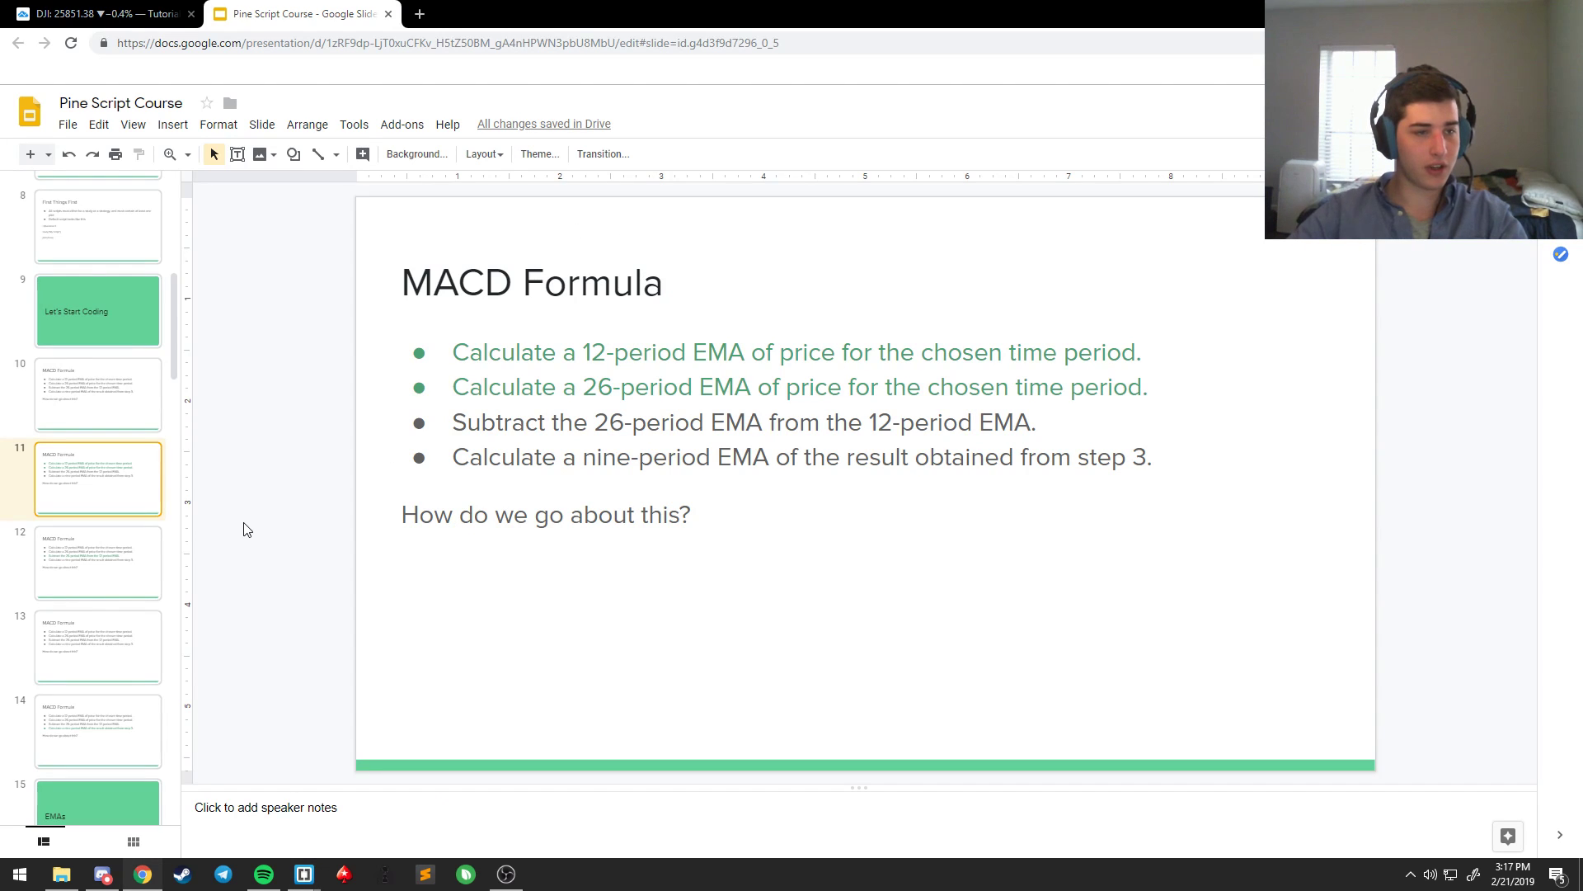
# Step: View the subtraction and nine-period EMA formula slides, then return to the MACD script
pyautogui.click(97, 562)
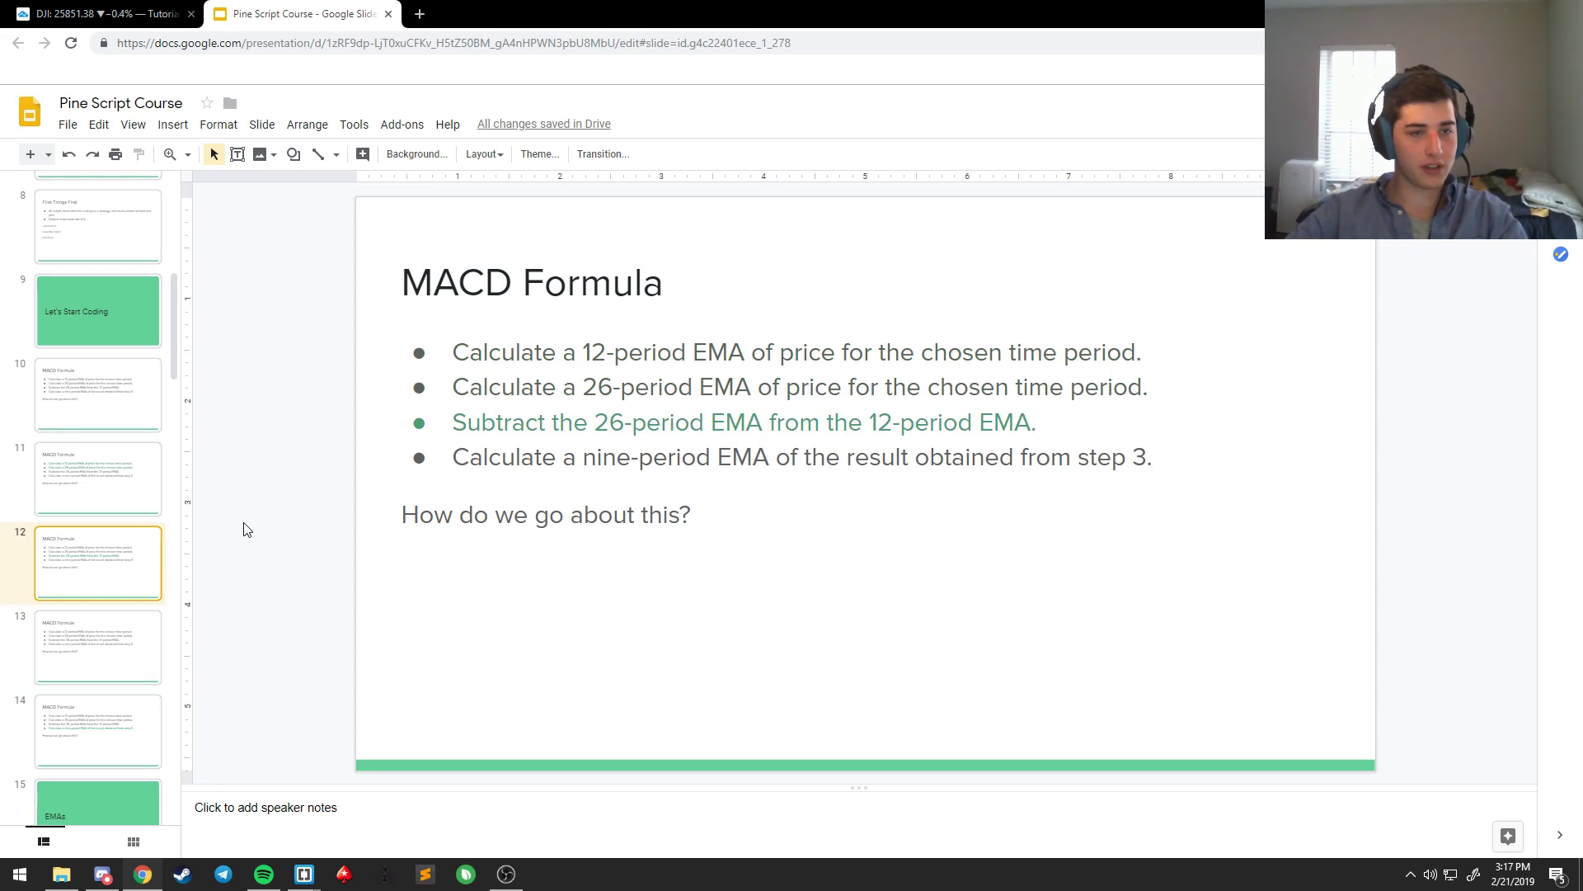
pyautogui.click(97, 646)
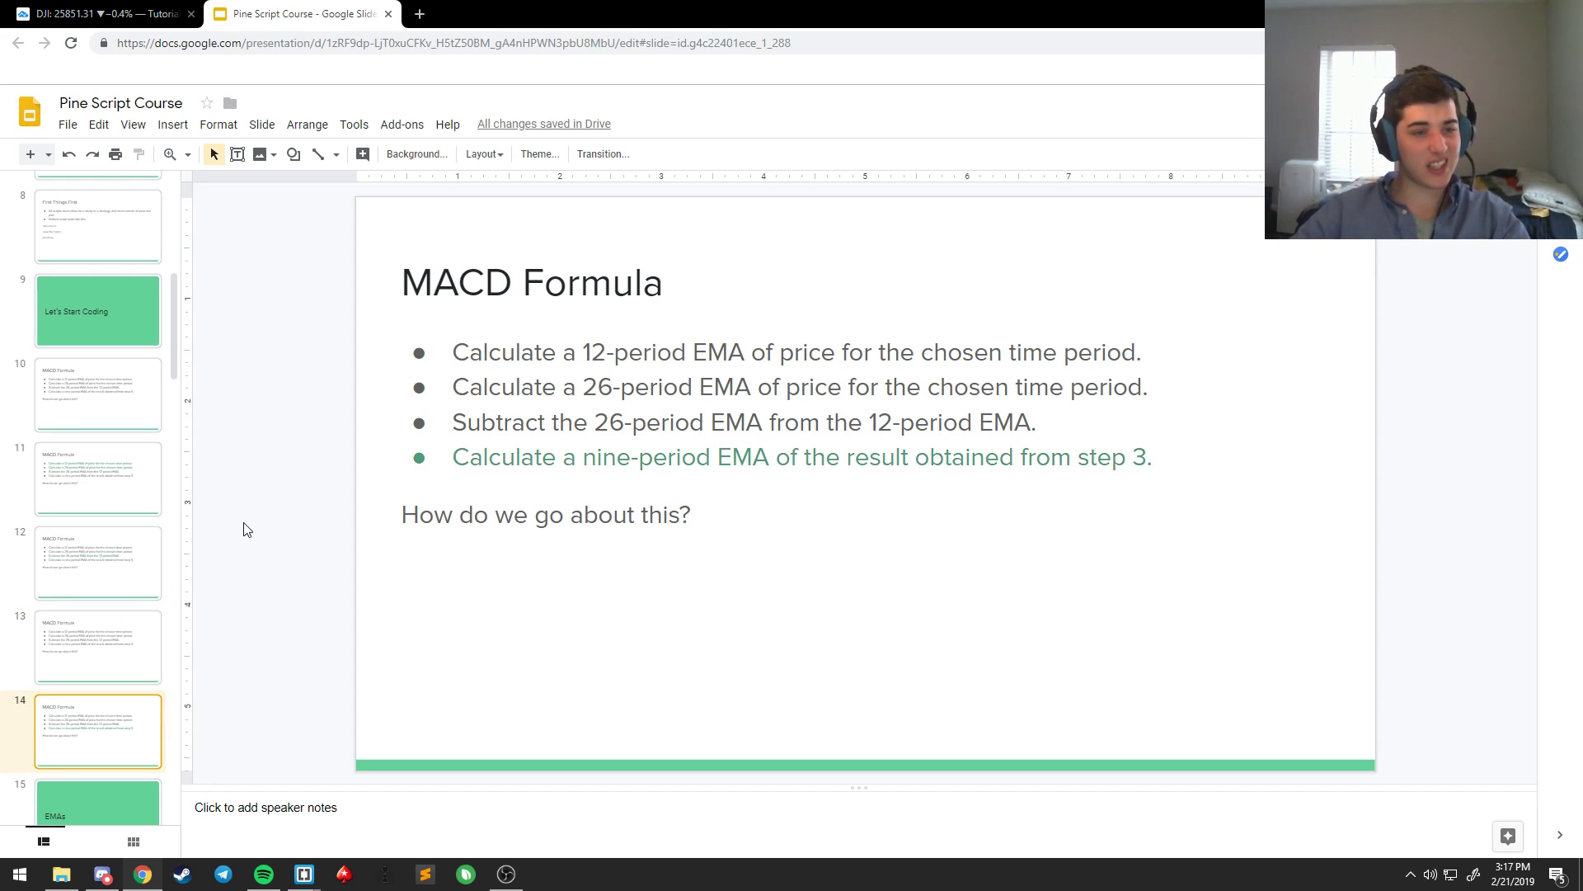
pyautogui.click(302, 874)
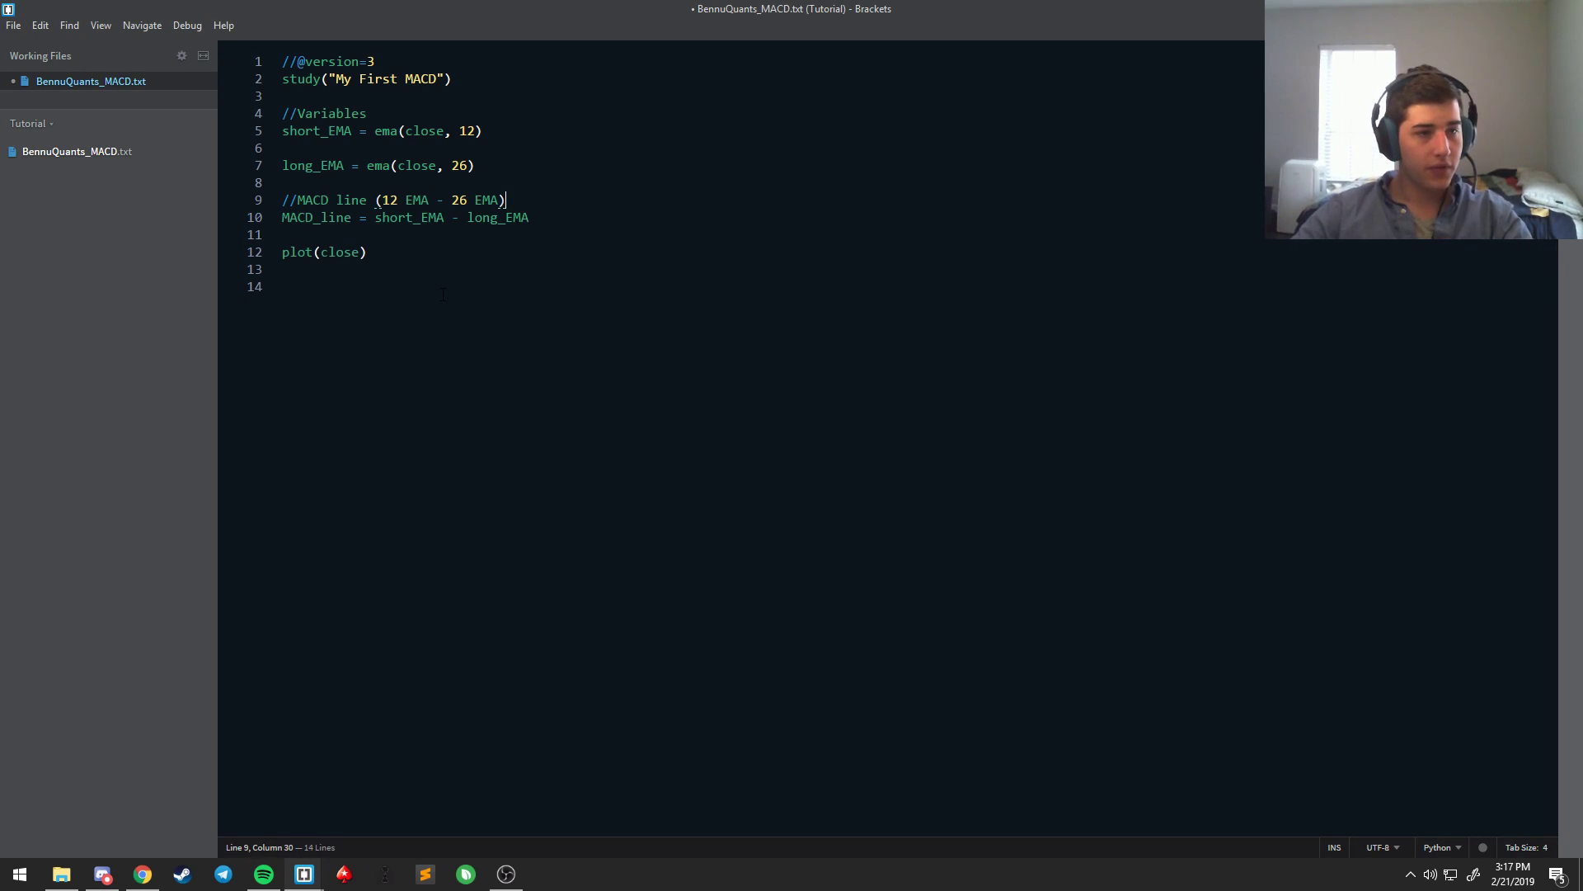
# Step: Add a //Signal line (9 EMA of MACD Line) comment
pyautogui.write('//Signal line')
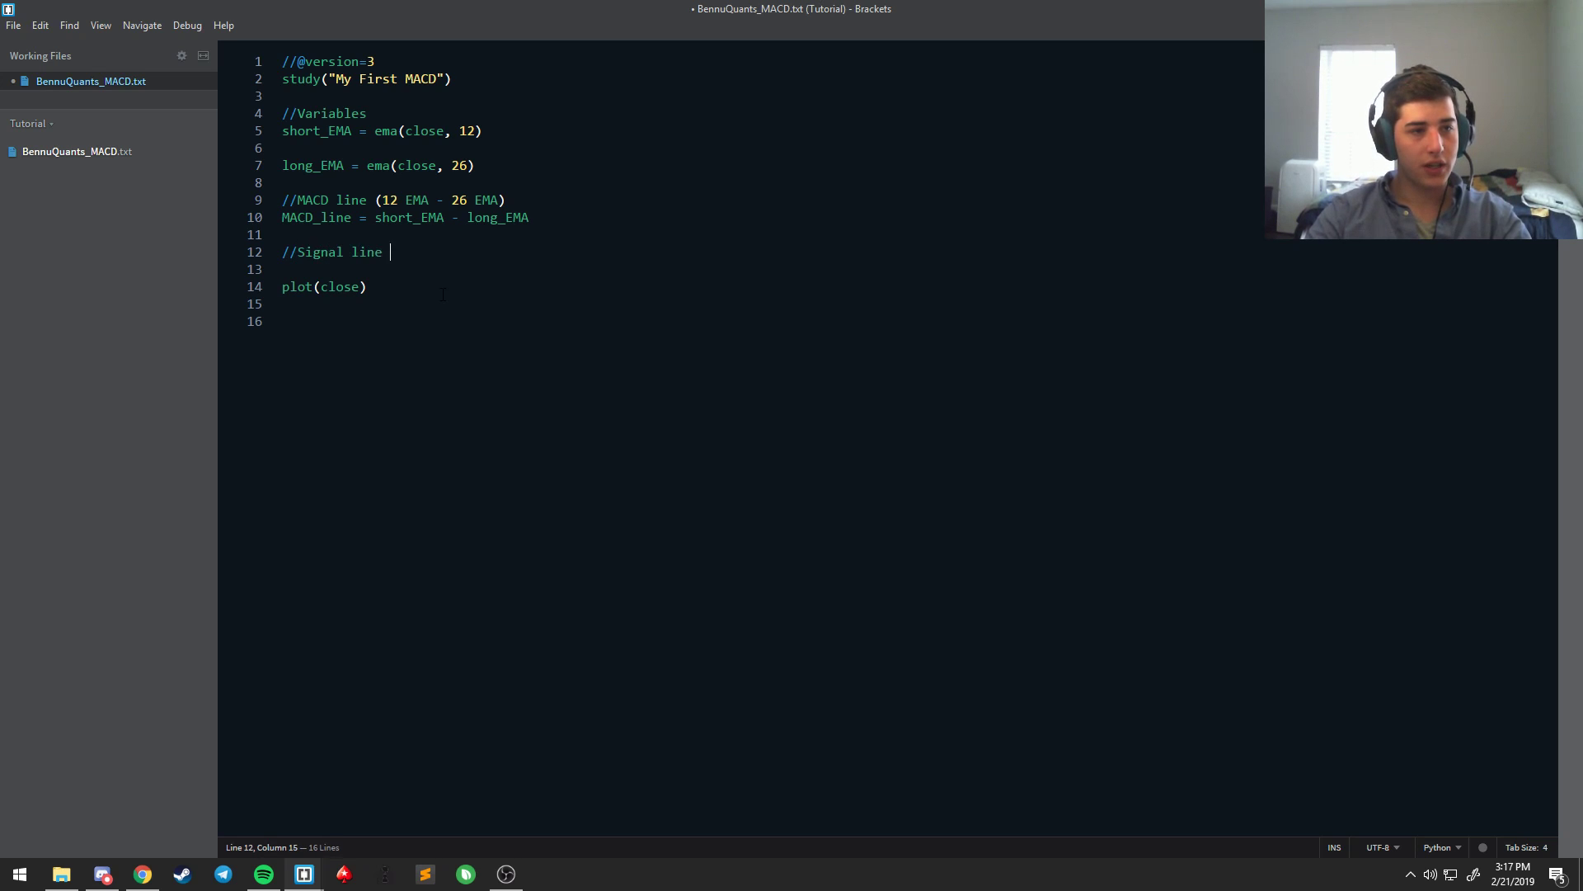
pyautogui.write('(9 )')
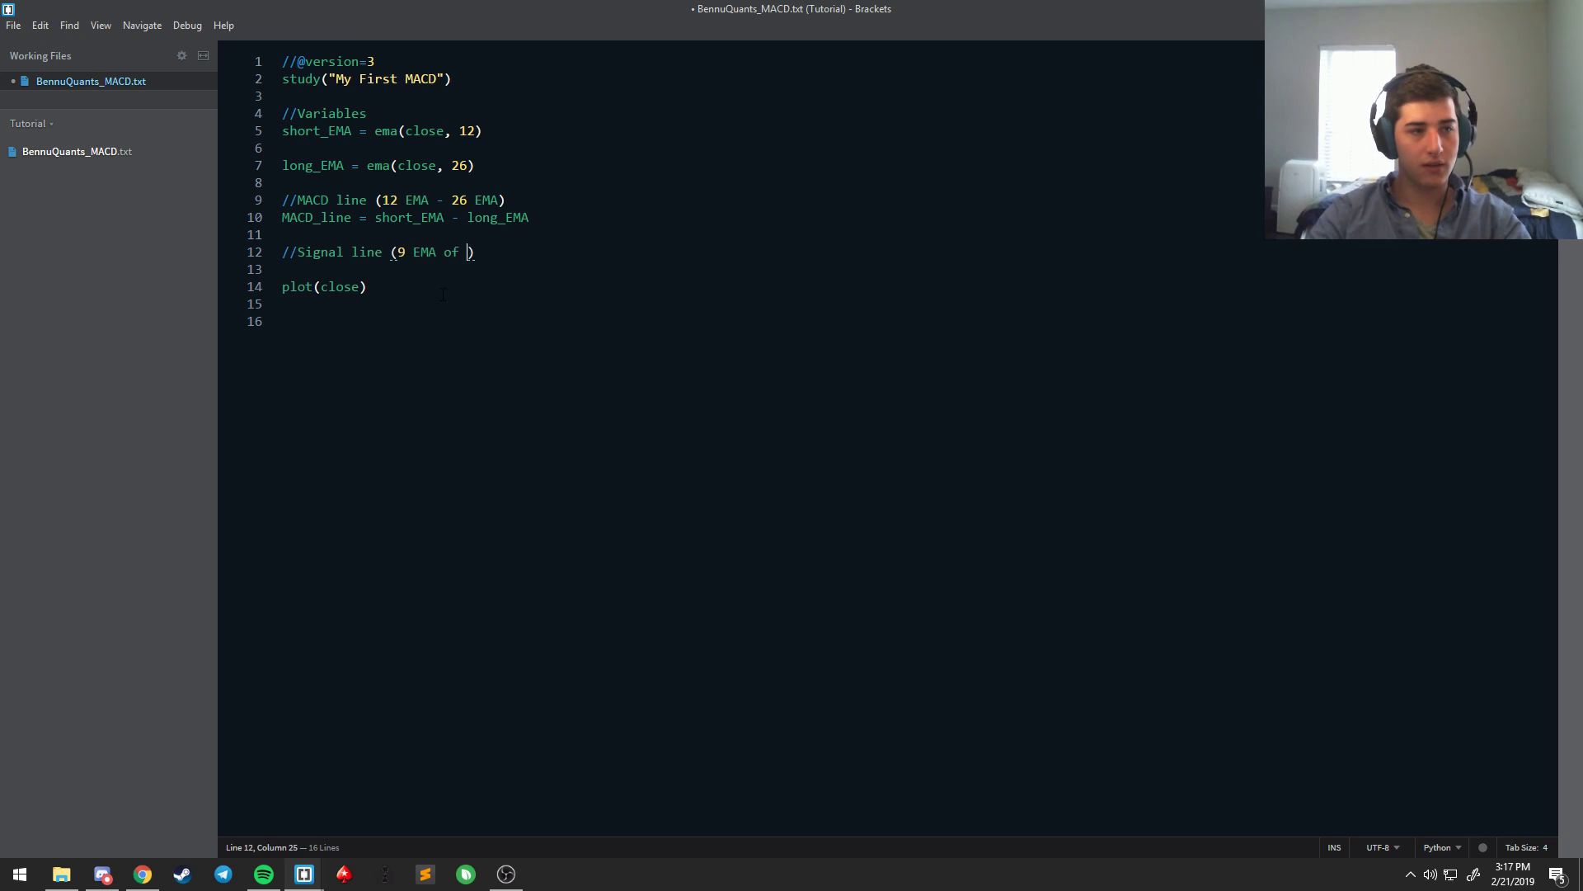
pyautogui.write('MACD Line')
pyautogui.click(767, 269)
pyautogui.write('s')
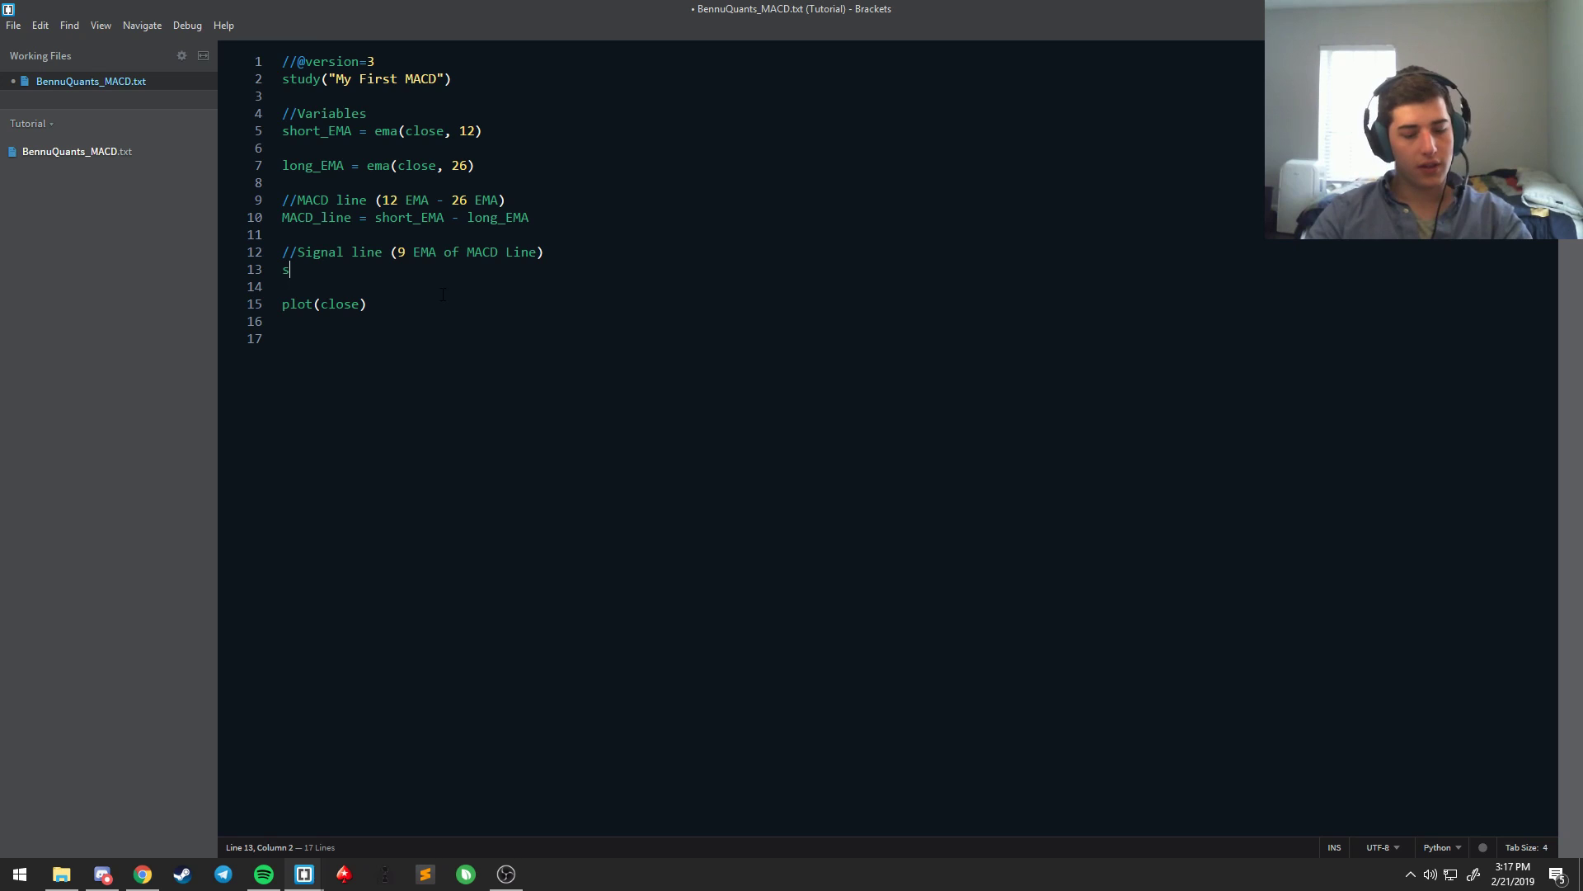
# Step: Write signal_line = ema(MACD_line, 9) under the comment
pyautogui.write('ignal_line')
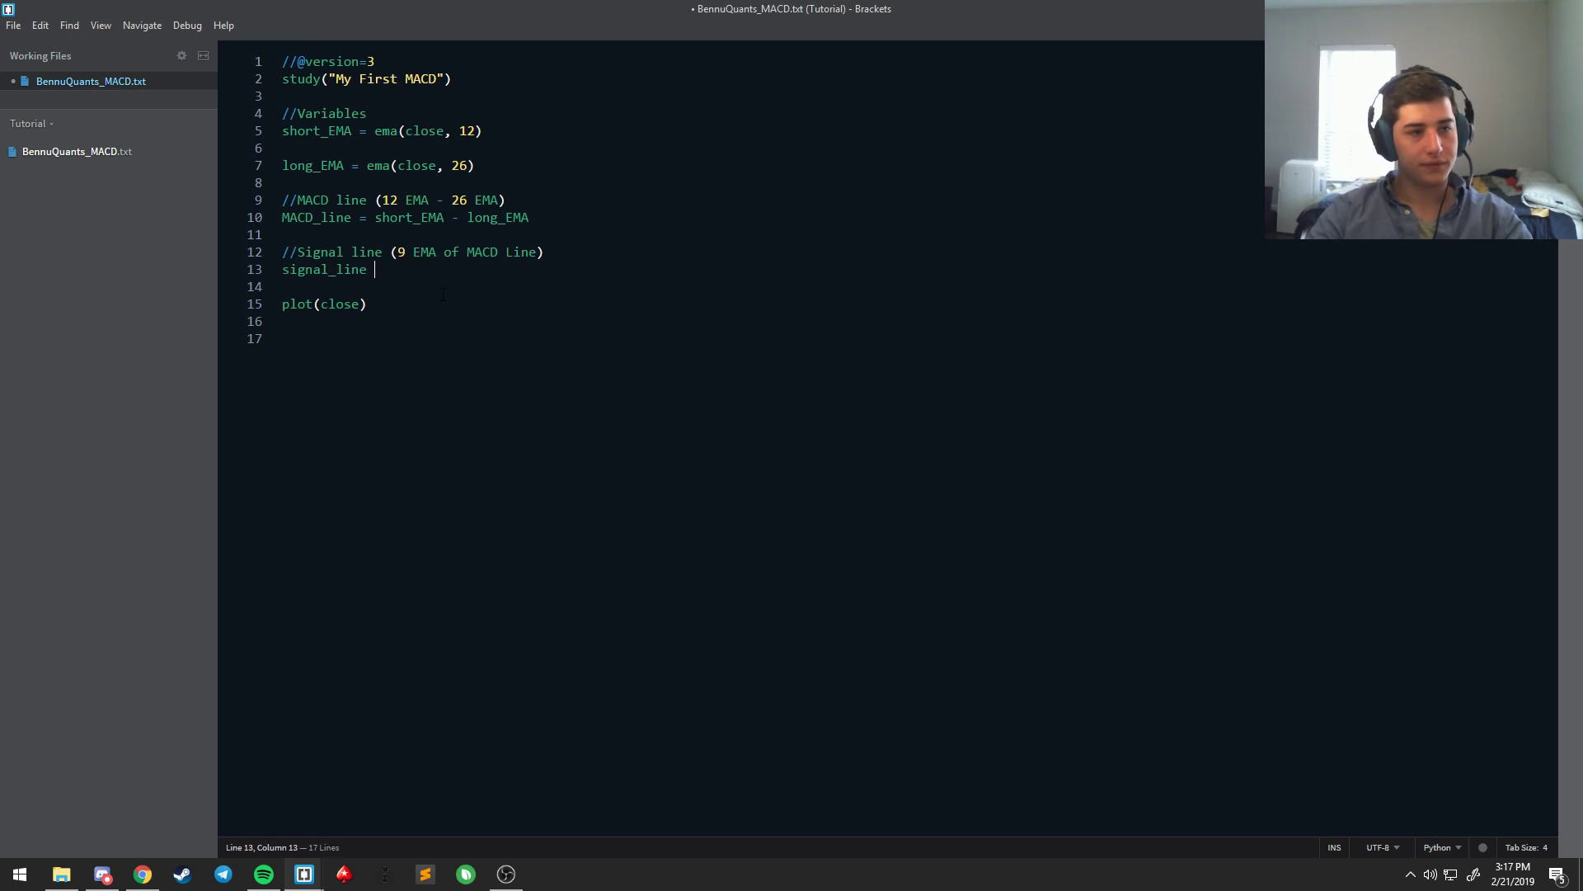
pyautogui.write('=')
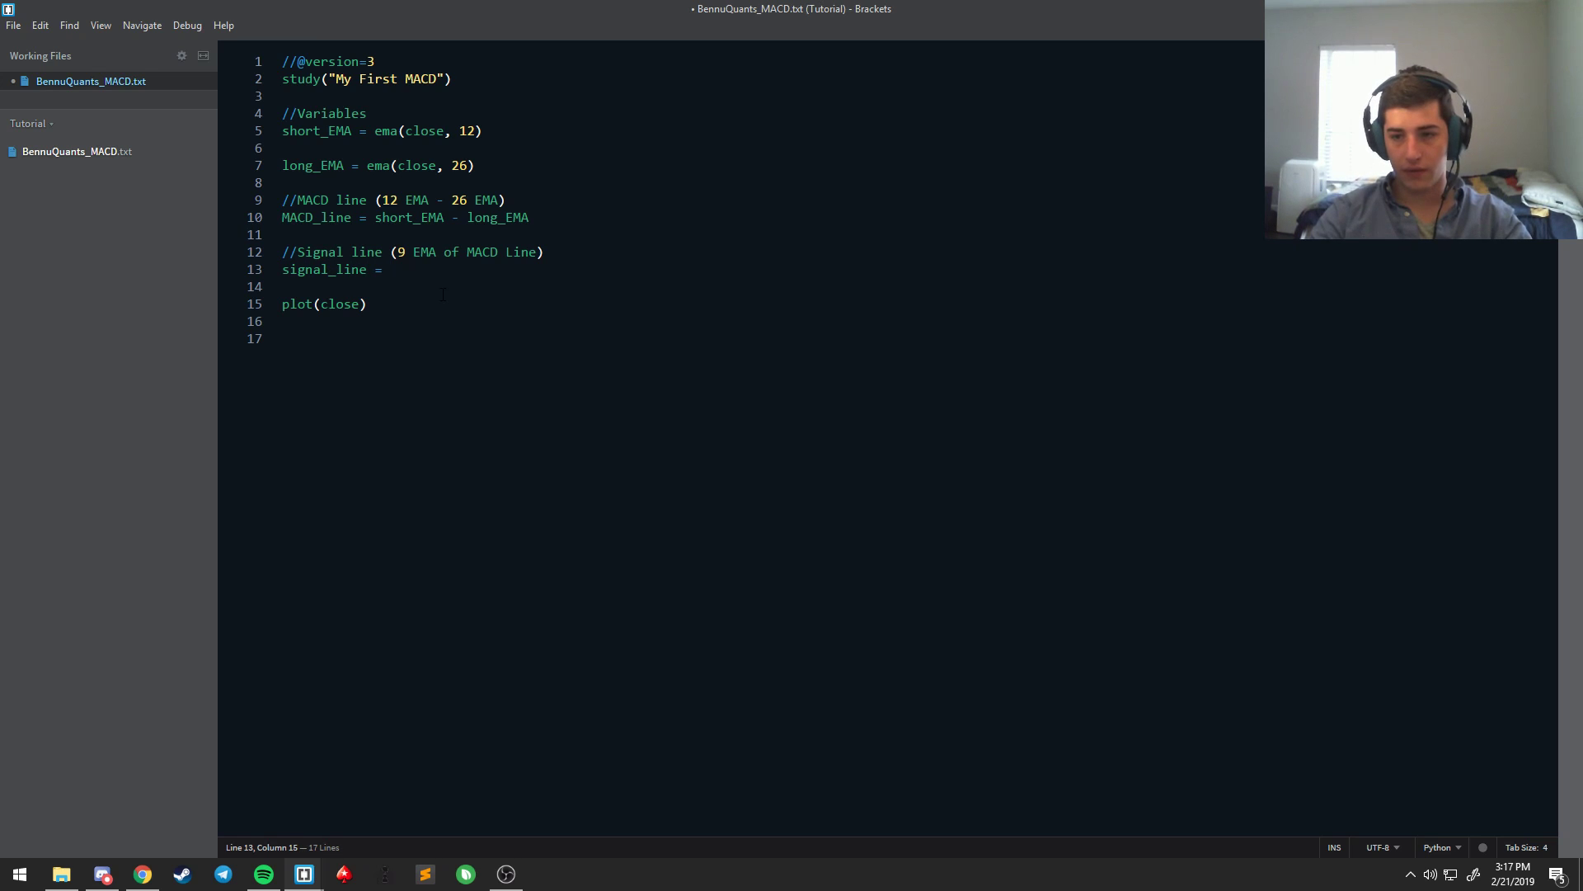
pyautogui.write('ema')
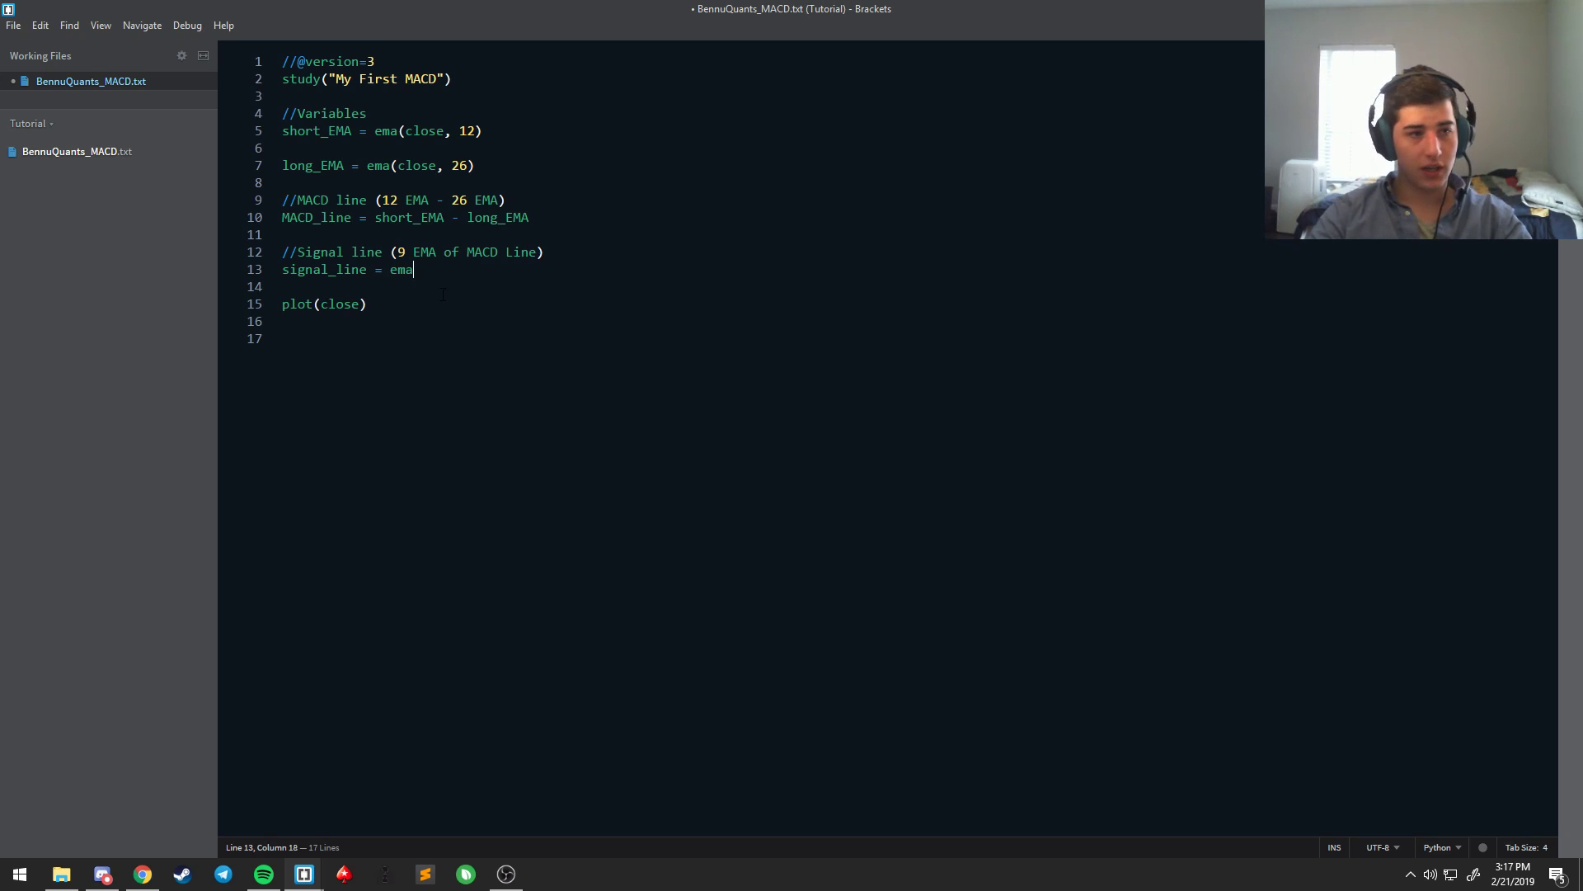
pyautogui.write('()')
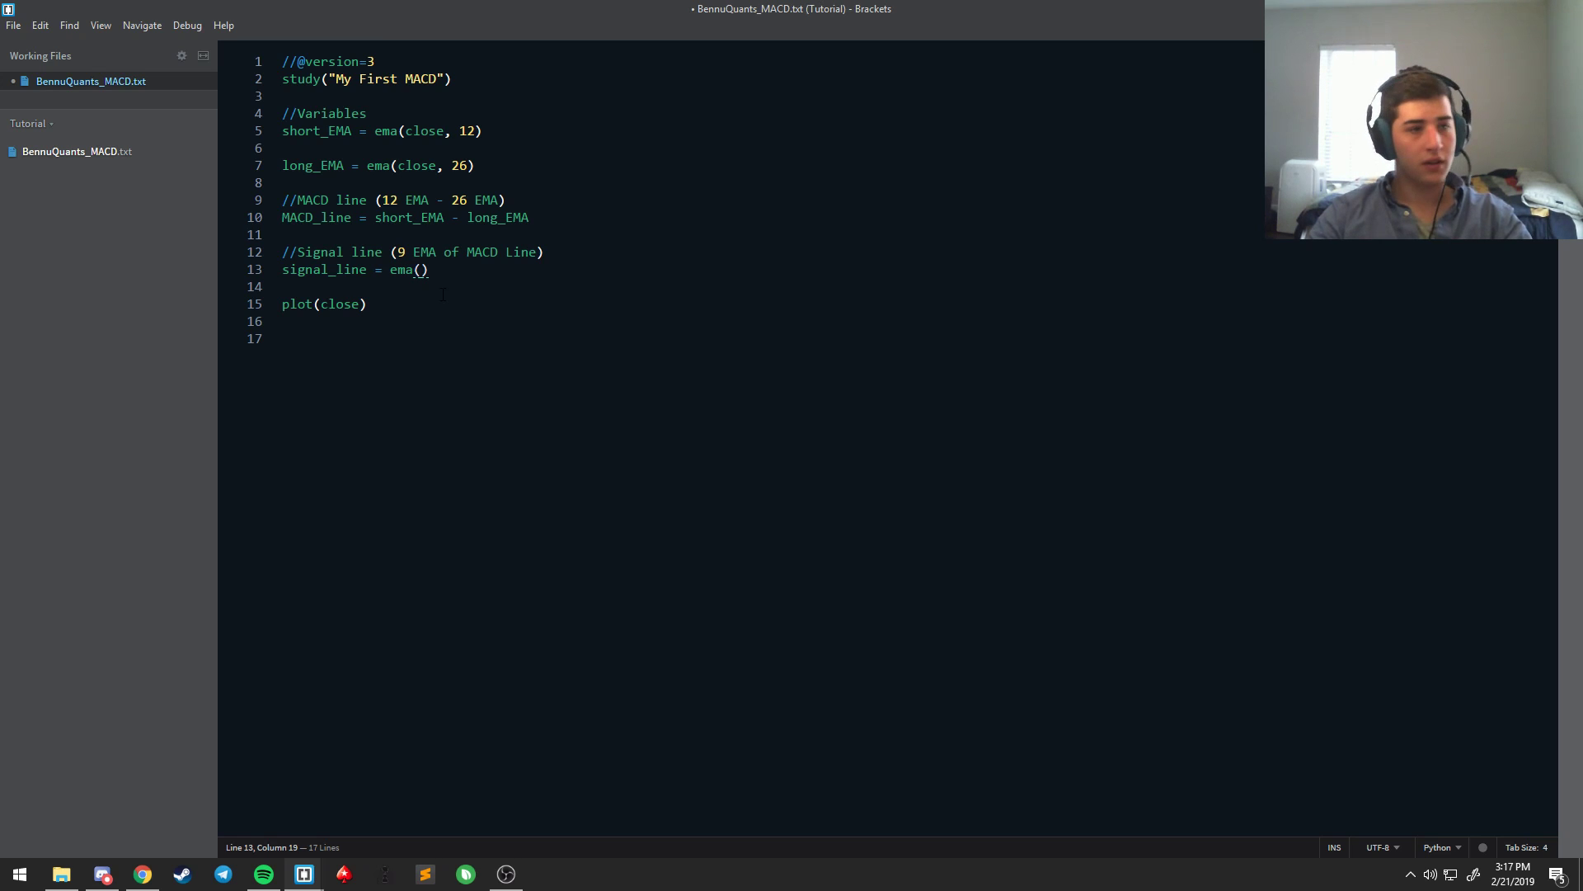
pyautogui.write('MACD')
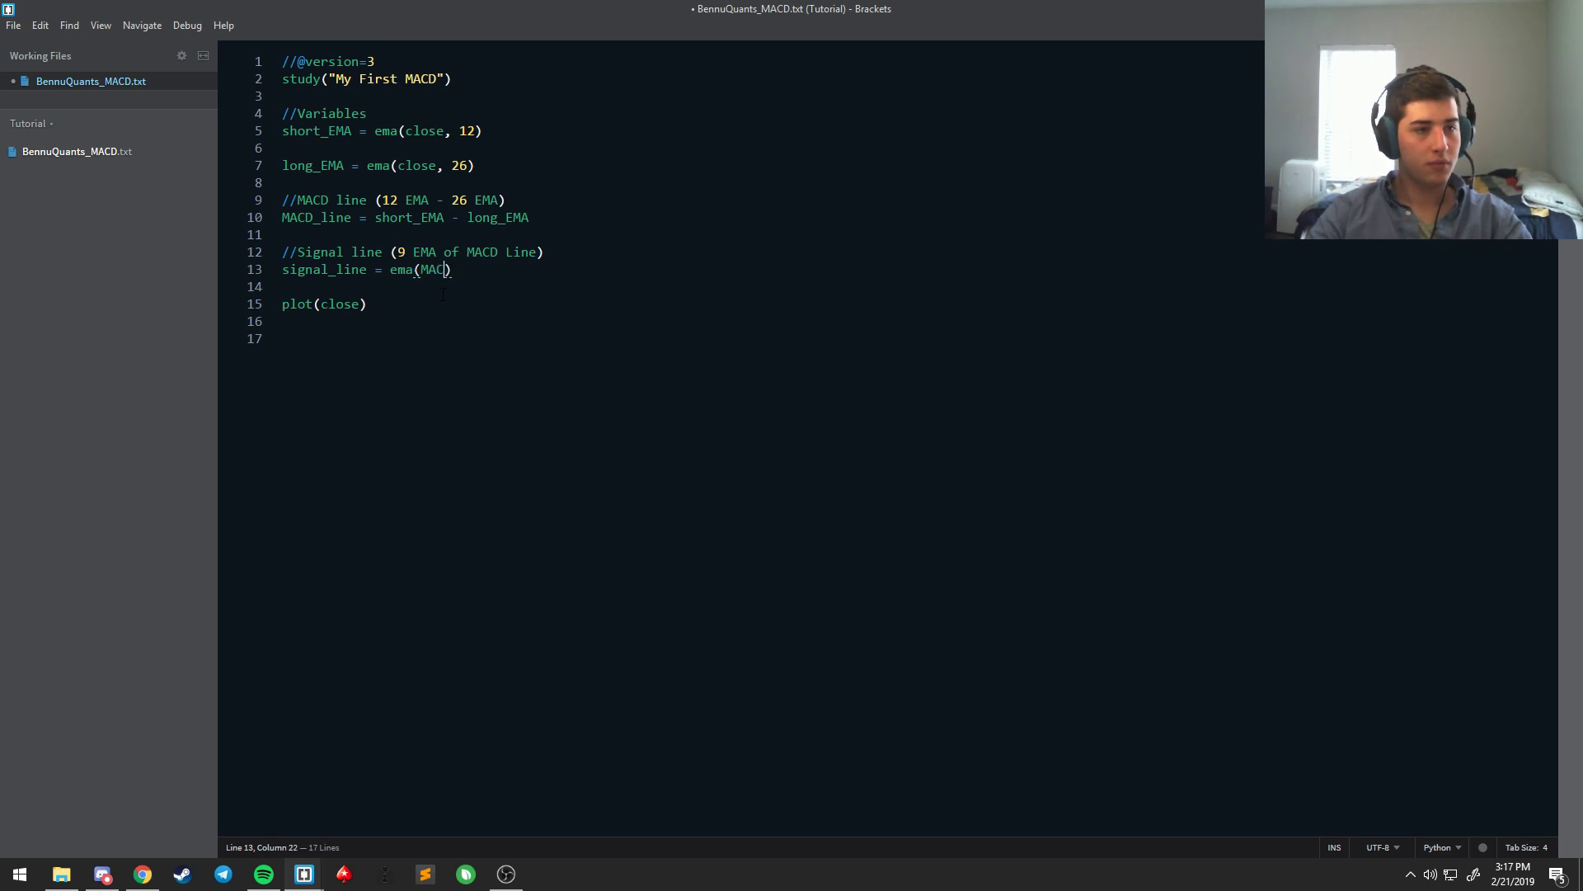
pyautogui.write('_l')
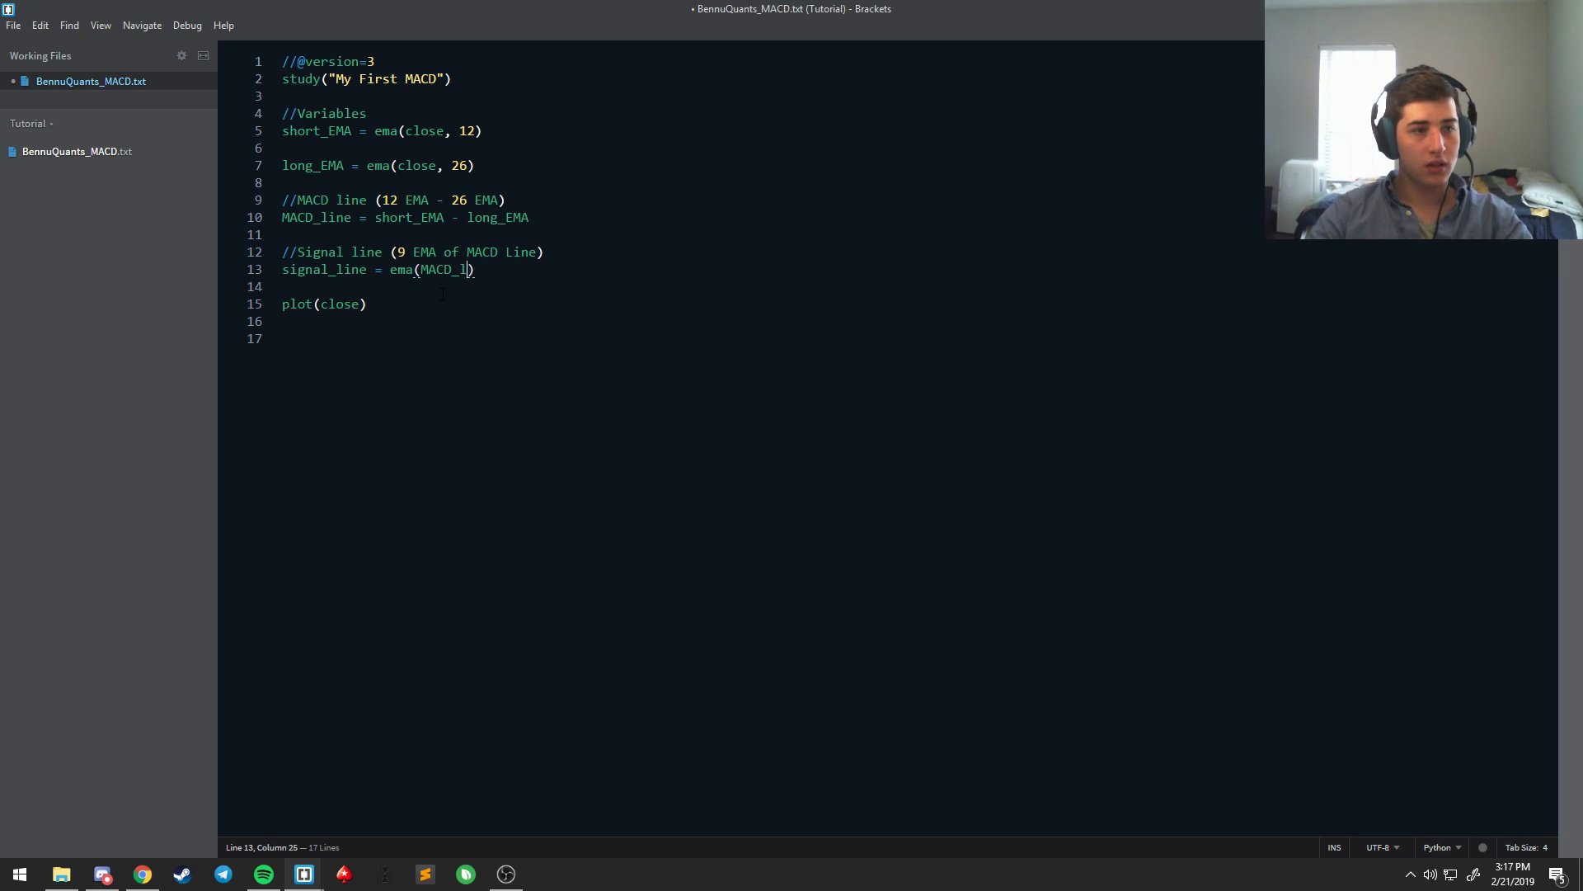
pyautogui.write('ine, 9')
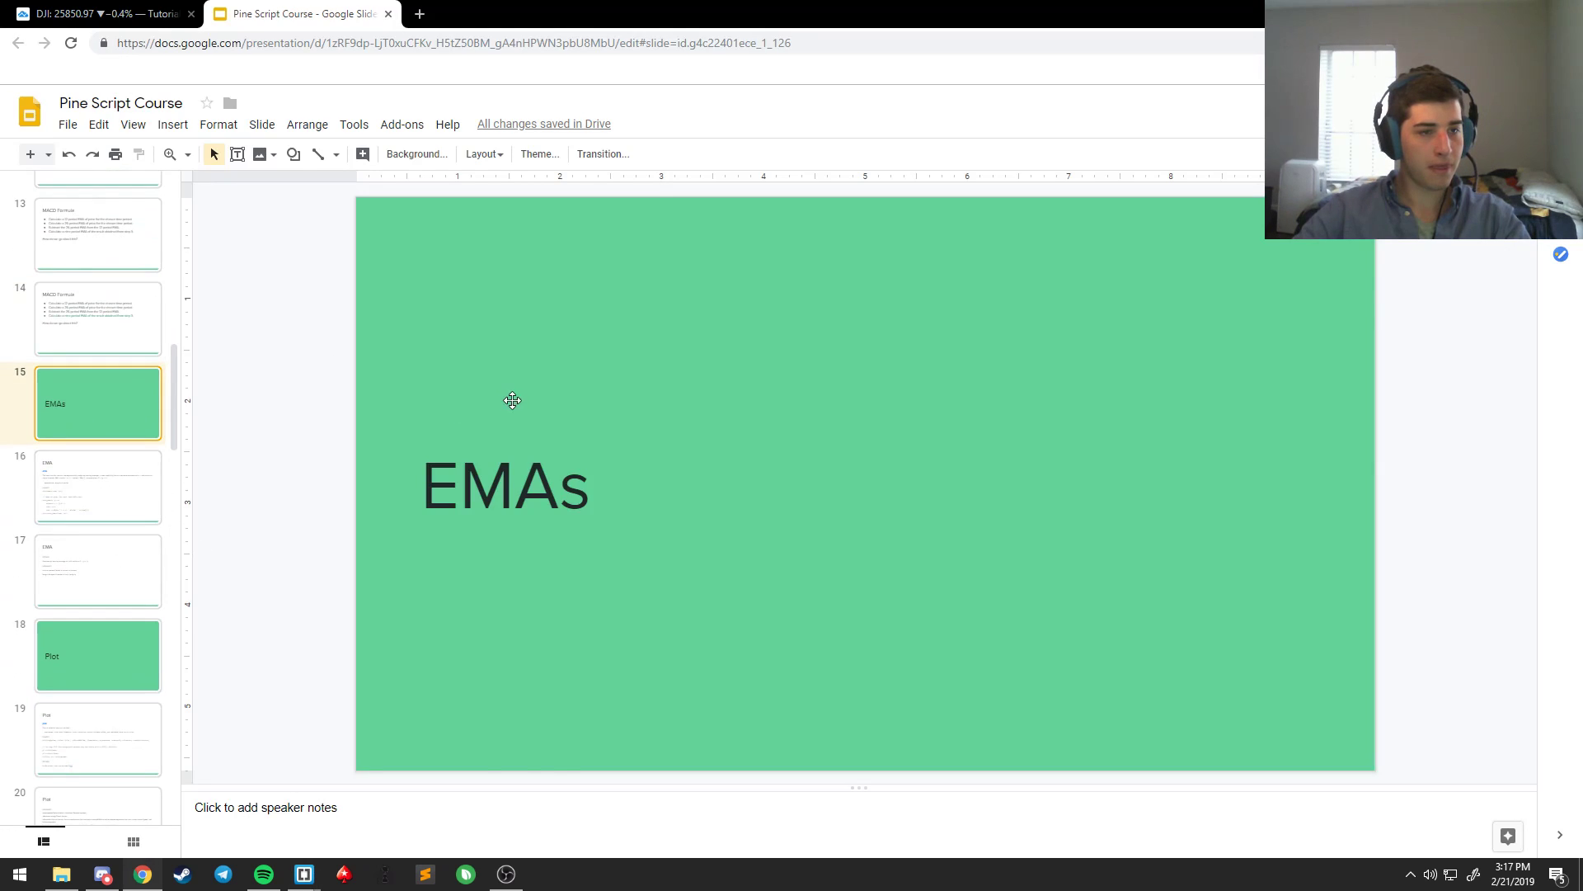
# Step: Review the ema documentation slide, highlighting its source and length arguments, then return to the script
pyautogui.click(97, 487)
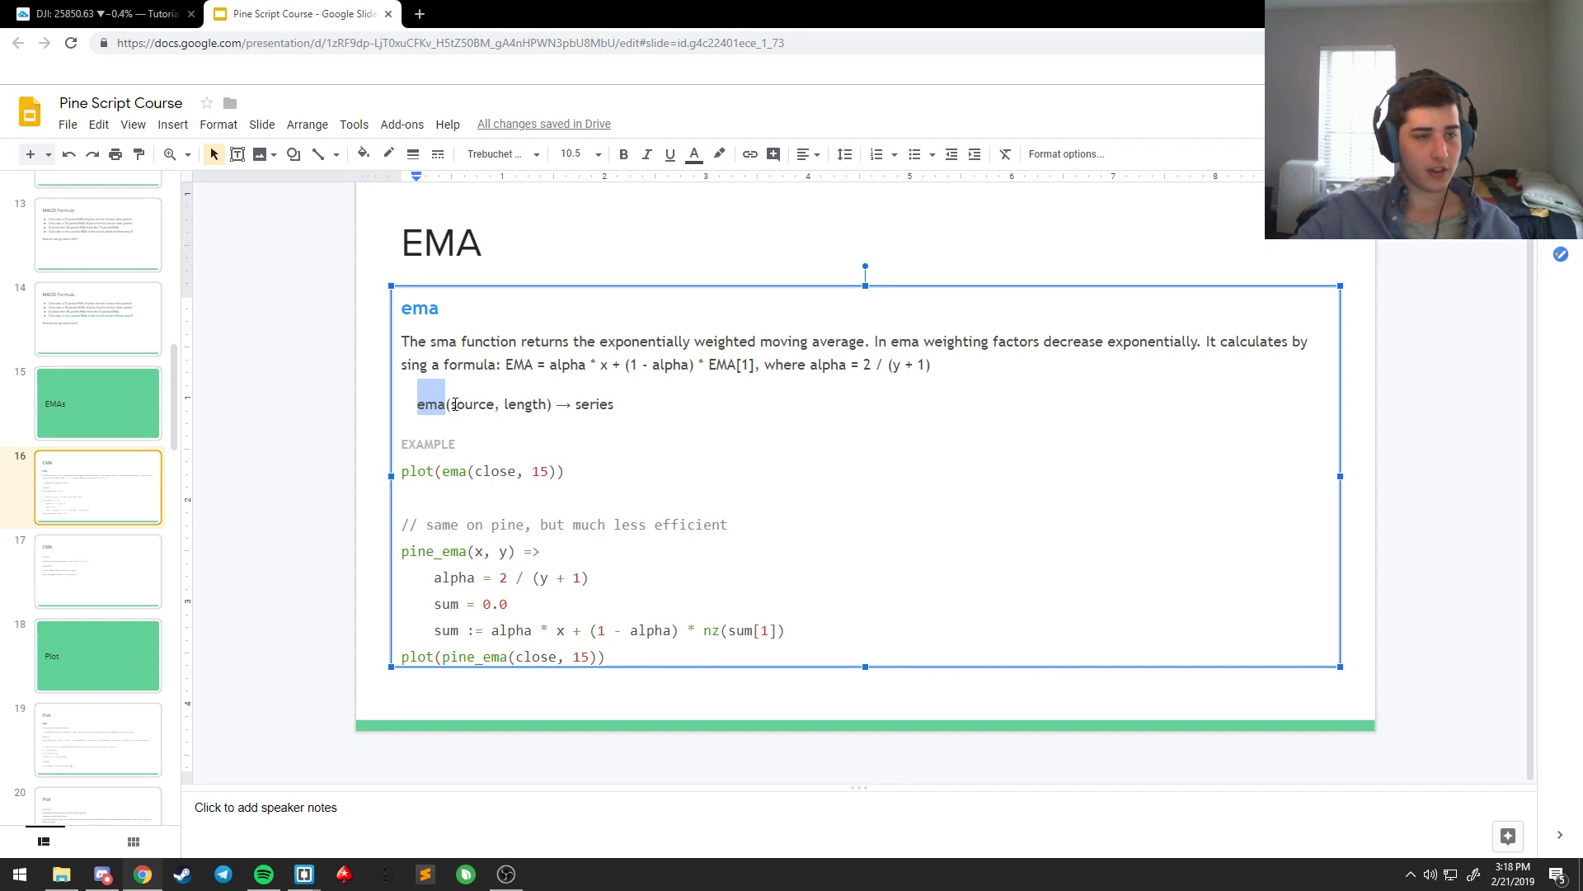
pyautogui.click(509, 404)
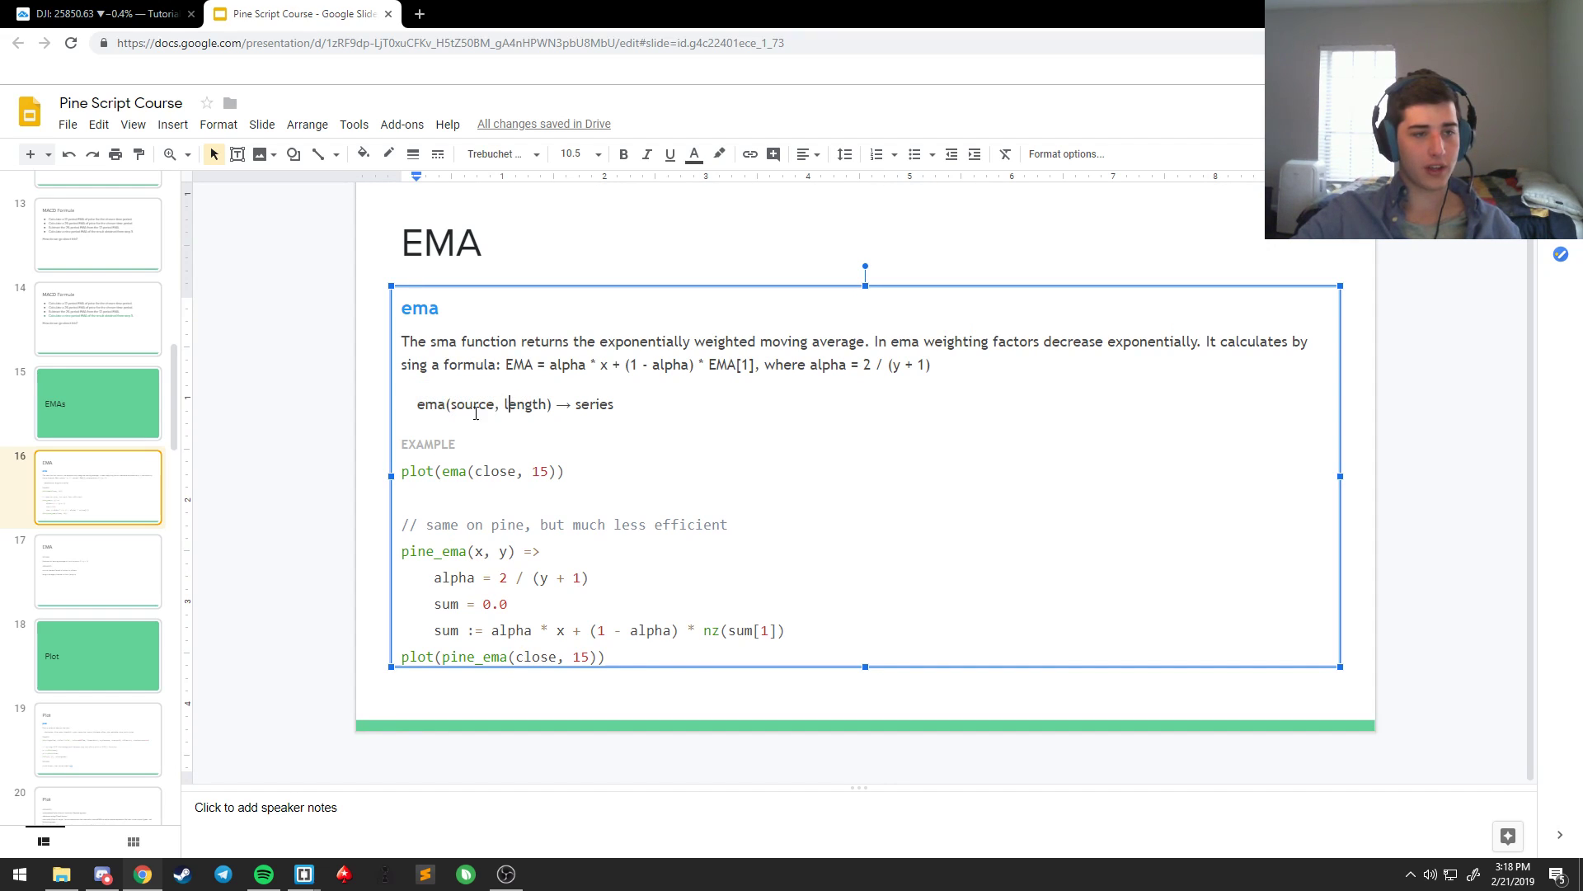
pyautogui.doubleClick(471, 404)
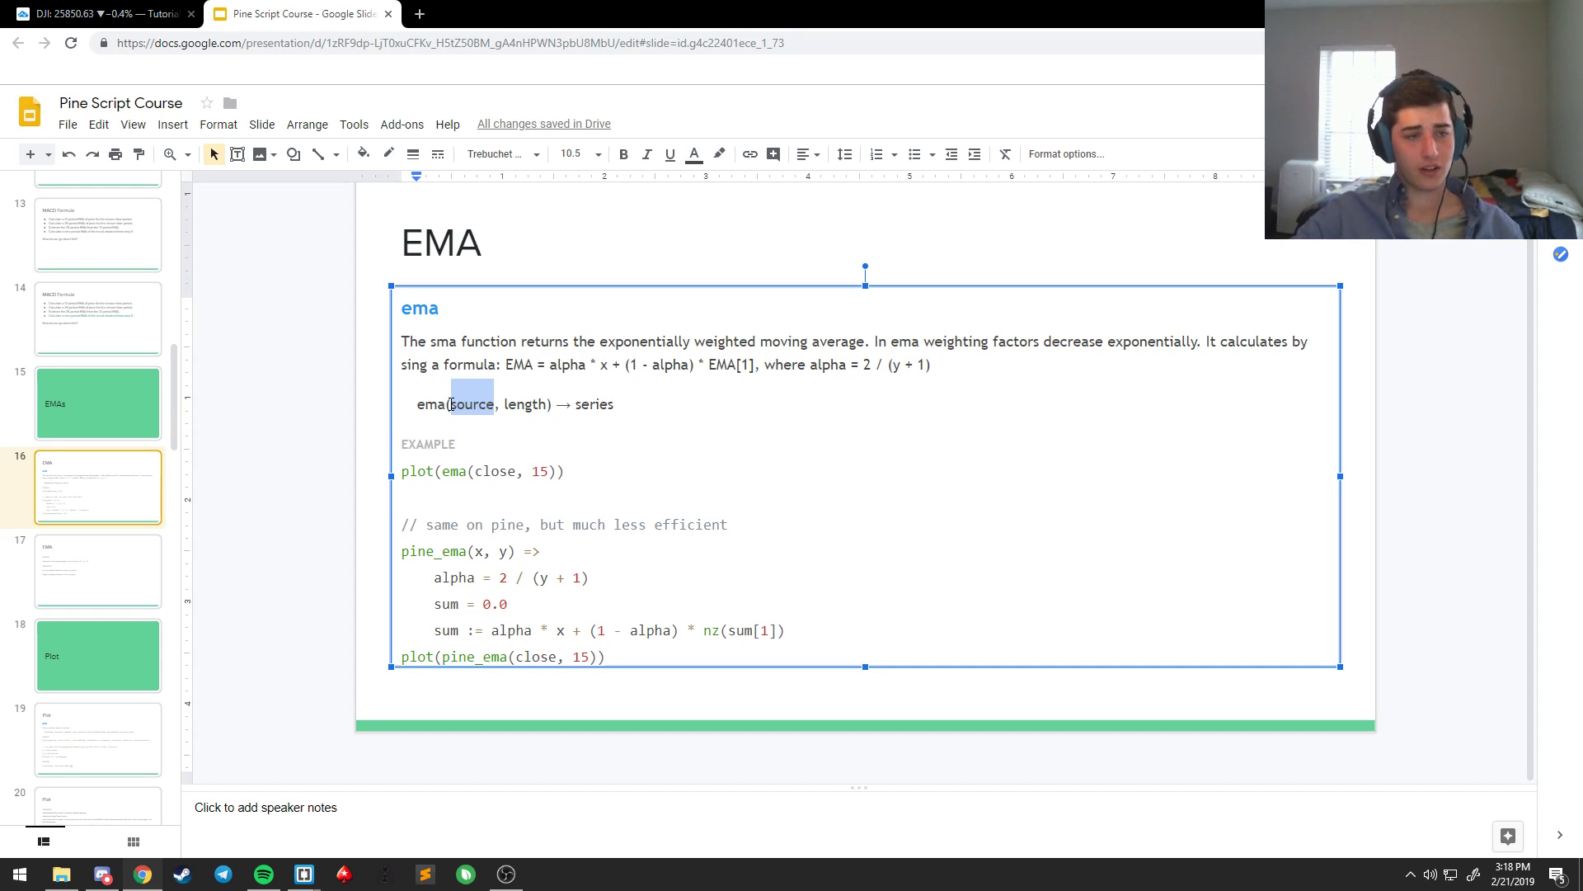
pyautogui.doubleClick(528, 404)
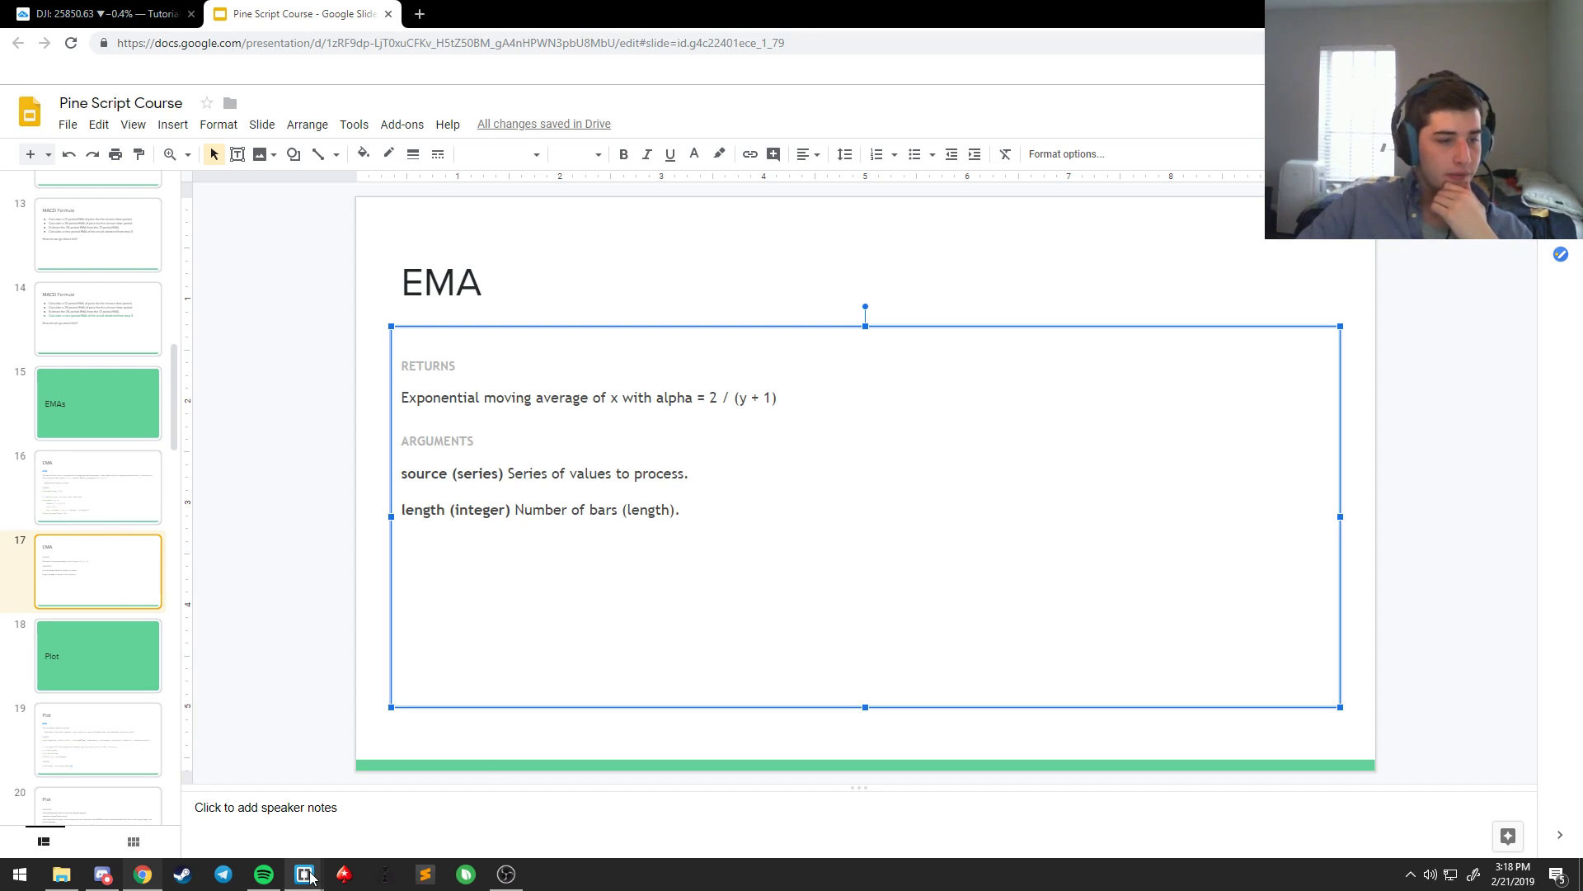
pyautogui.click(303, 875)
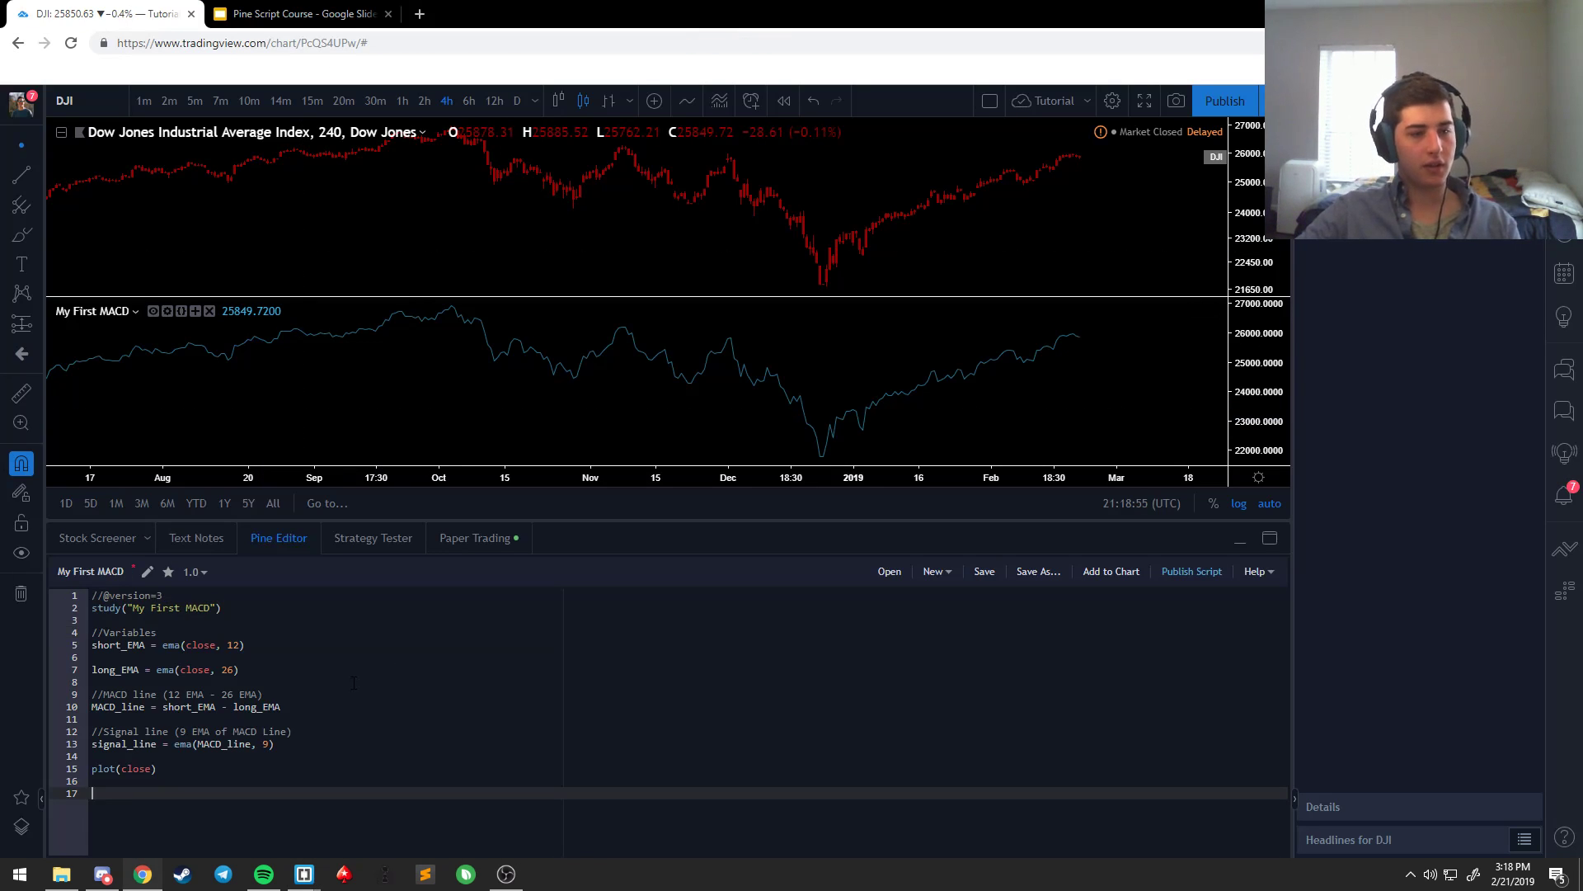
# Step: Save the updated My First MACD script in the Pine Editor as version 2.0
pyautogui.click(983, 570)
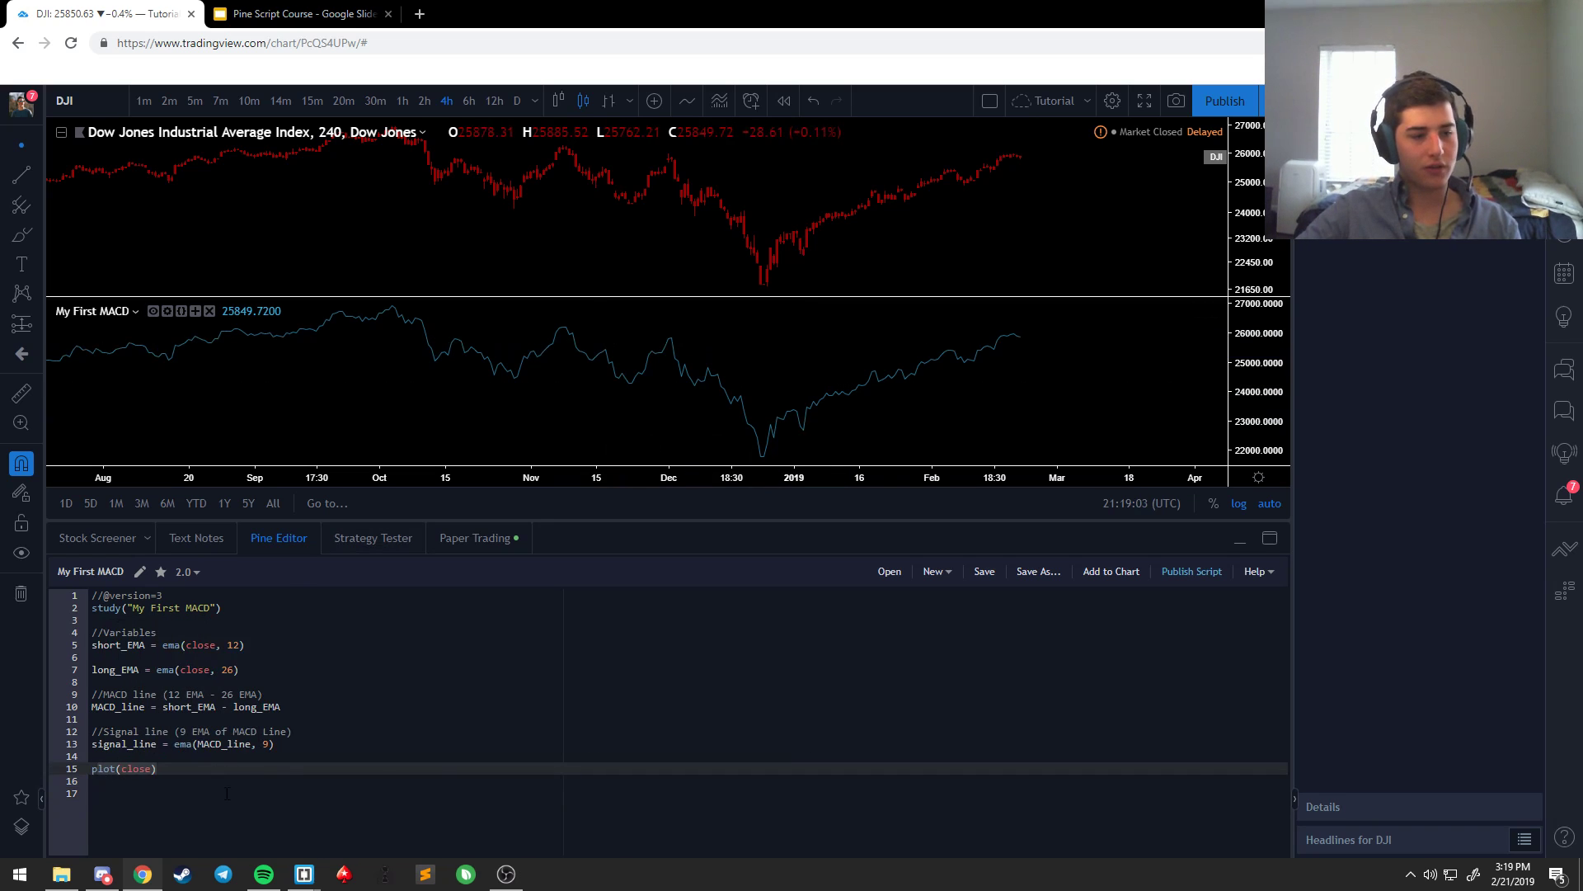
pyautogui.click(299, 13)
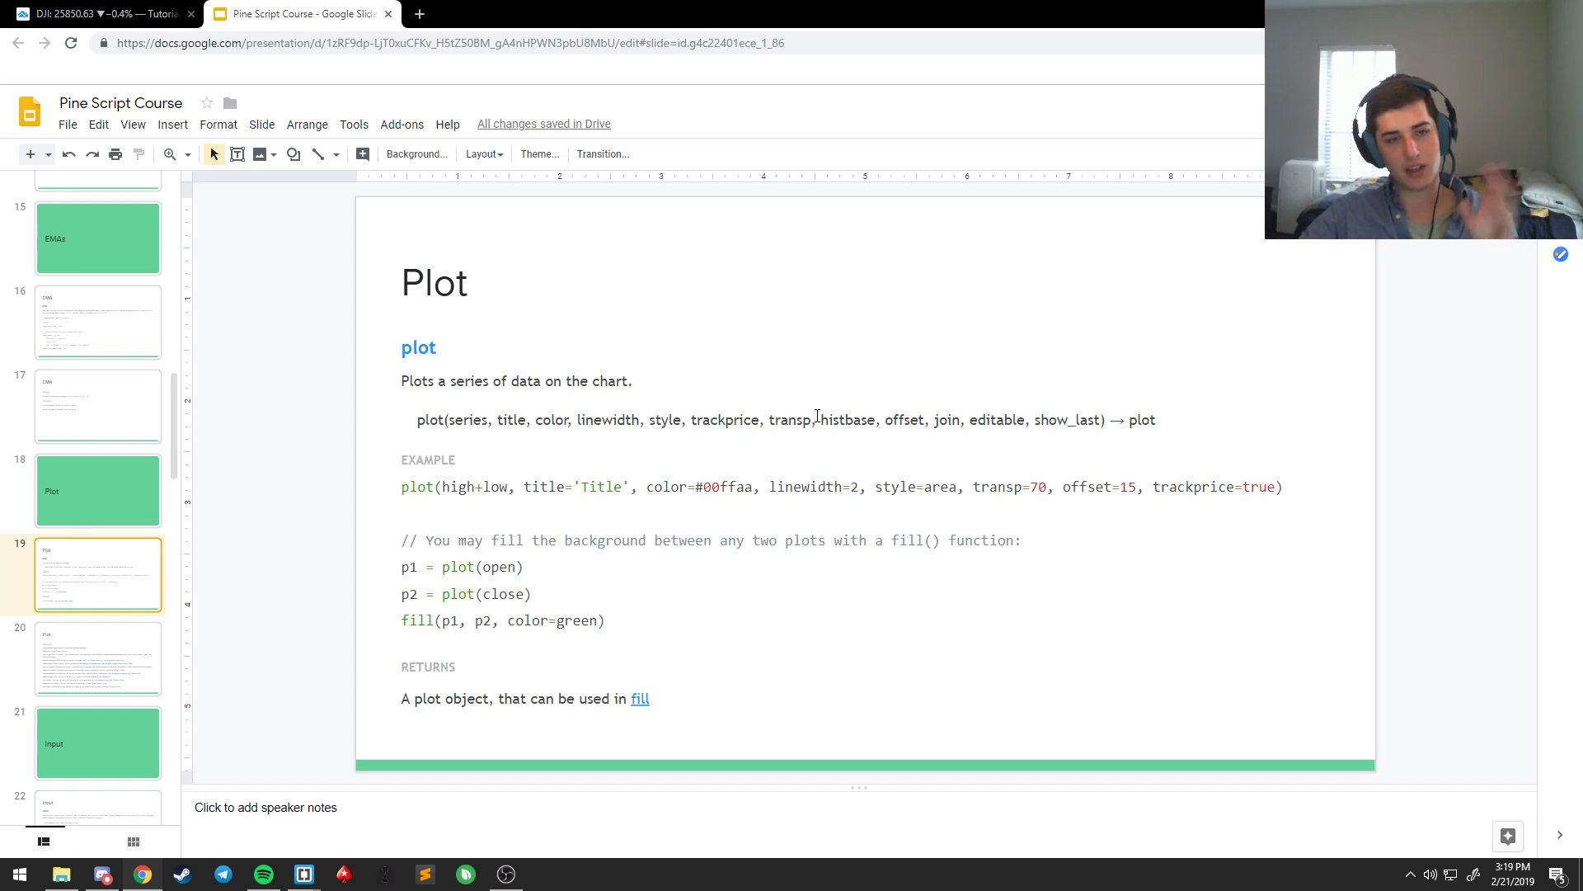
# Step: Review the plot documentation and move to the slide listing all plot arguments
pyautogui.doubleClick(853, 418)
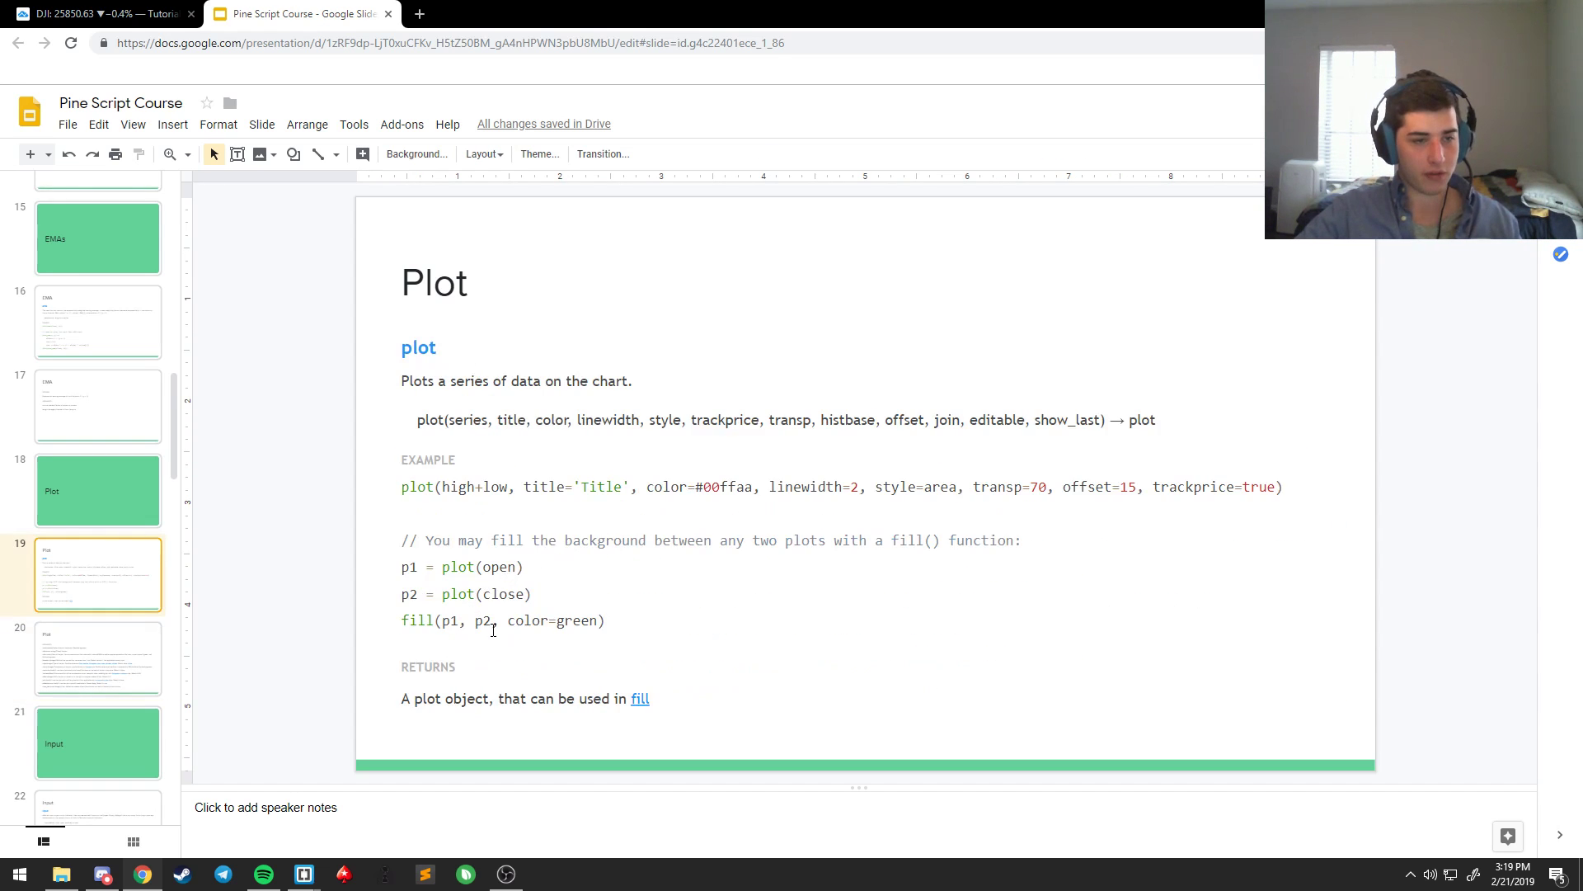
pyautogui.click(97, 658)
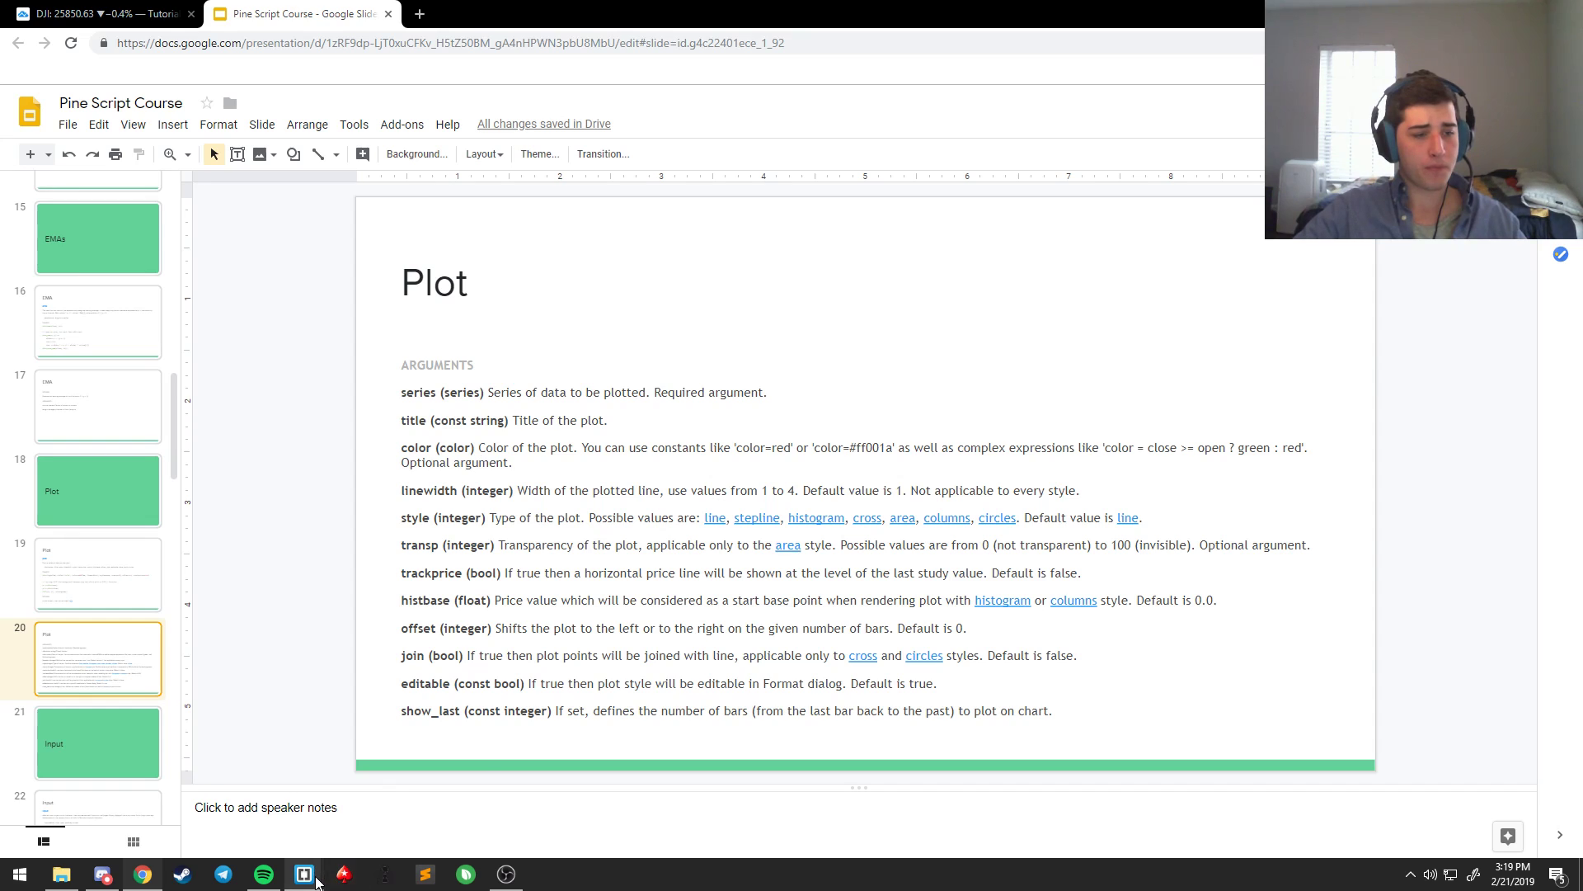
# Step: Plot short_EMA, long_EMA and signal_line with three plot() calls
pyautogui.click(303, 874)
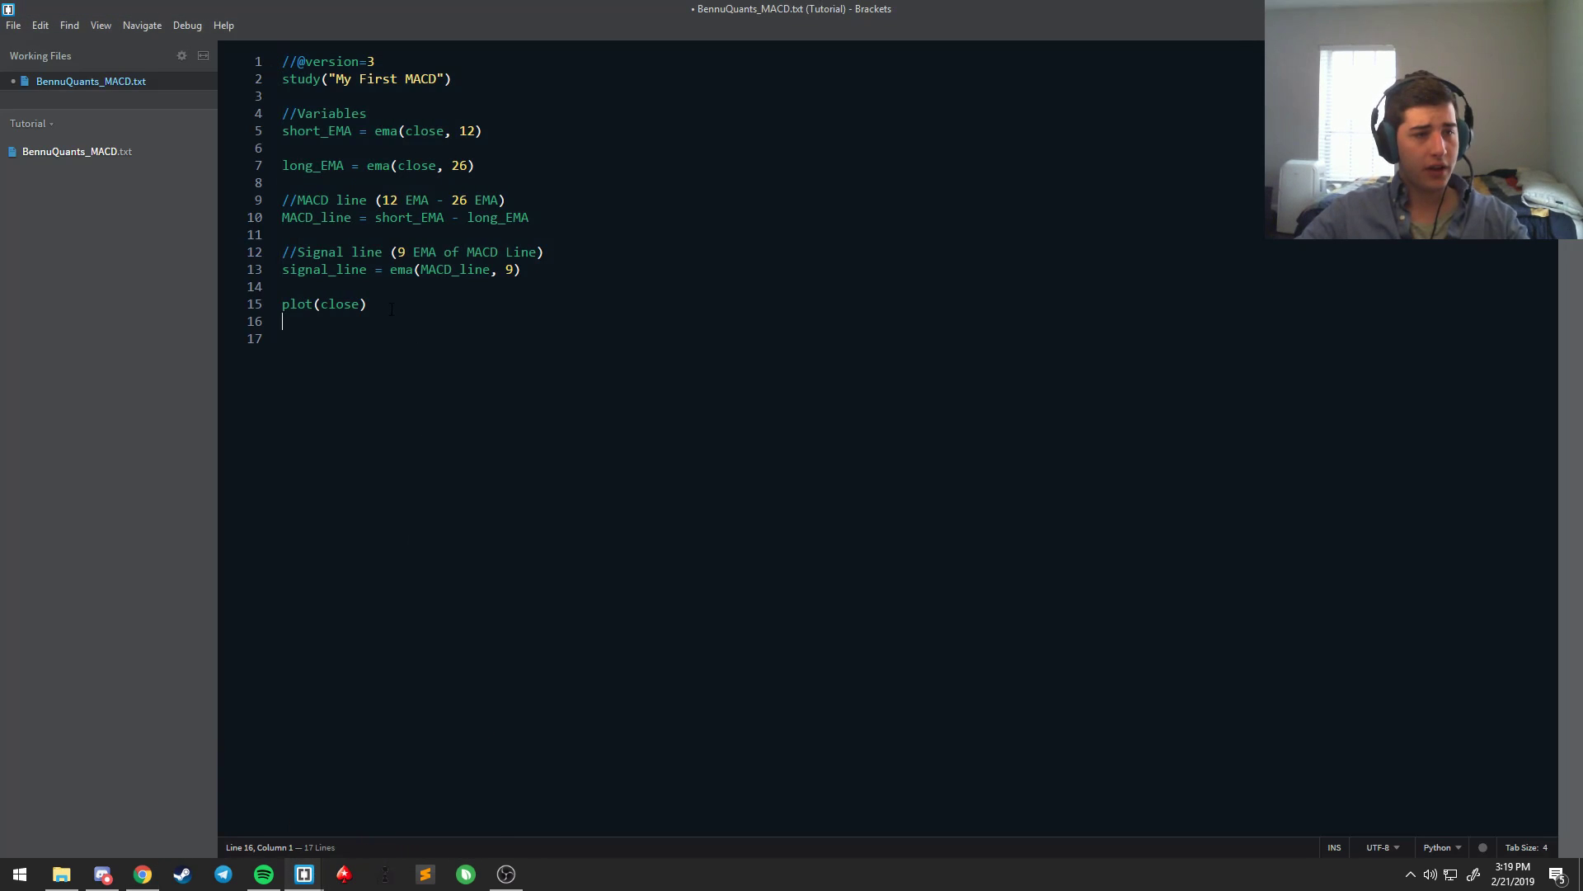
pyautogui.press('BackSpace')
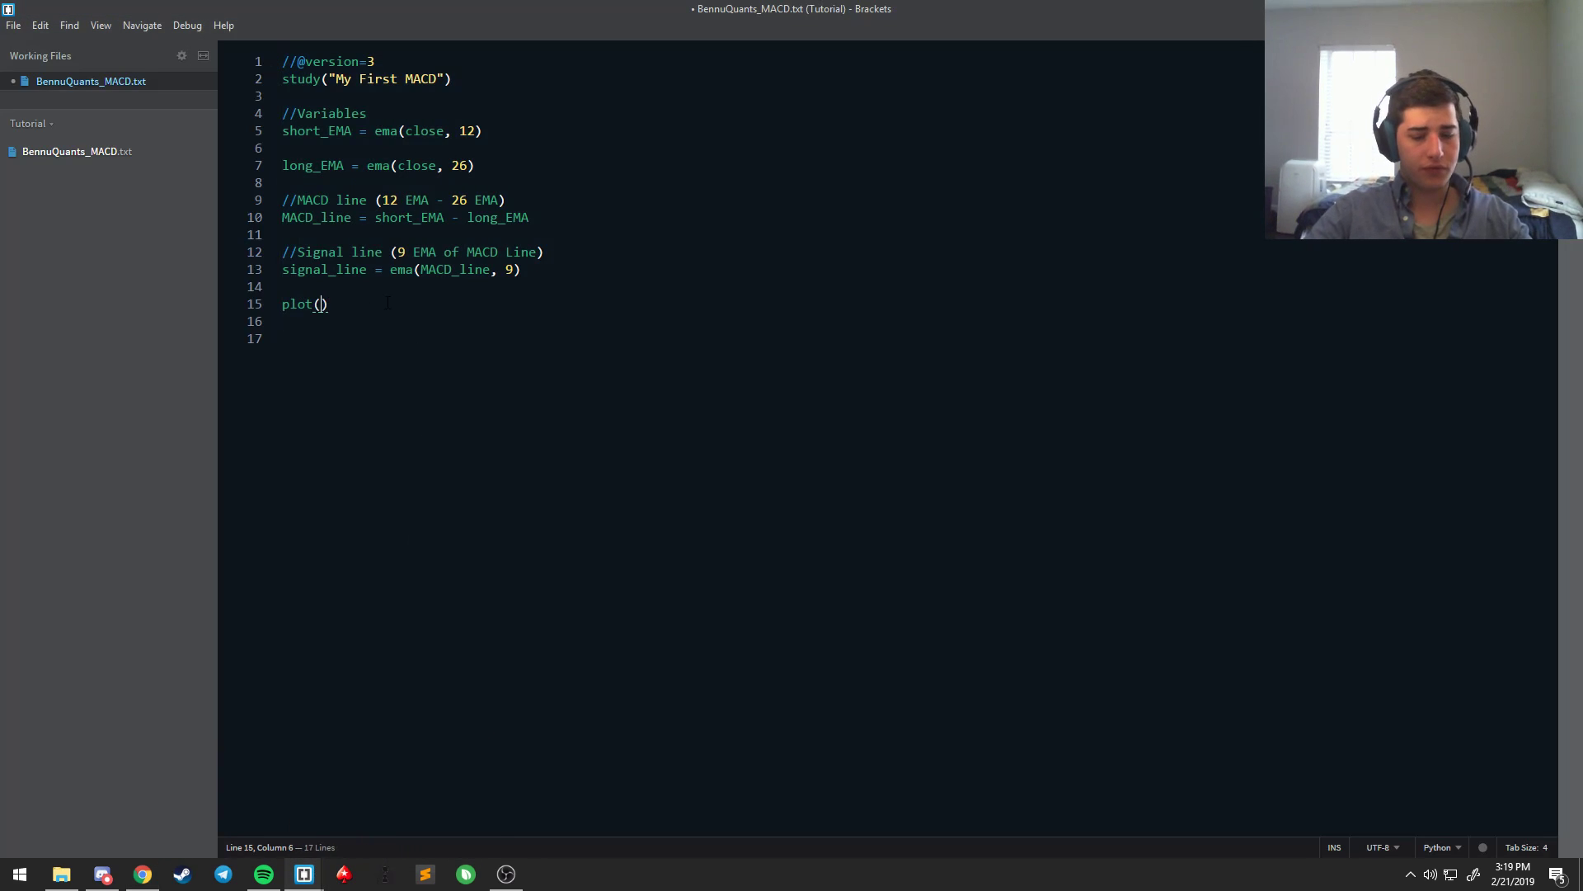
pyautogui.write('short_EMA')
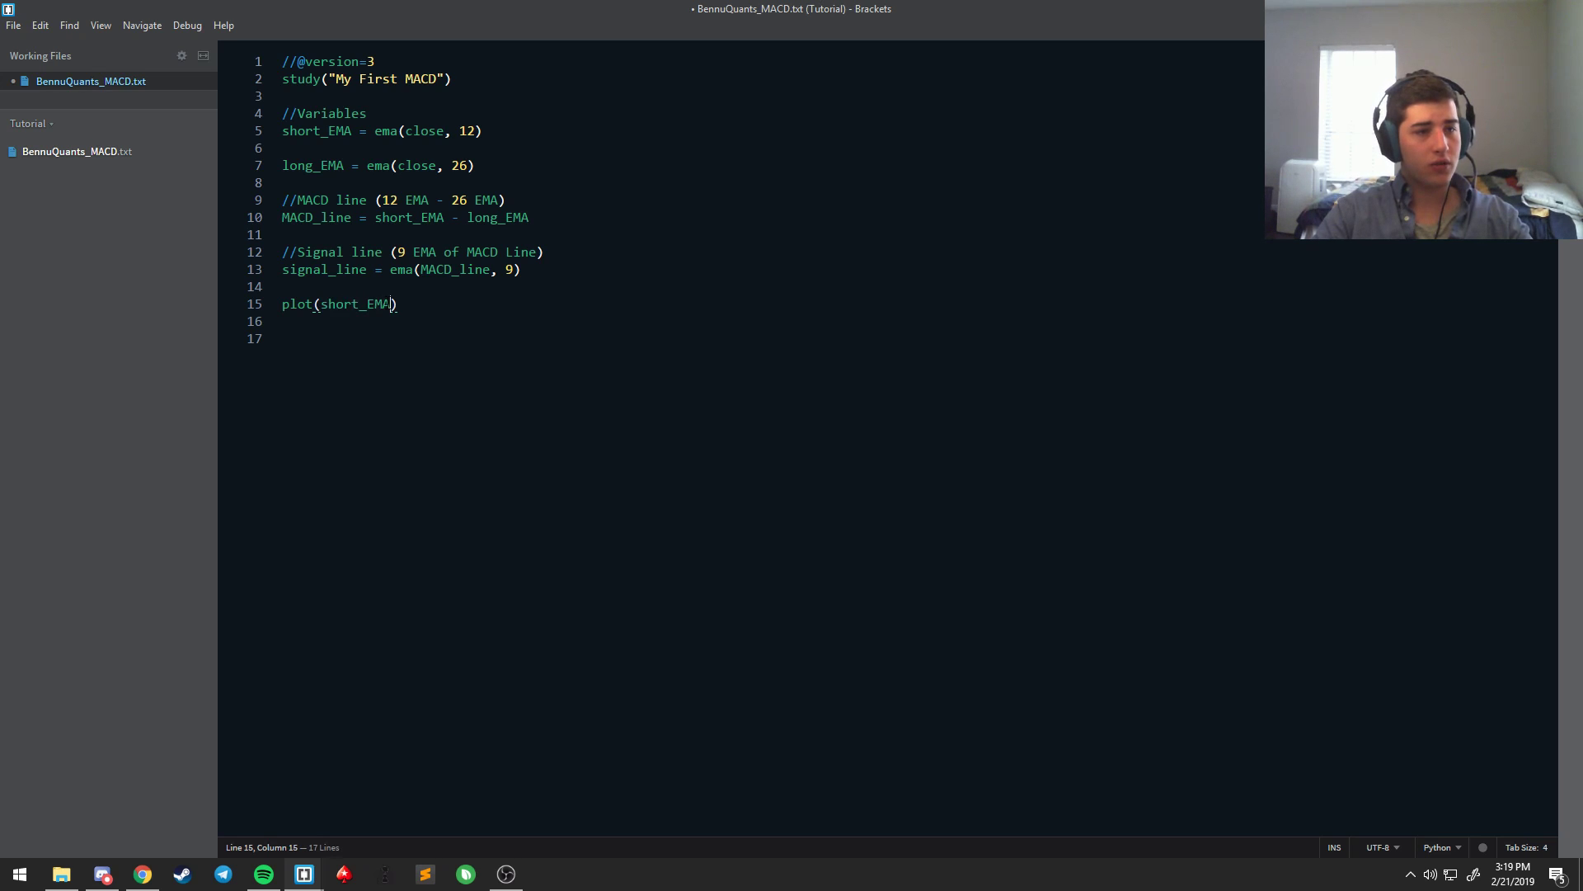
pyautogui.write('pl')
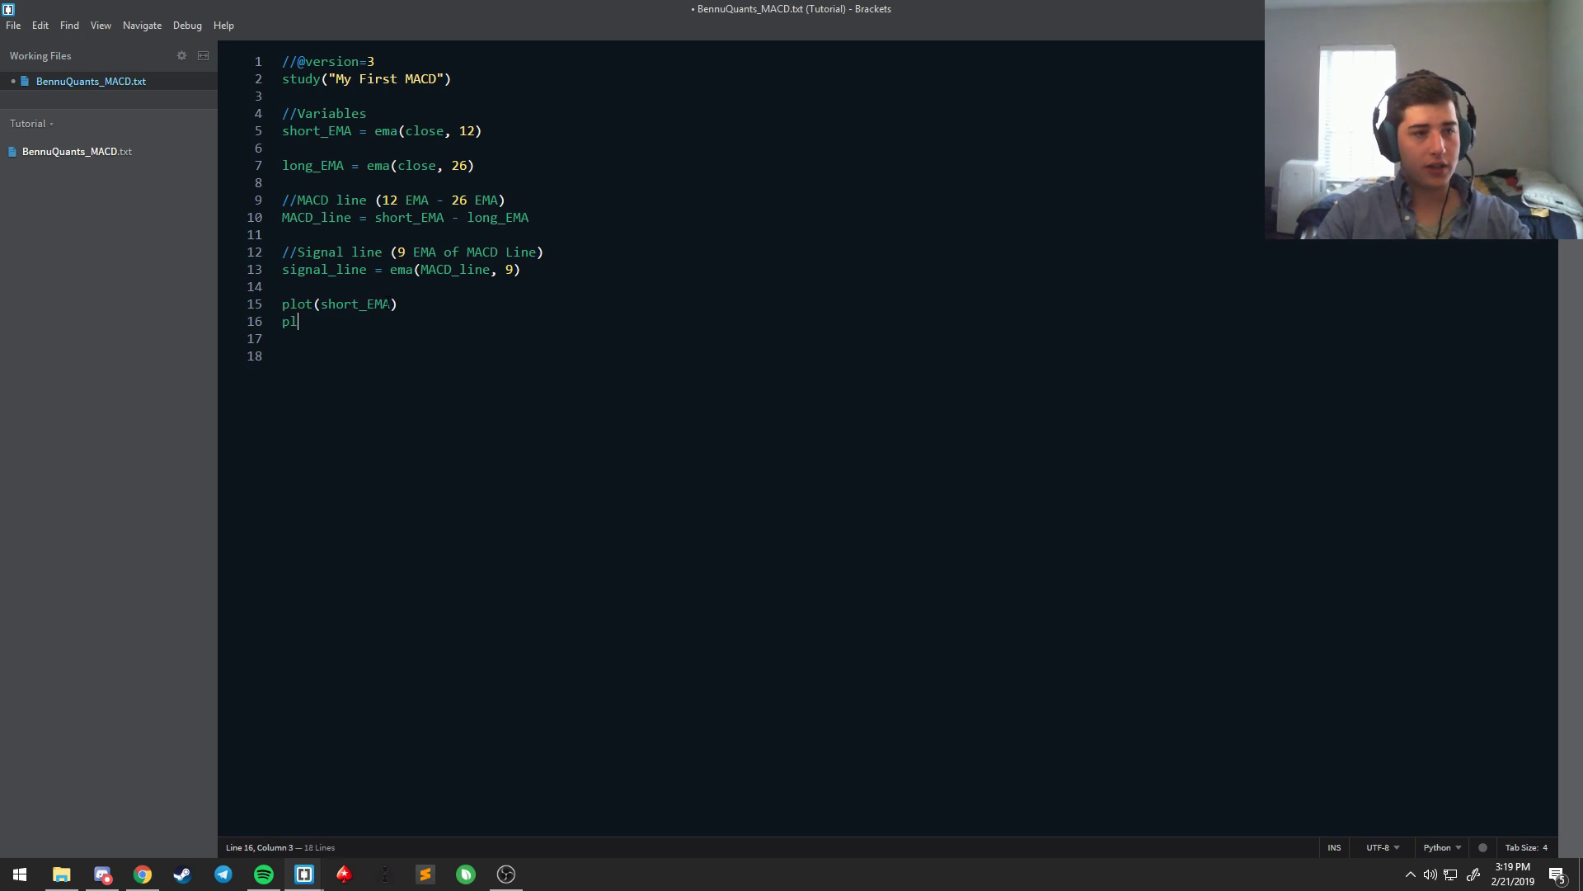
pyautogui.write('ot(long)')
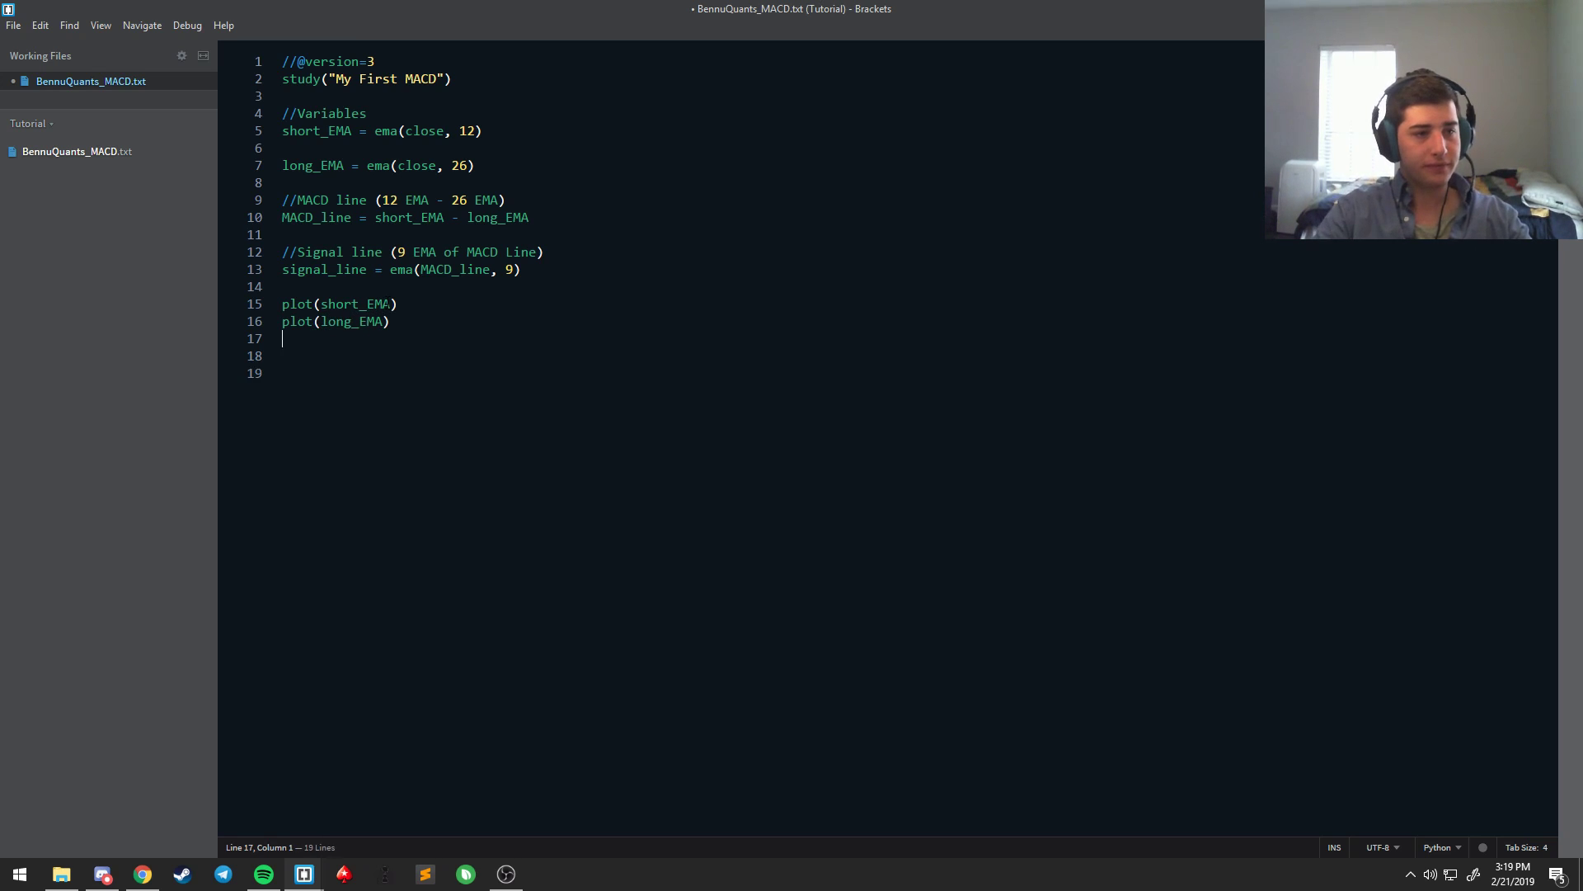
pyautogui.write('plot(')
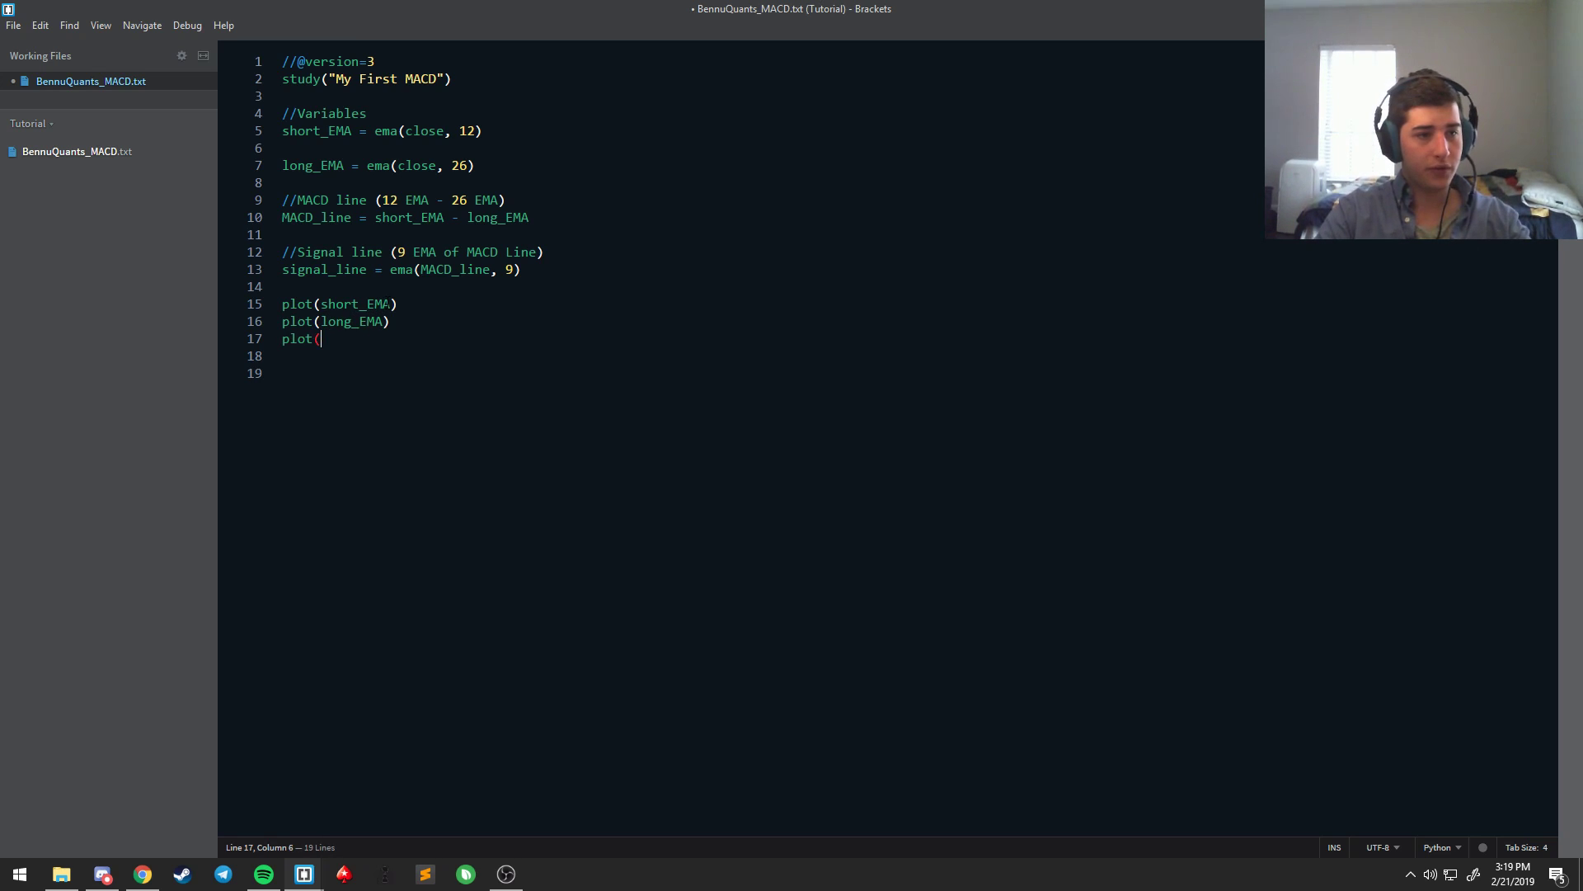
pyautogui.write('signal)')
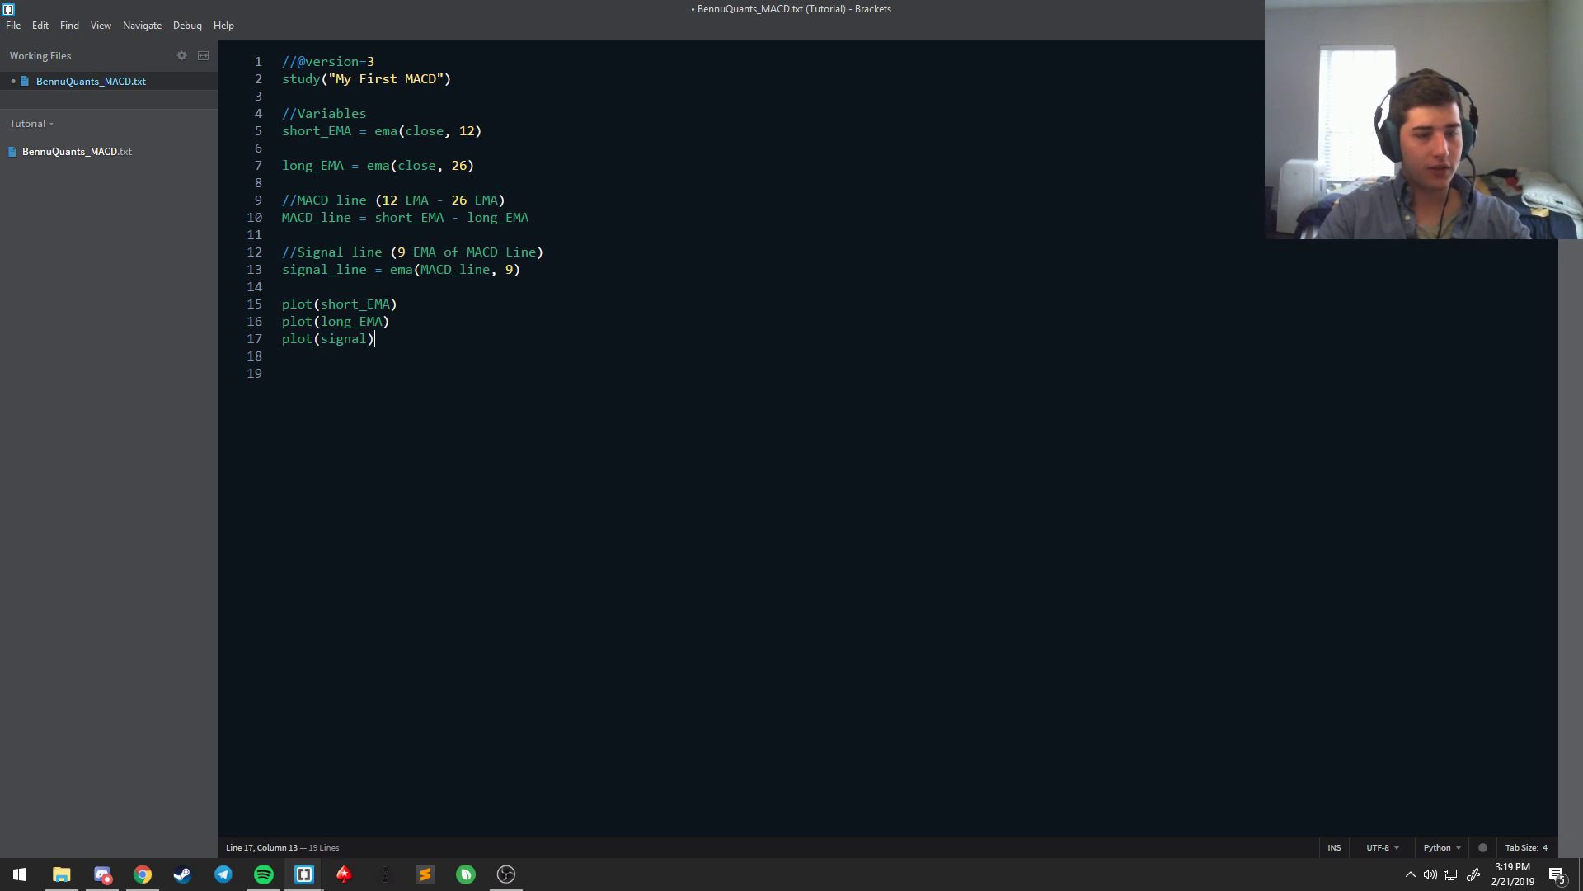
pyautogui.write('_line')
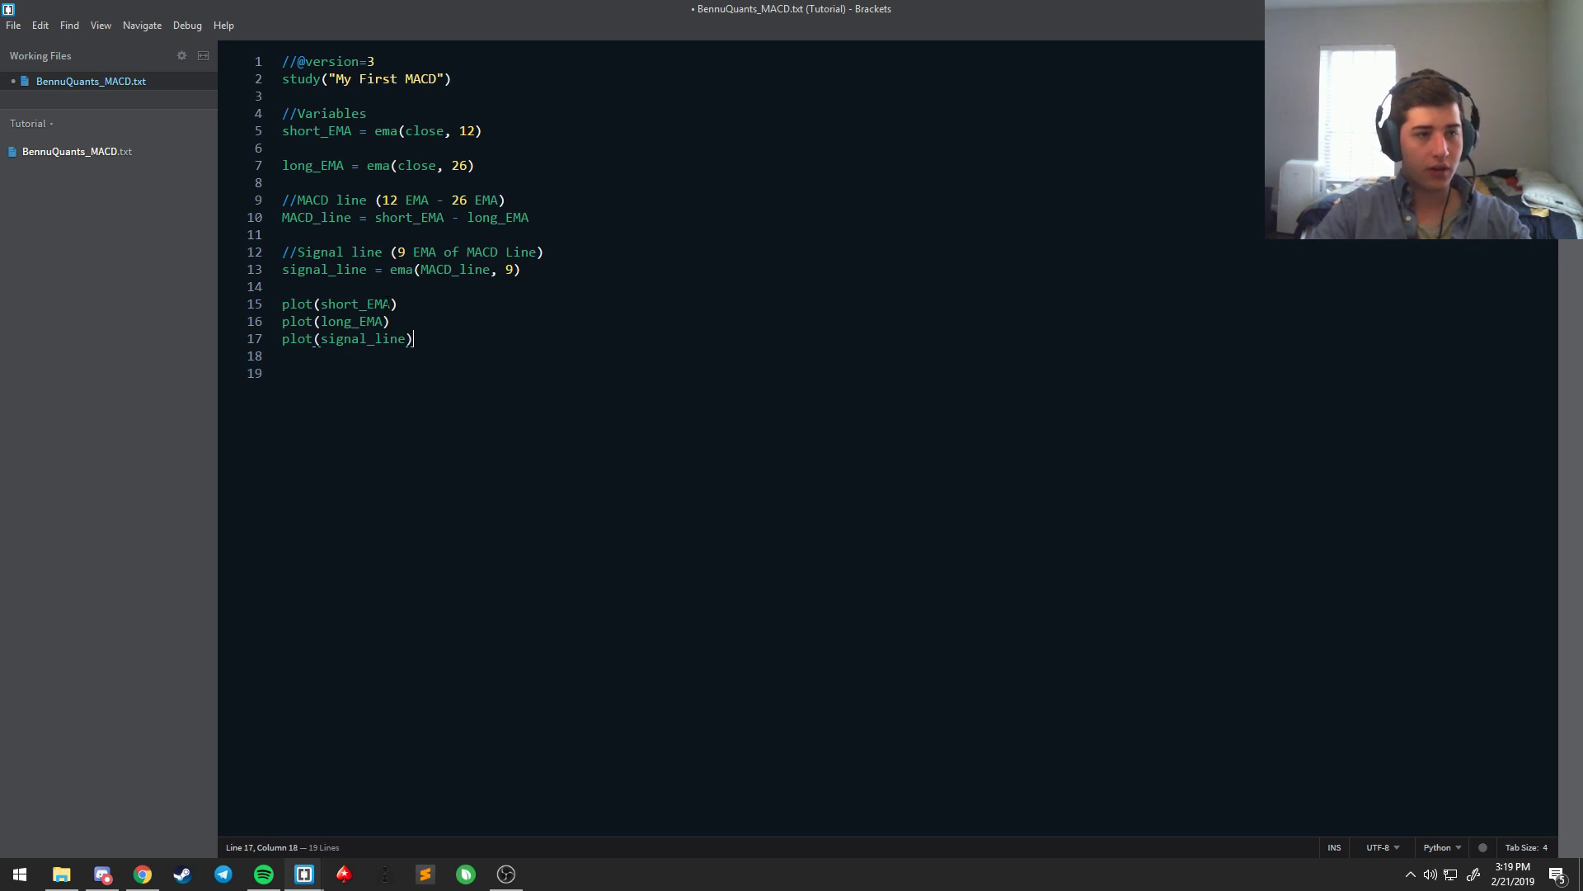
# Step: Add a //PLOTS heading, capitalise //VARIABLES, and select the whole script for TradingView
pyautogui.write('//')
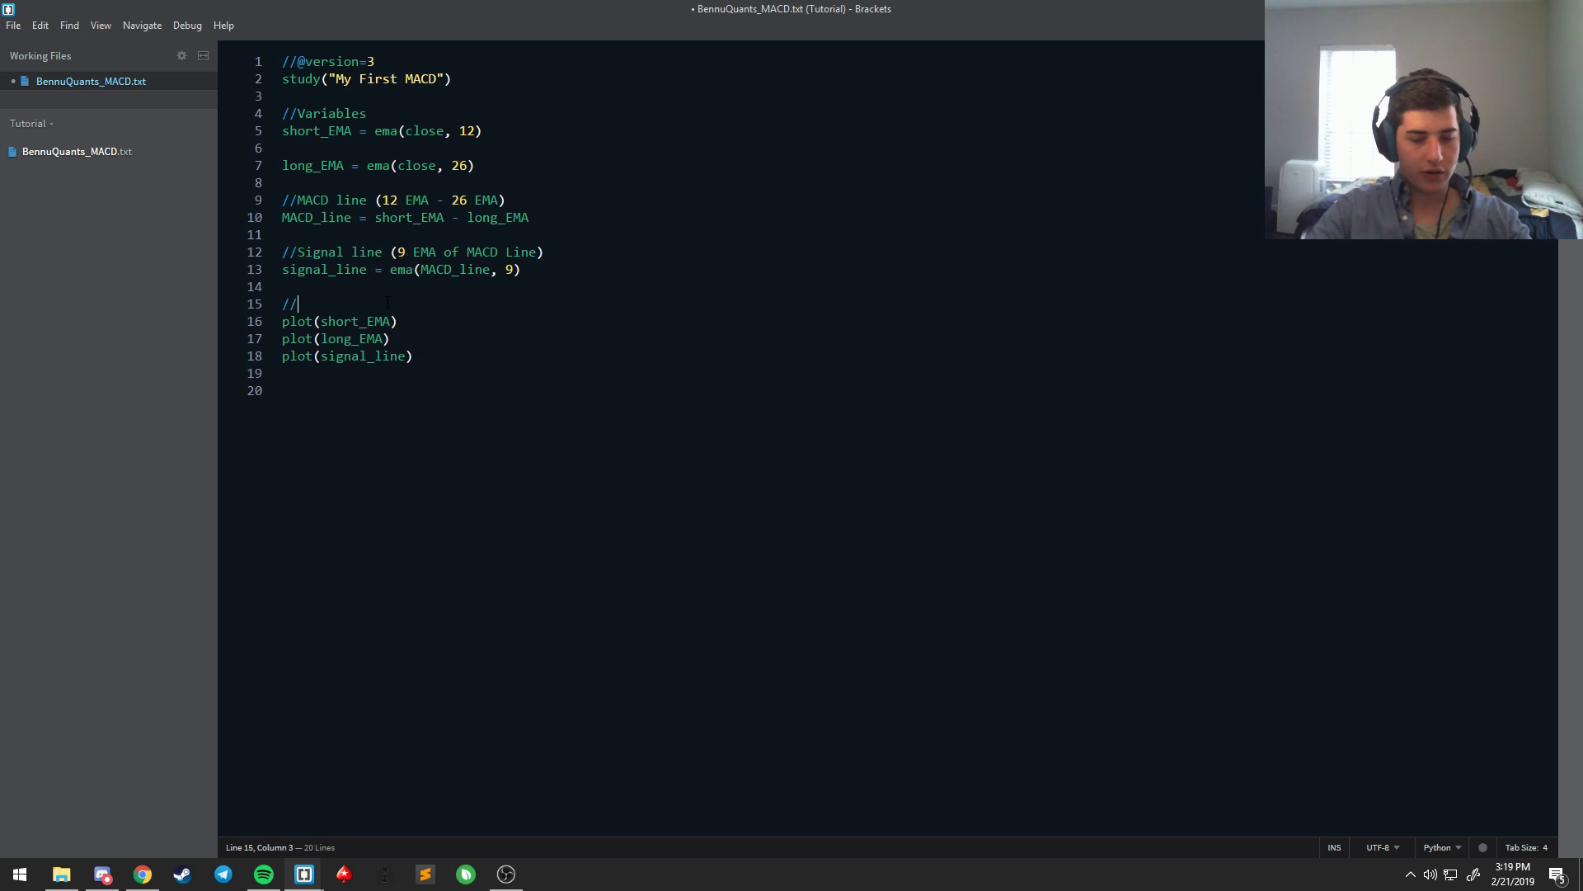
pyautogui.write('PLOTS')
pyautogui.click(767, 112)
pyautogui.write('//VARAIB')
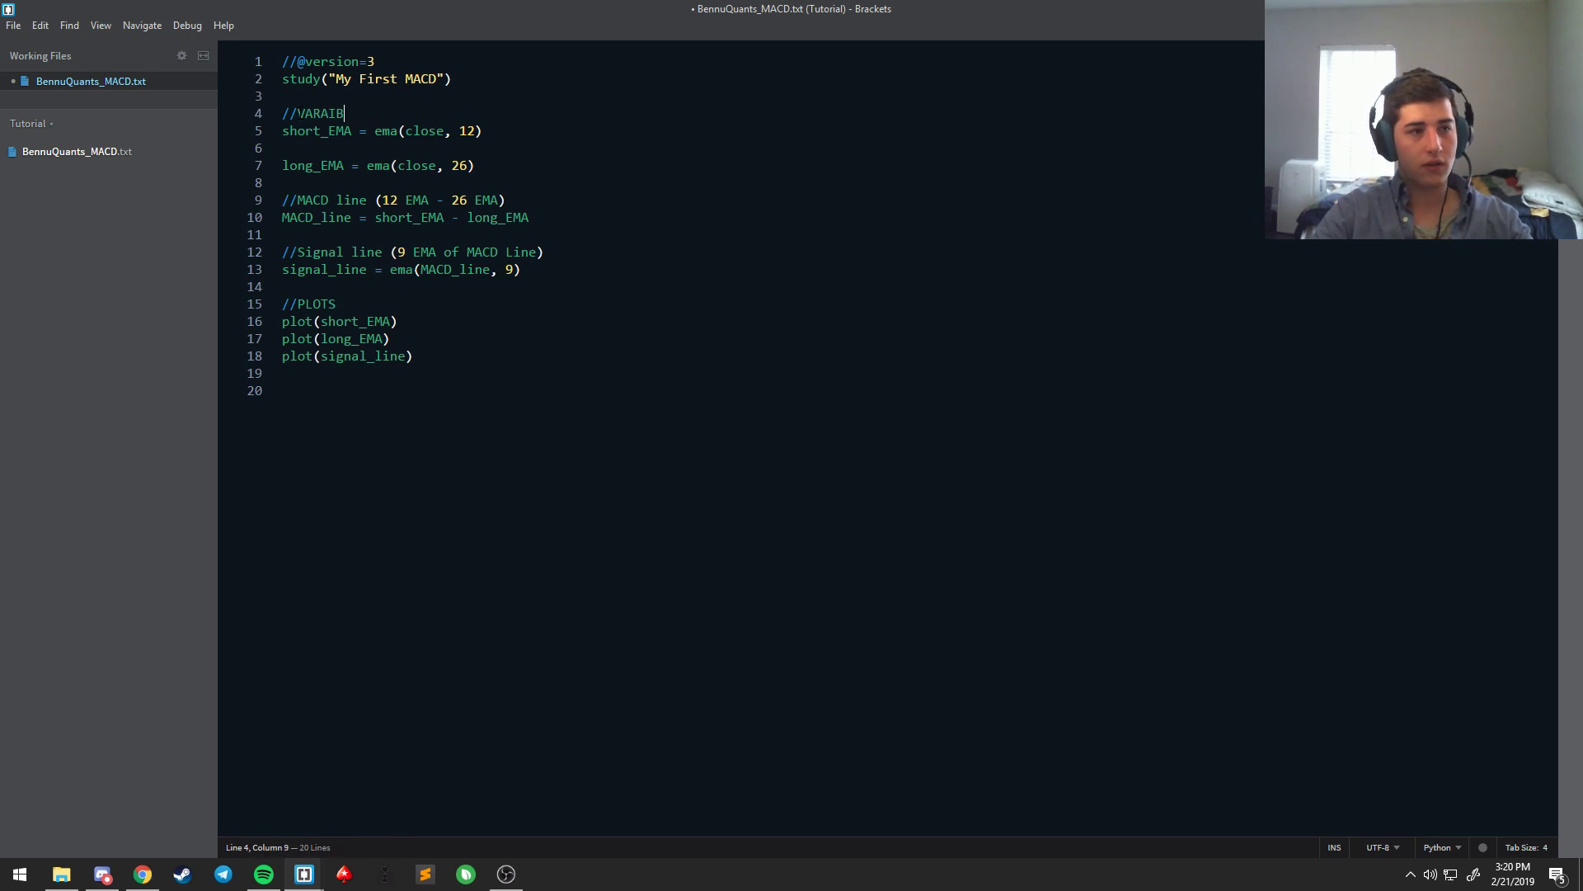
pyautogui.write('LES')
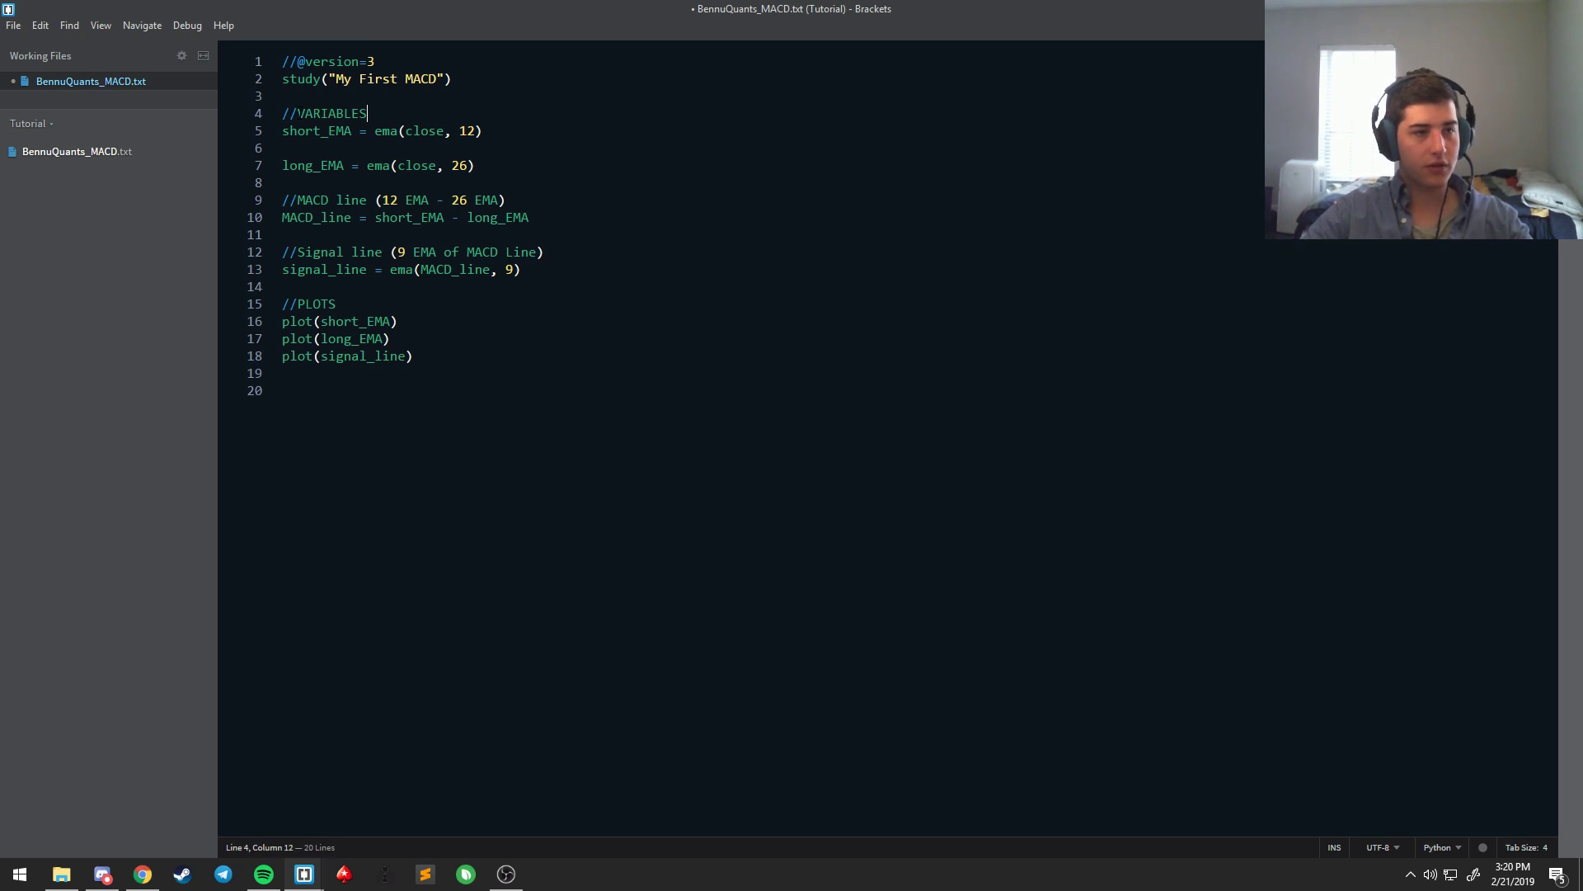
pyautogui.press('ctrl+a')
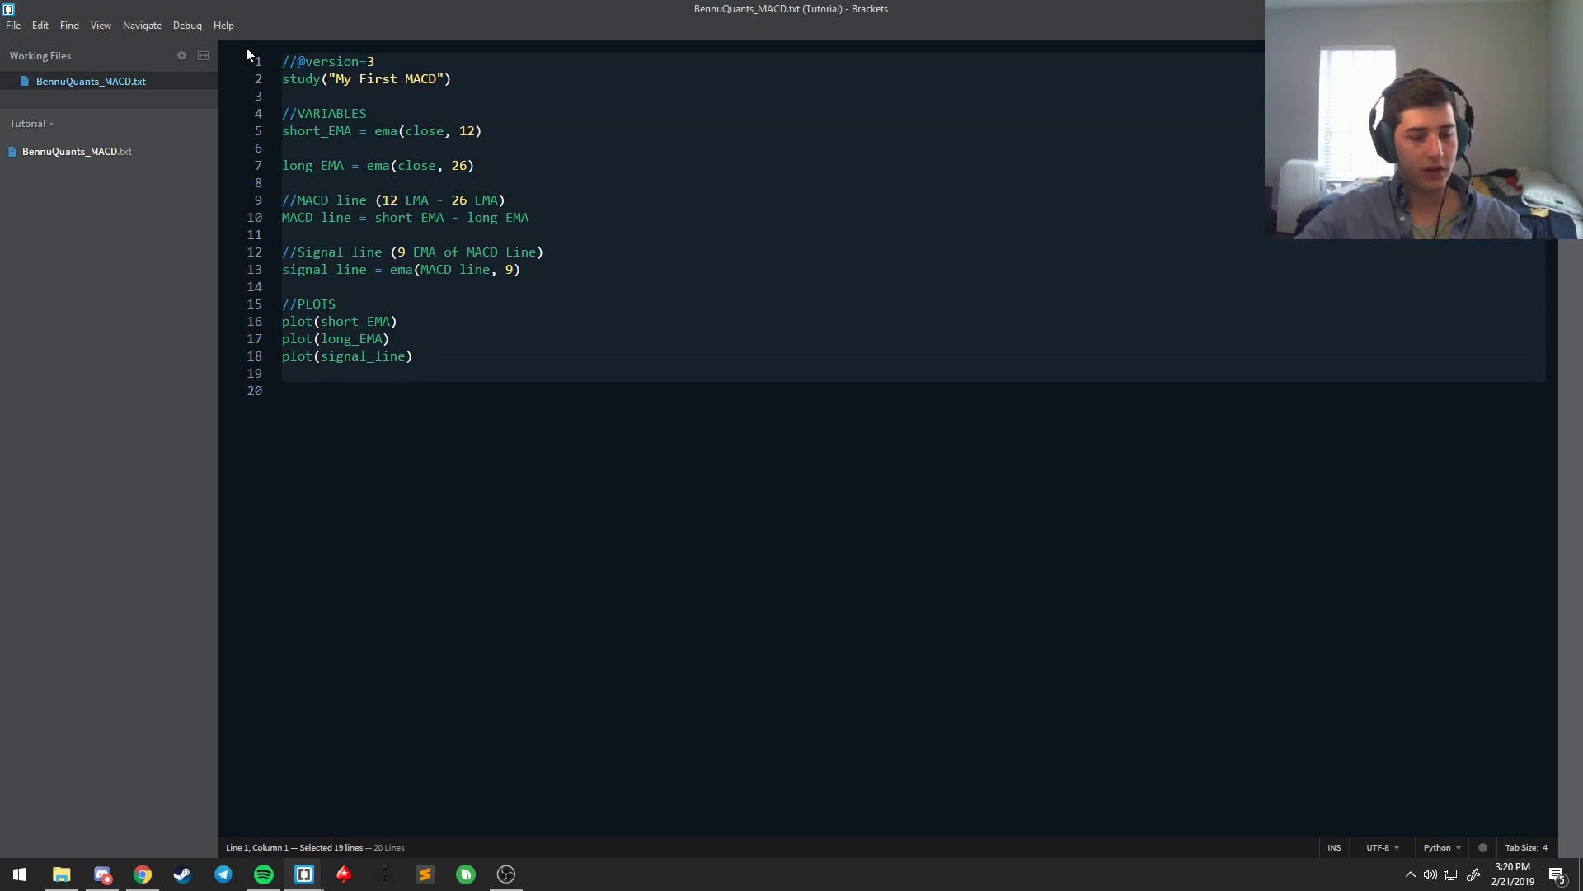
pyautogui.press('alt+tab')
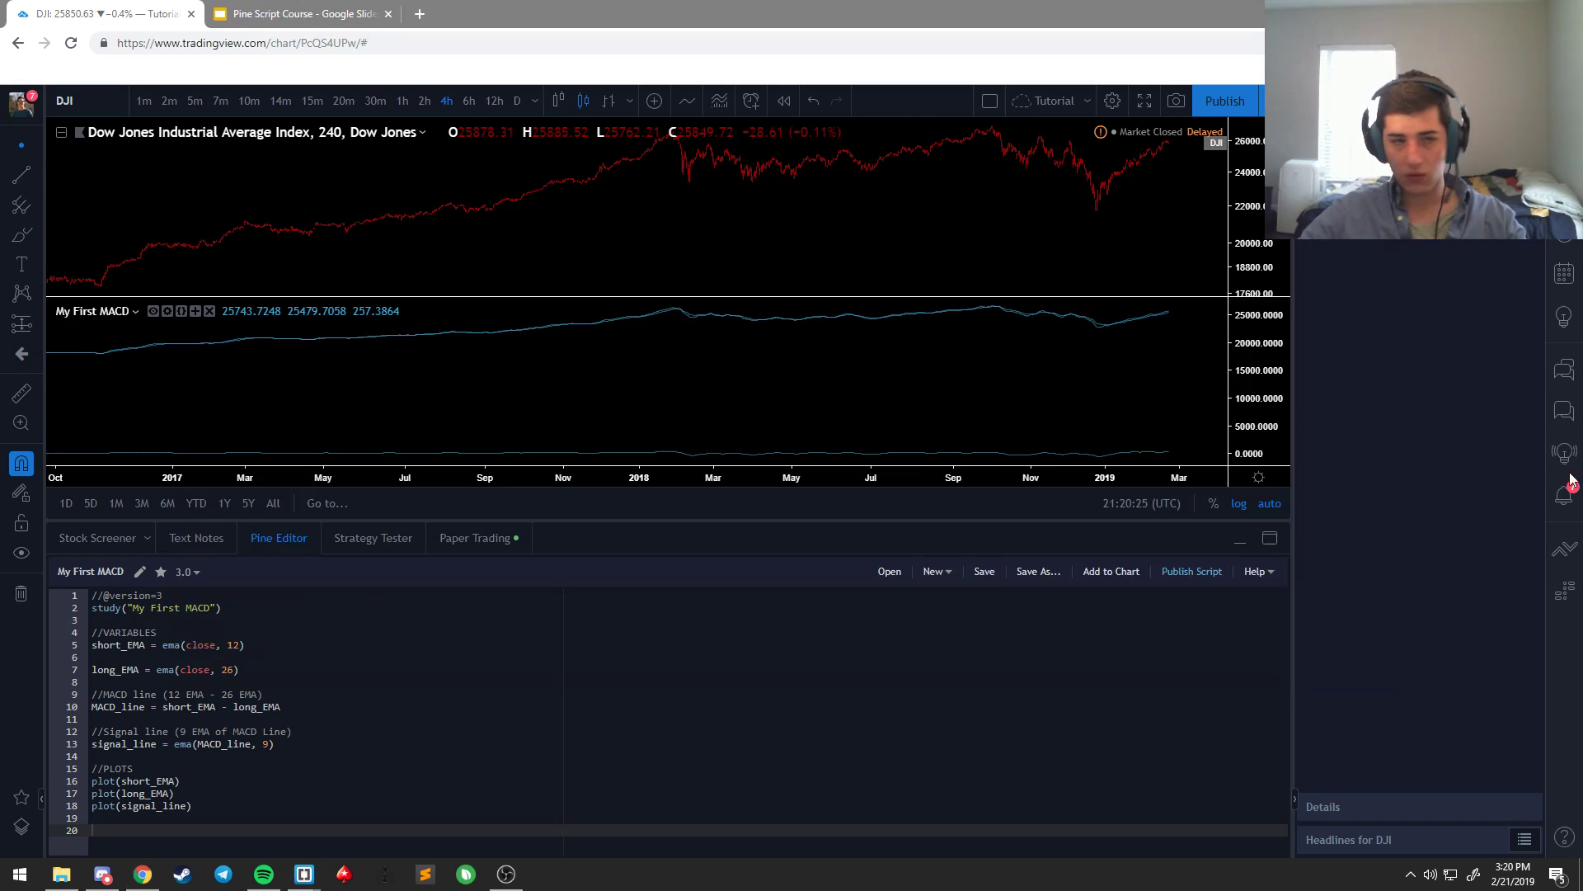
# Step: Apply the script so the My First MACD pane draws the two EMAs and signal line, then inspect them
pyautogui.click(304, 874)
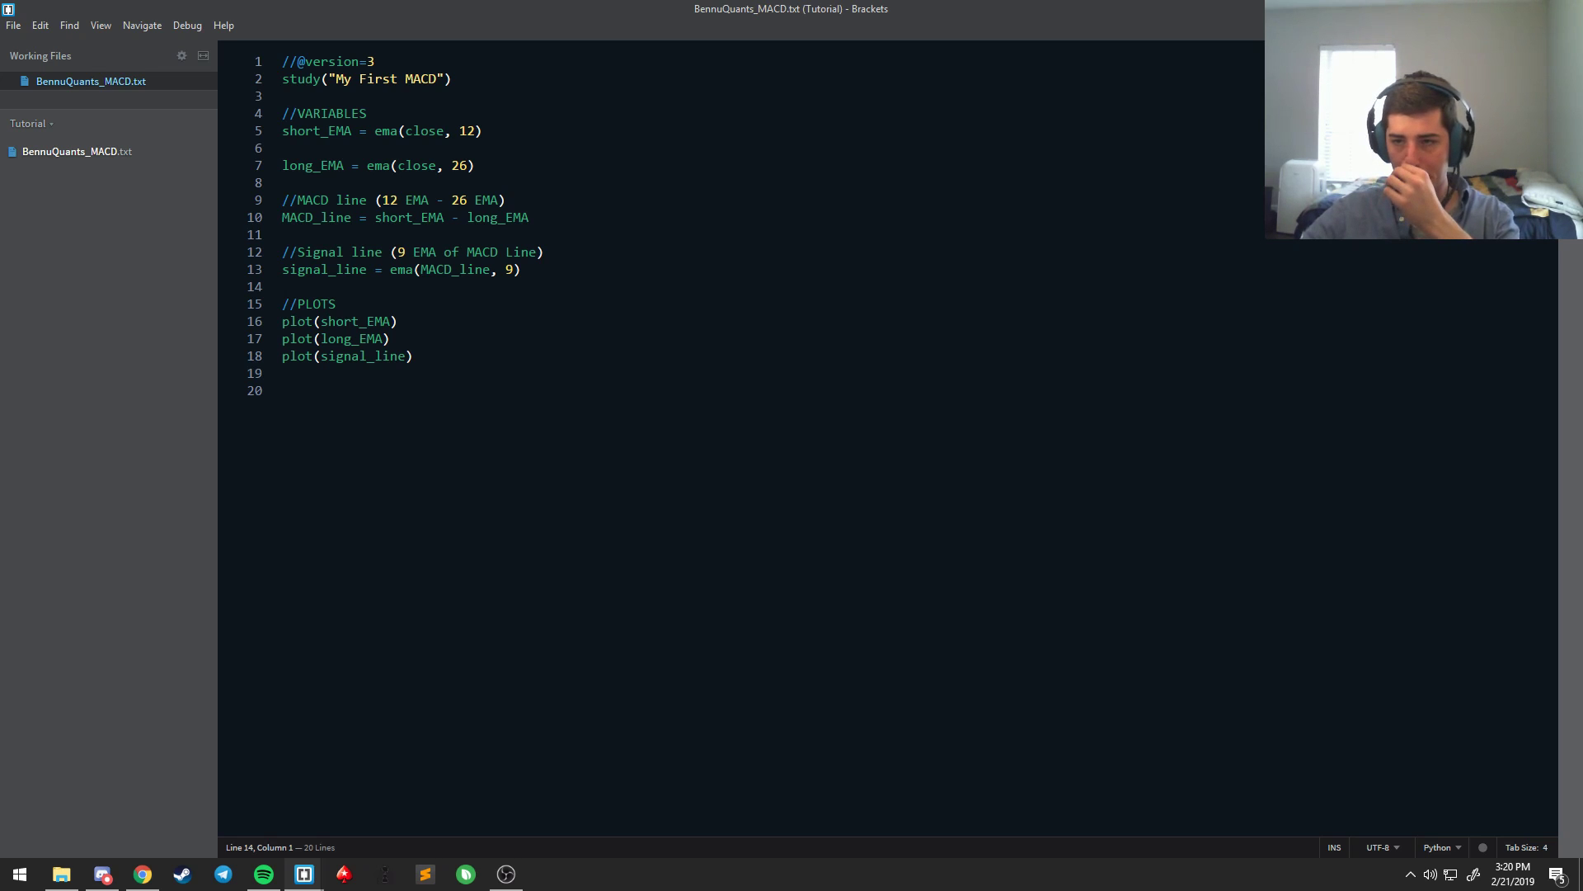
pyautogui.click(285, 285)
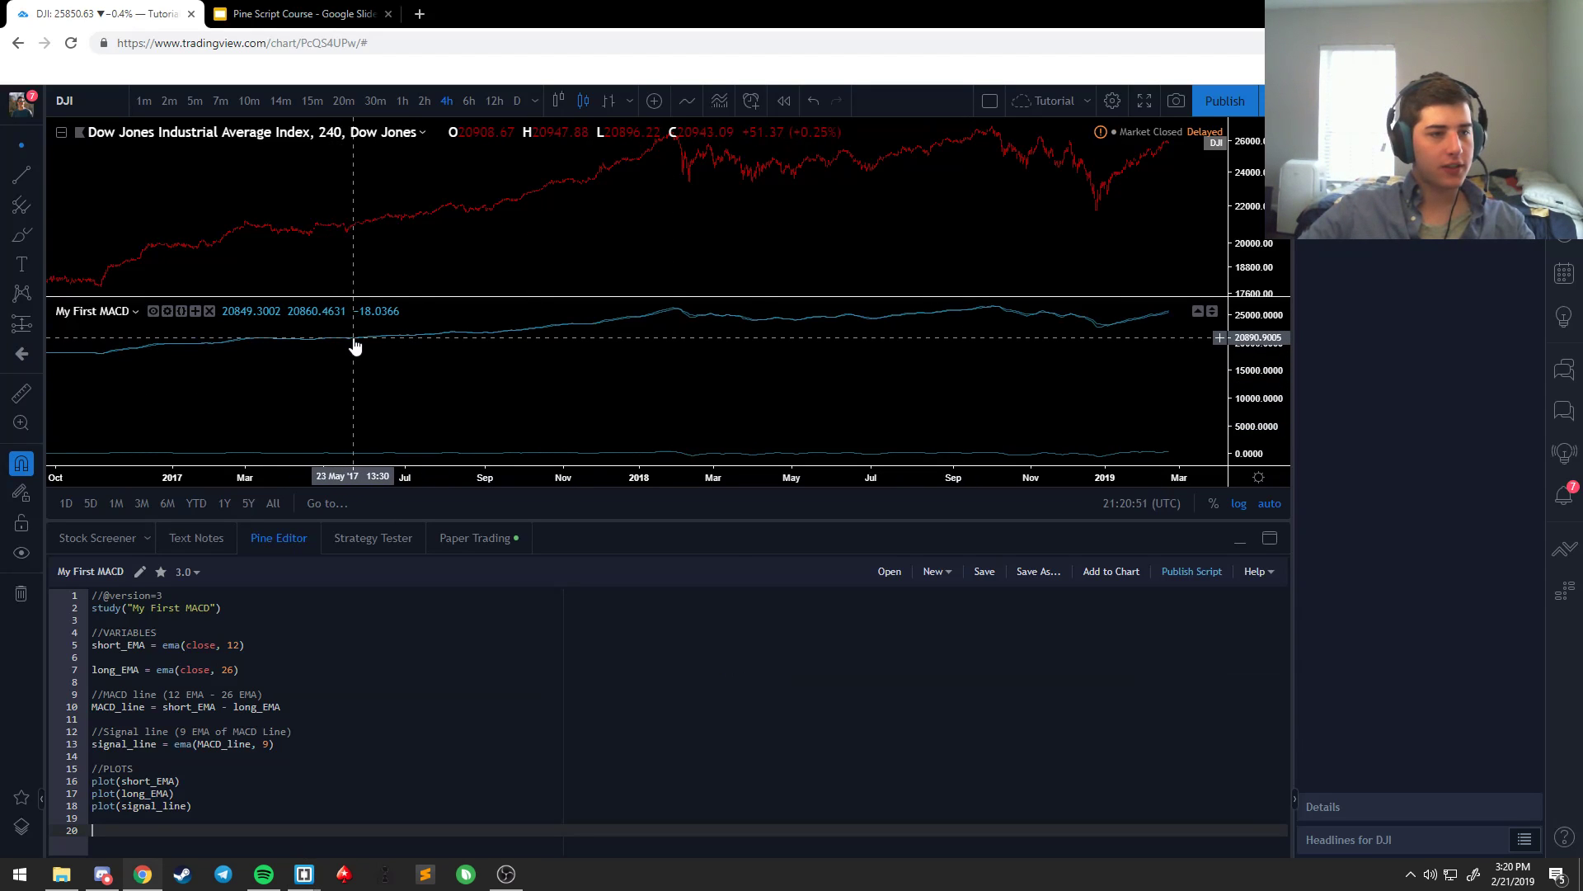
pyautogui.click(658, 503)
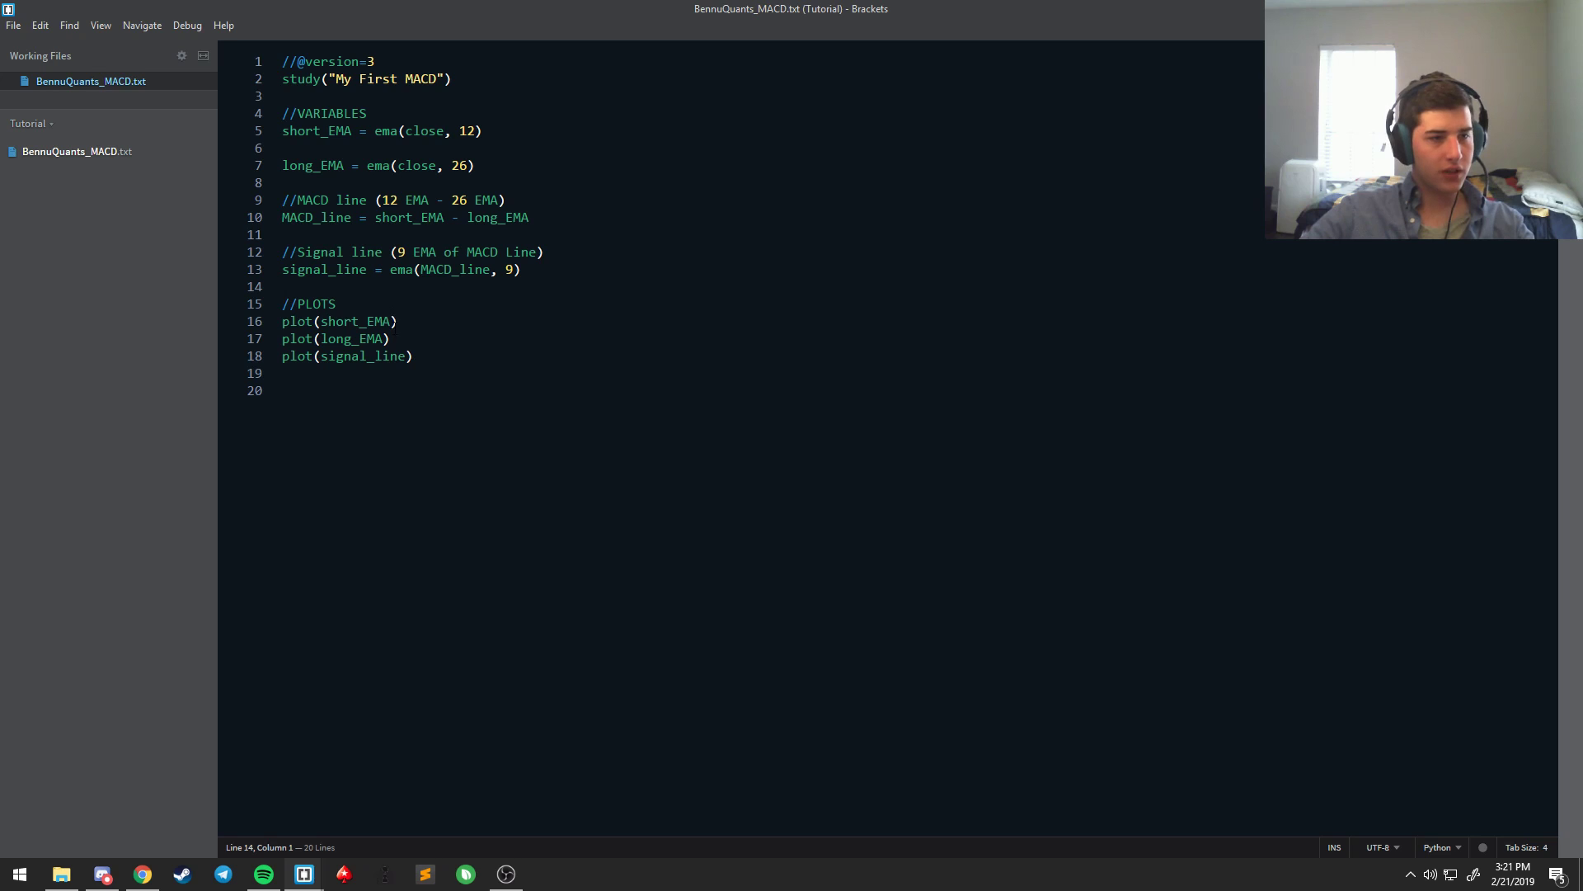
# Step: Replace short_EMA with MACD_line in the first plot, drop plot(long_EMA), and select the whole script
pyautogui.doubleClick(355, 321)
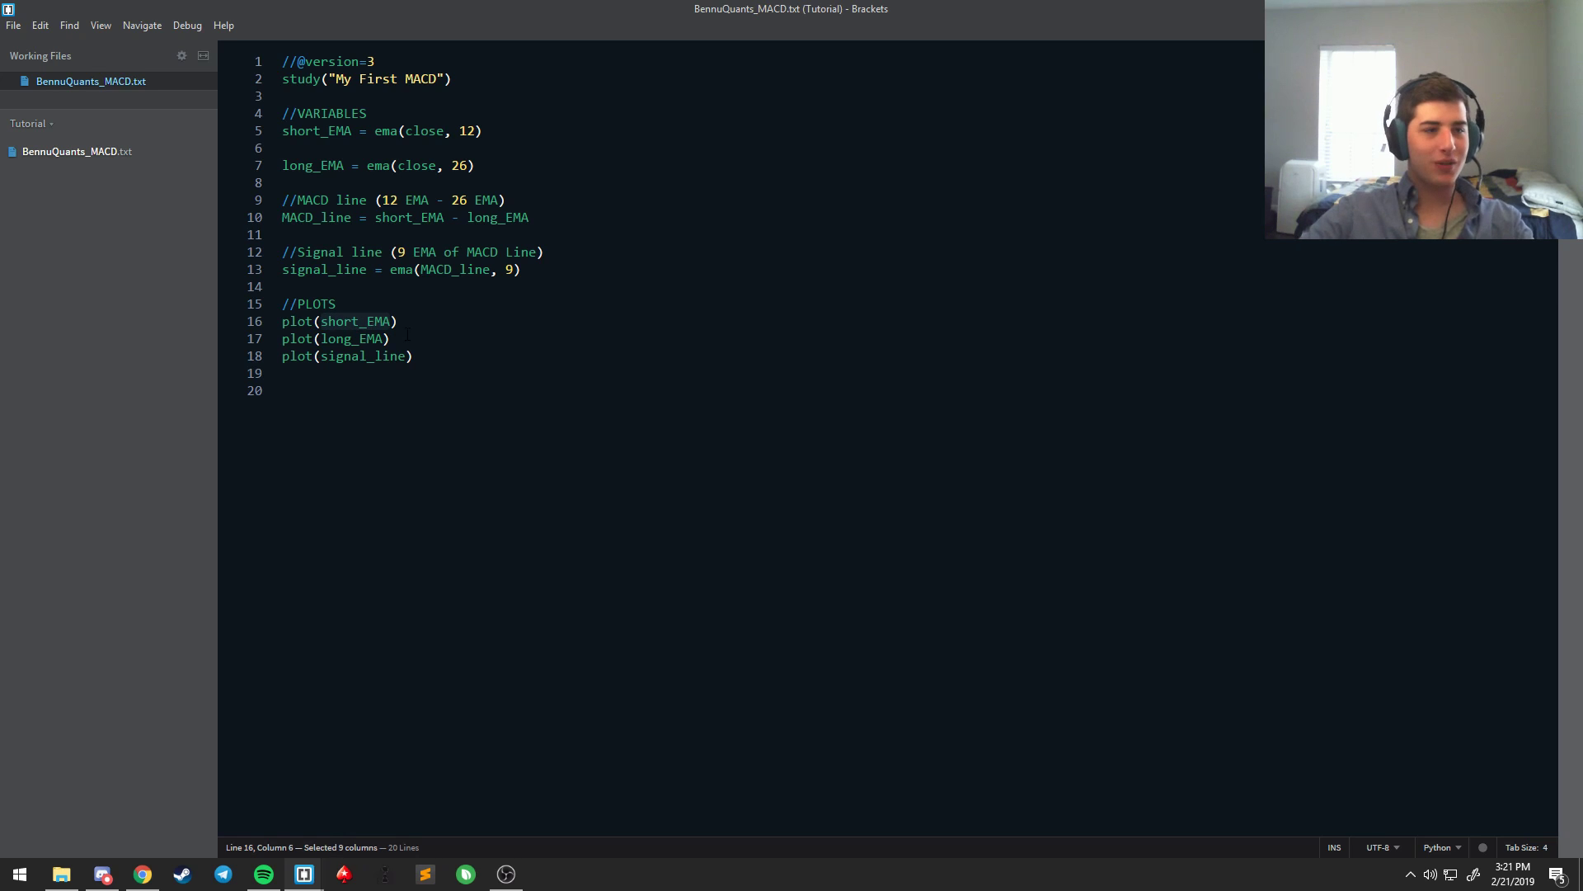
pyautogui.write('MACD_line')
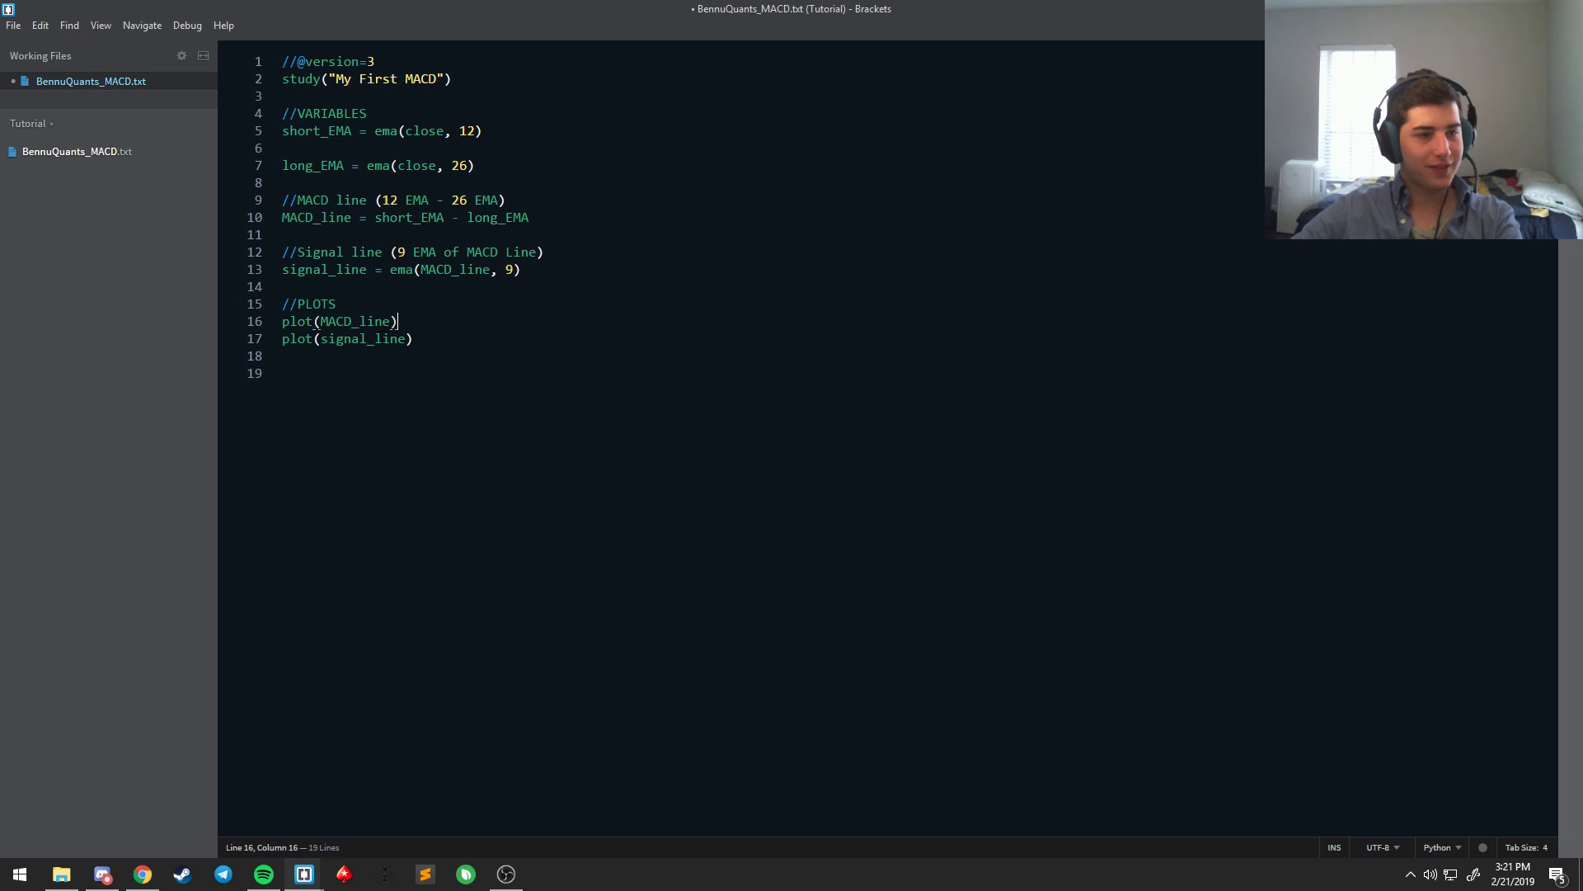
pyautogui.press('ctrl+a')
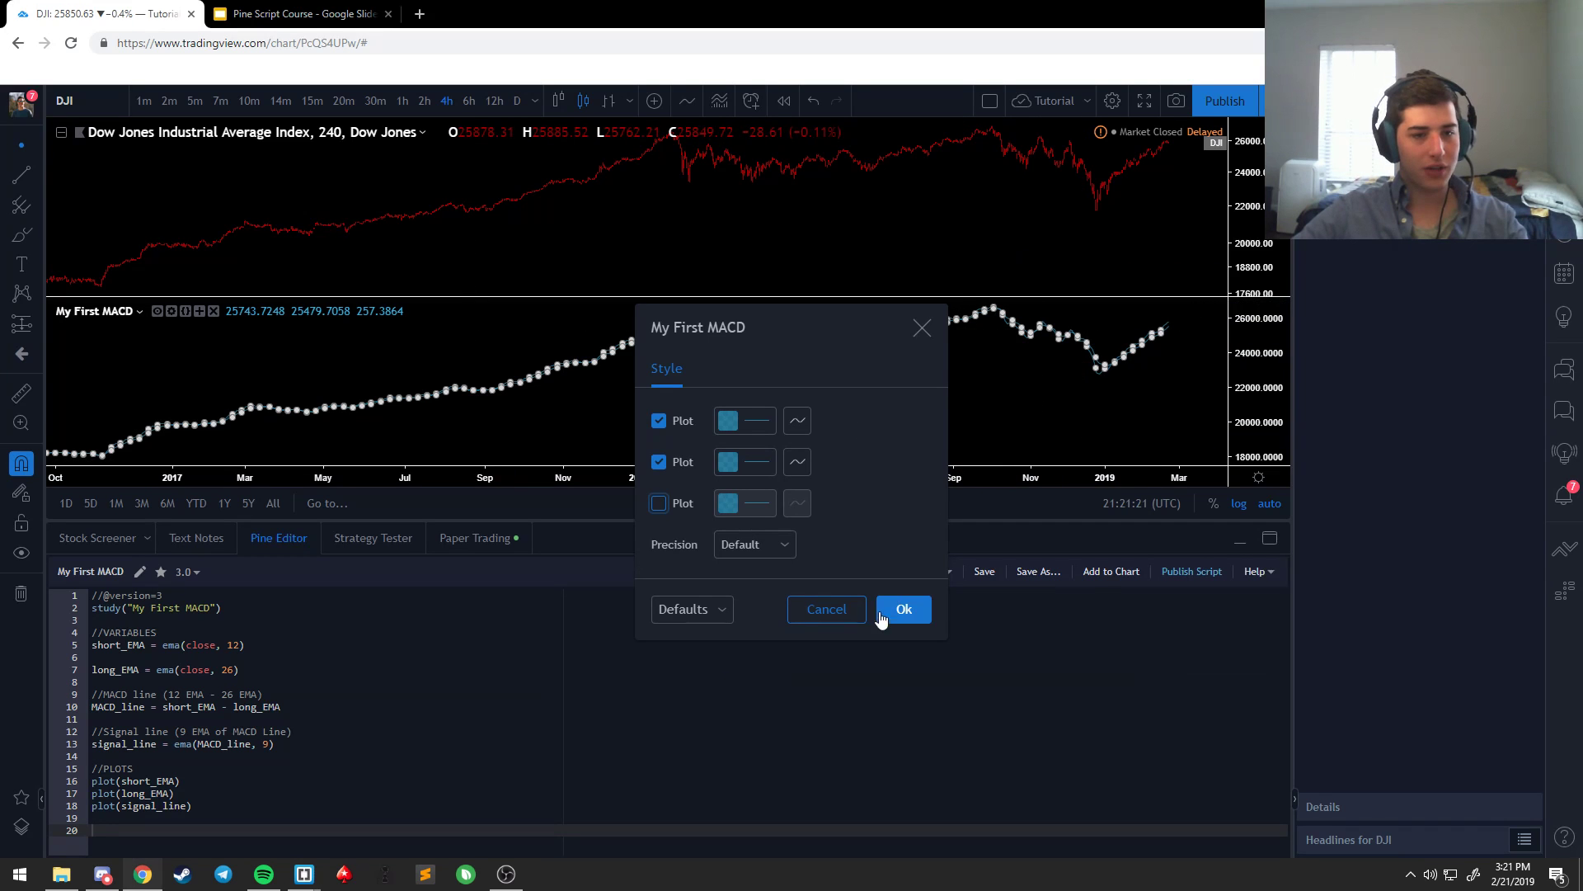
# Step: Confirm the style settings, then add the built-in MACD indicator from the search for comparison
pyautogui.click(903, 608)
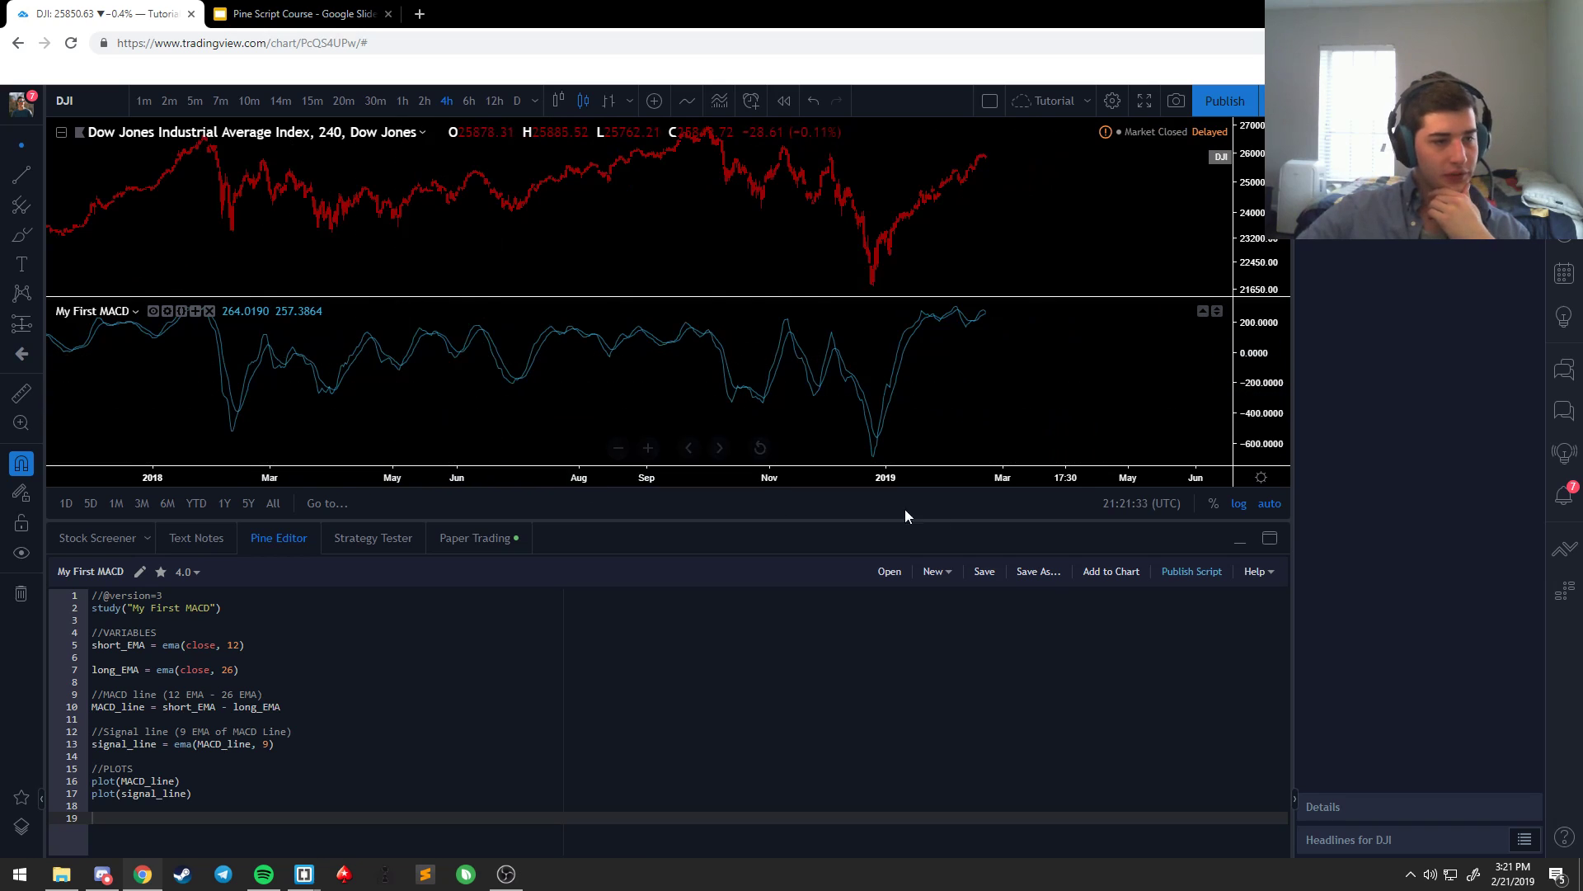
pyautogui.click(888, 571)
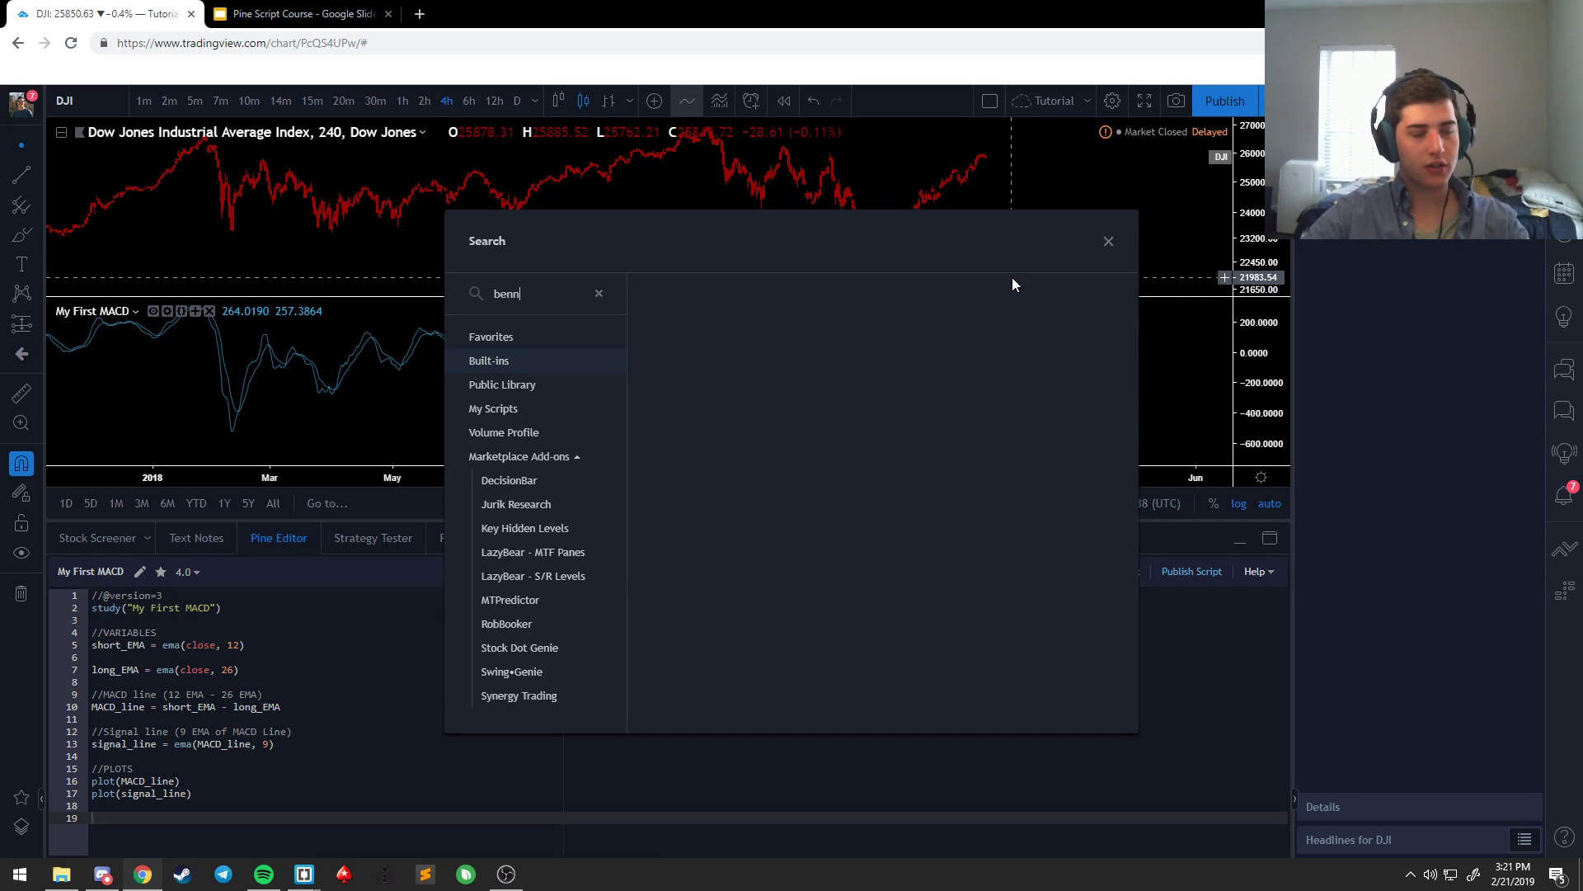
pyautogui.click(1108, 241)
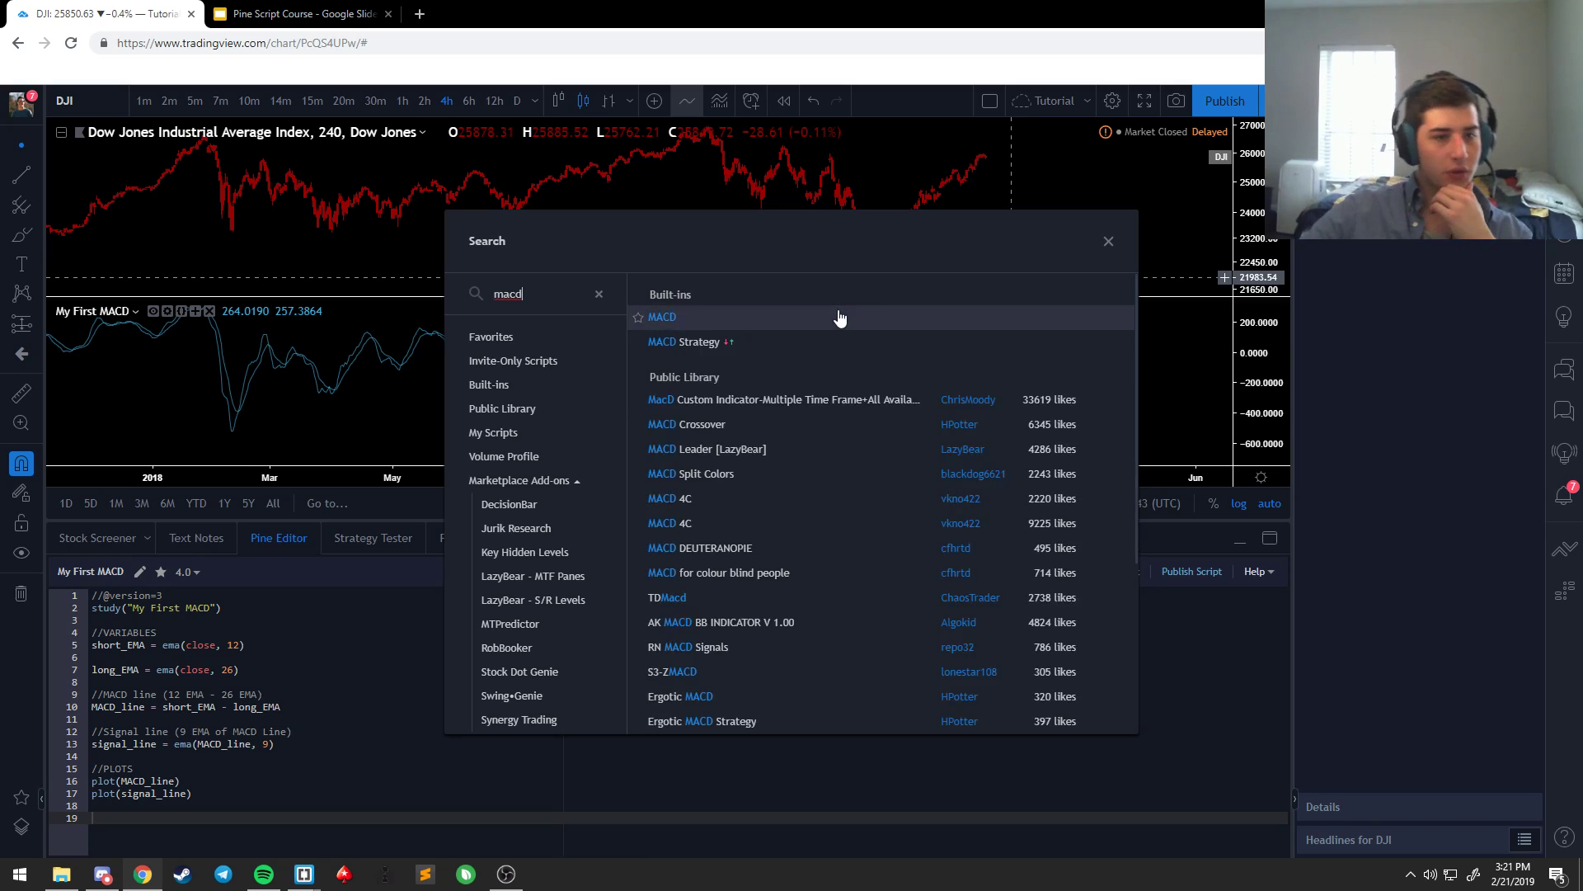
pyautogui.click(663, 317)
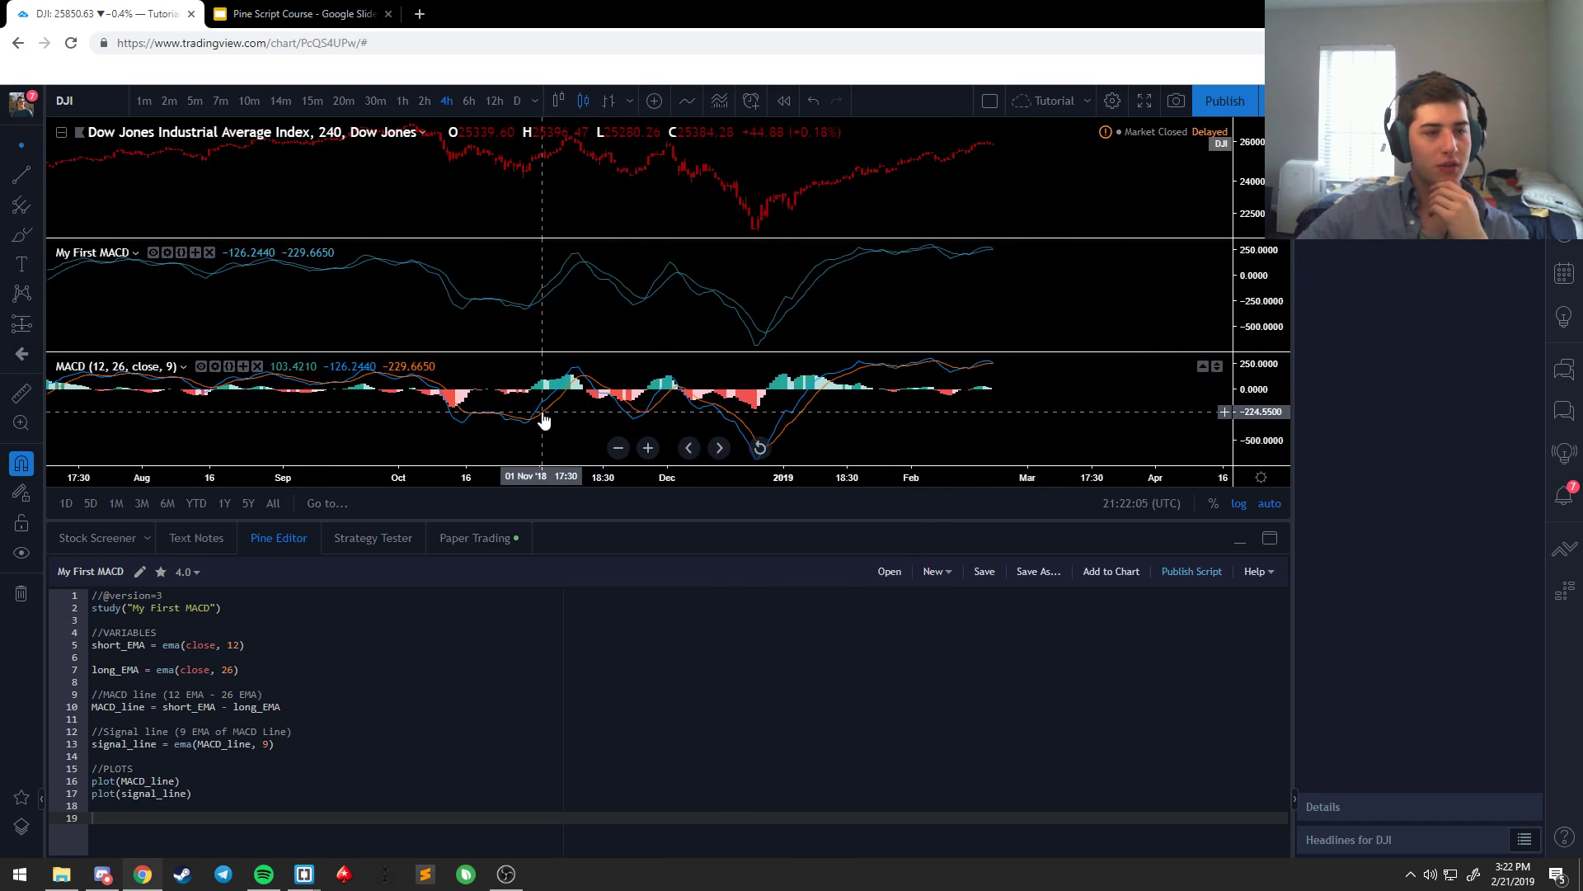
pyautogui.click(299, 13)
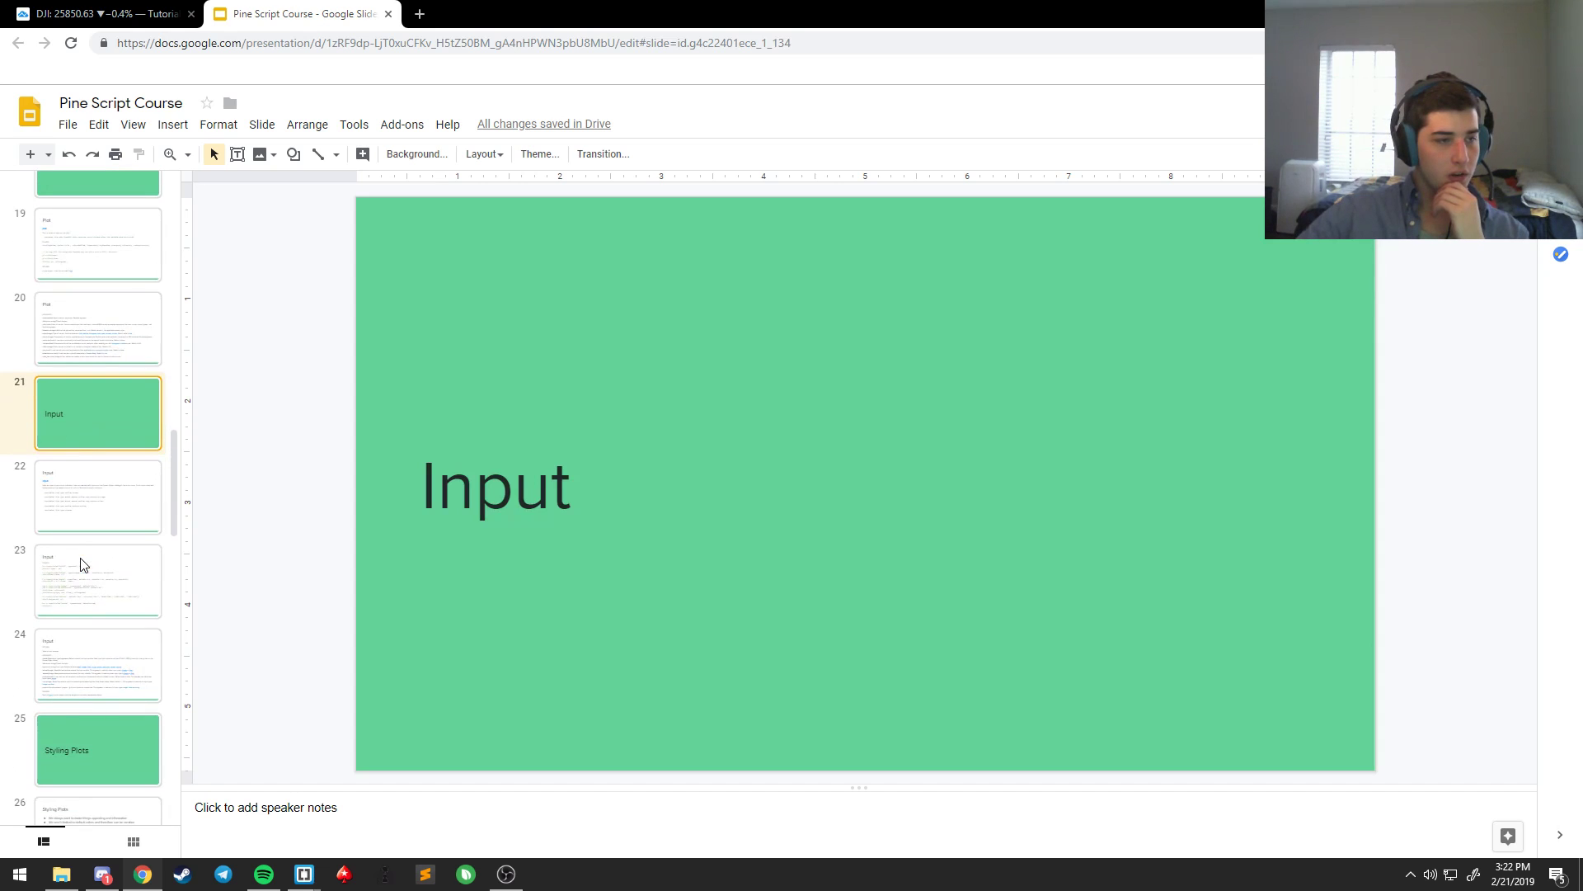
# Step: Review the Plot slide, then page back to the MACD Formula slide
pyautogui.click(97, 327)
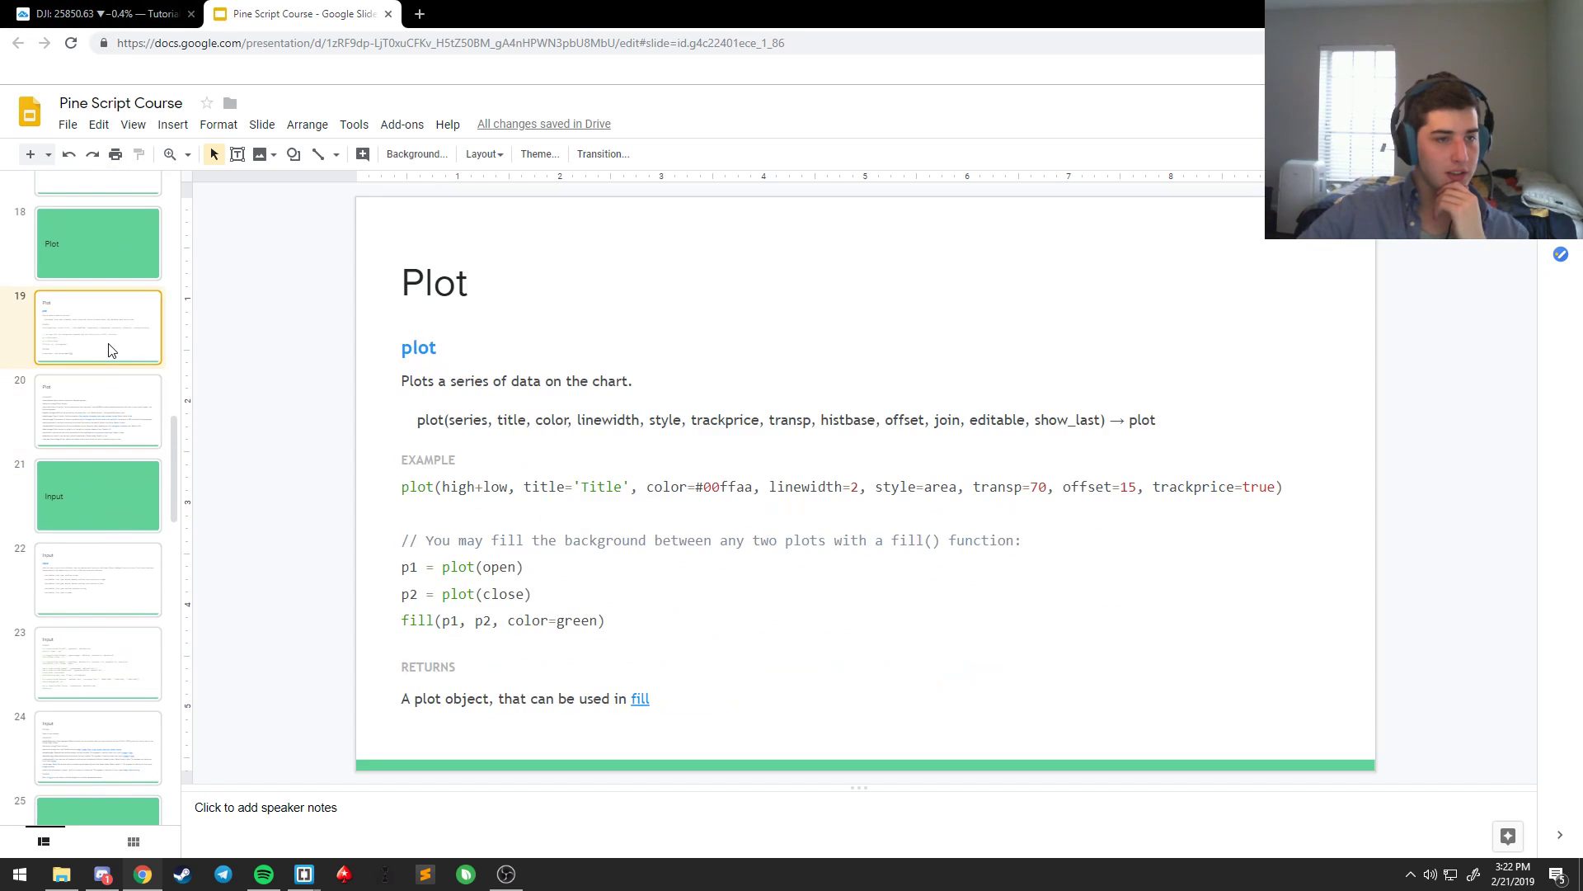
pyautogui.scroll(-3)
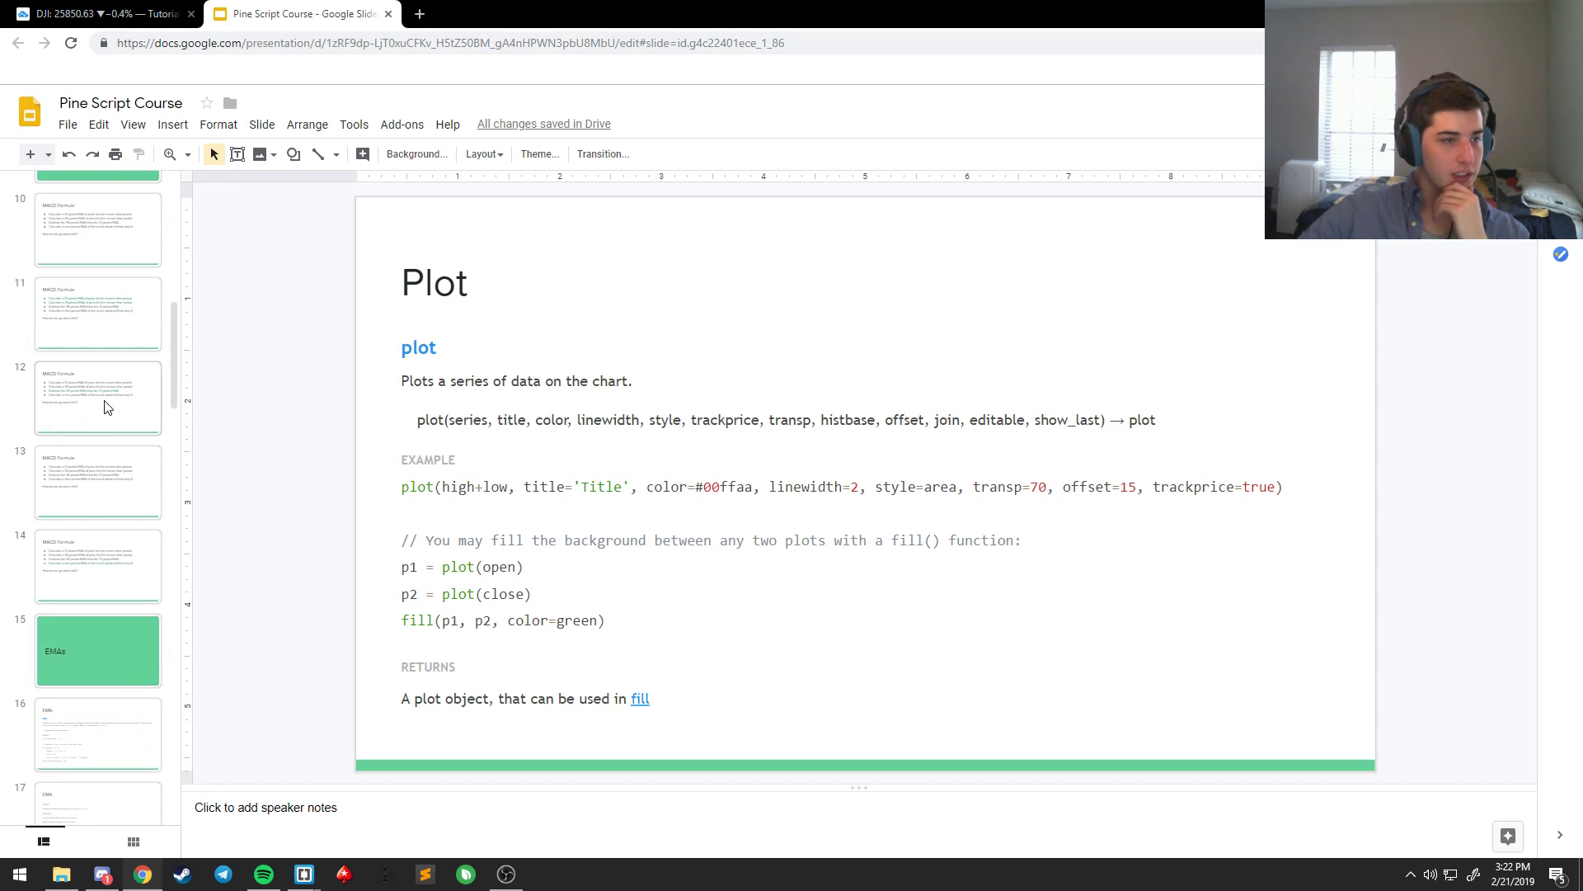
pyautogui.click(97, 565)
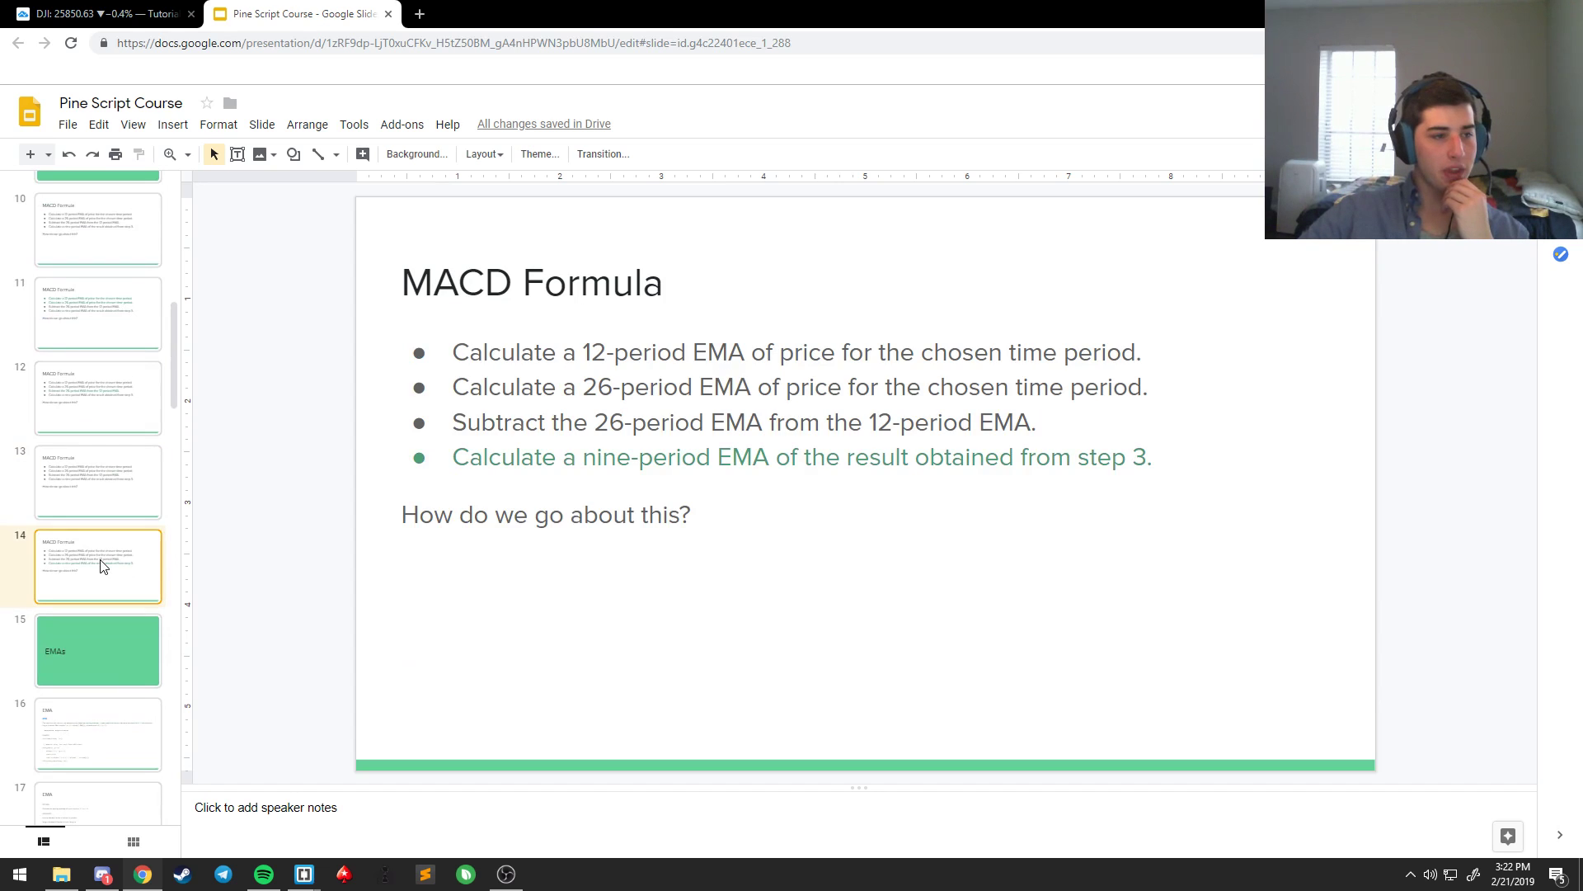
pyautogui.click(95, 13)
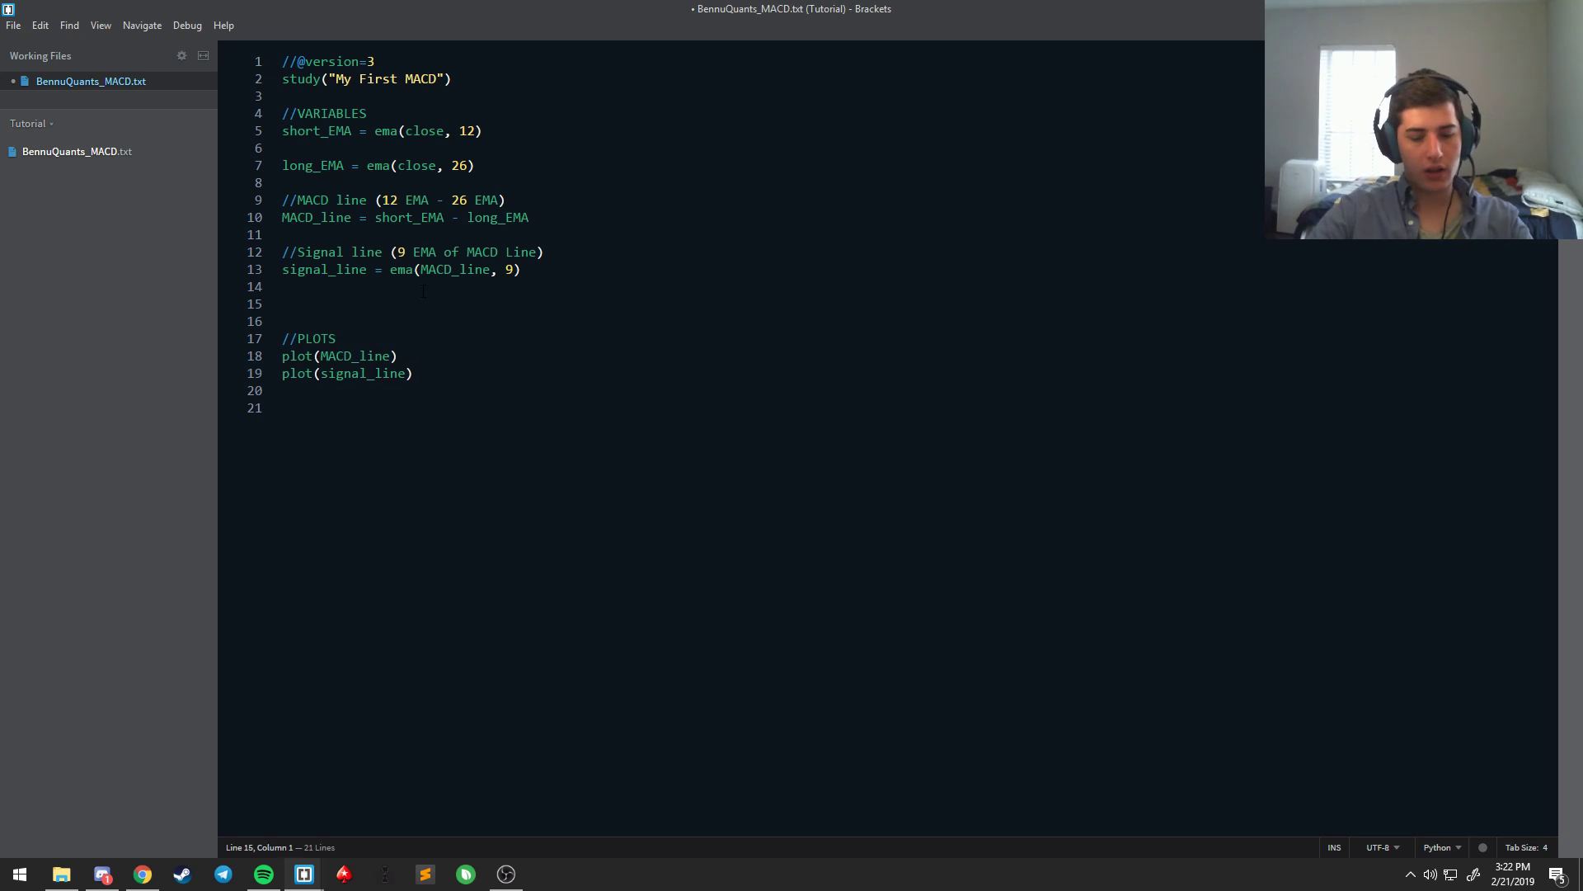
# Step: Write //Histogram with histo_line = MACD_line - signal_line and add plot(histo_line) under PLOTS
pyautogui.write('//Histogr')
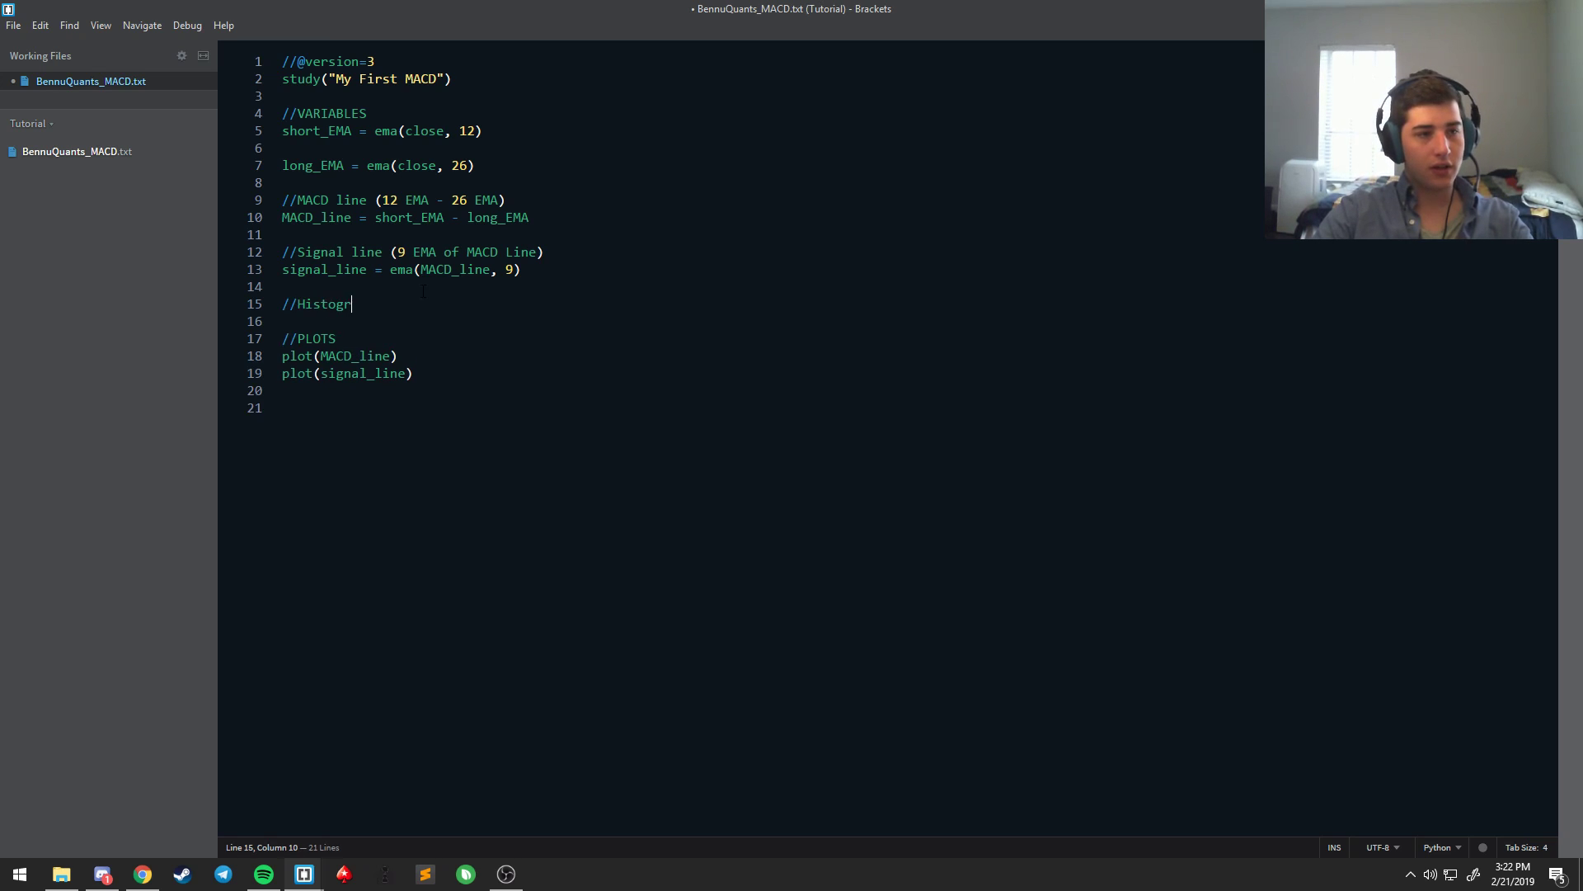
pyautogui.write('am')
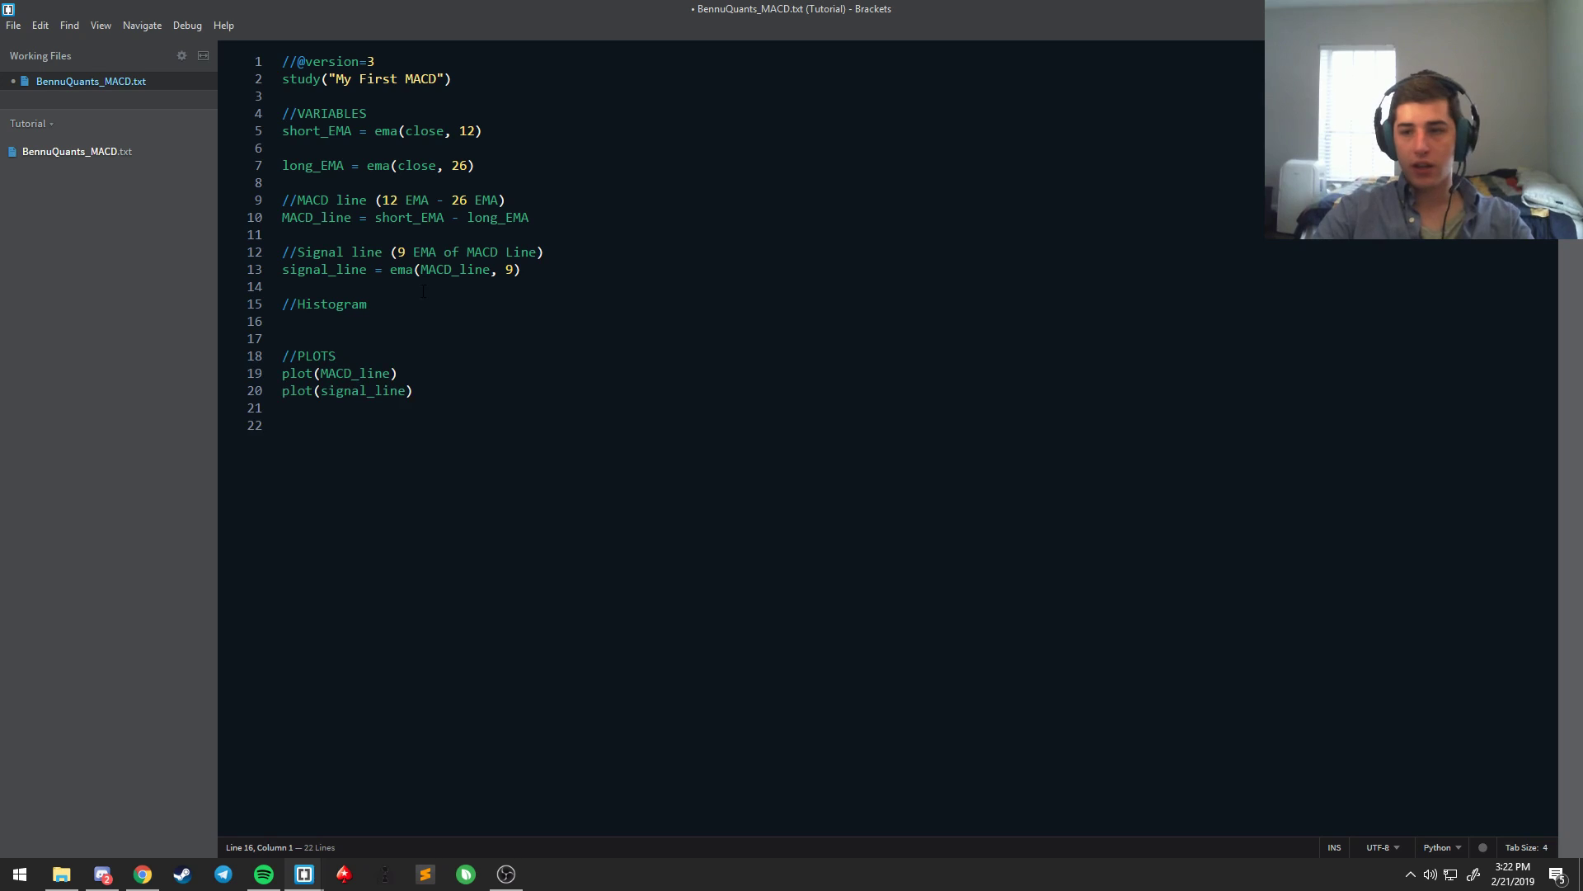
pyautogui.write('histo')
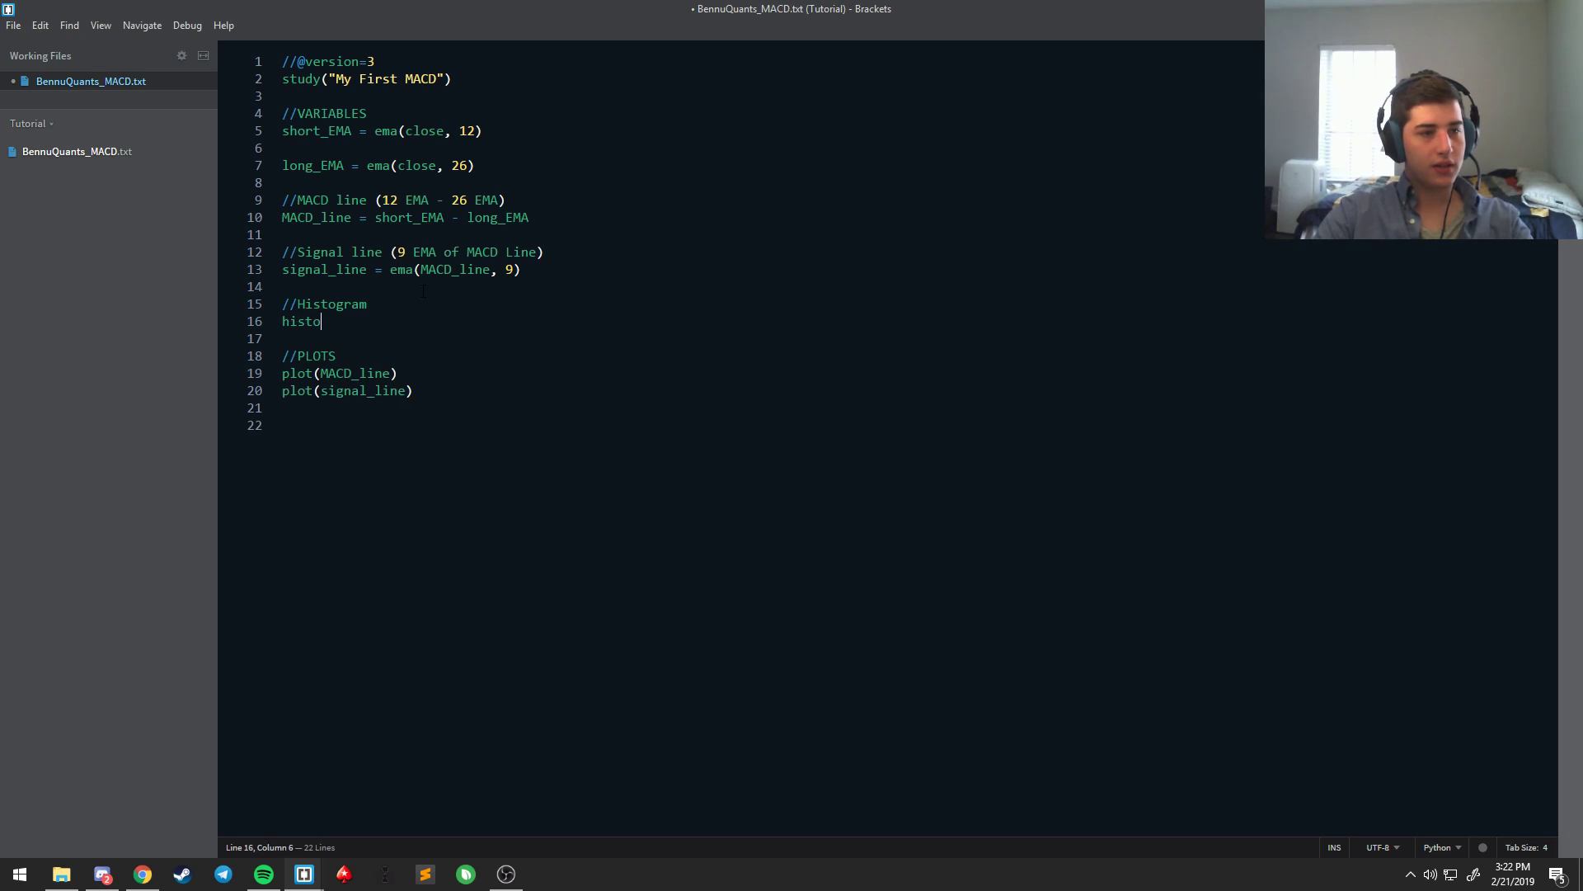
pyautogui.write('_line')
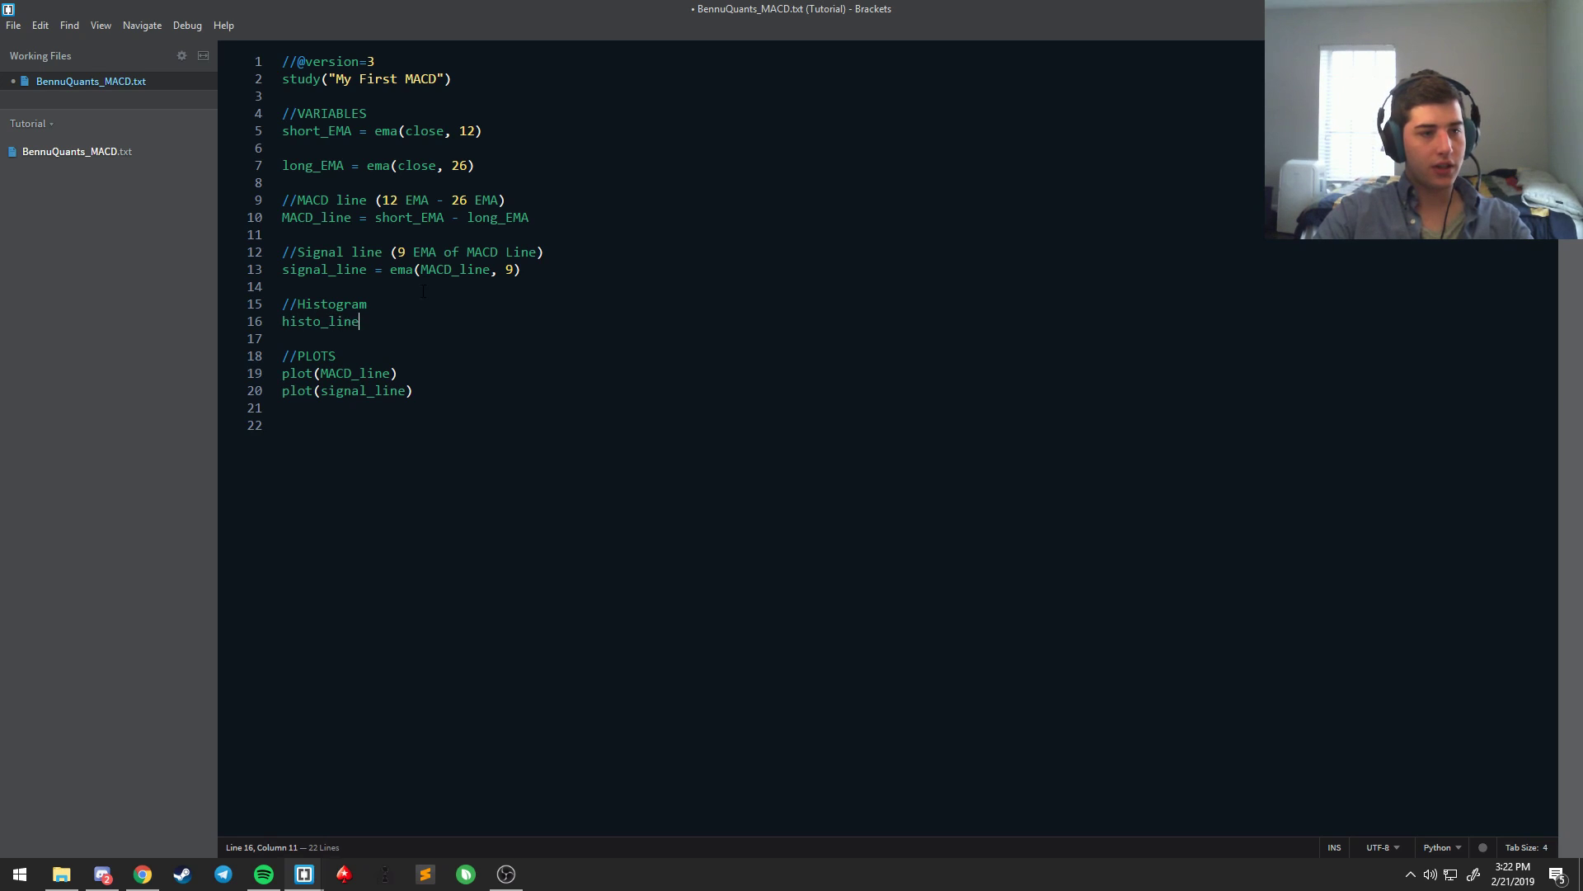
pyautogui.write('=')
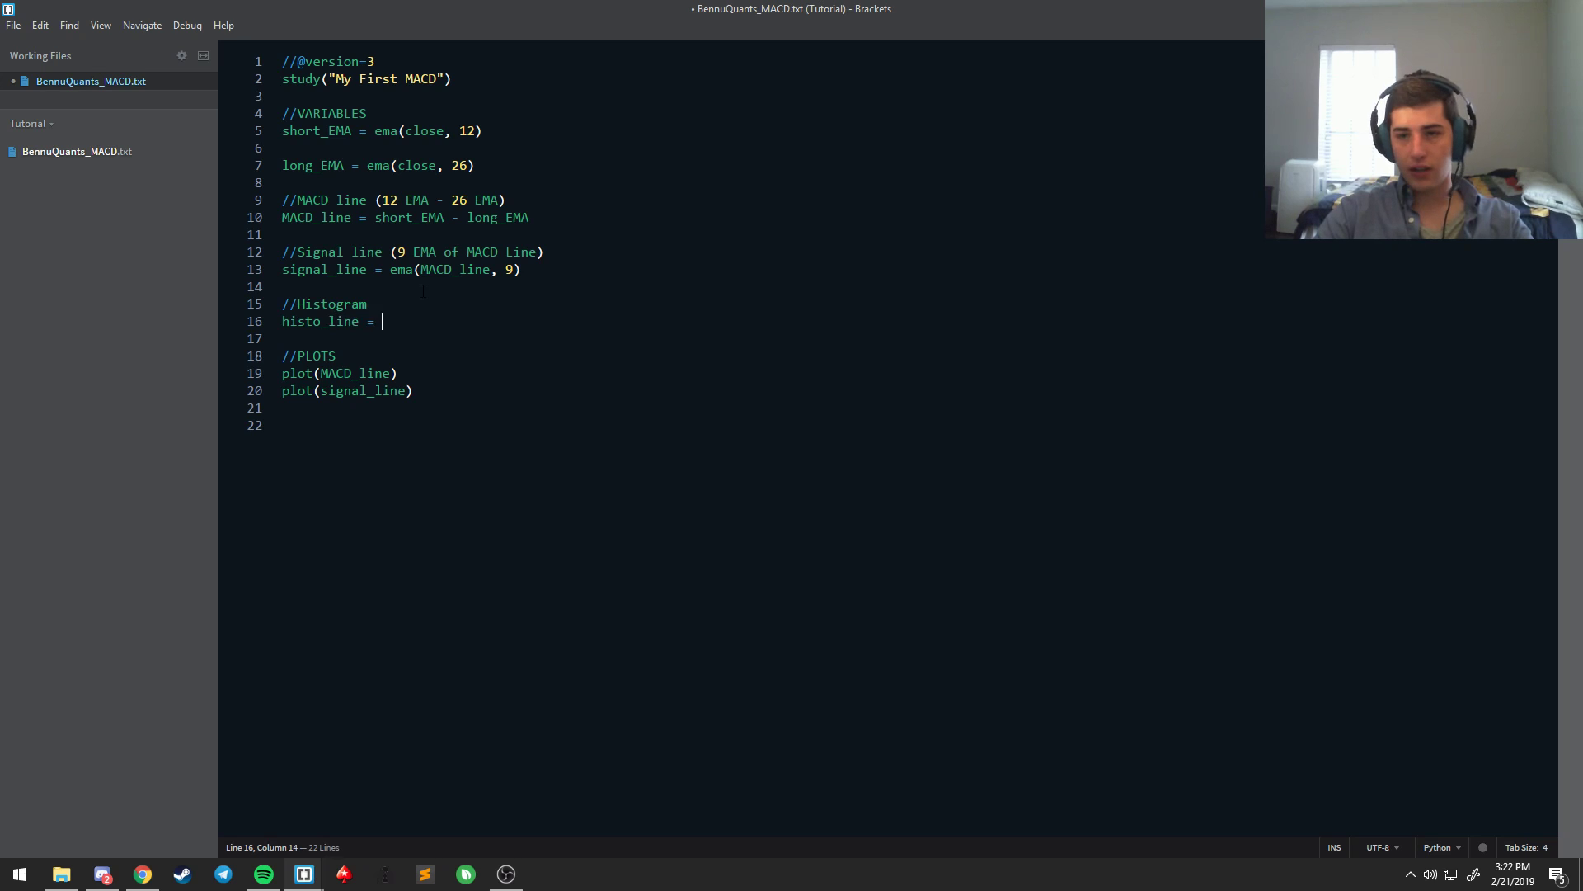
pyautogui.write('MACD')
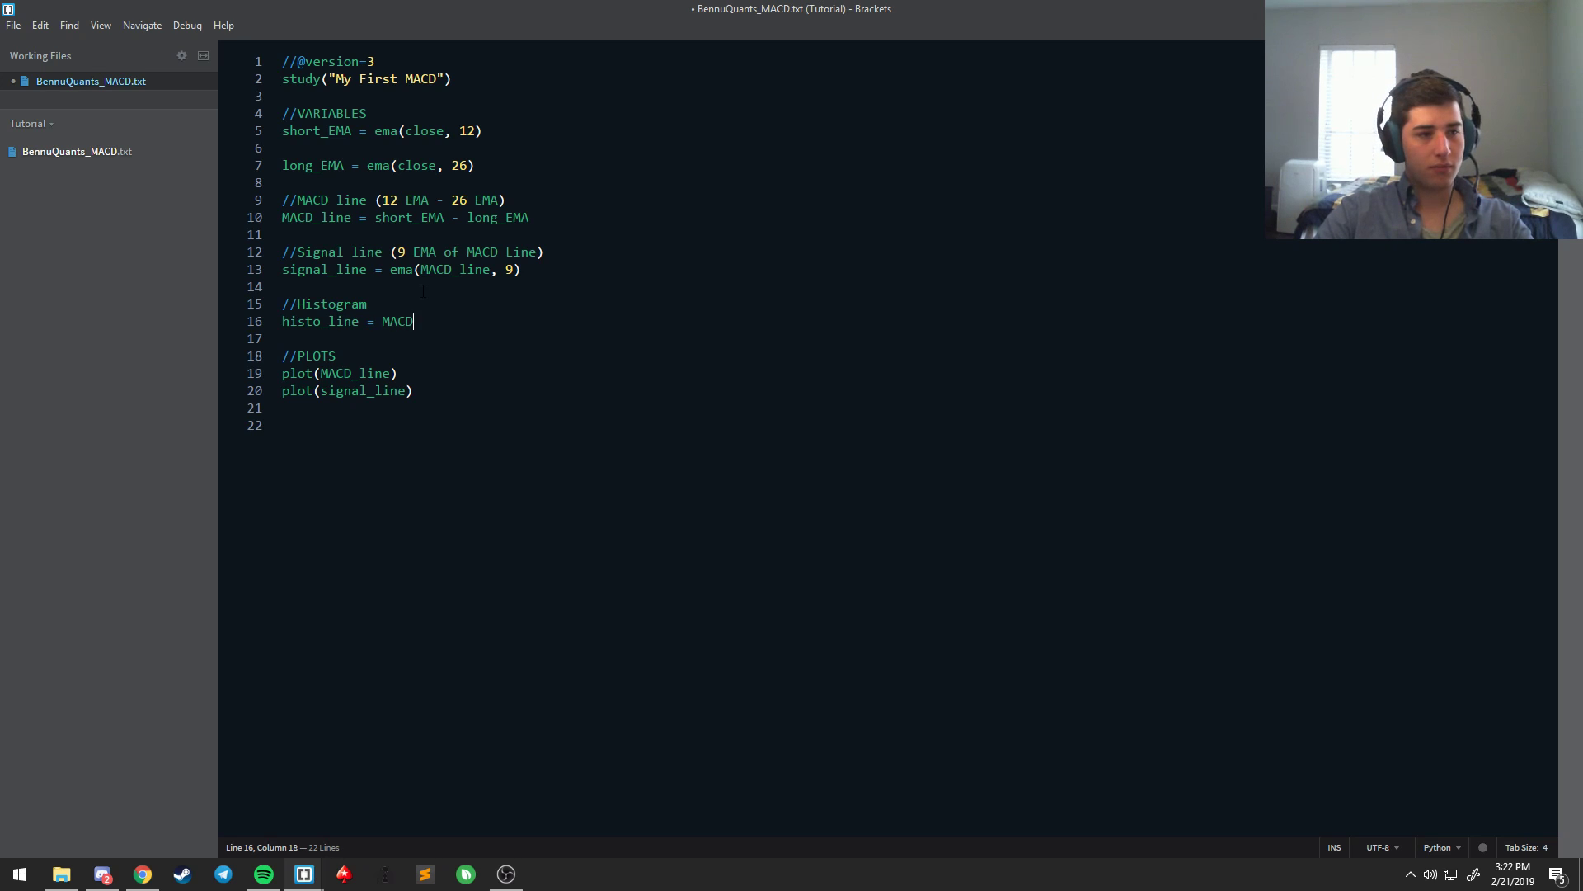
pyautogui.write('_line -')
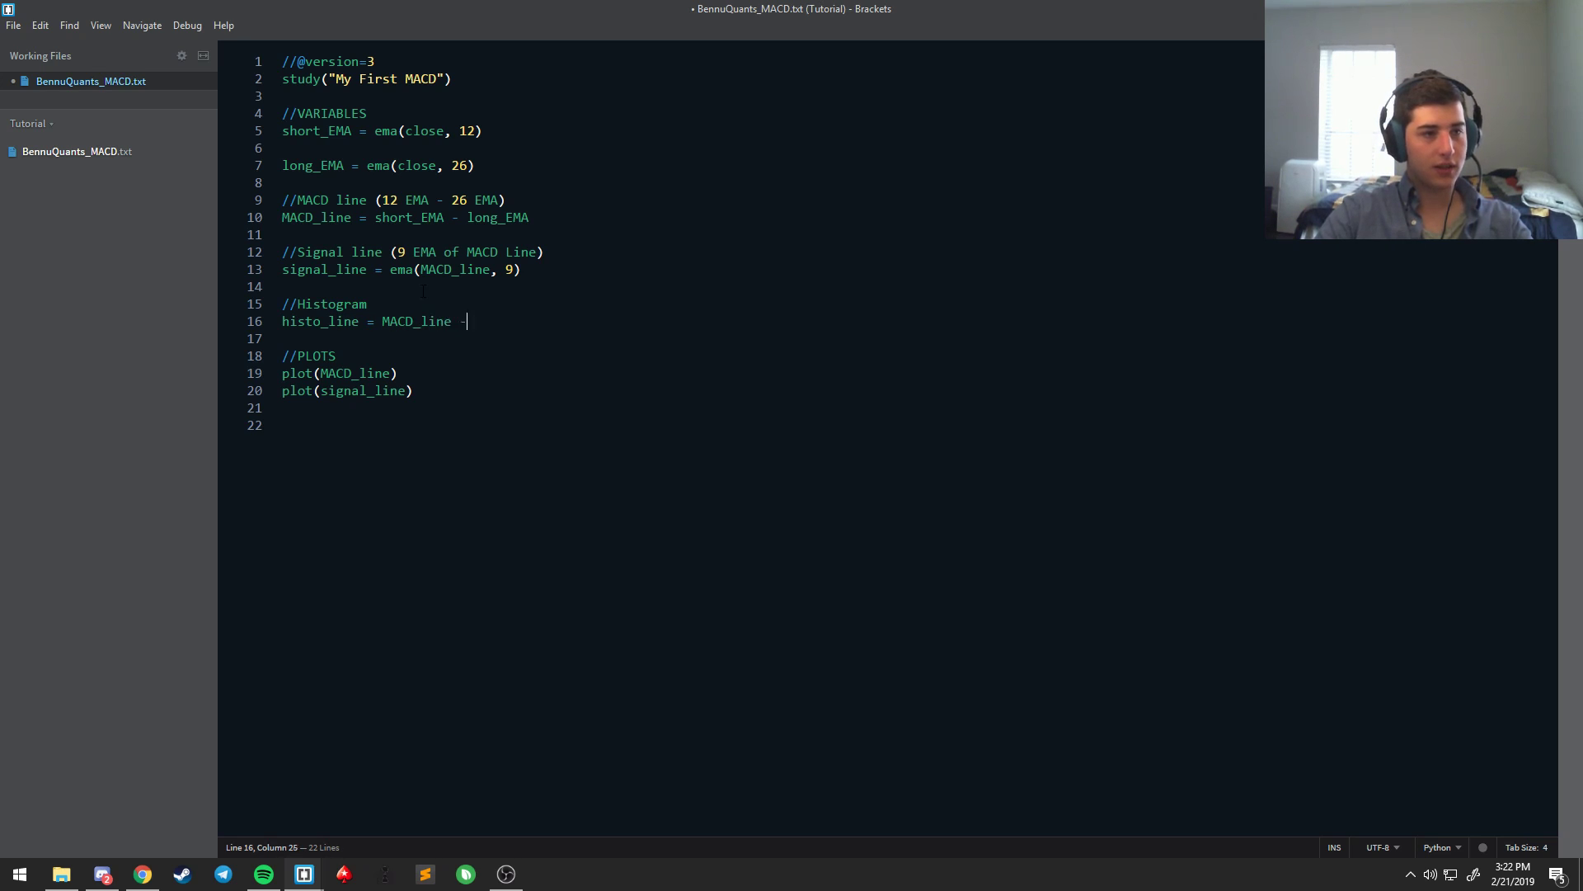
pyautogui.write('signal')
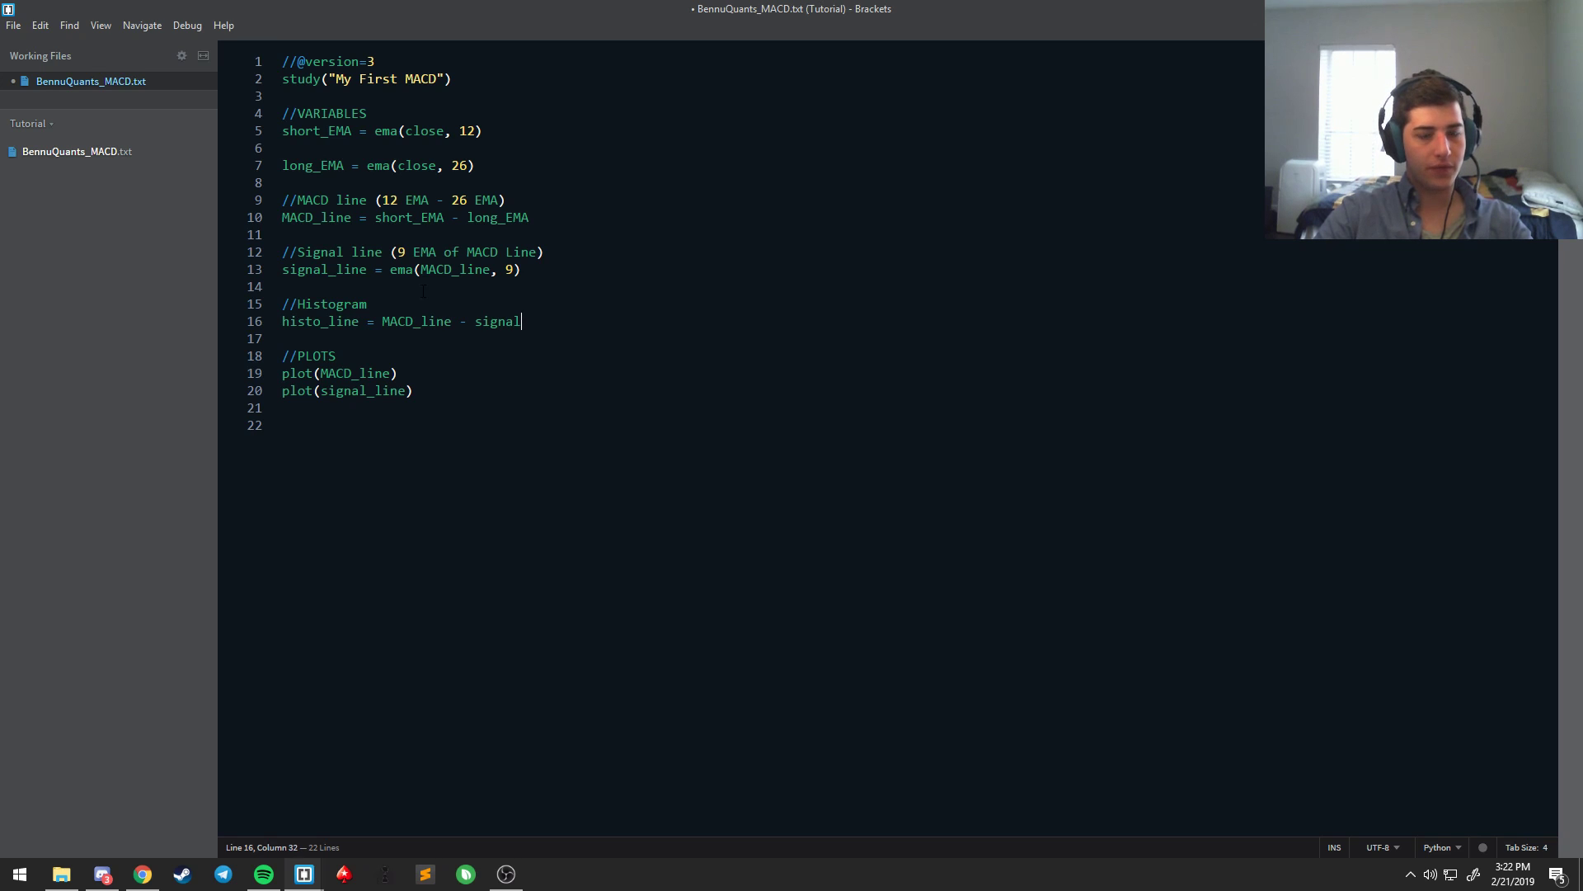
pyautogui.write('_line')
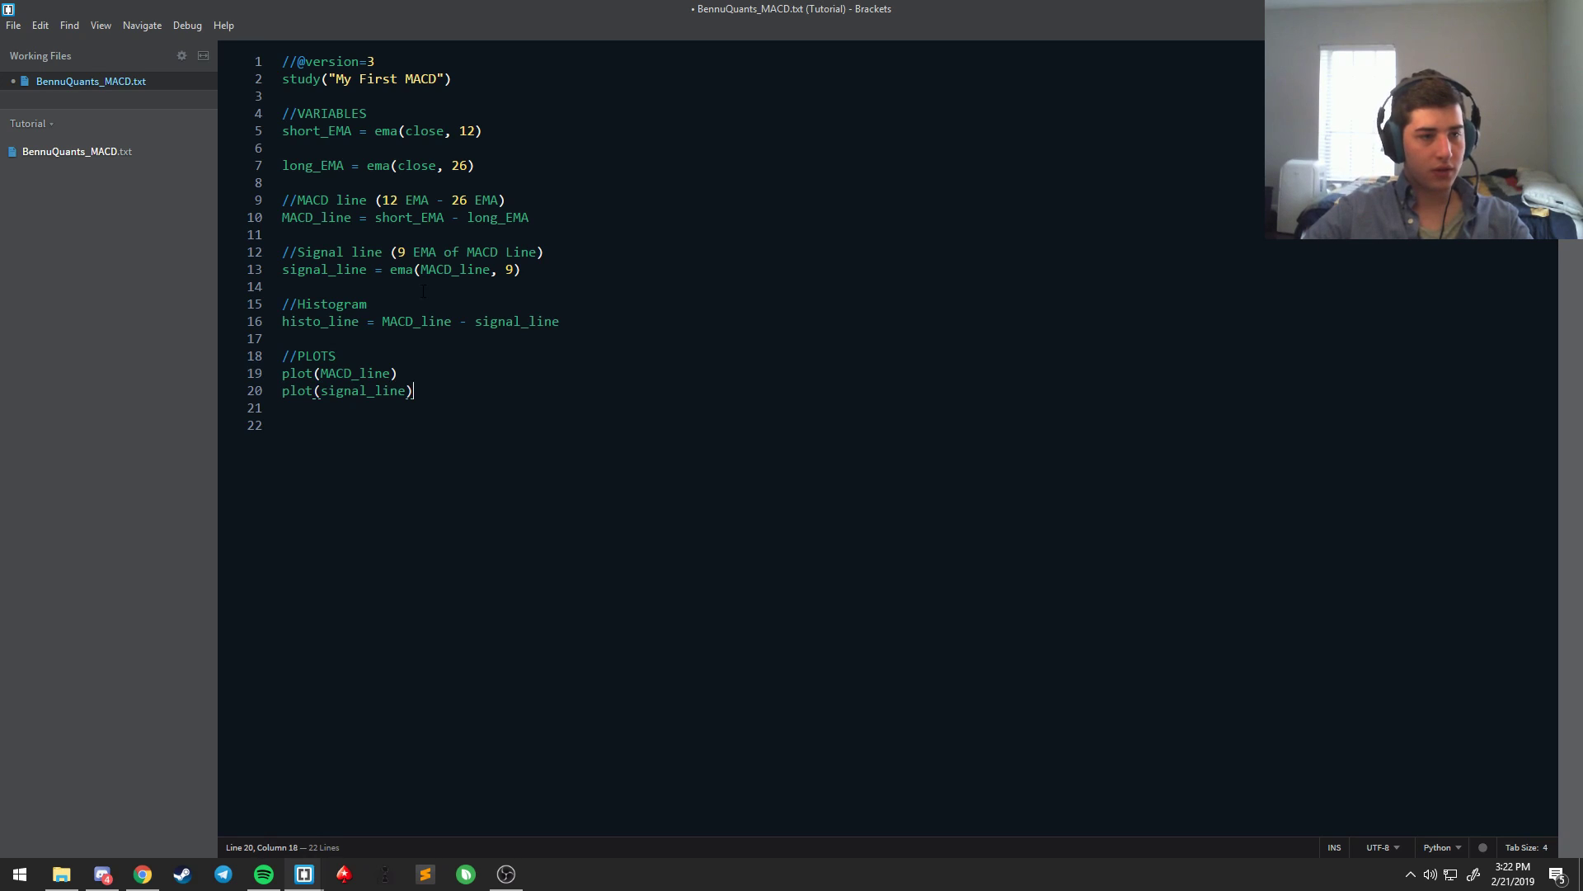
pyautogui.write('plot(')
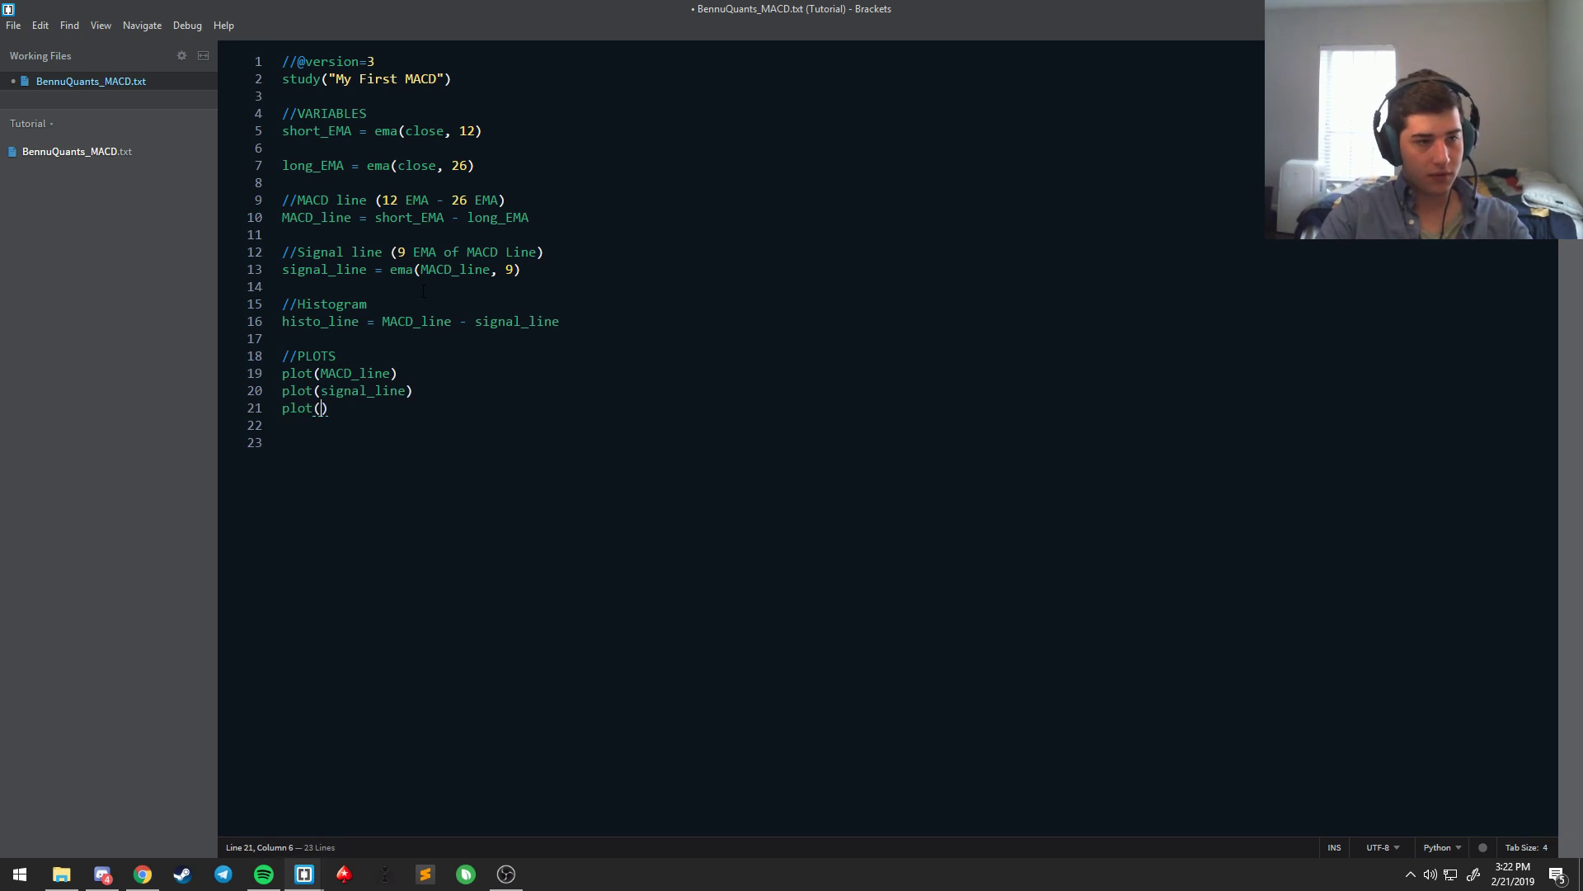
pyautogui.write('histo_line')
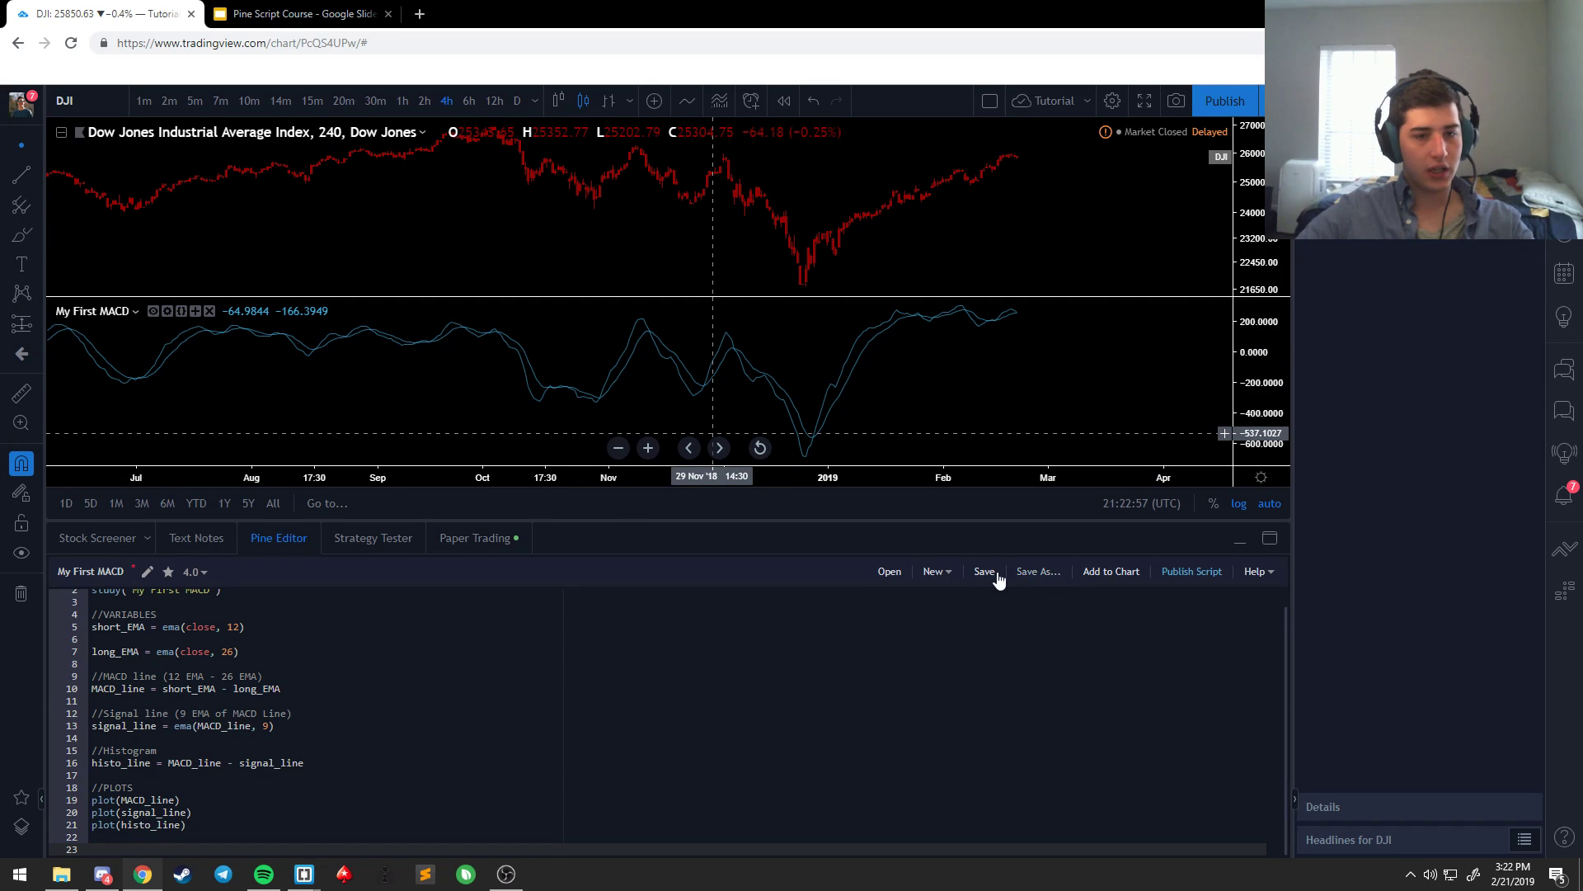
# Step: Save the updated My First MACD script so the pane draws the histogram line
pyautogui.click(983, 571)
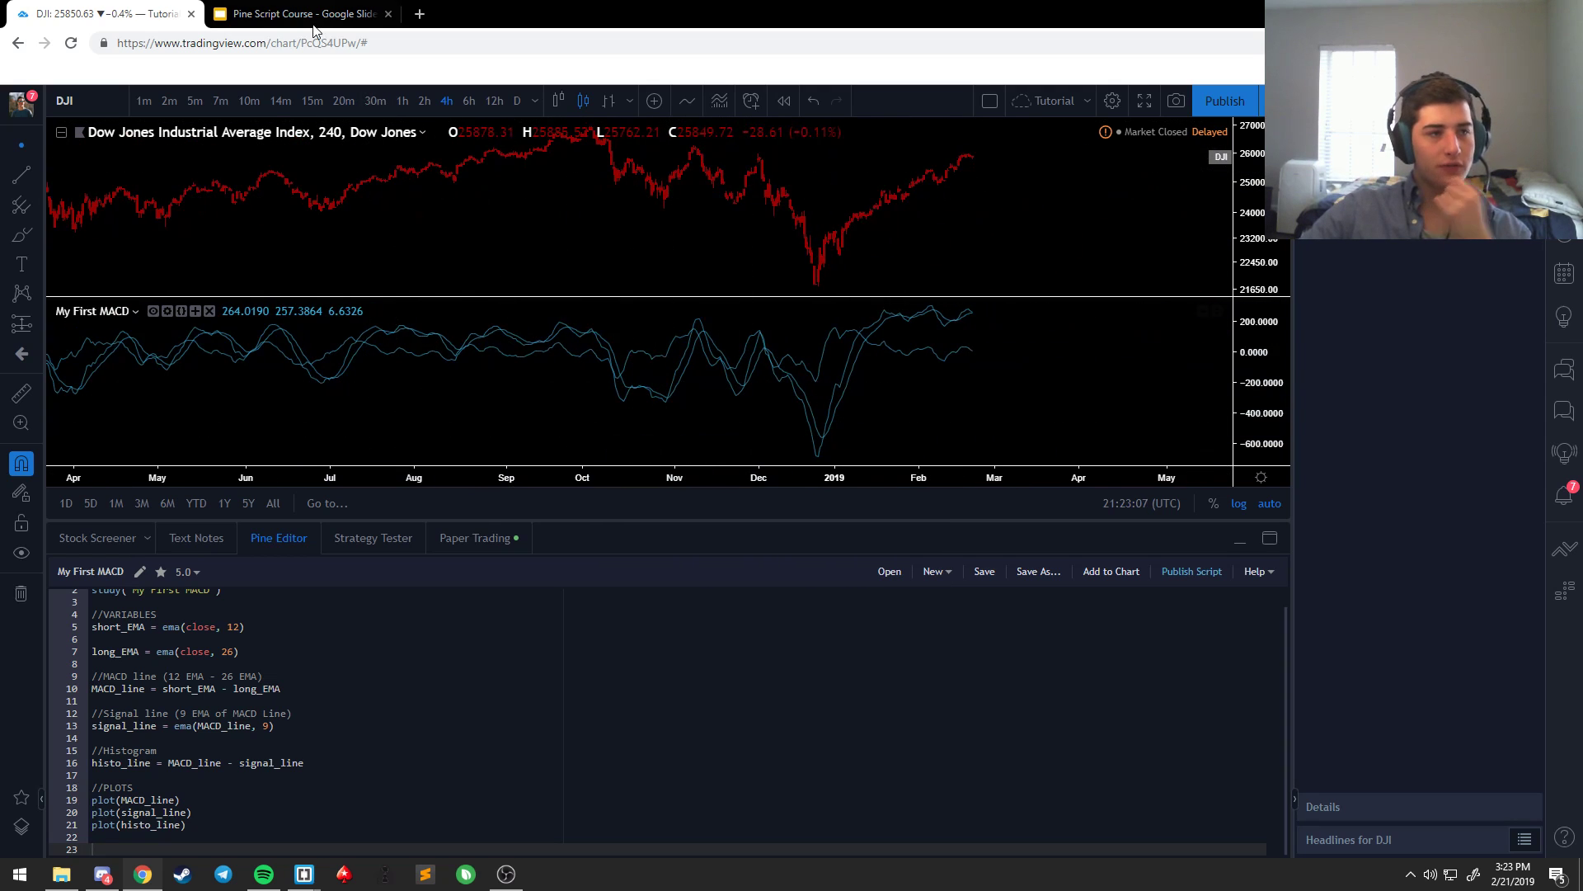
pyautogui.click(299, 13)
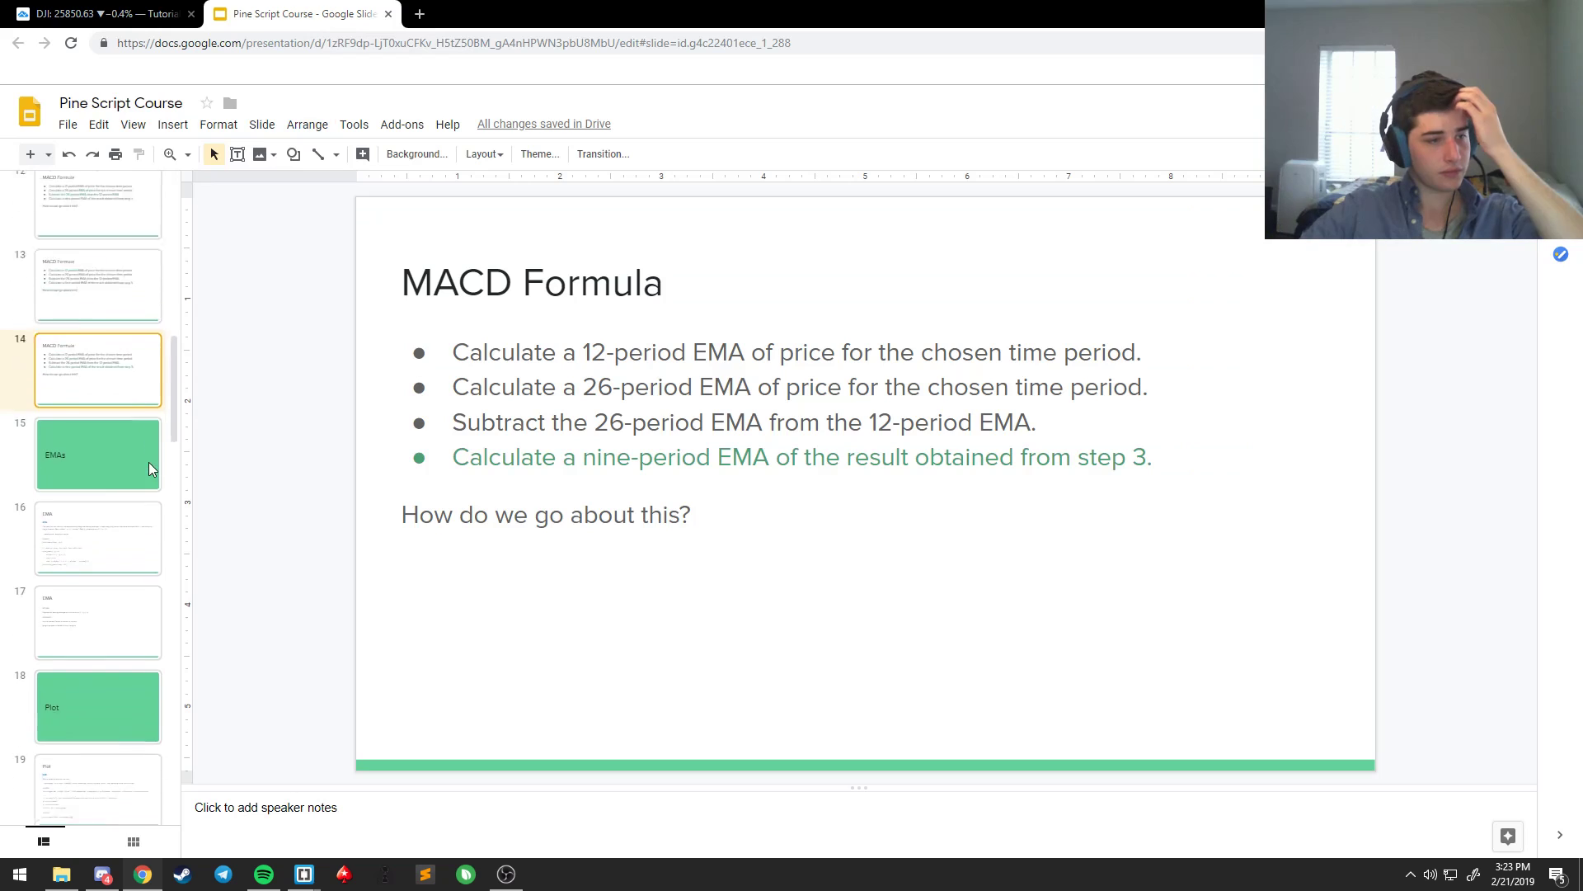
pyautogui.scroll(-3)
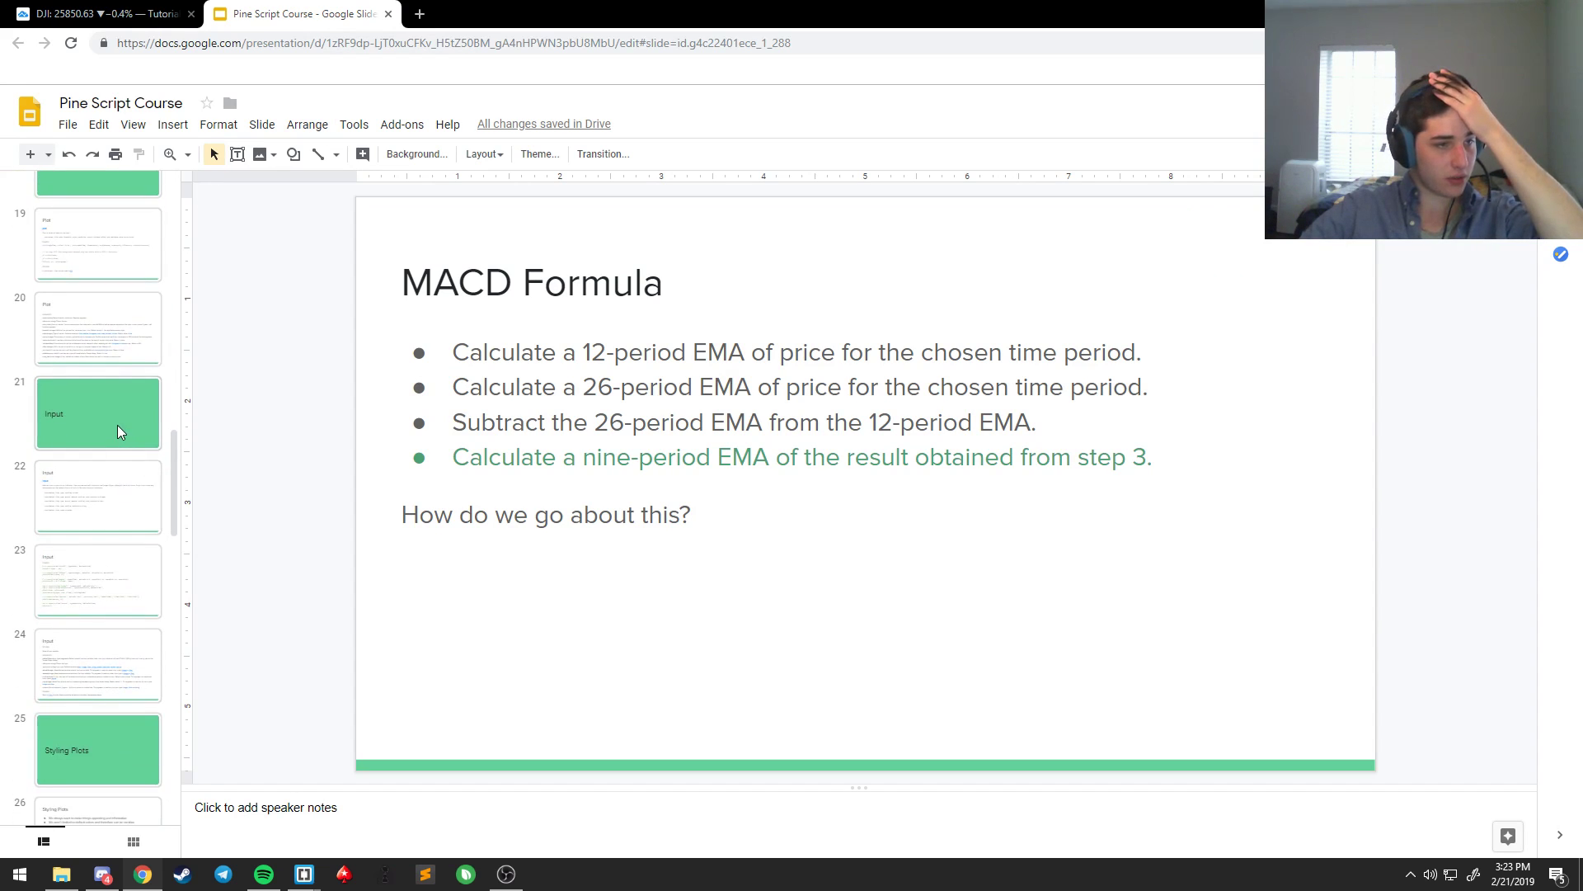
pyautogui.moveTo(76, 744)
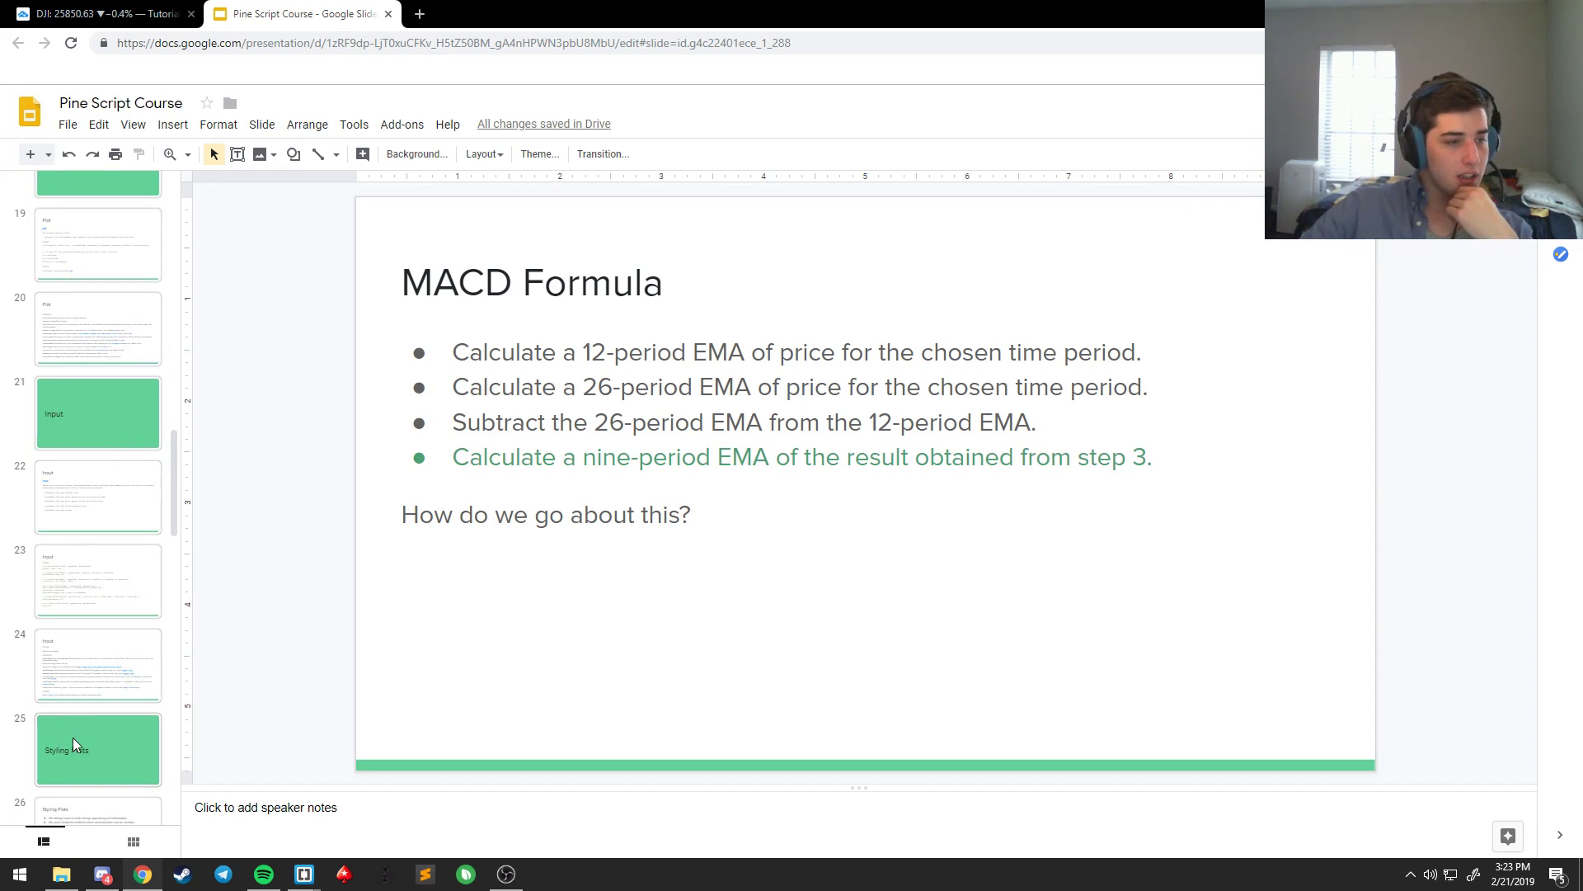
pyautogui.moveTo(86, 745)
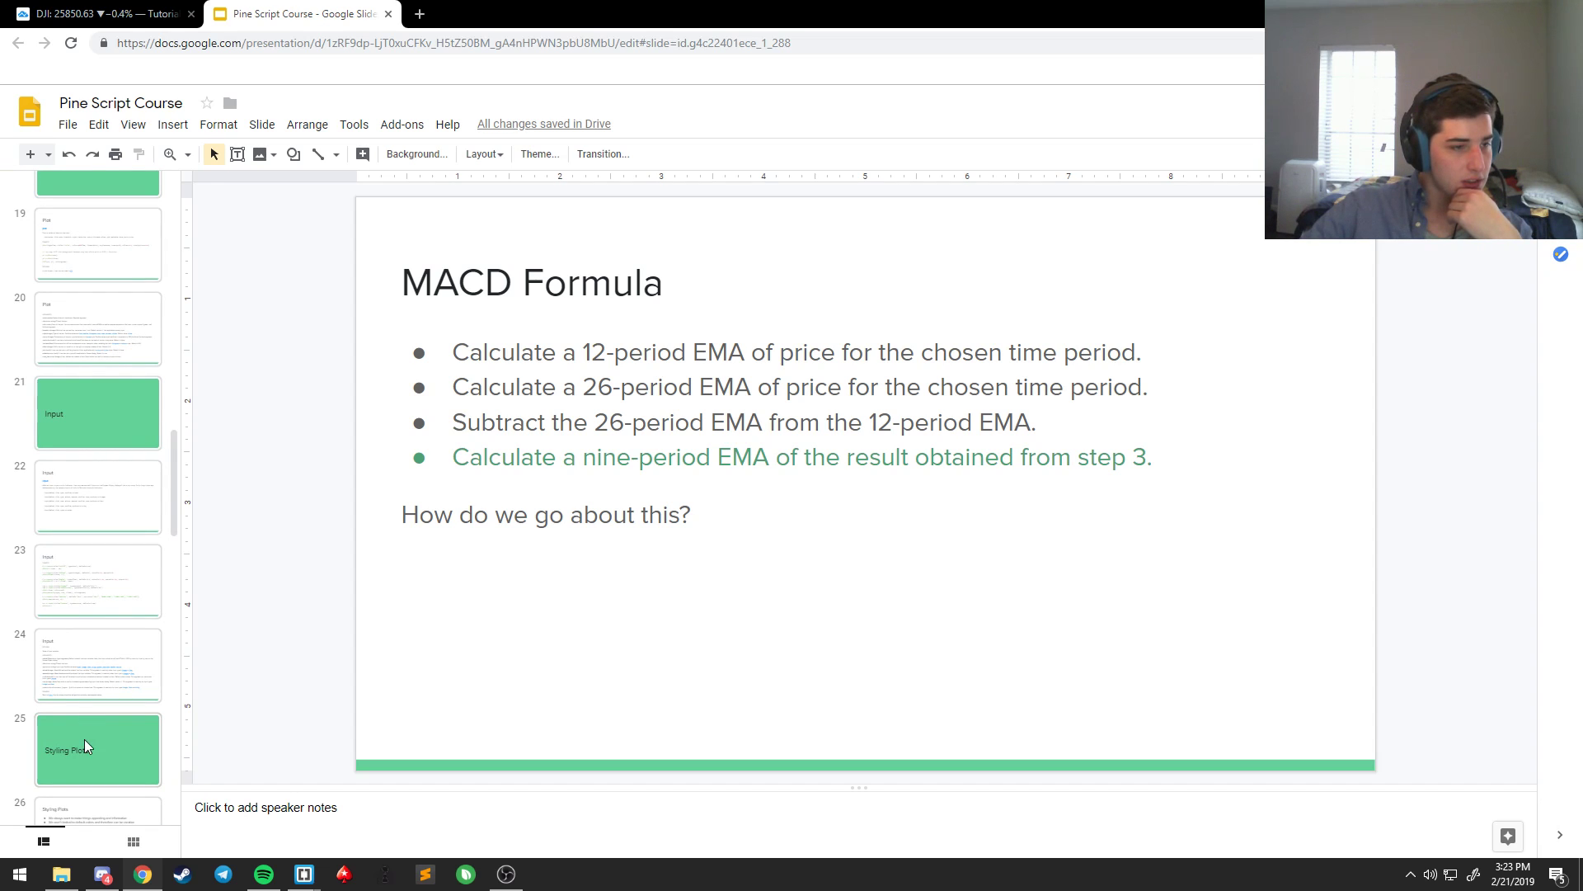
pyautogui.moveTo(120, 420)
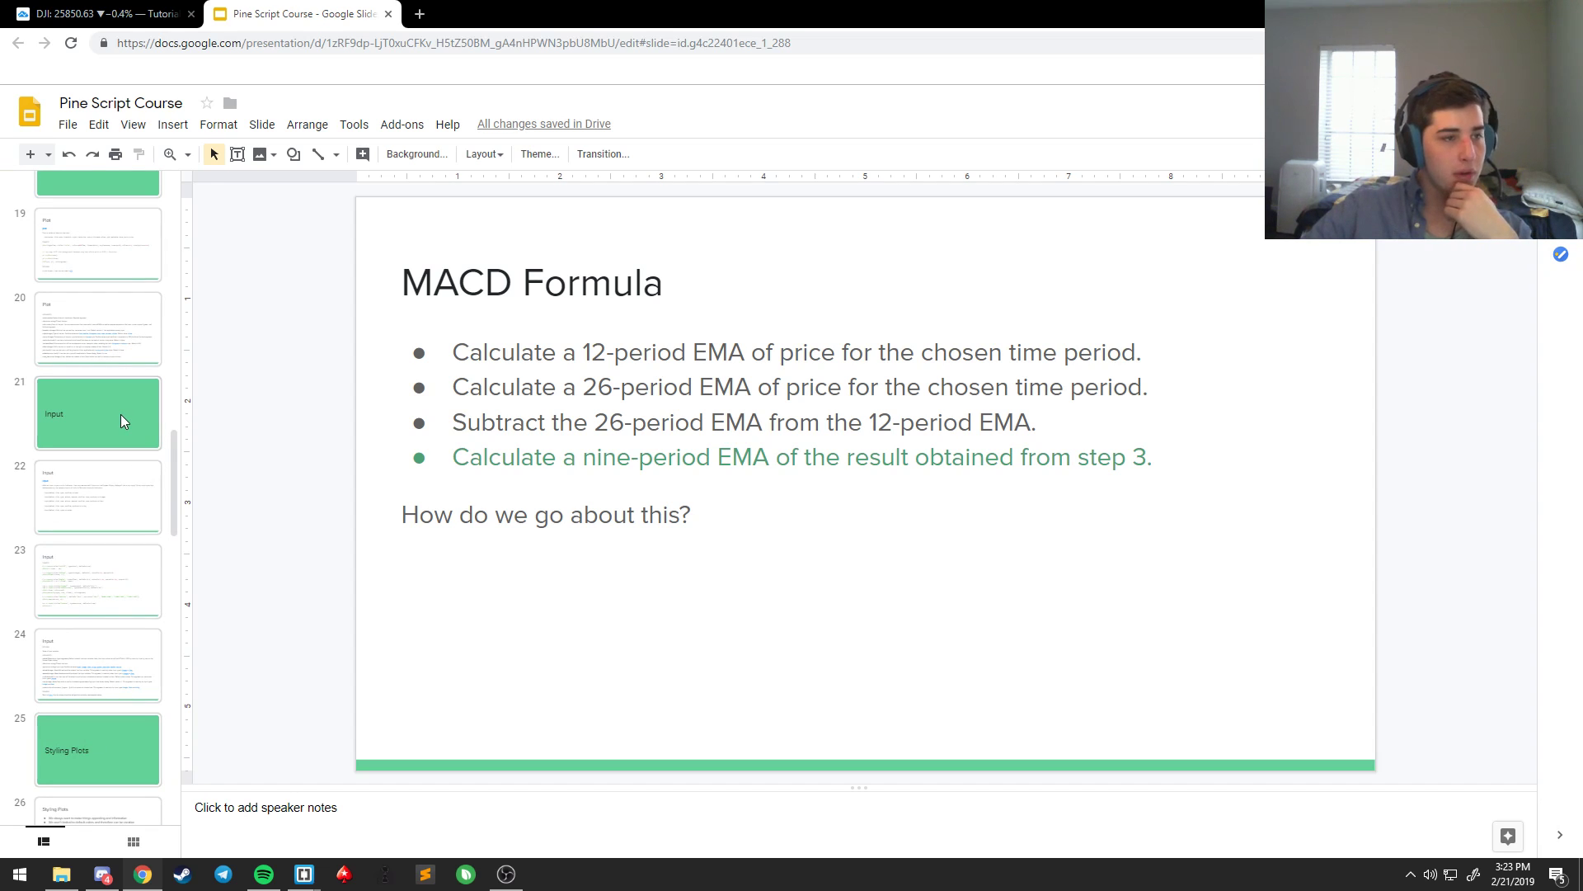
pyautogui.click(101, 13)
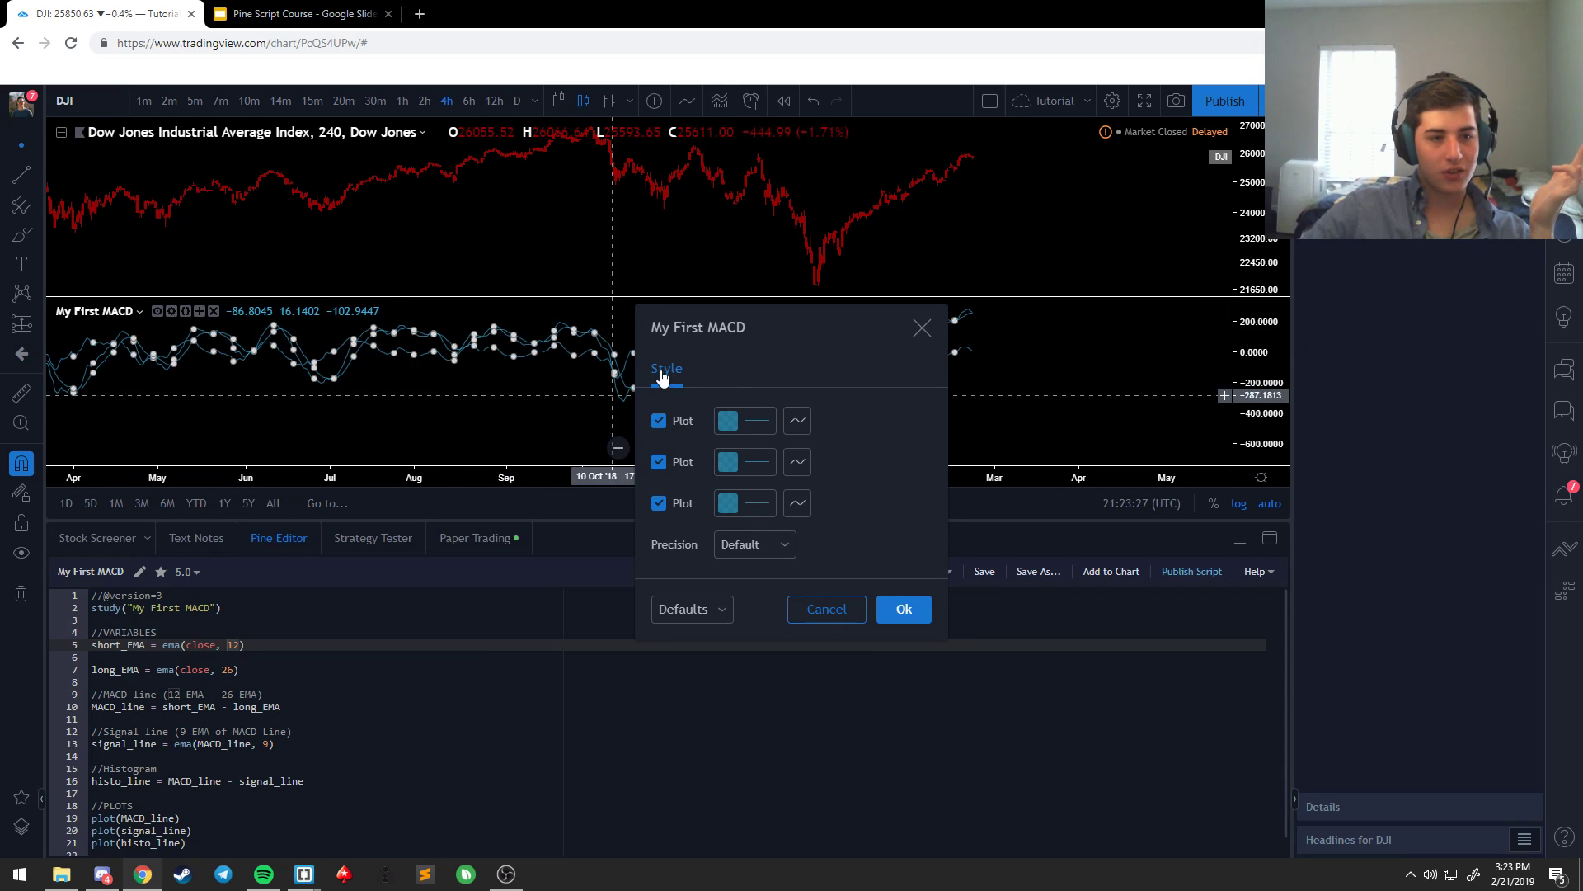
pyautogui.moveTo(912, 595)
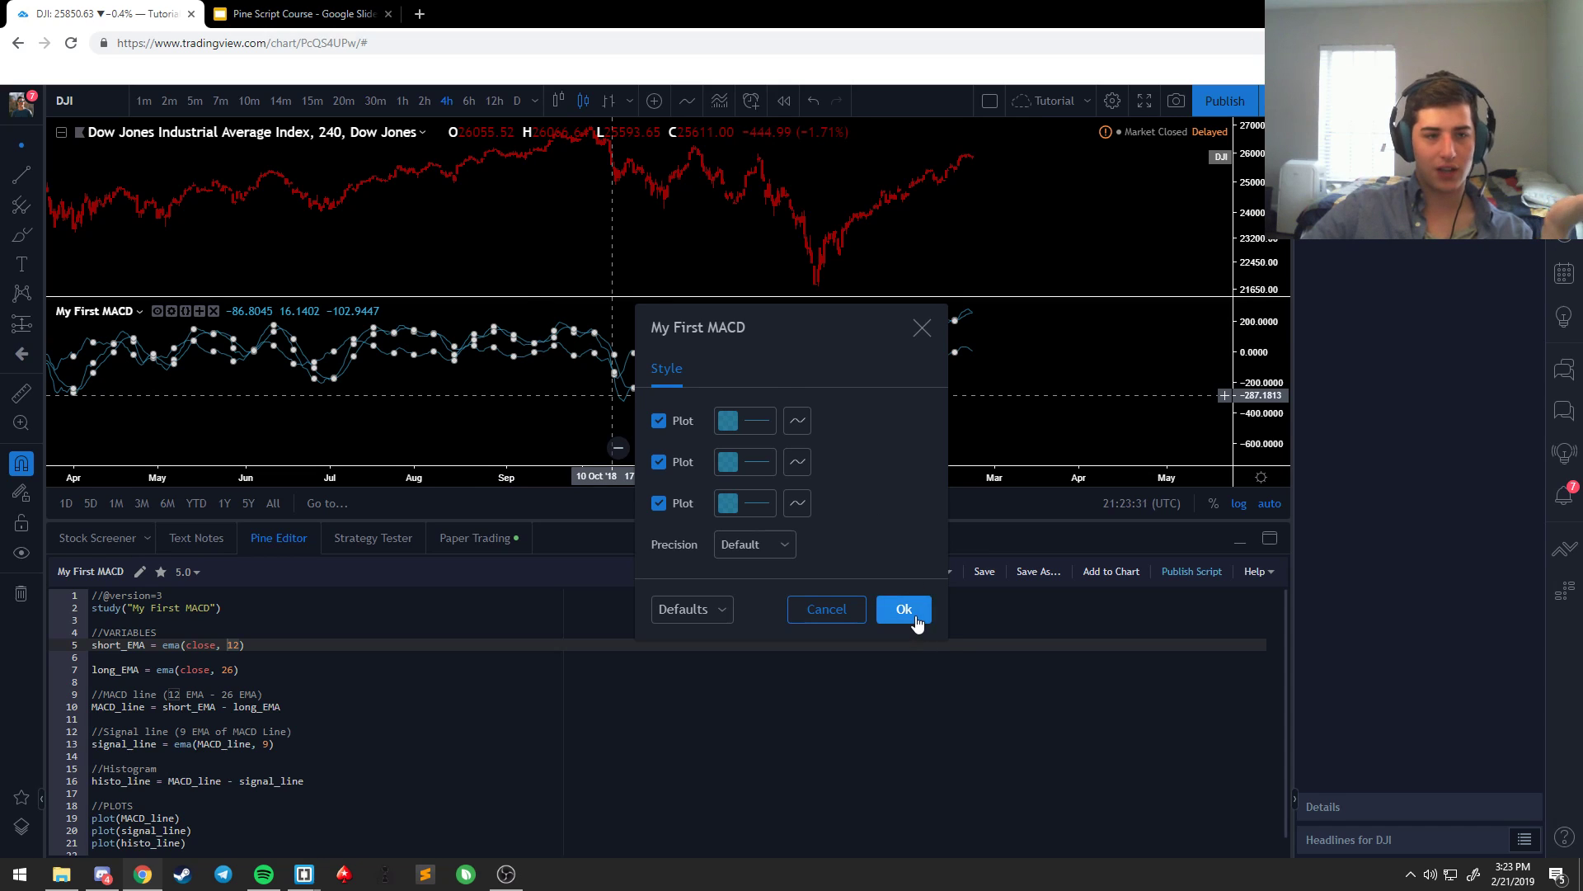
pyautogui.click(903, 609)
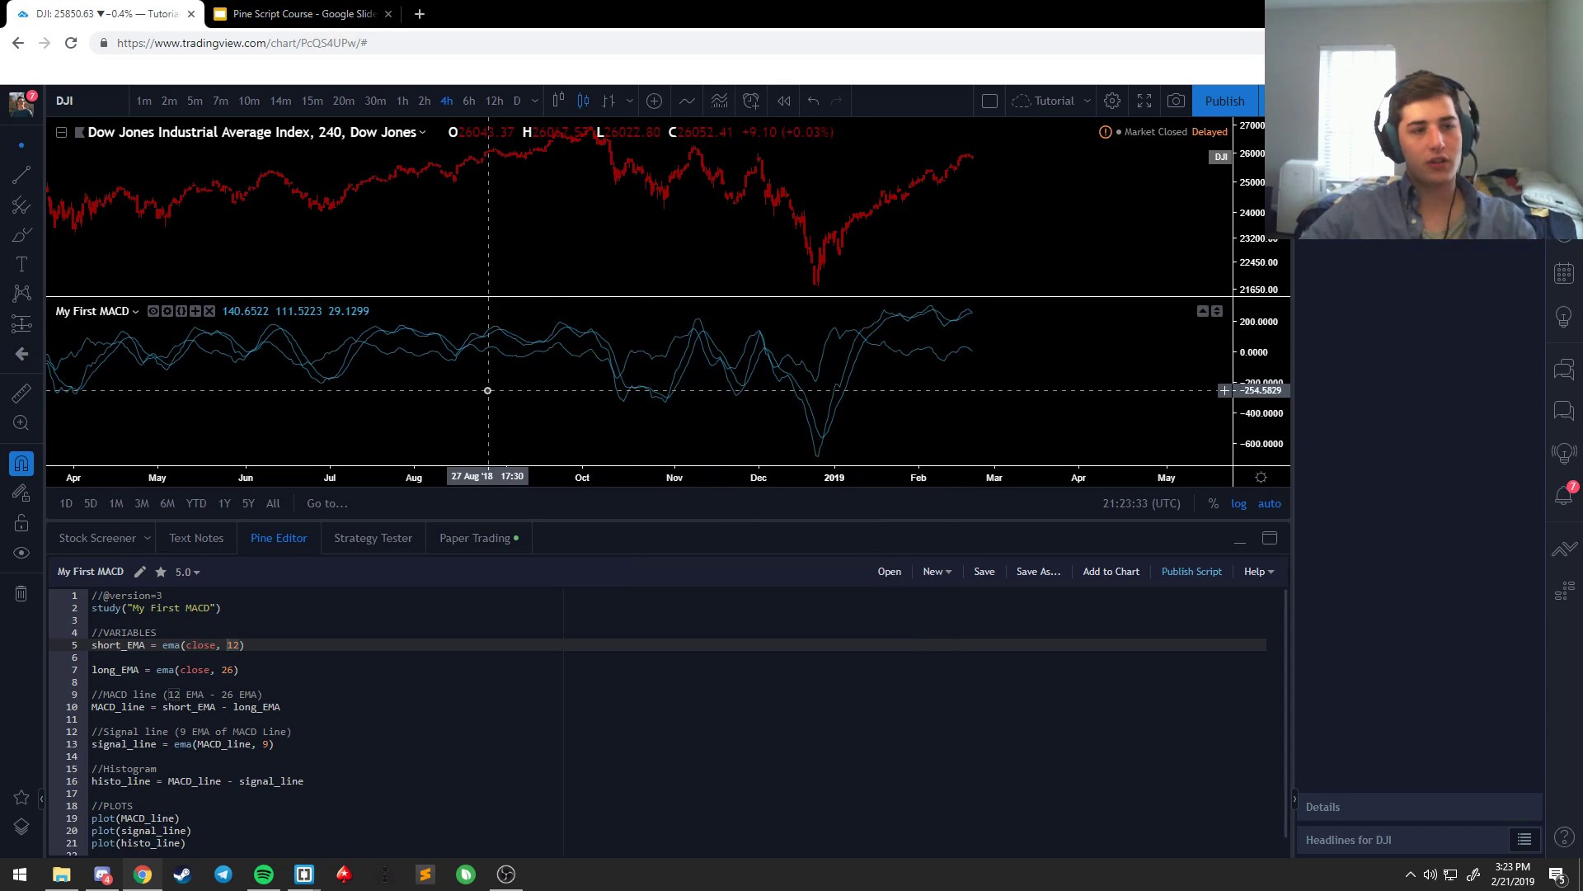
pyautogui.click(302, 874)
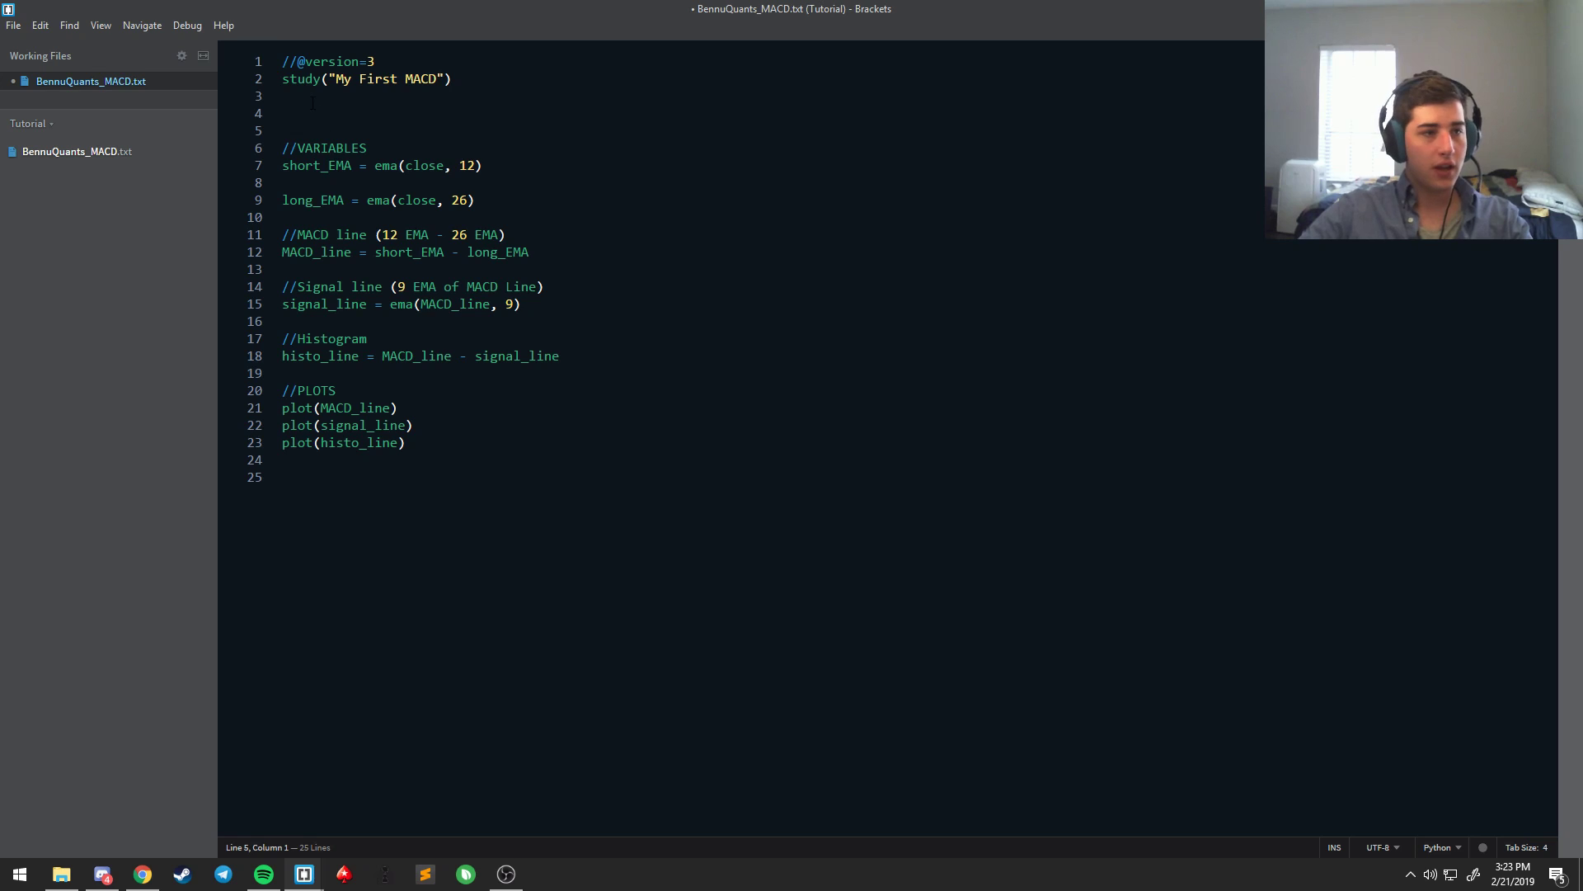
# Step: Add an //INPUTS section defining short_length = input(12) and long_length = input(26)
pyautogui.write('//')
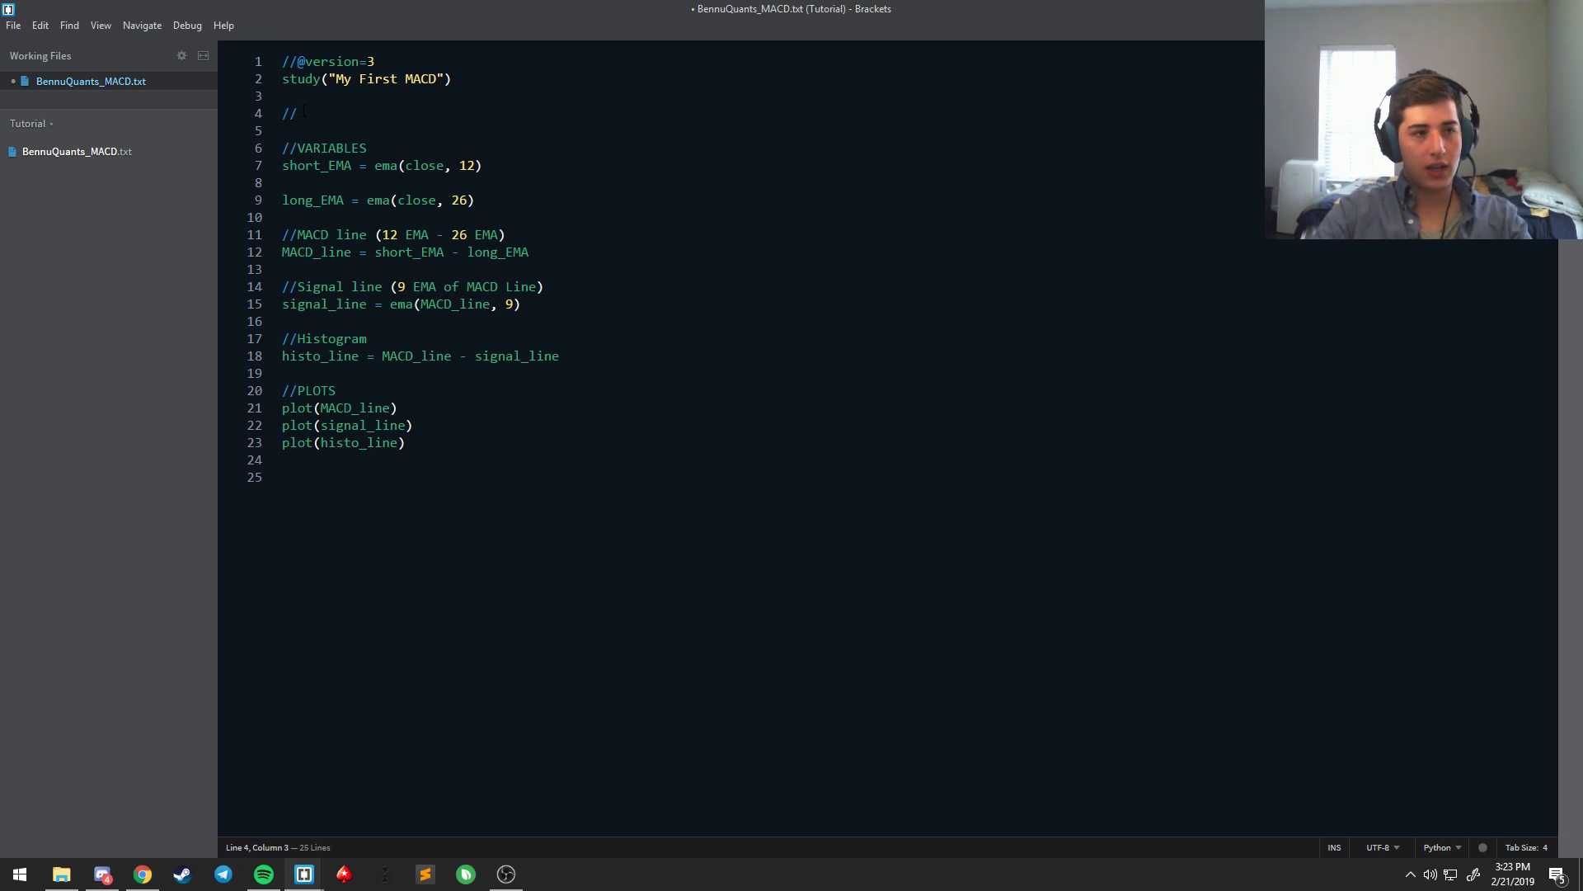
pyautogui.write('INPUTS')
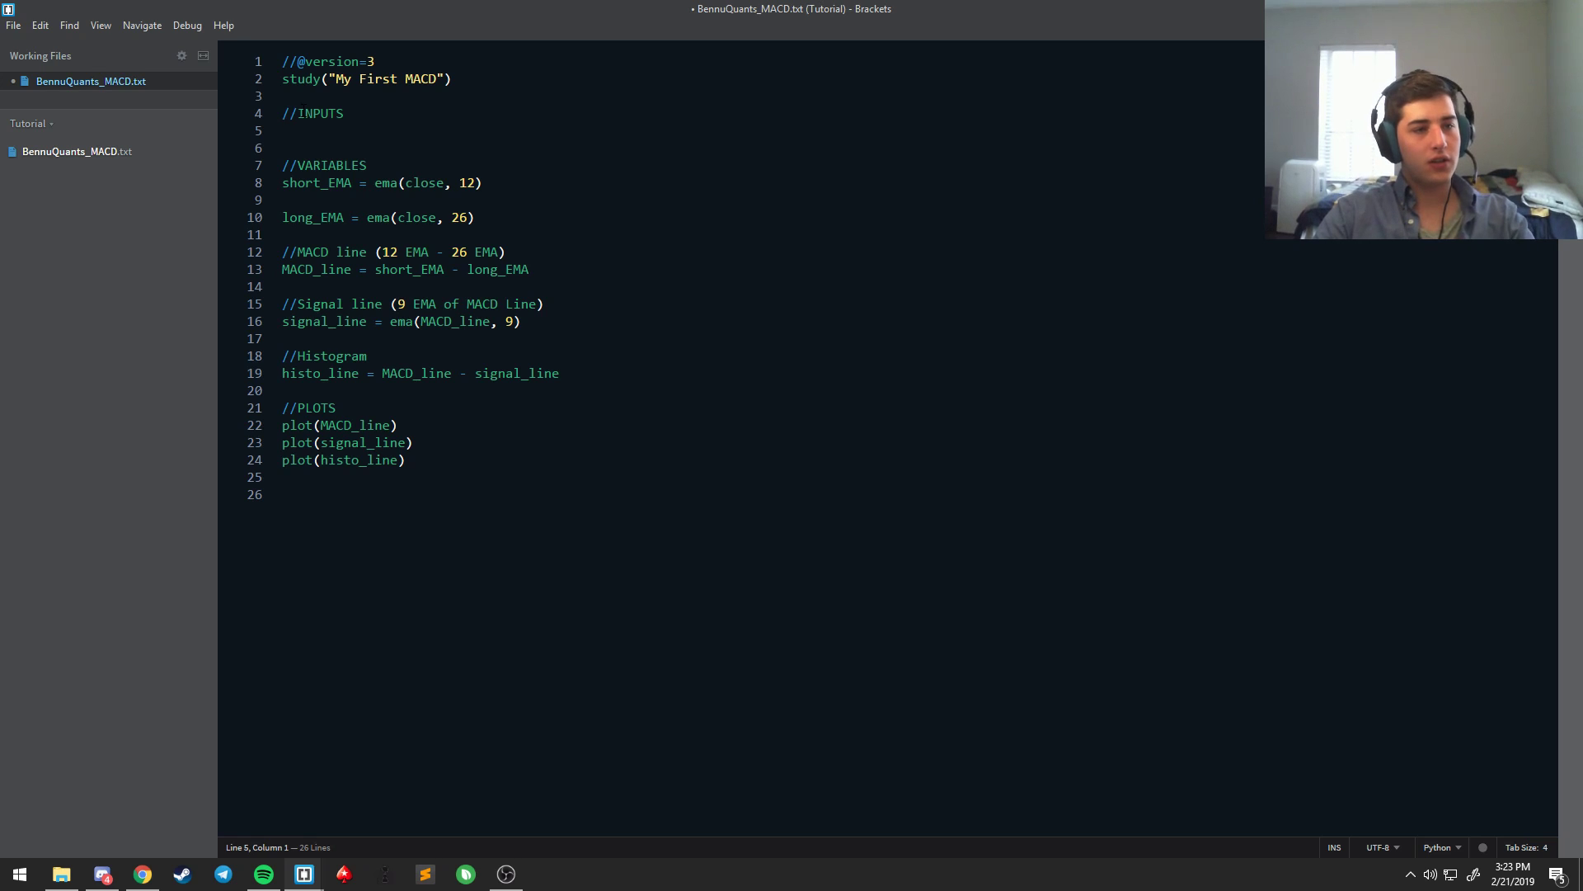
pyautogui.write('short_length =')
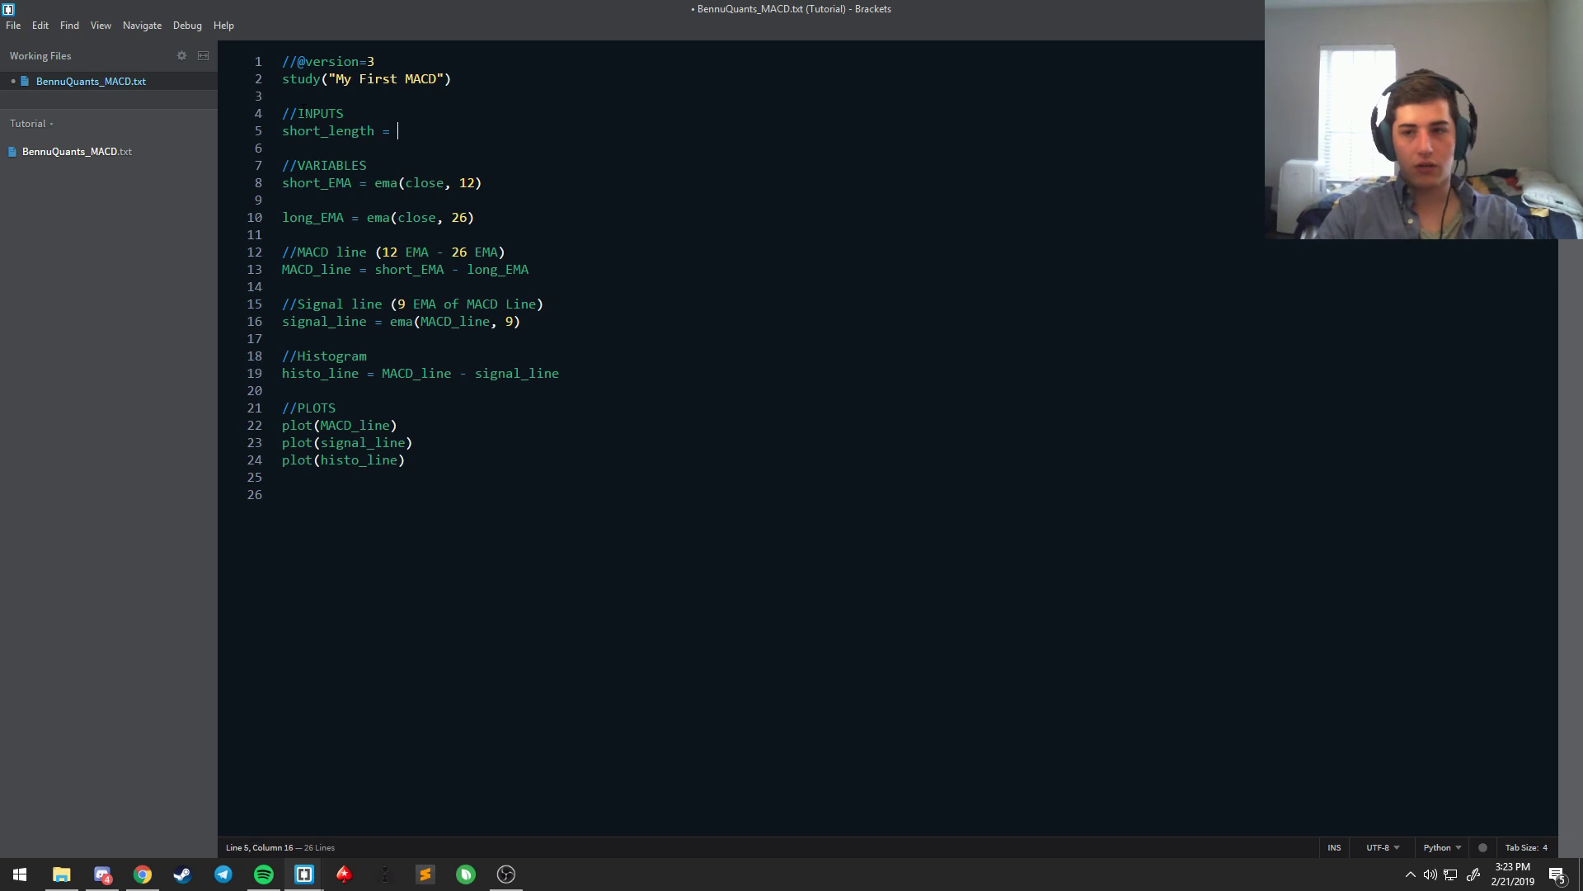
pyautogui.write('input(12)')
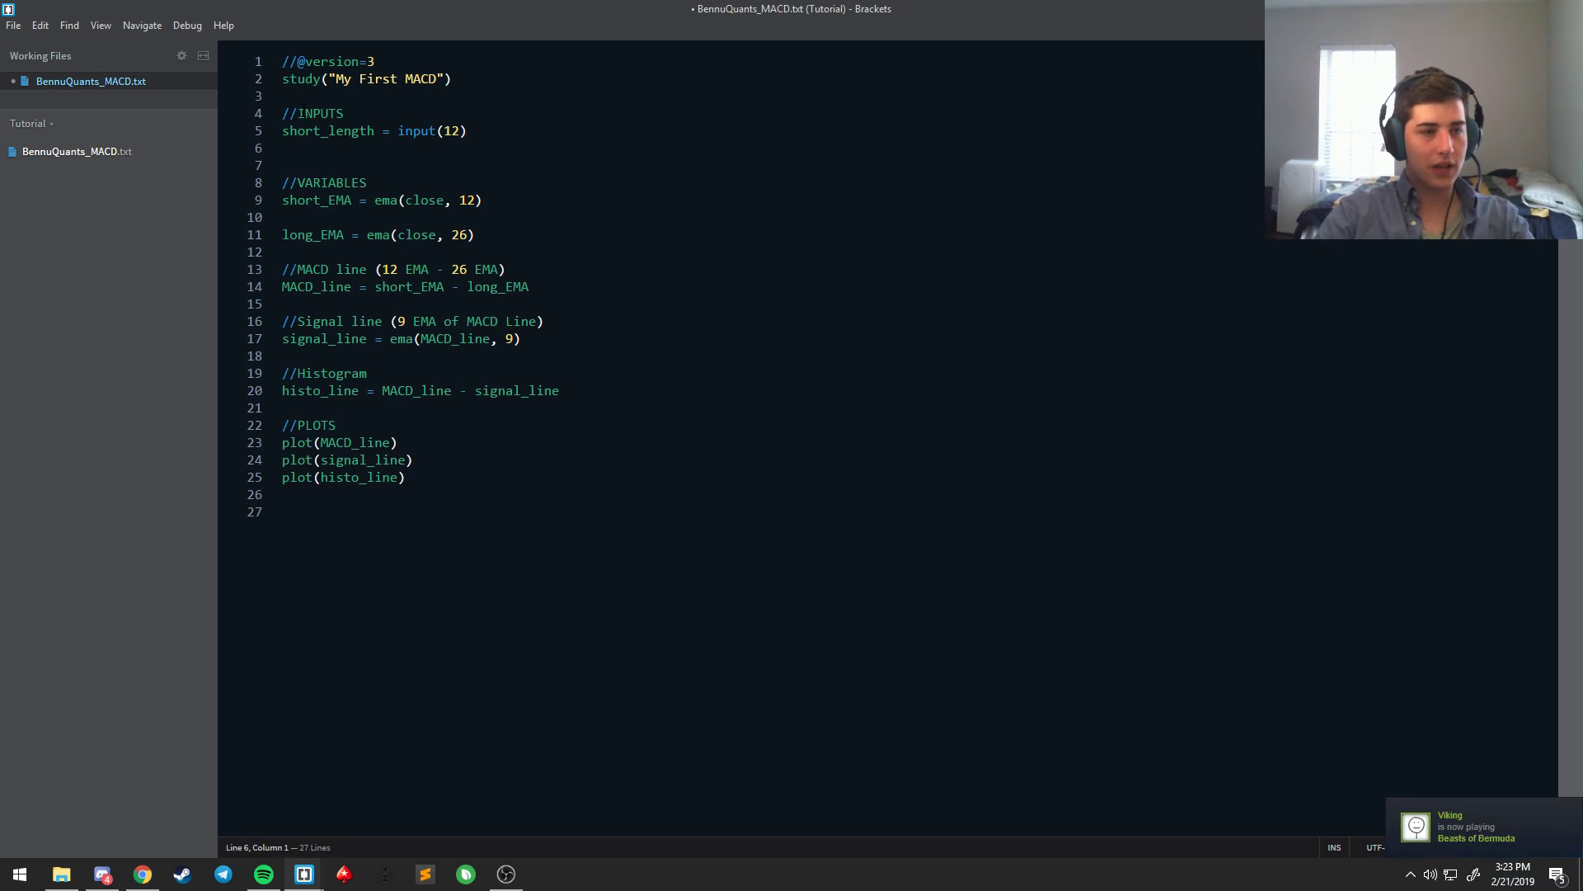
pyautogui.write('long')
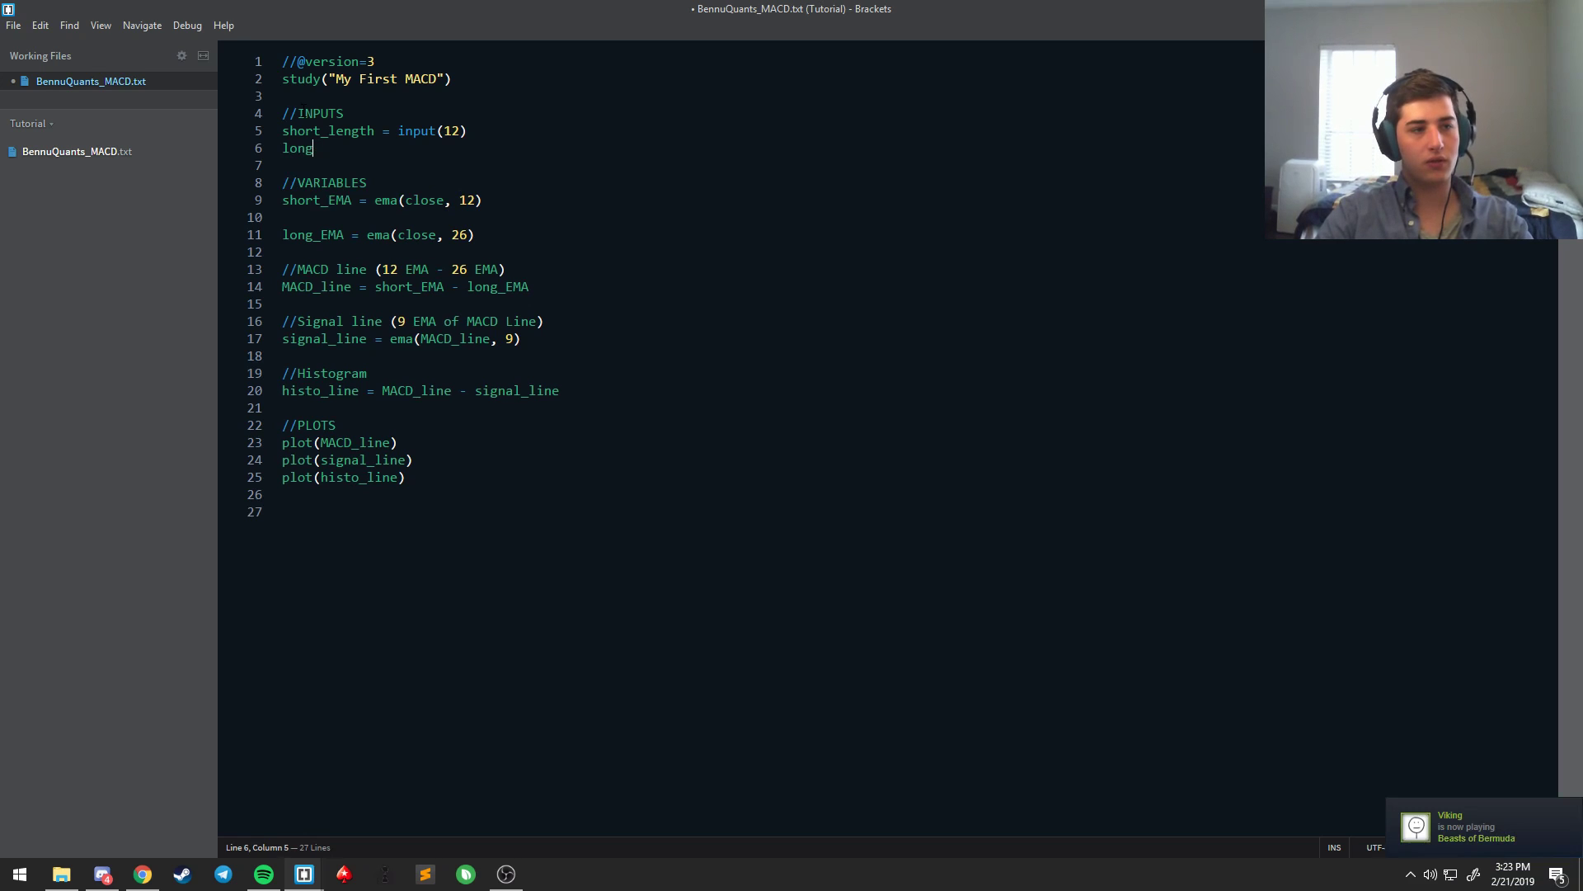
pyautogui.write('_length = input(2')
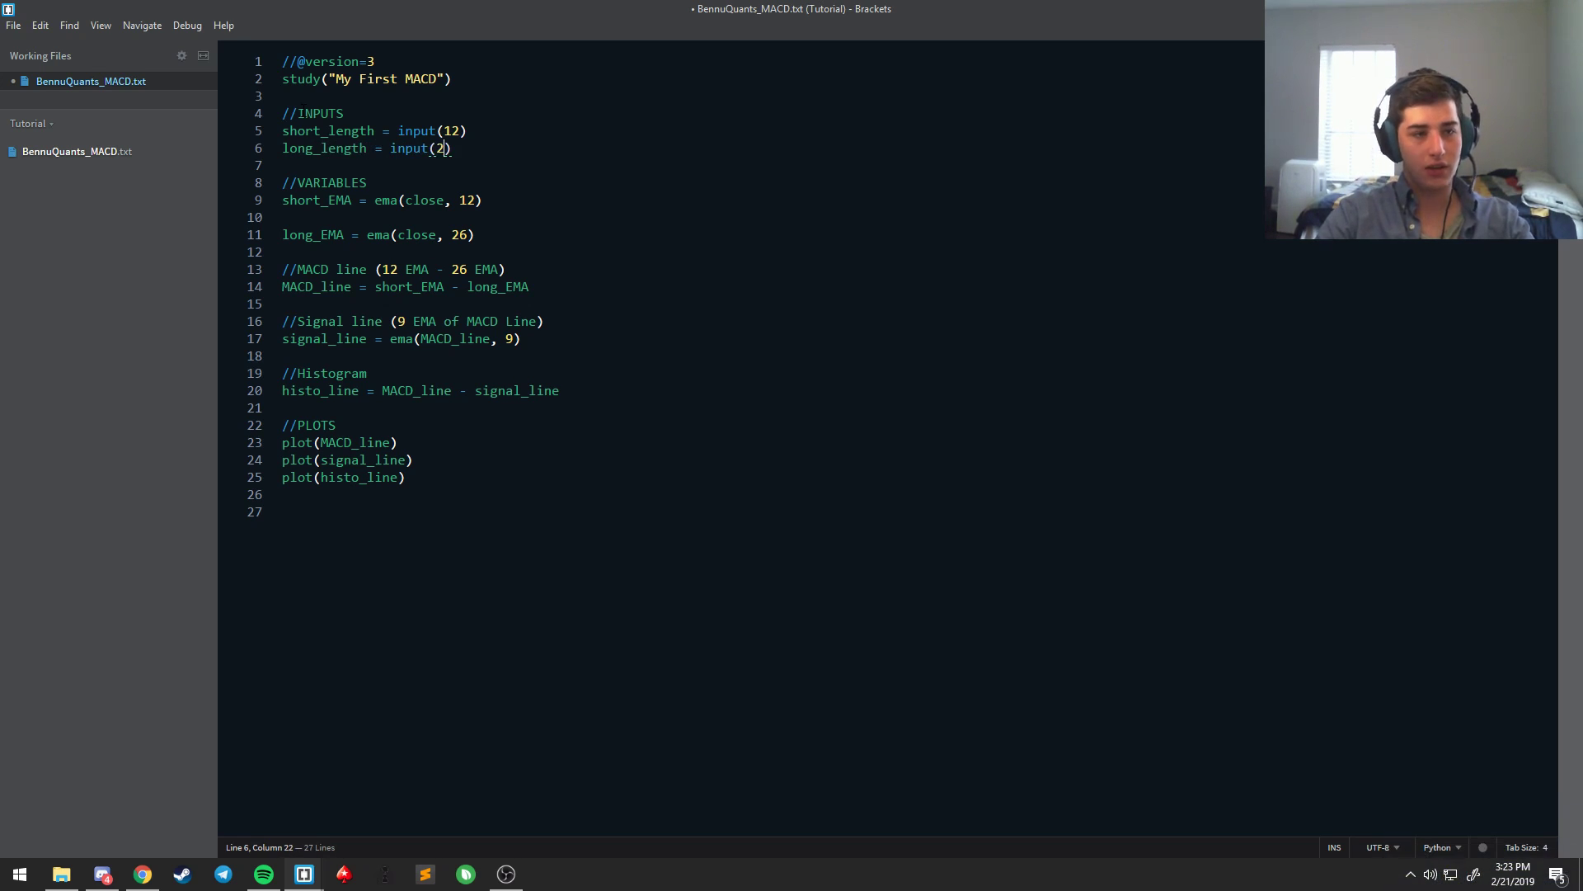
pyautogui.write('6')
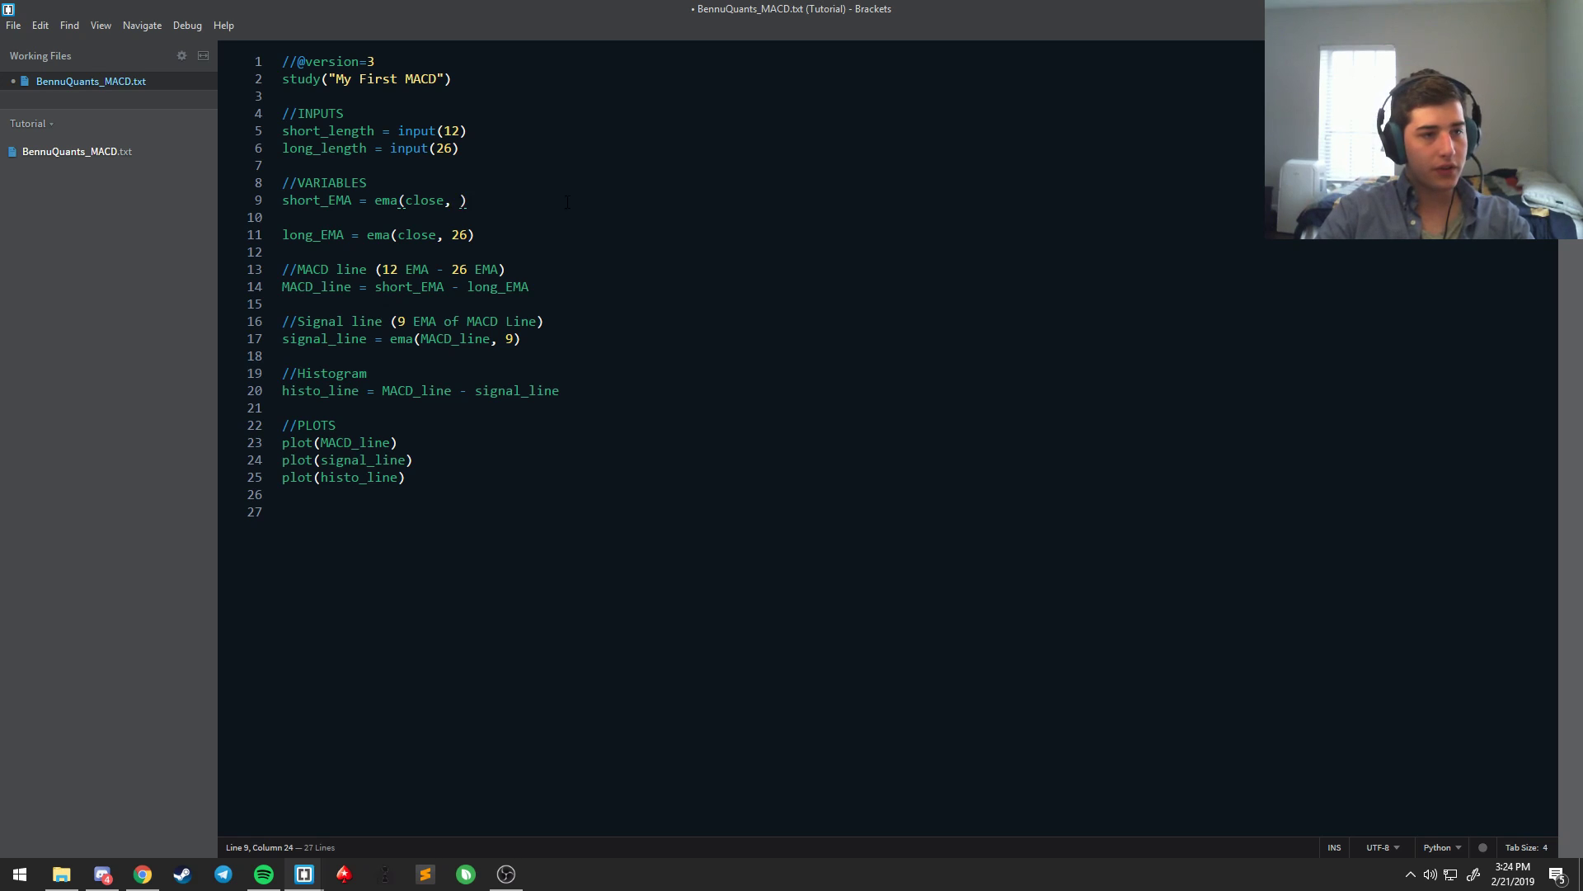
# Step: Feed short_length and long_length into the two EMA ema() calls instead of 12 and 26
pyautogui.write('short_')
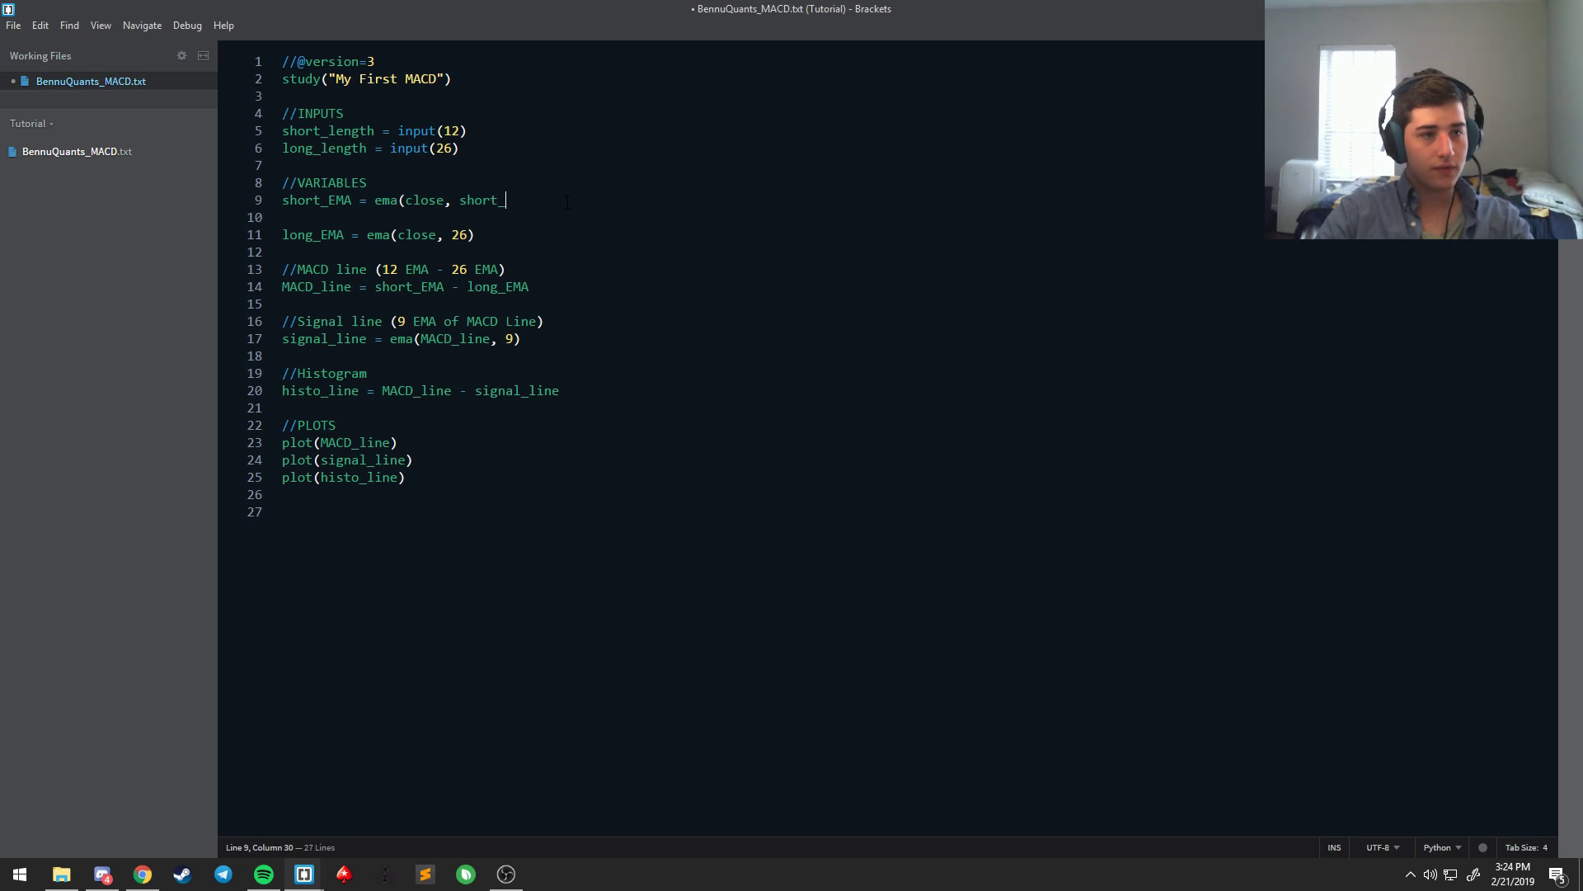
pyautogui.write('length)')
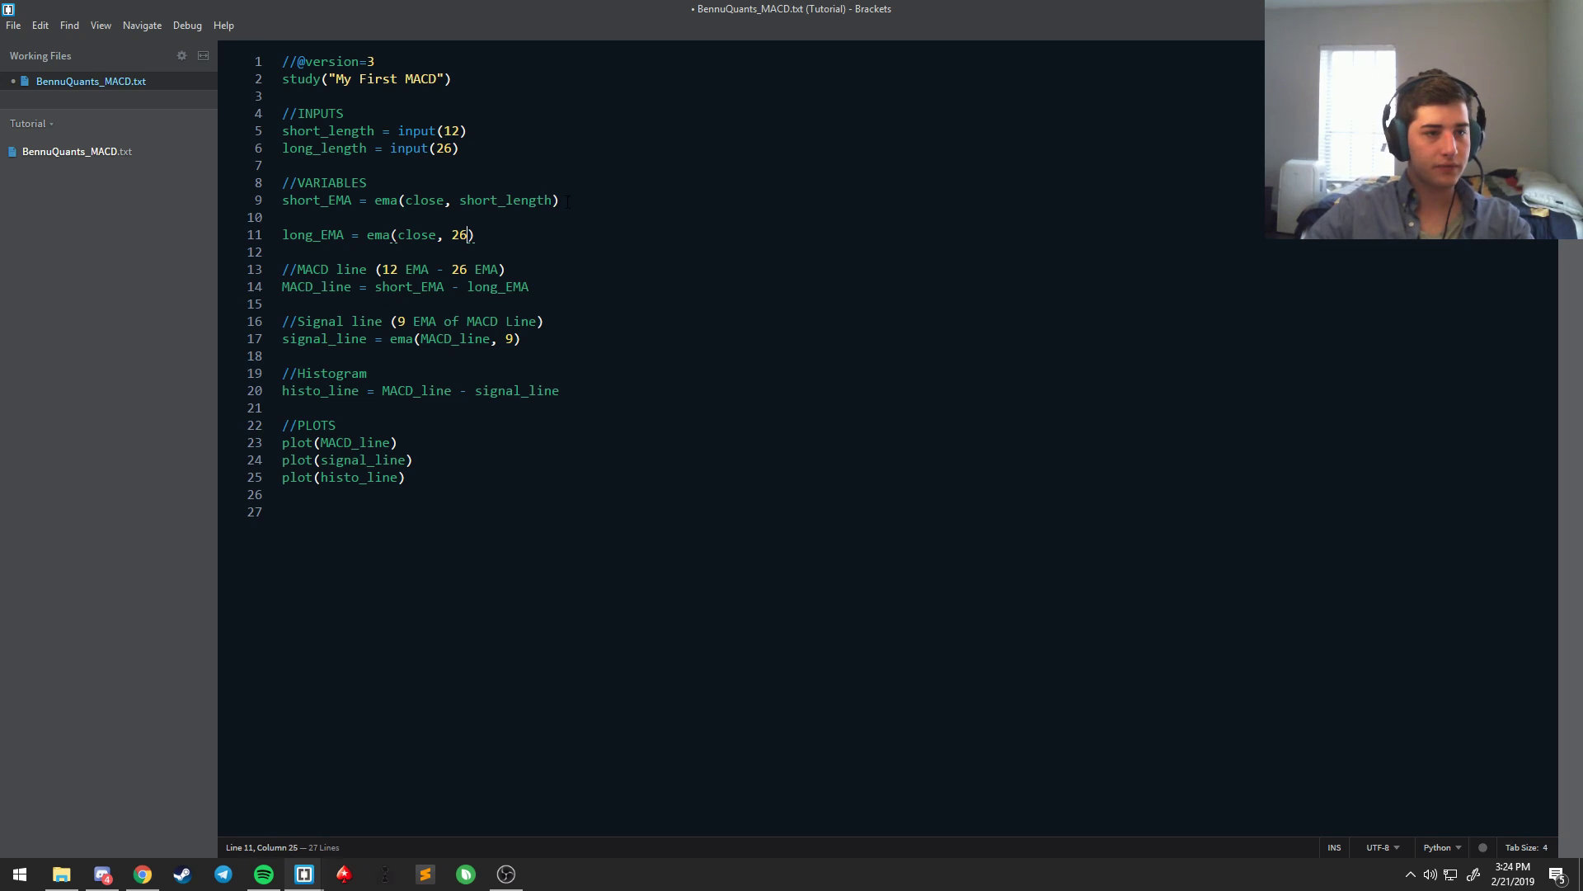
pyautogui.write('long_l')
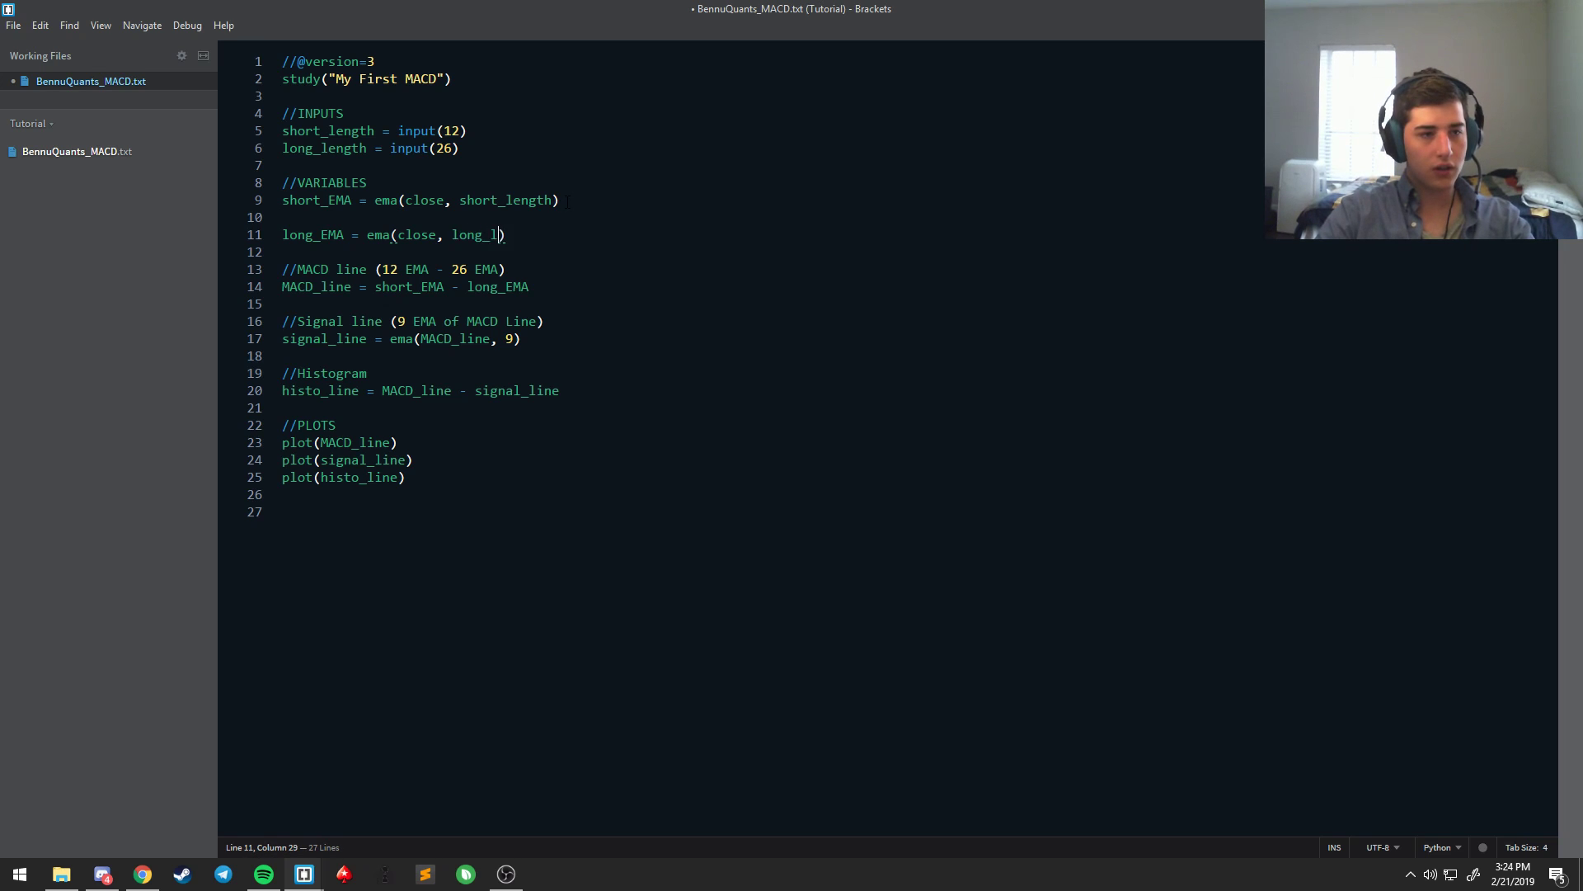
pyautogui.write('ength)')
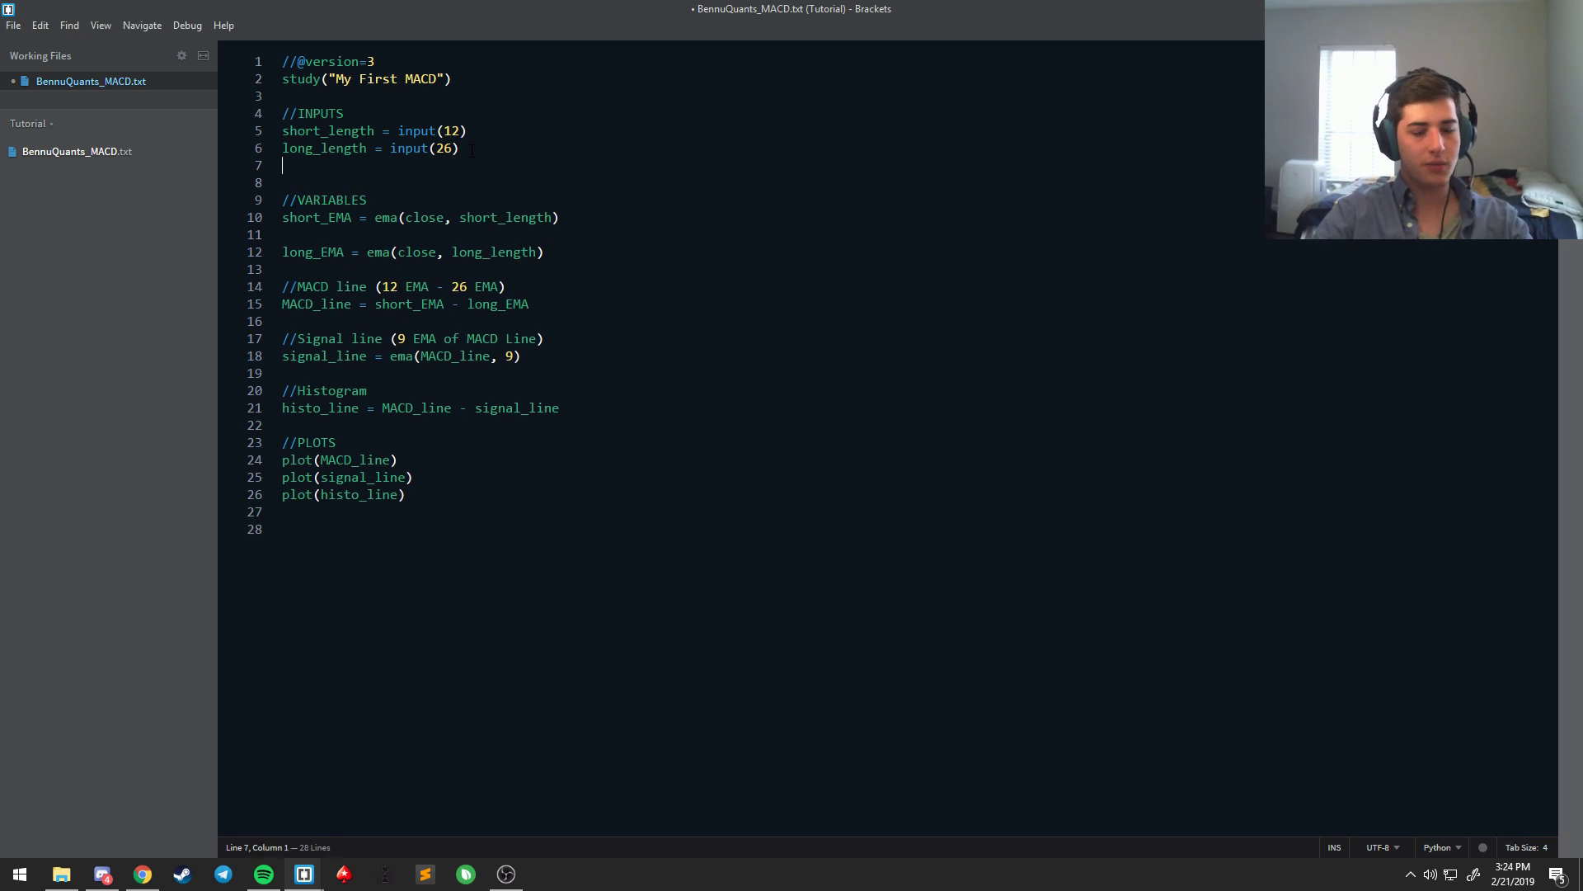
# Step: Define the signal length as input(9) and use signal_length in the signal_line ema() call
pyautogui.write('signal =')
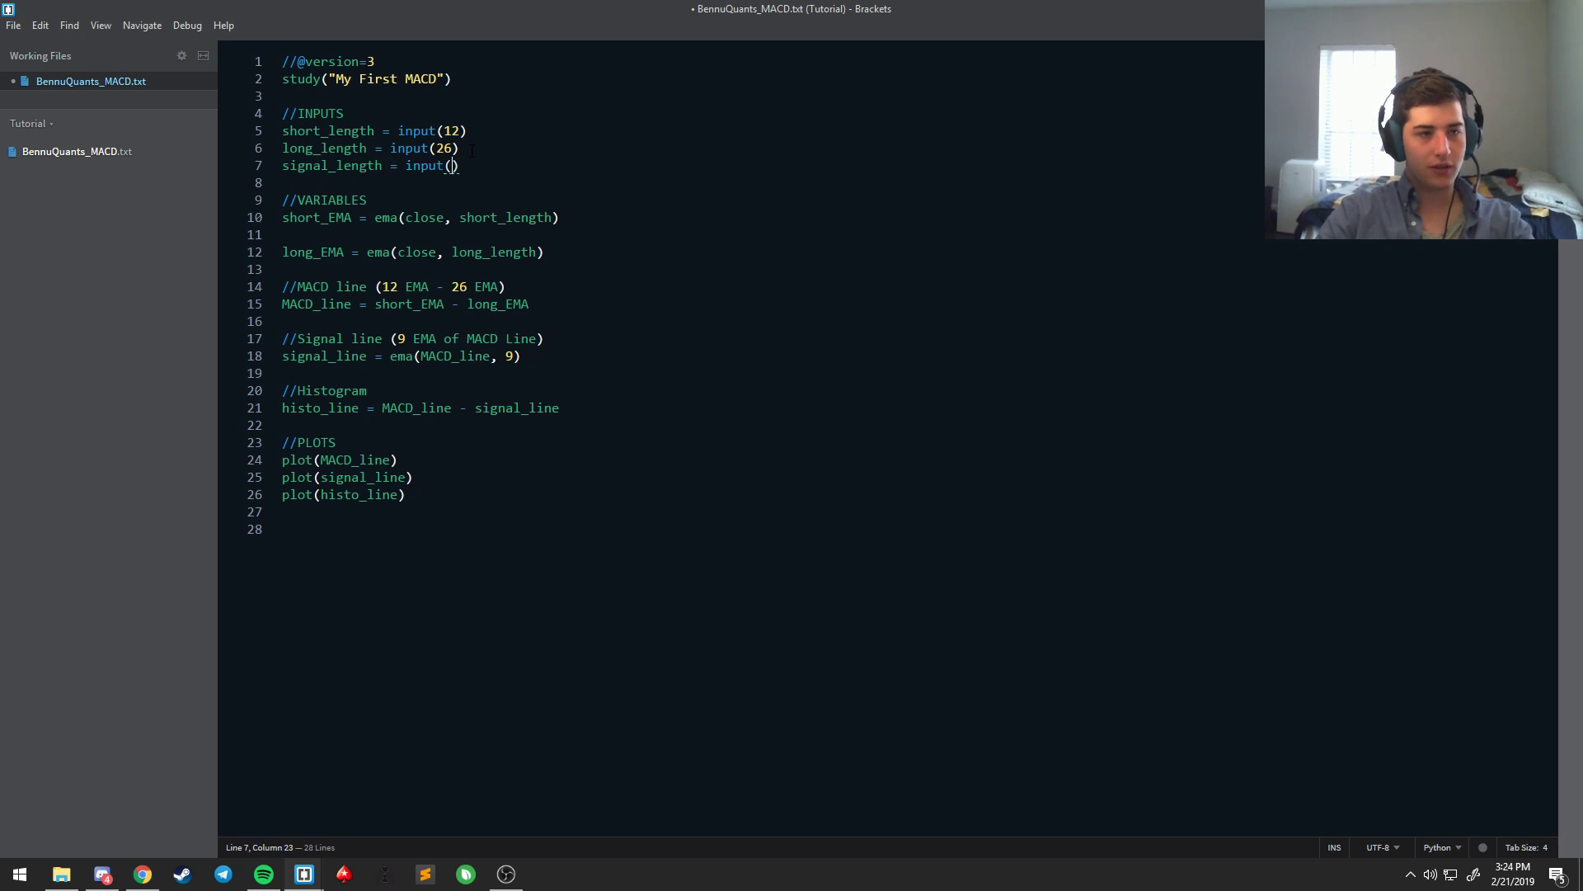
pyautogui.write('9')
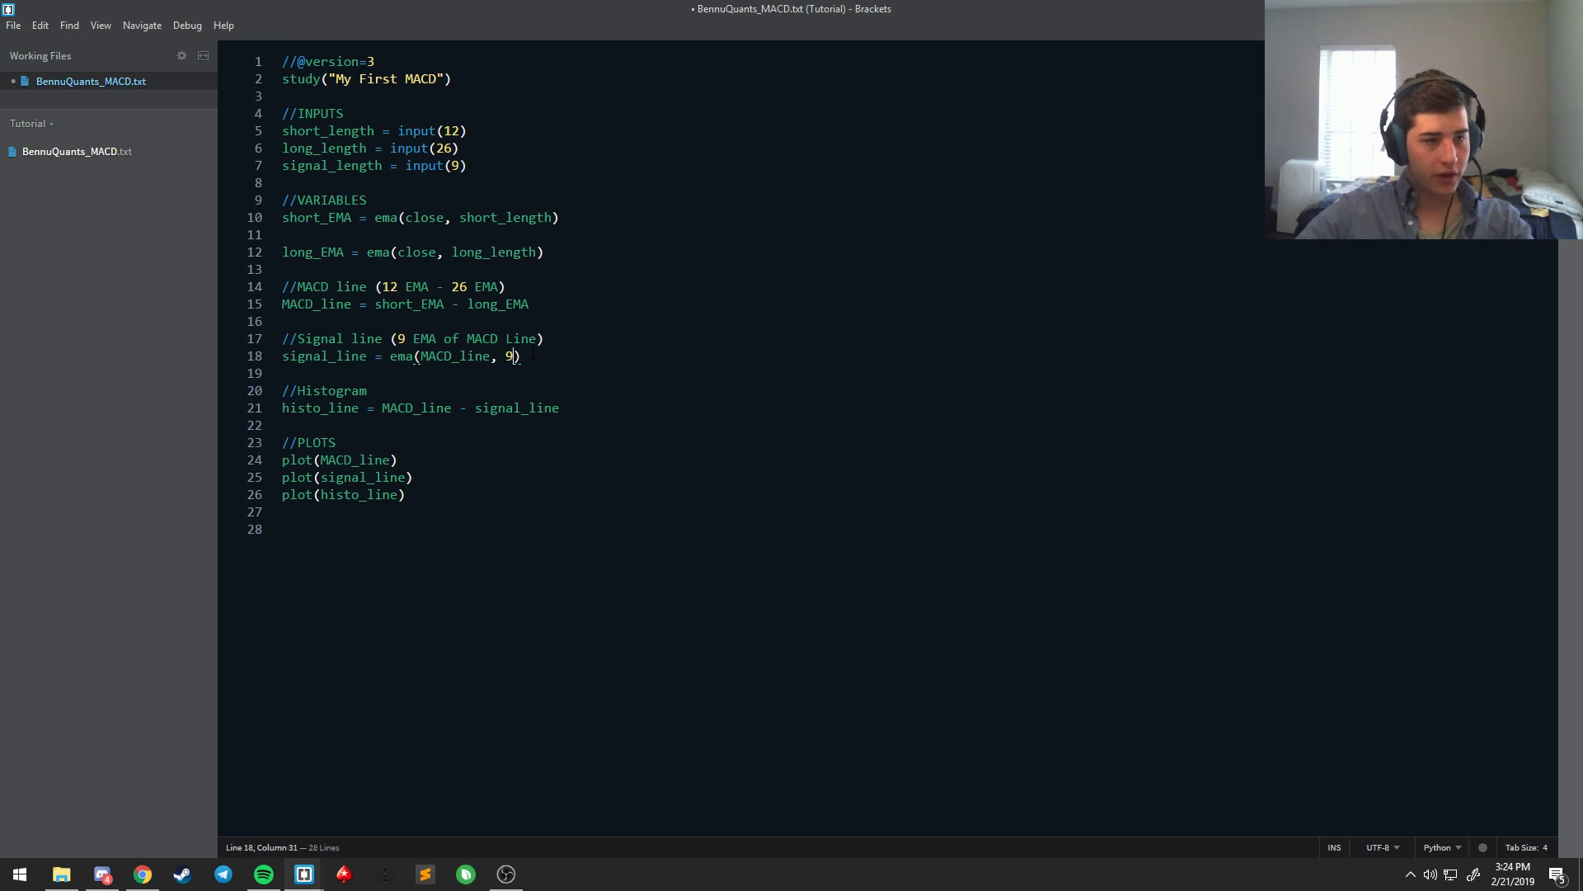
pyautogui.write('signal_')
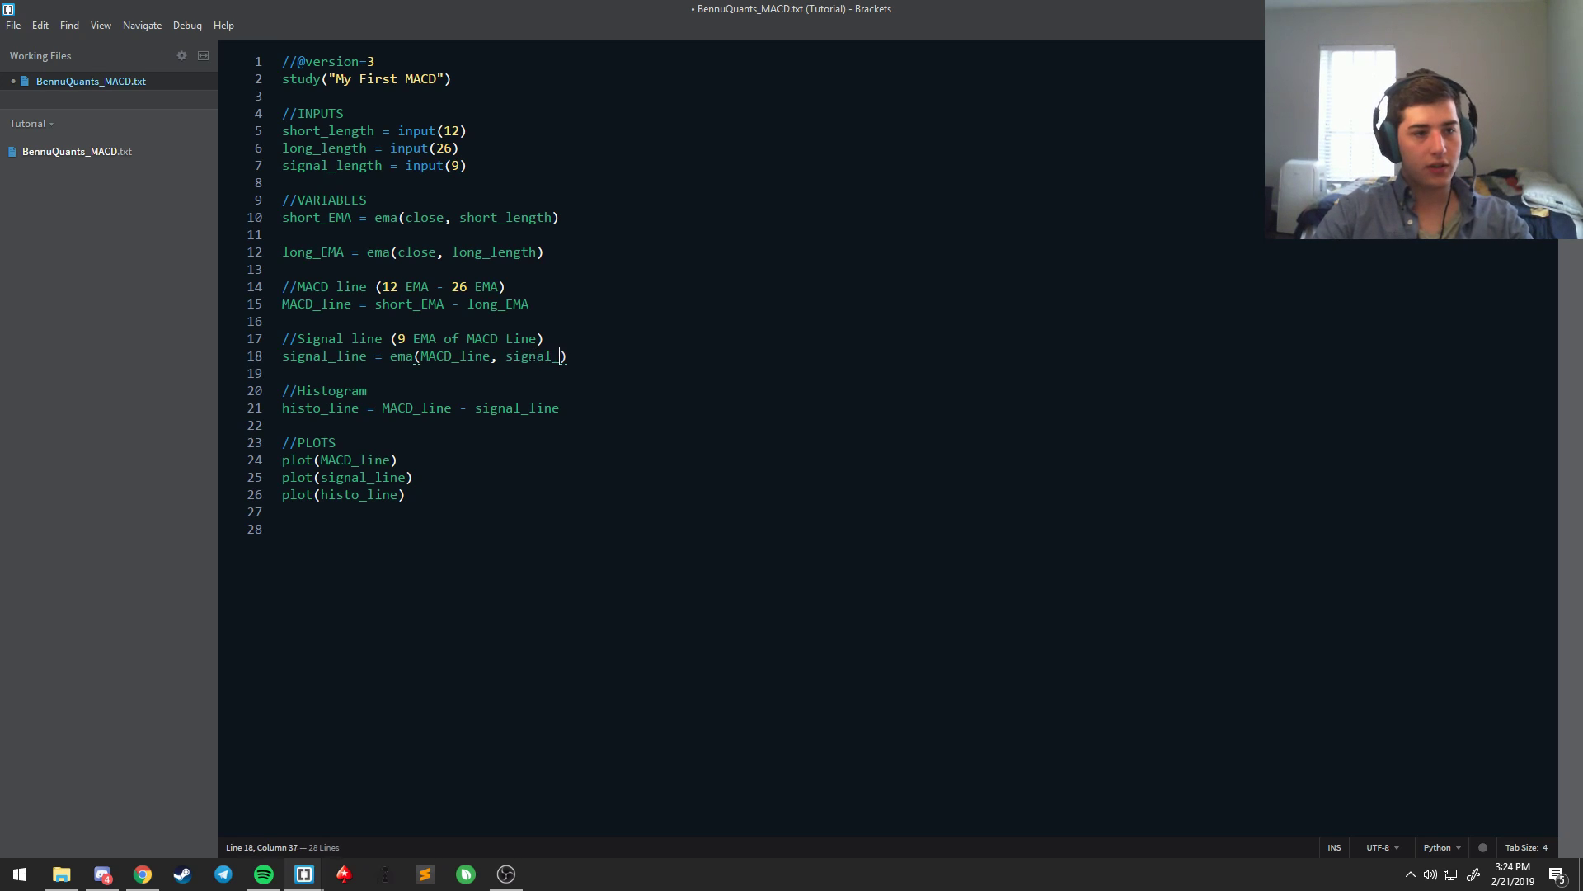
pyautogui.write('length')
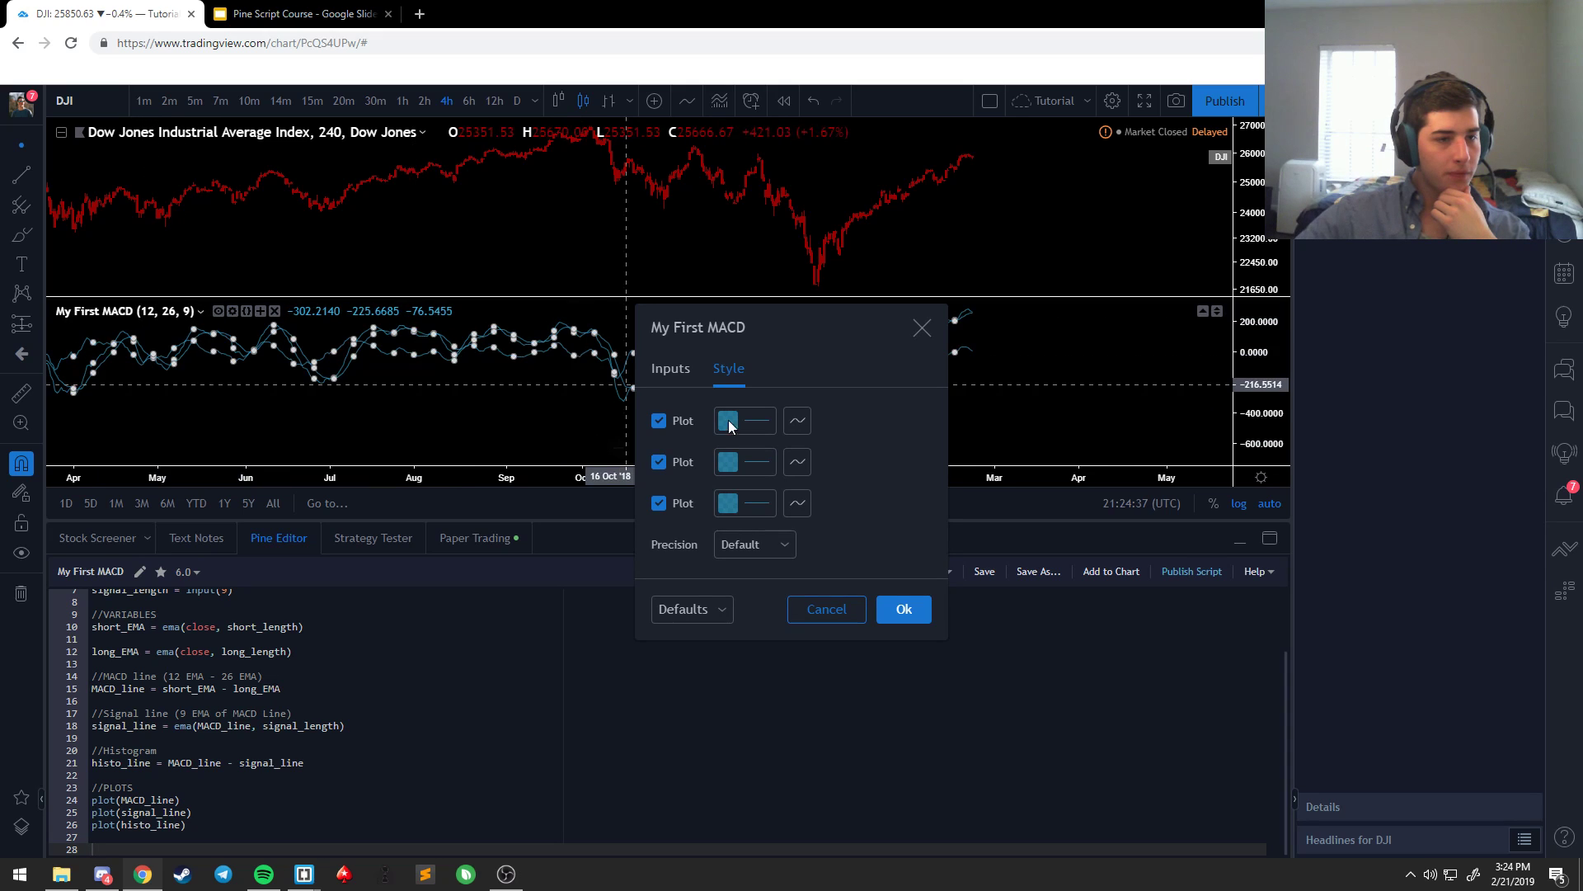
pyautogui.click(927, 401)
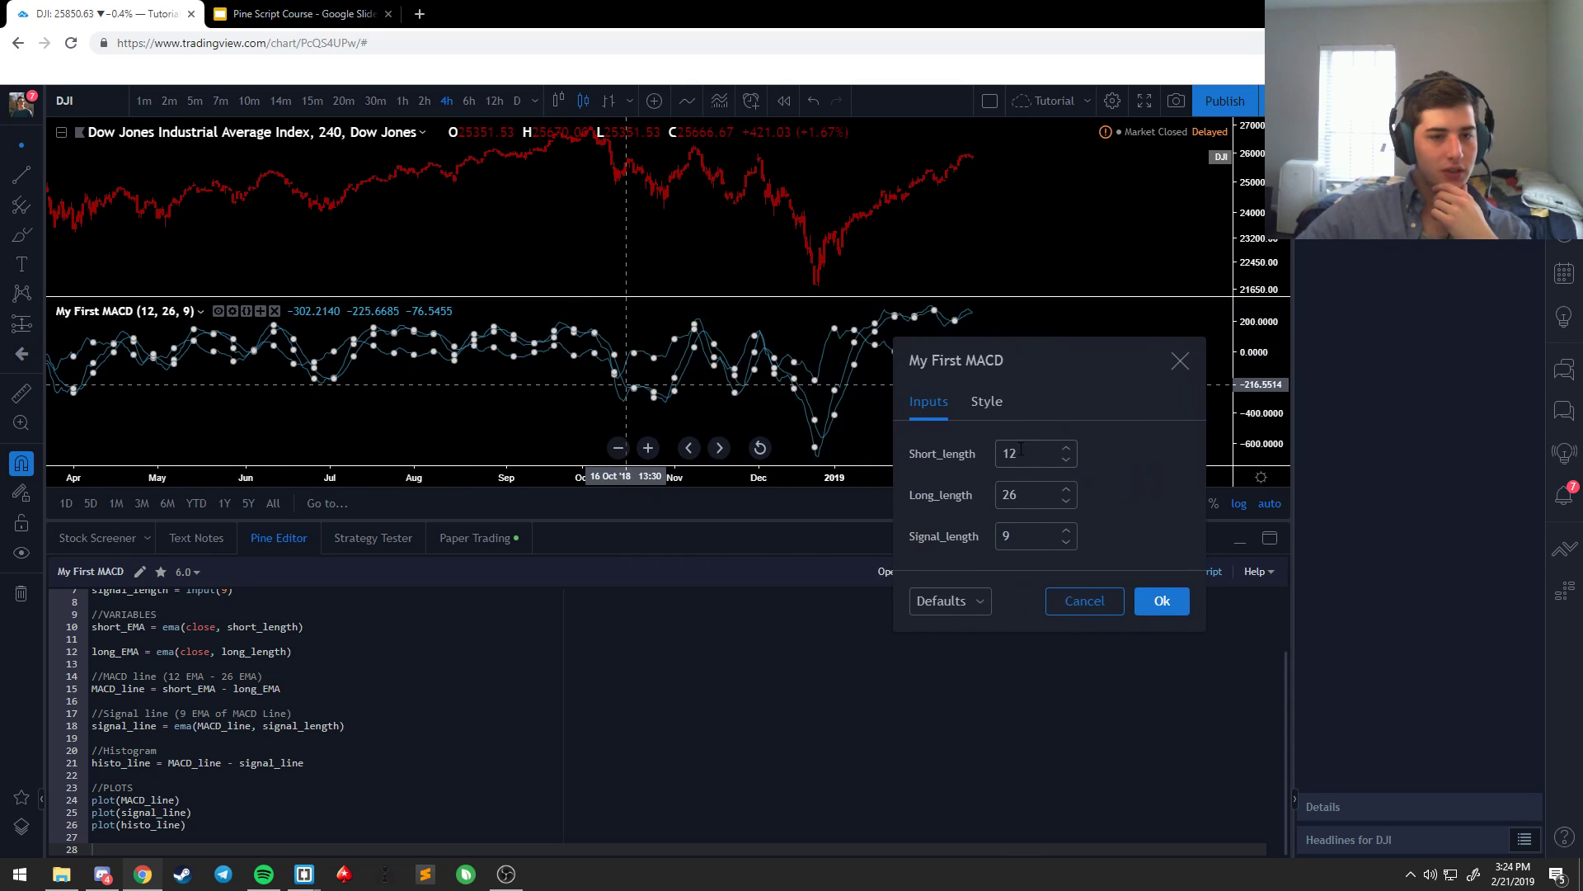
pyautogui.write('23')
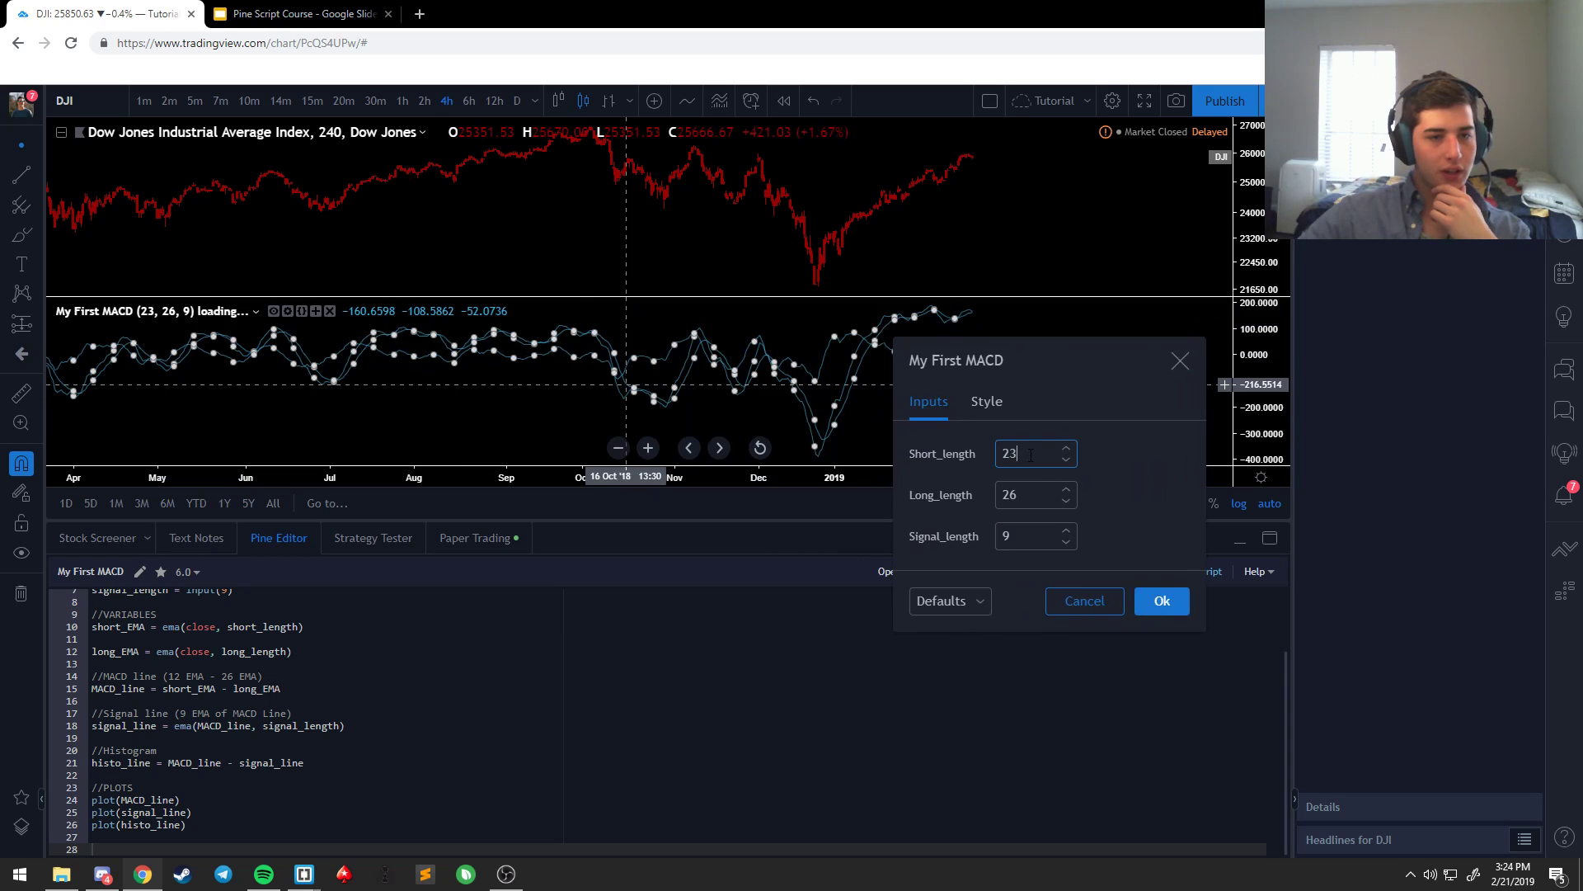
pyautogui.write('30')
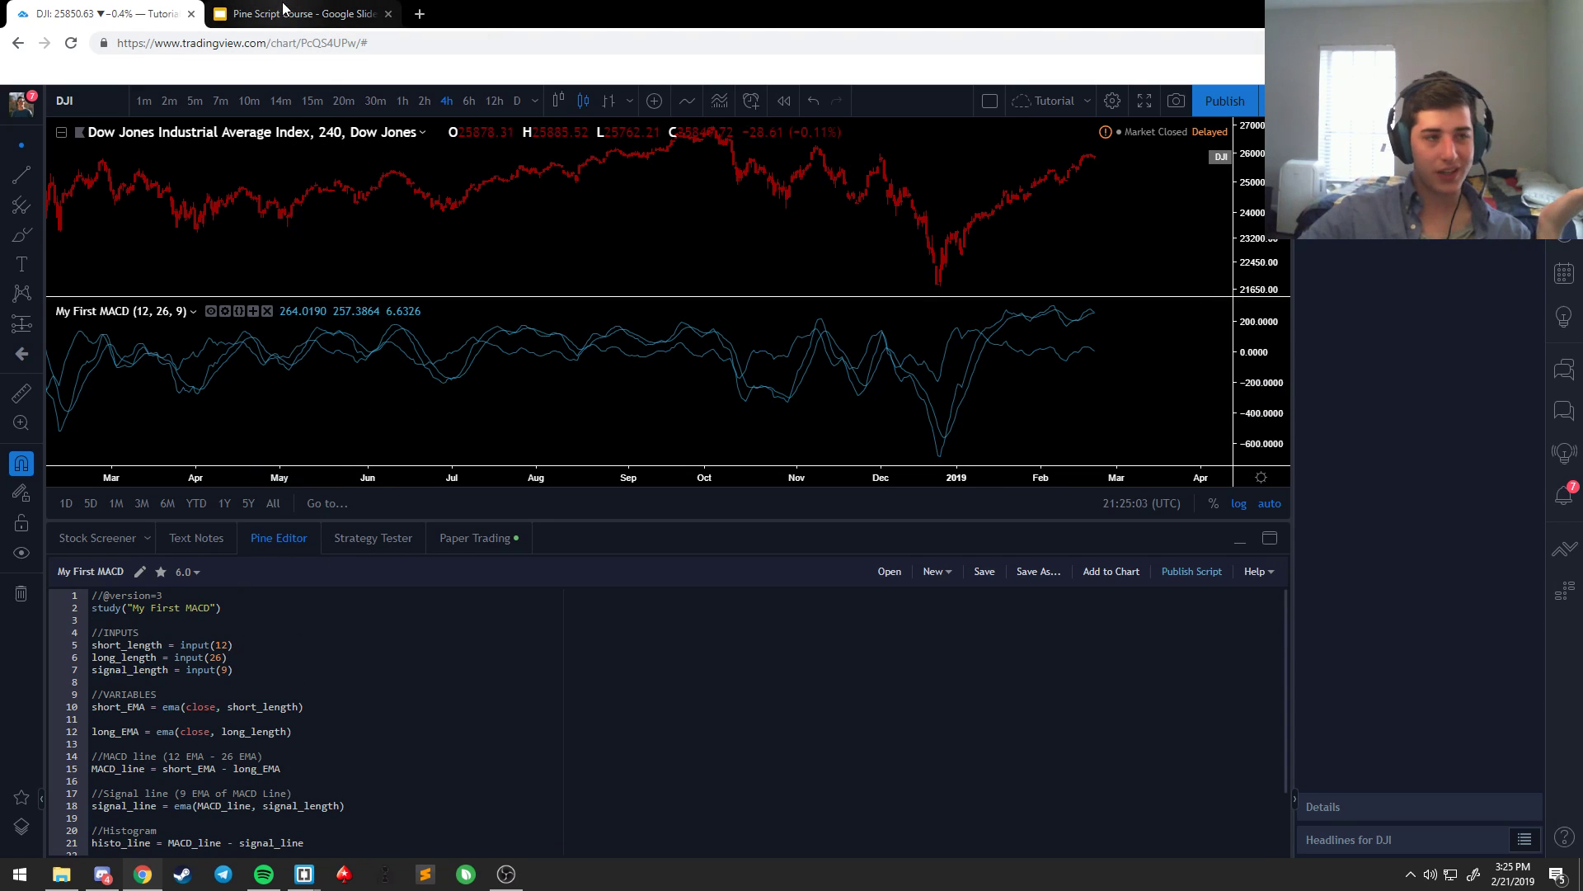
# Step: Review the Input example slides and bring up the Styling Plots slide on the color function
pyautogui.click(298, 13)
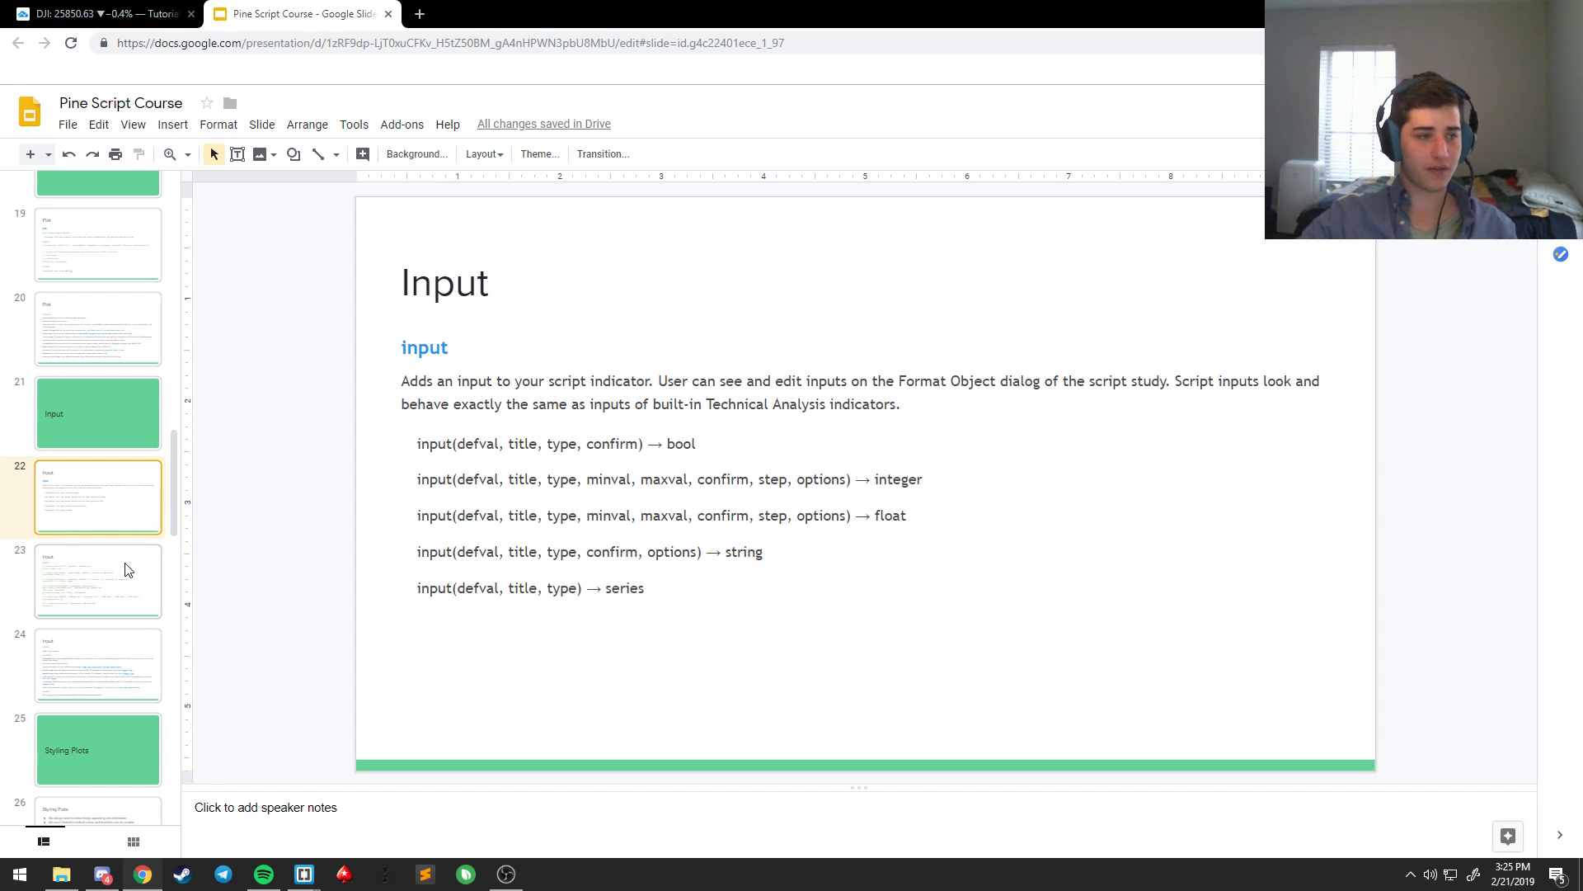
pyautogui.click(97, 580)
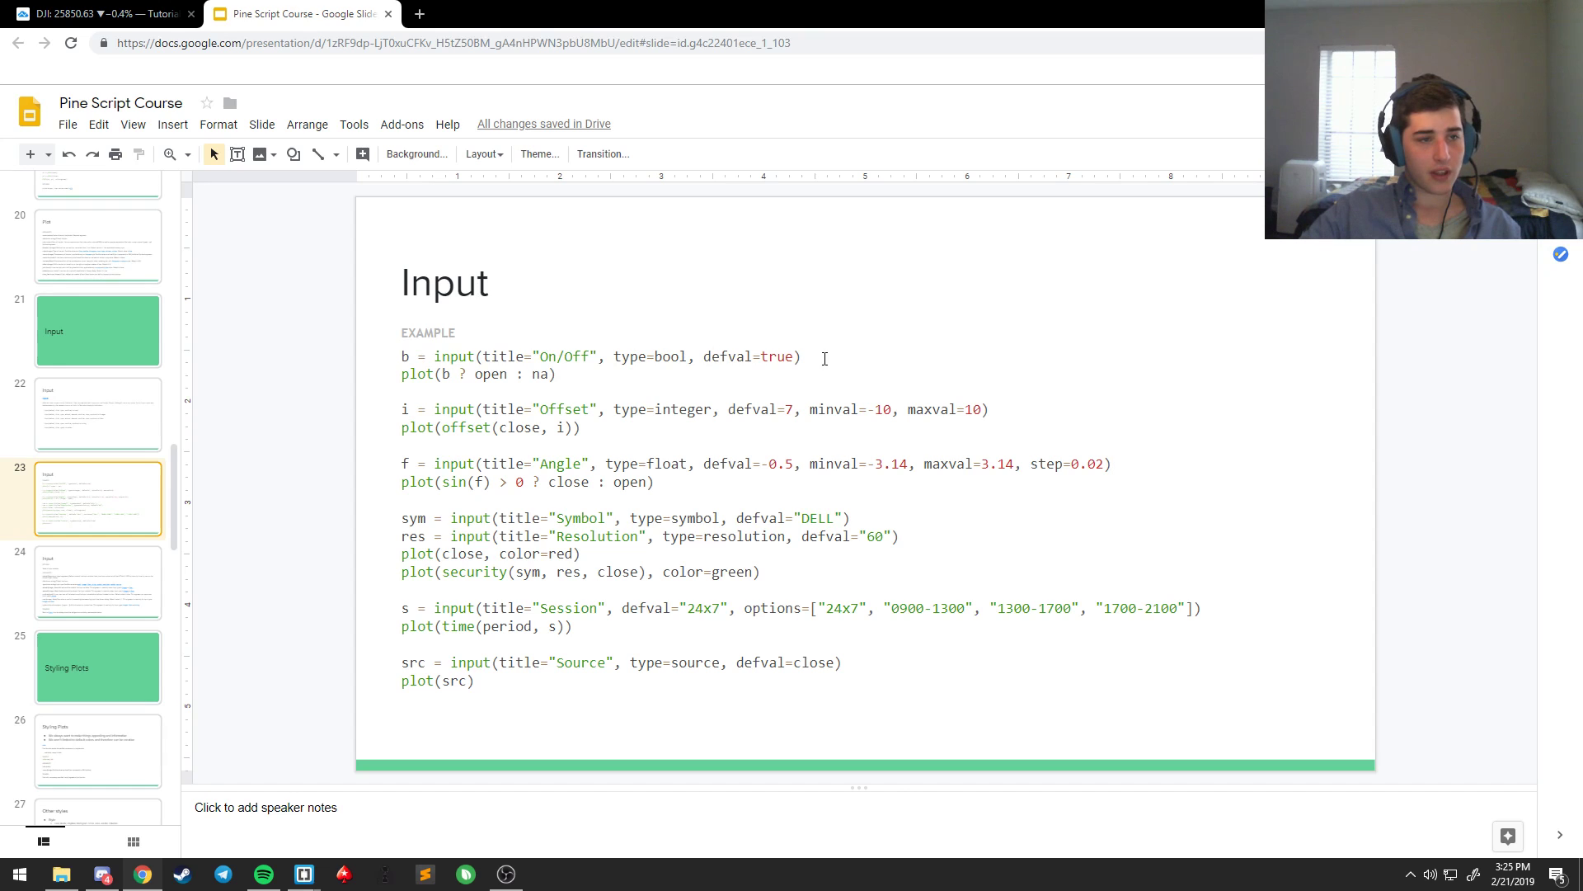
pyautogui.moveTo(212, 240)
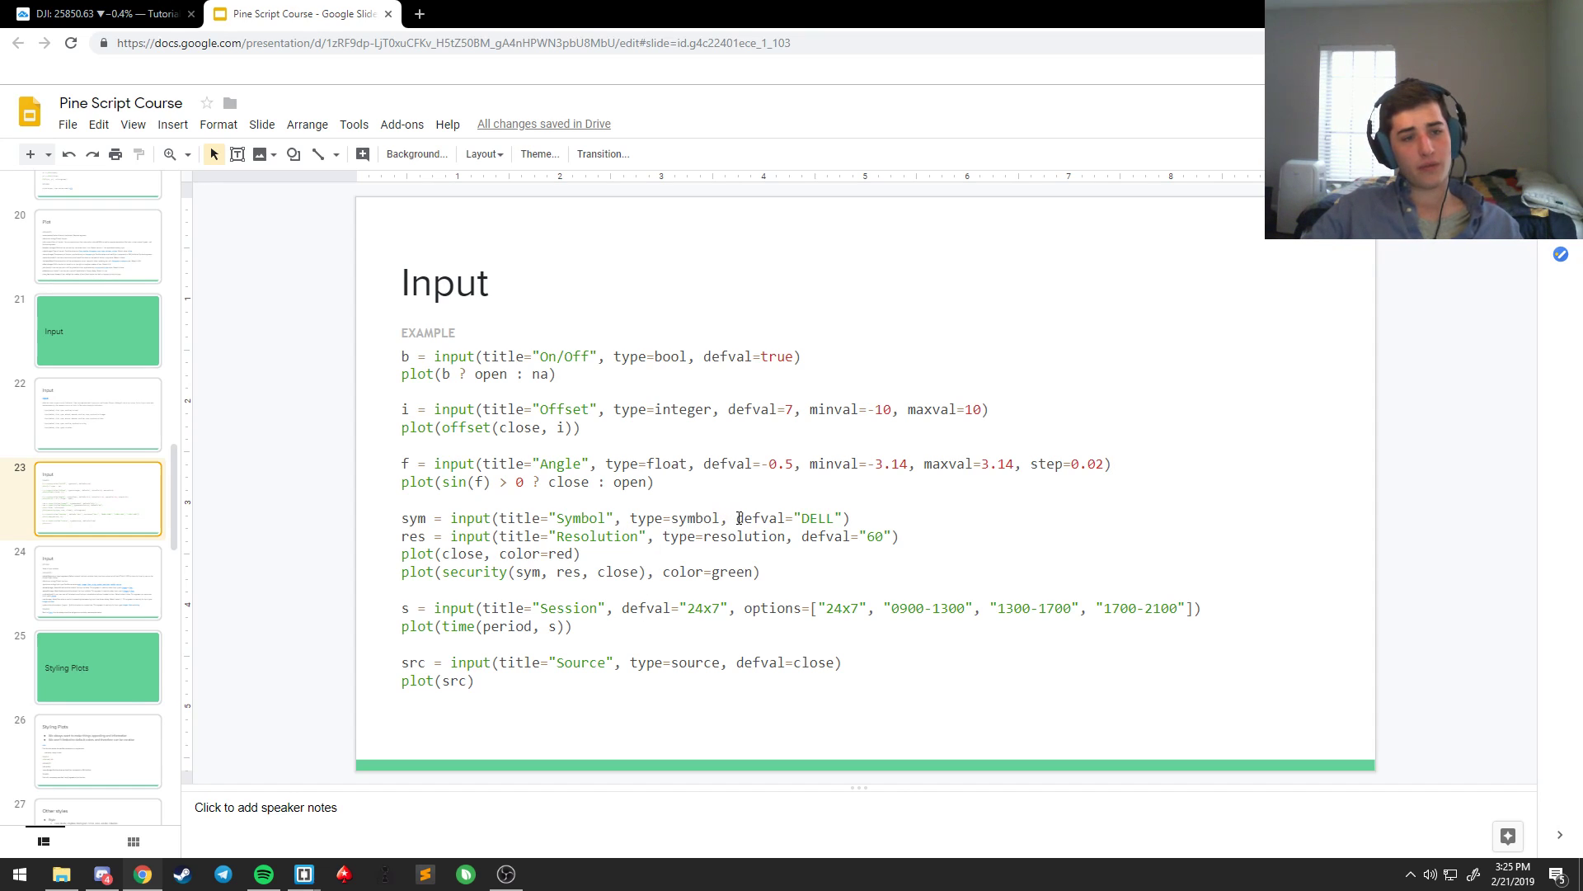
pyautogui.click(605, 516)
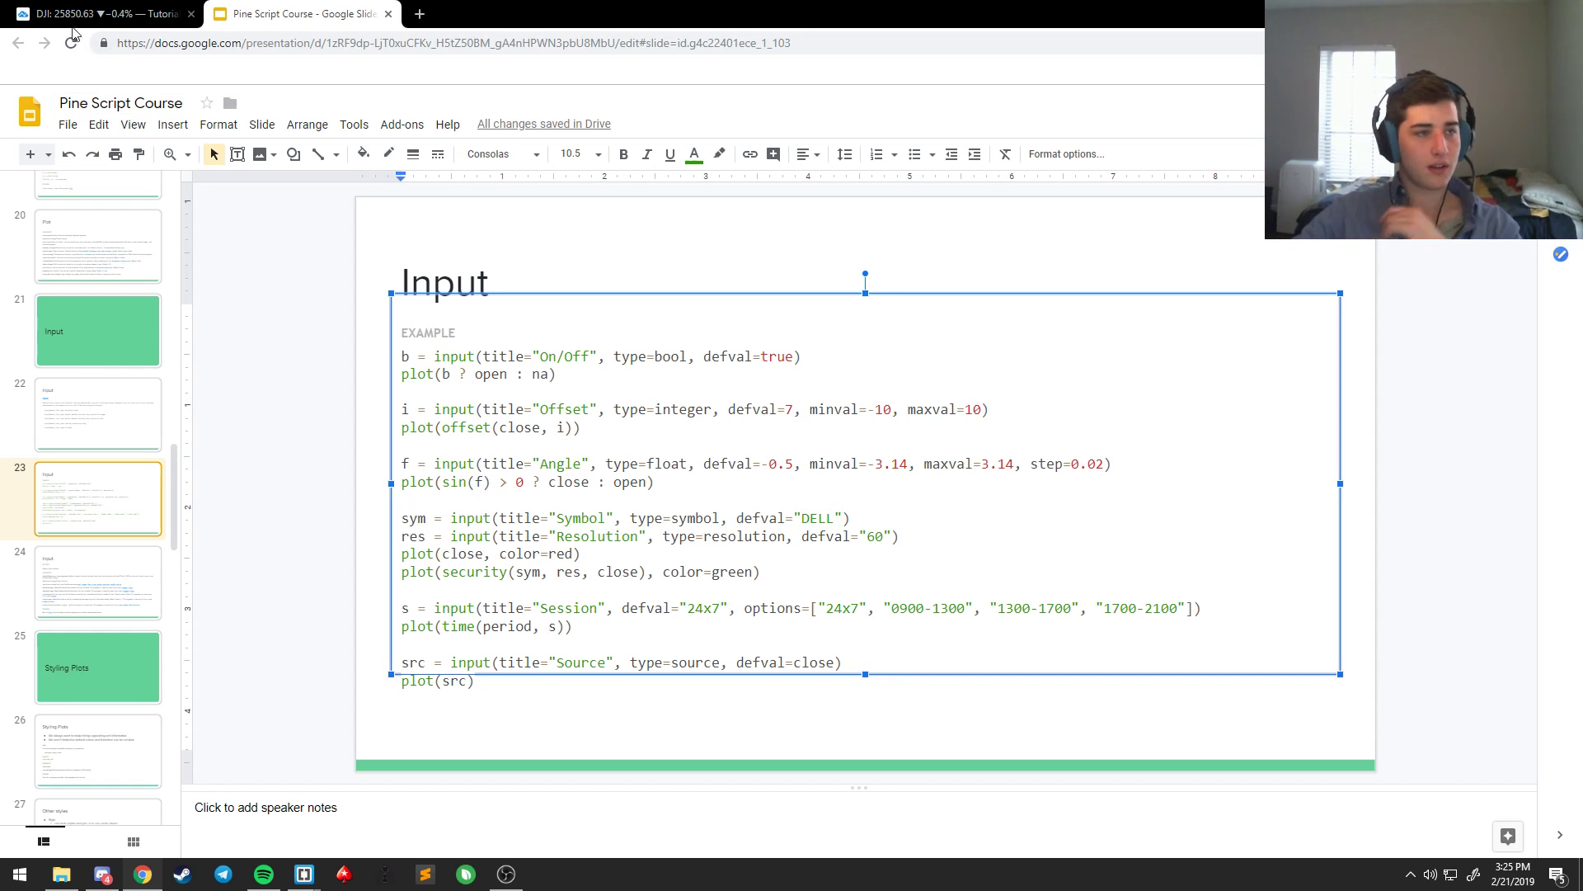
pyautogui.click(95, 13)
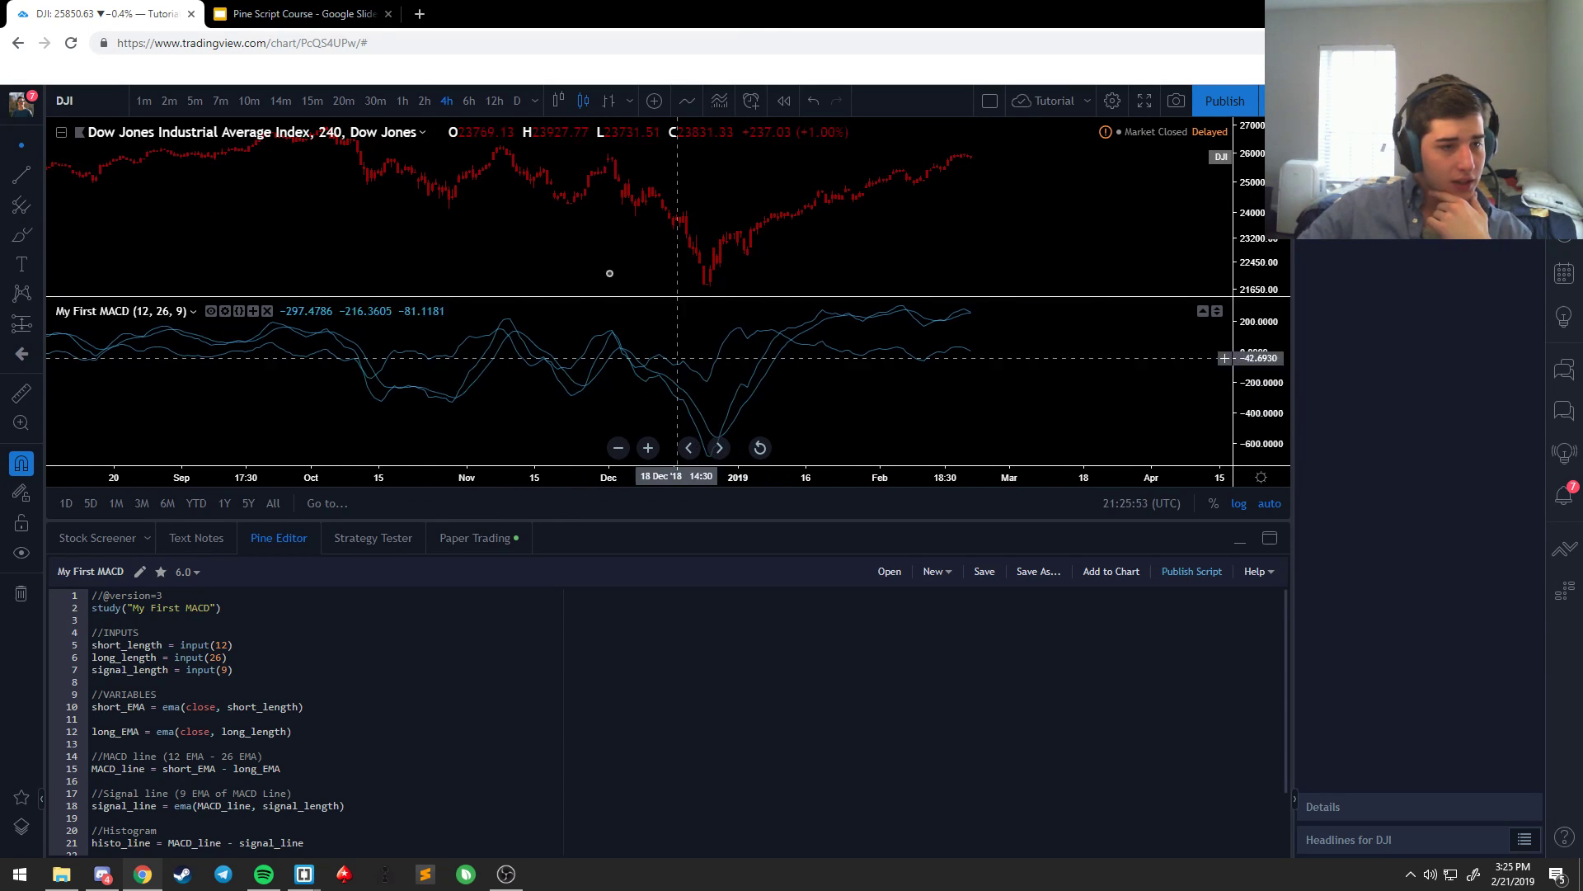
pyautogui.click(295, 13)
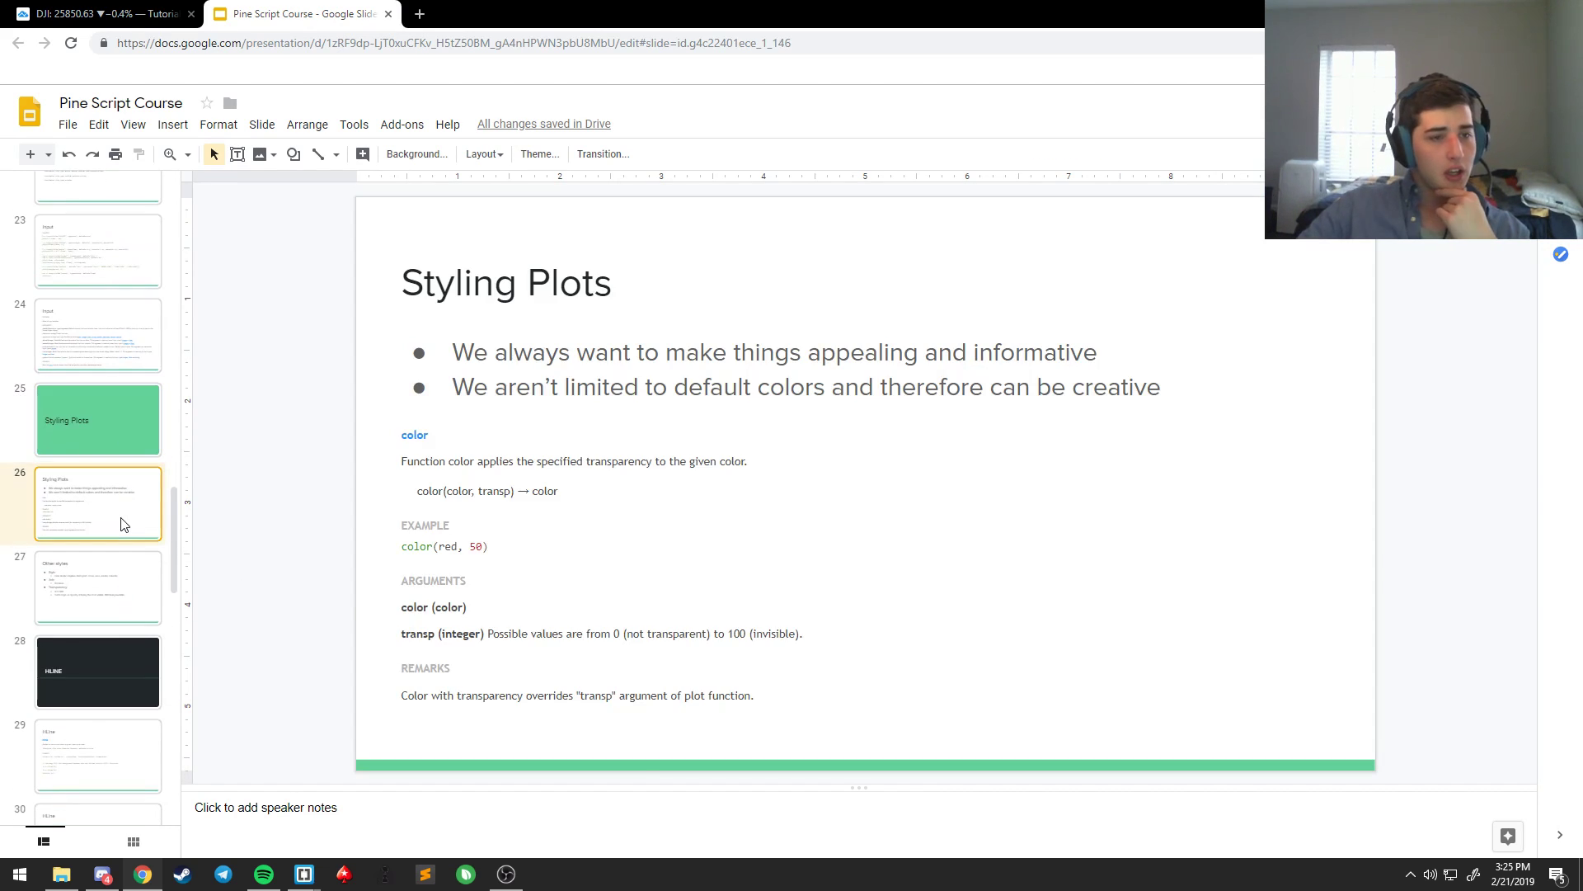
# Step: Look over the Other styles slide on style, join and transparency, then return to the MACD script
pyautogui.click(100, 14)
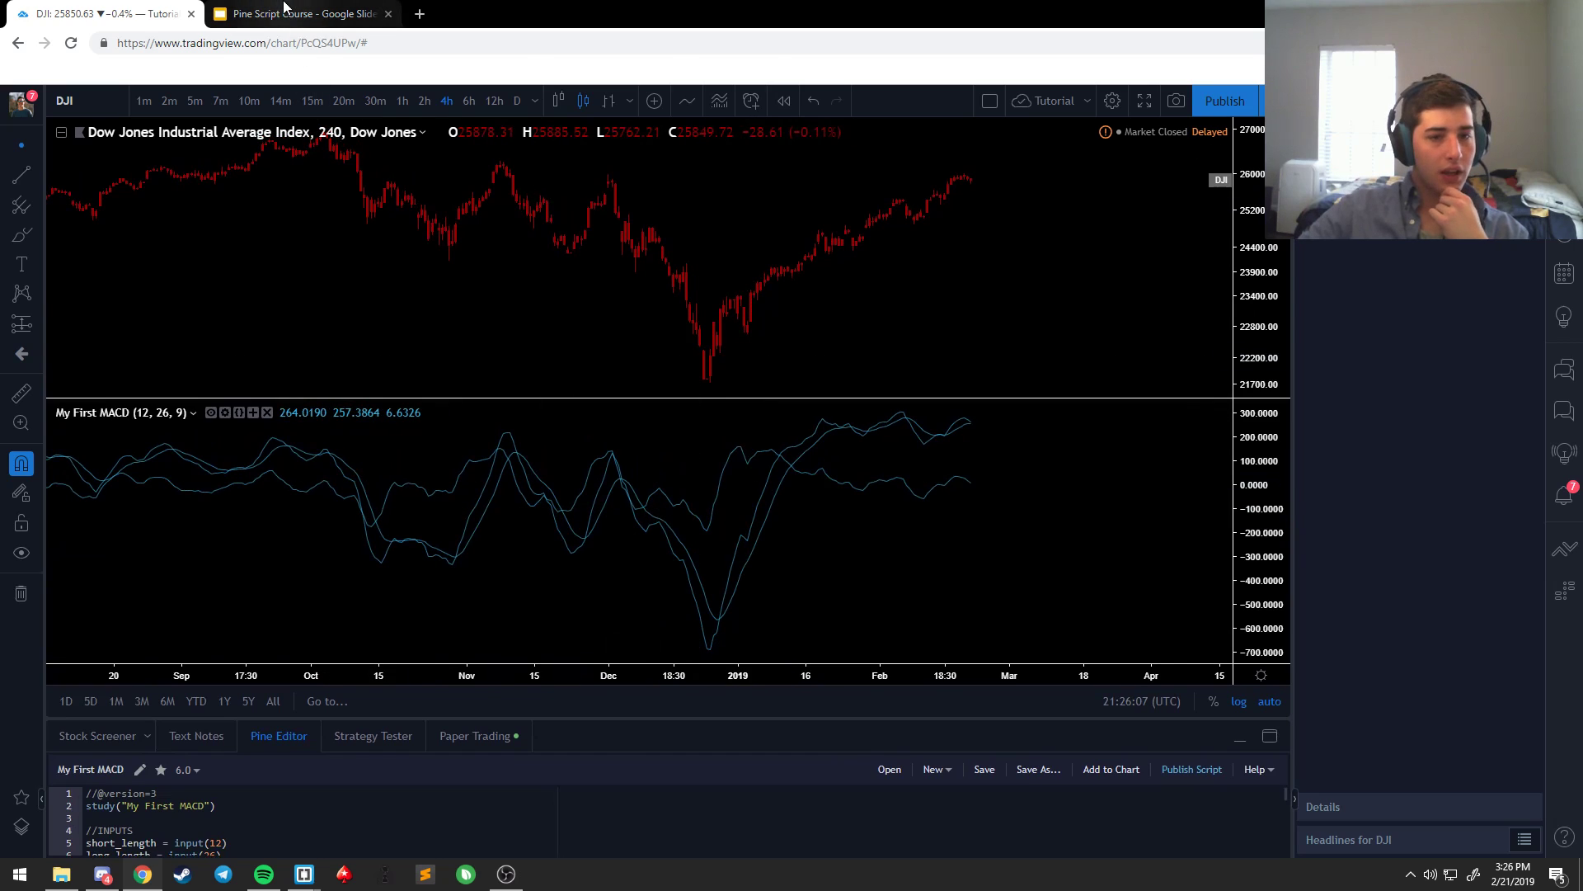
pyautogui.click(300, 14)
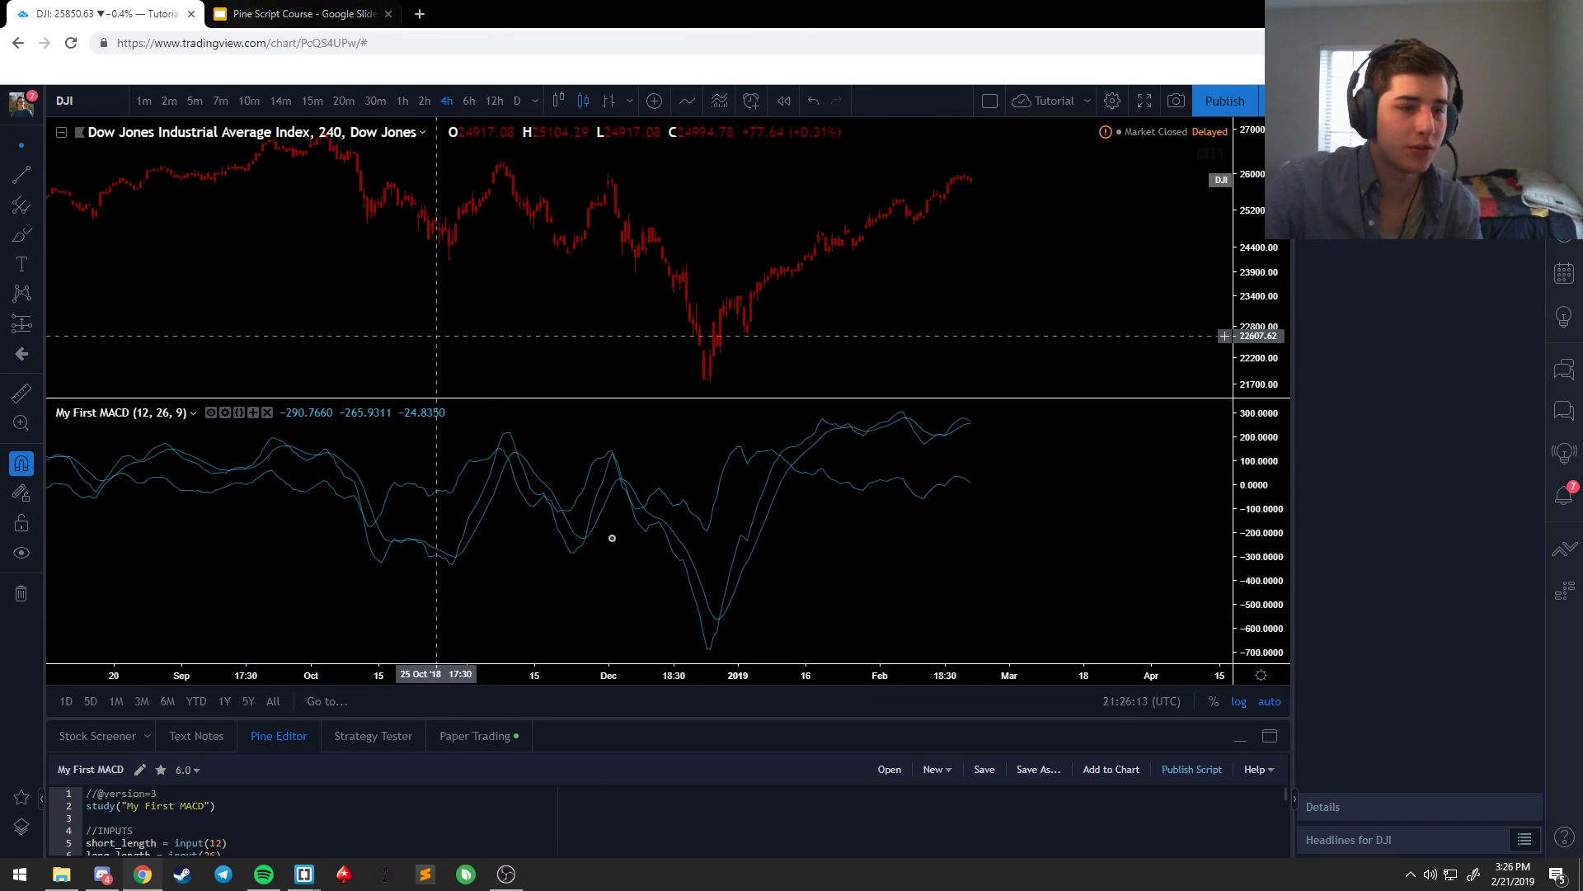
pyautogui.click(298, 13)
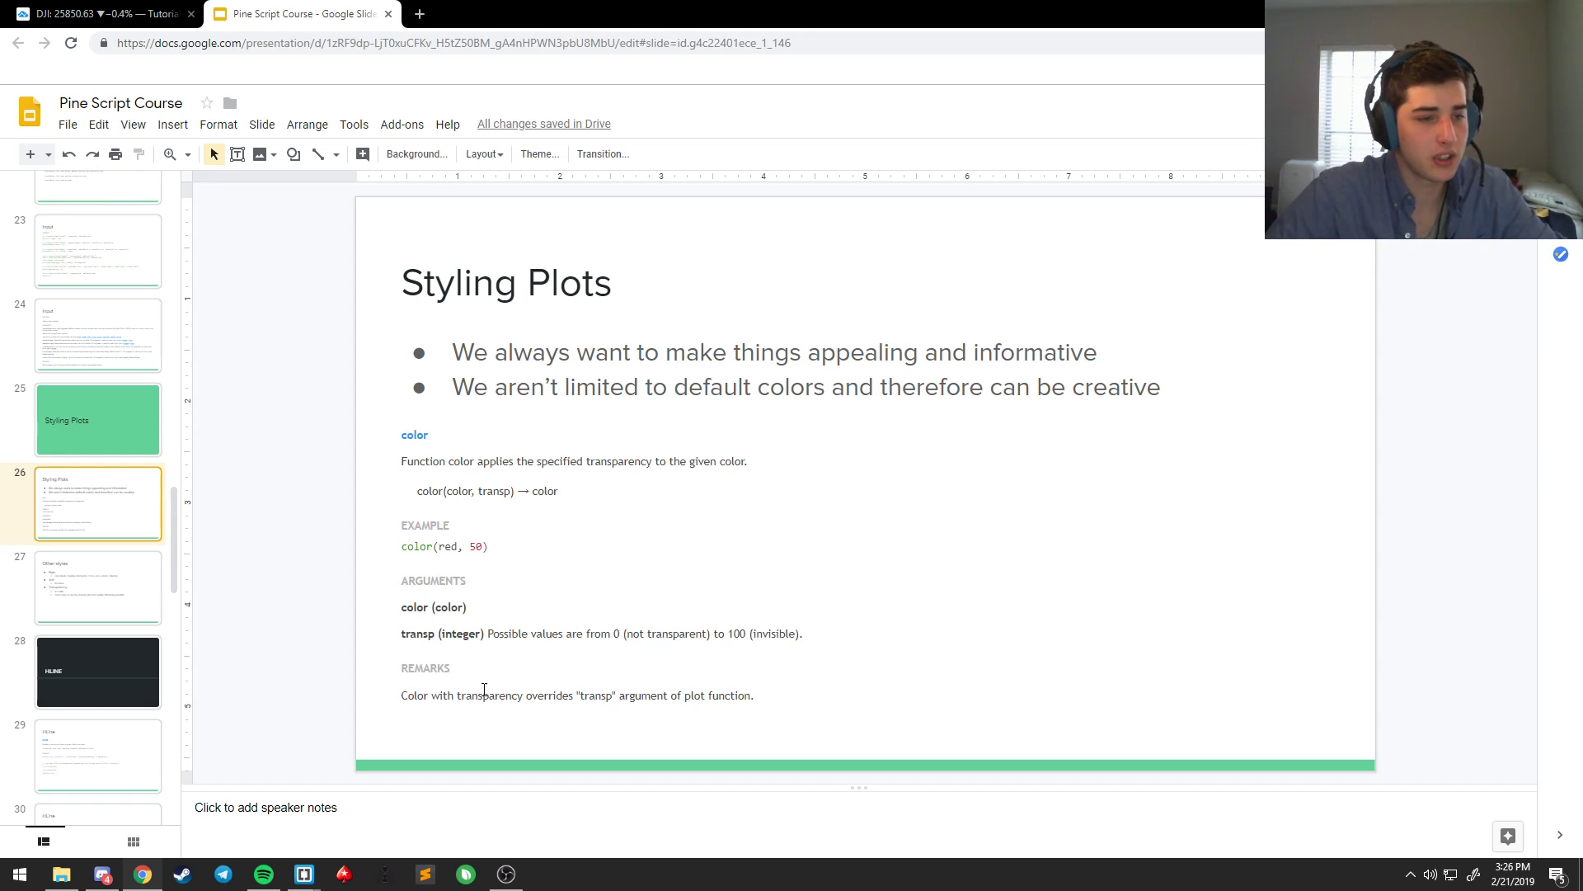
pyautogui.click(98, 587)
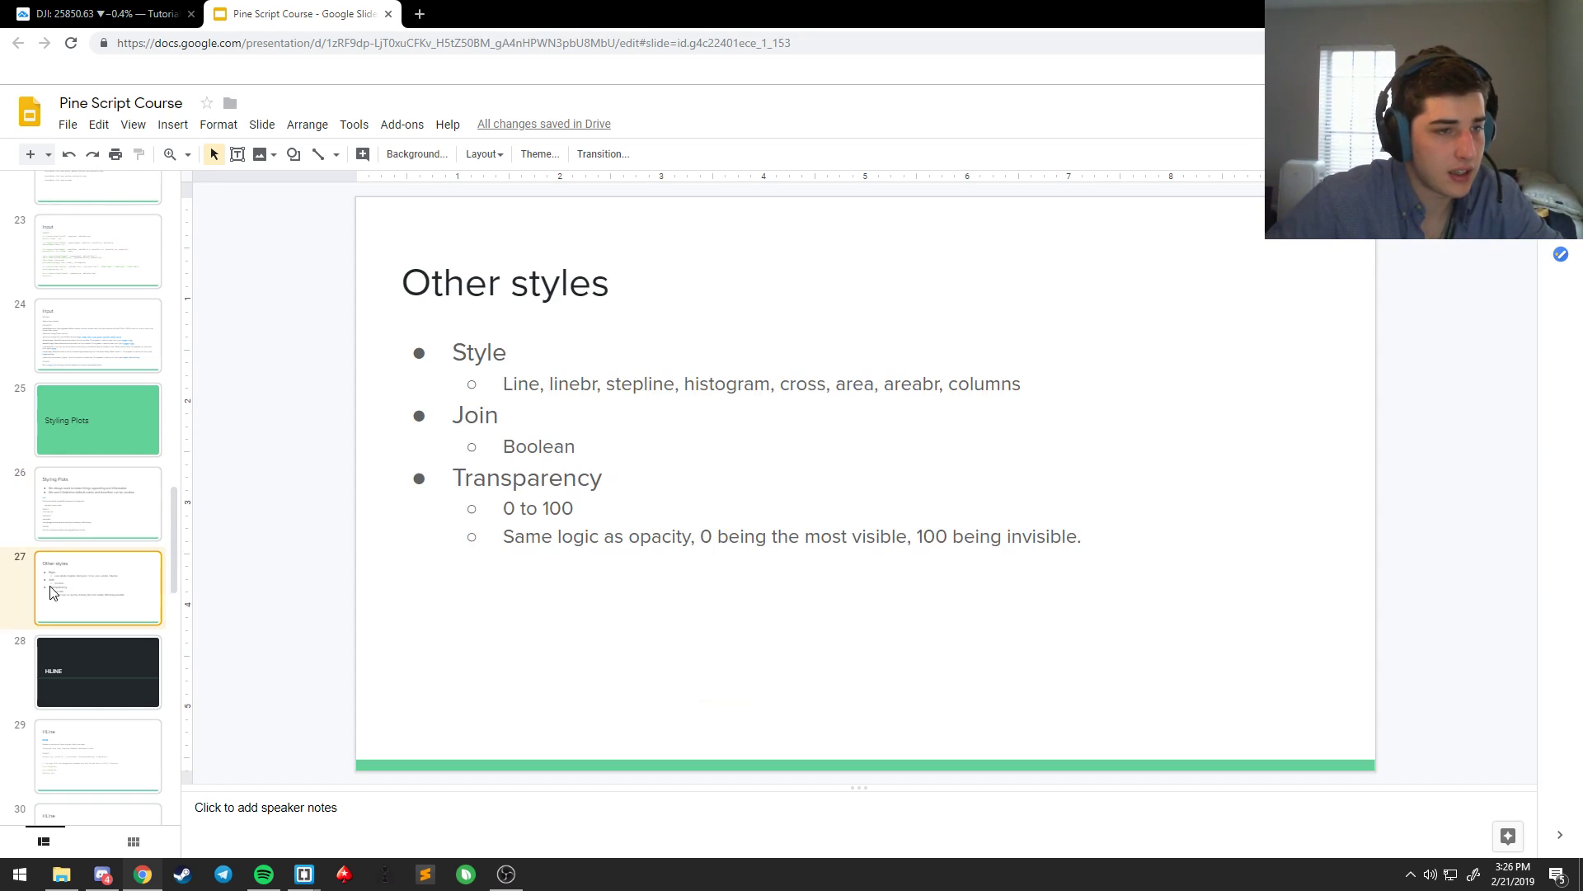
pyautogui.click(97, 503)
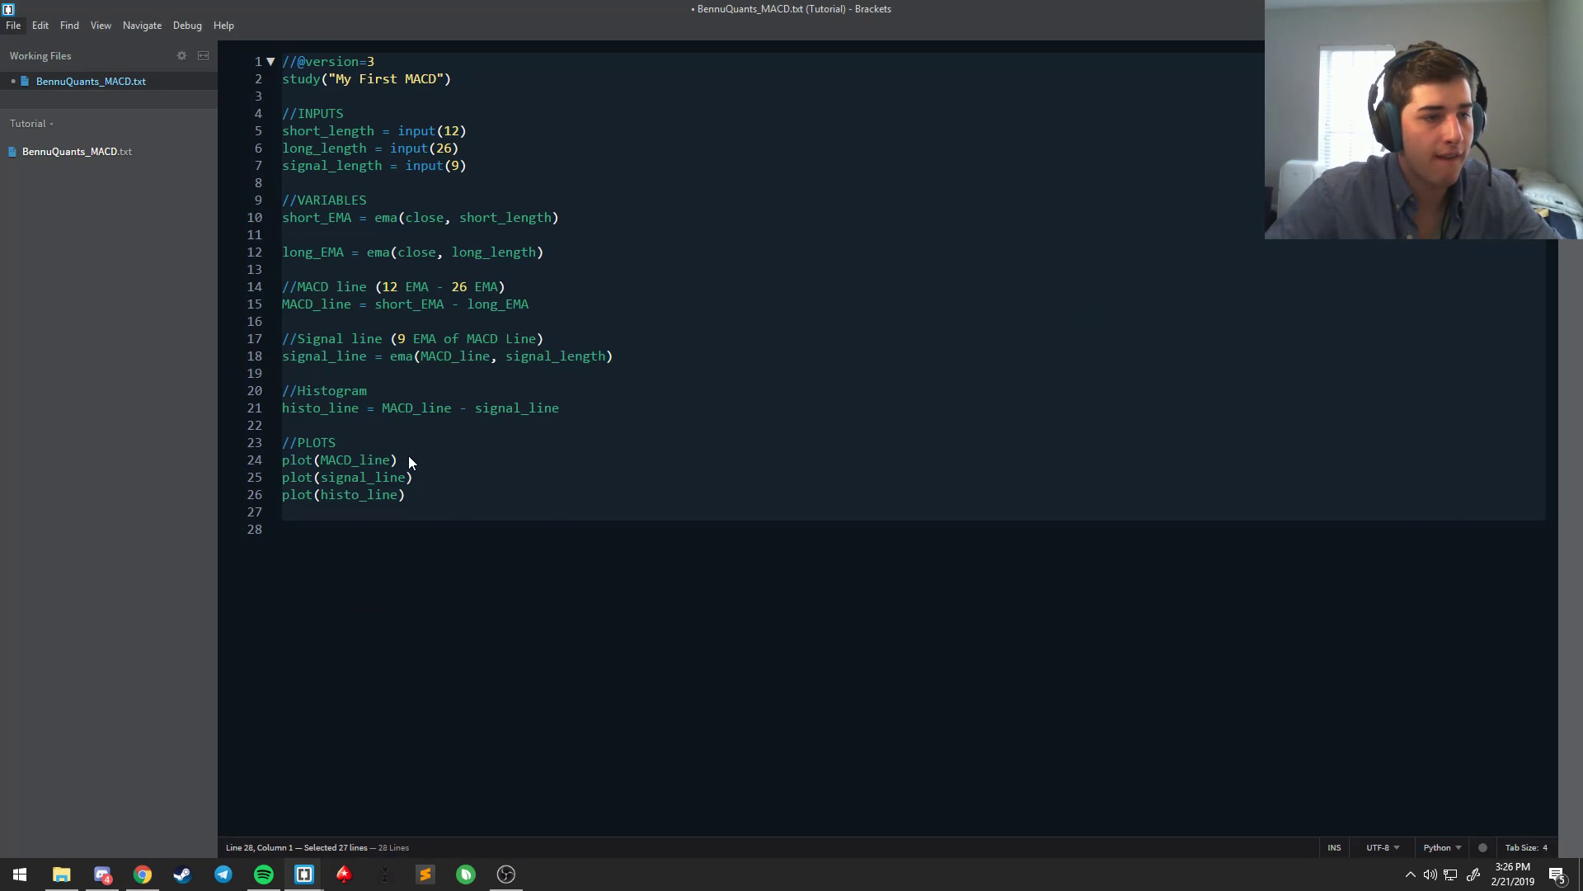
# Step: Add color=red to plot(MACD_line) and color=lime to plot(signal_line), then check the chart
pyautogui.write(', co')
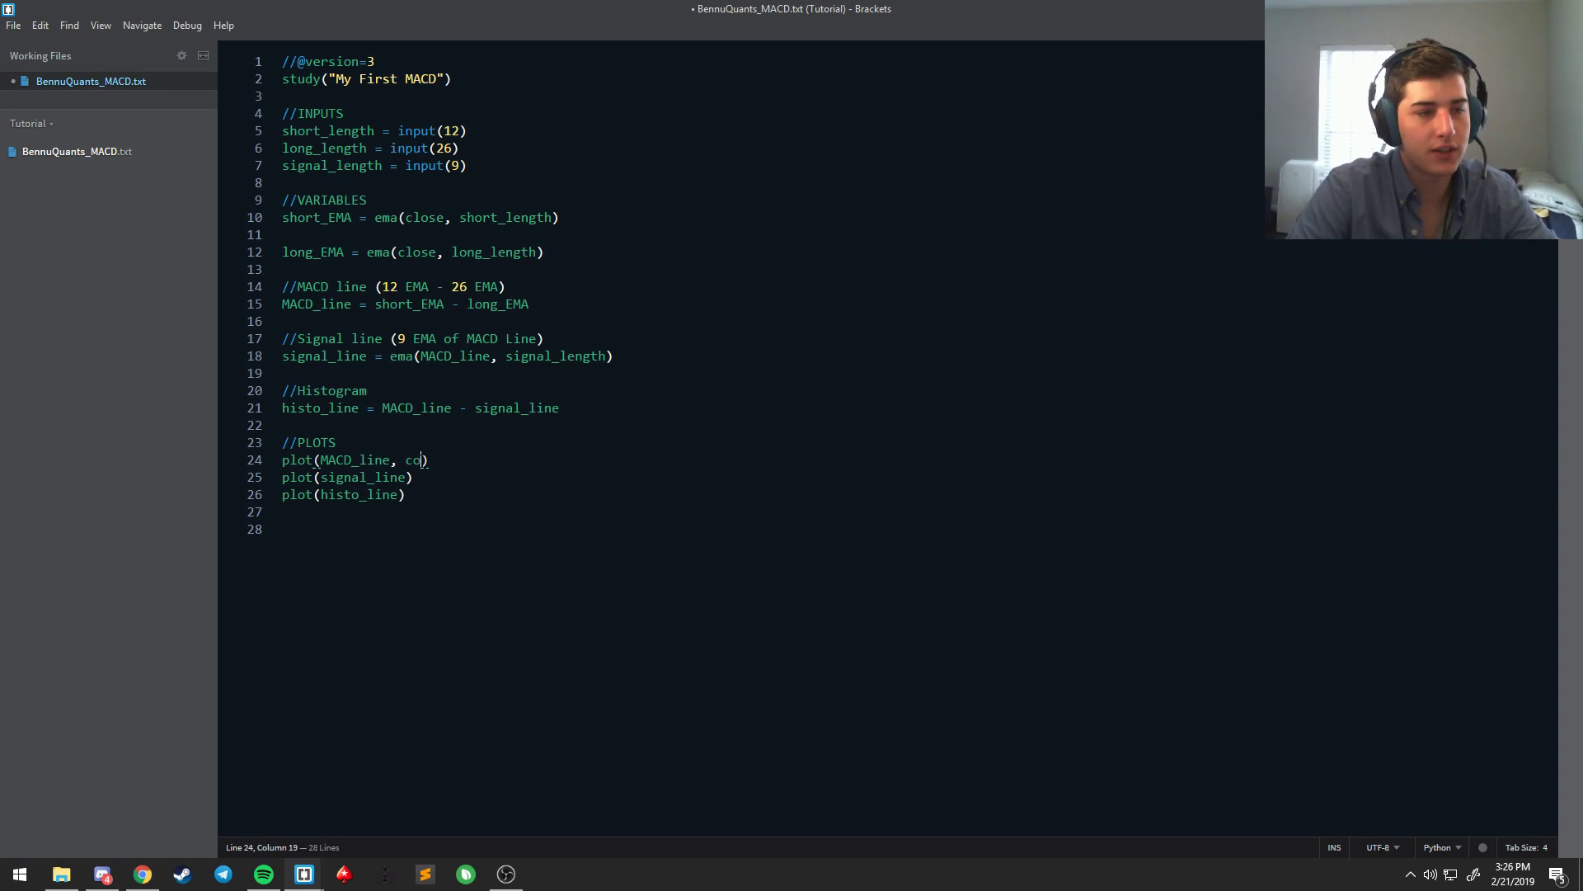
pyautogui.write('lor=')
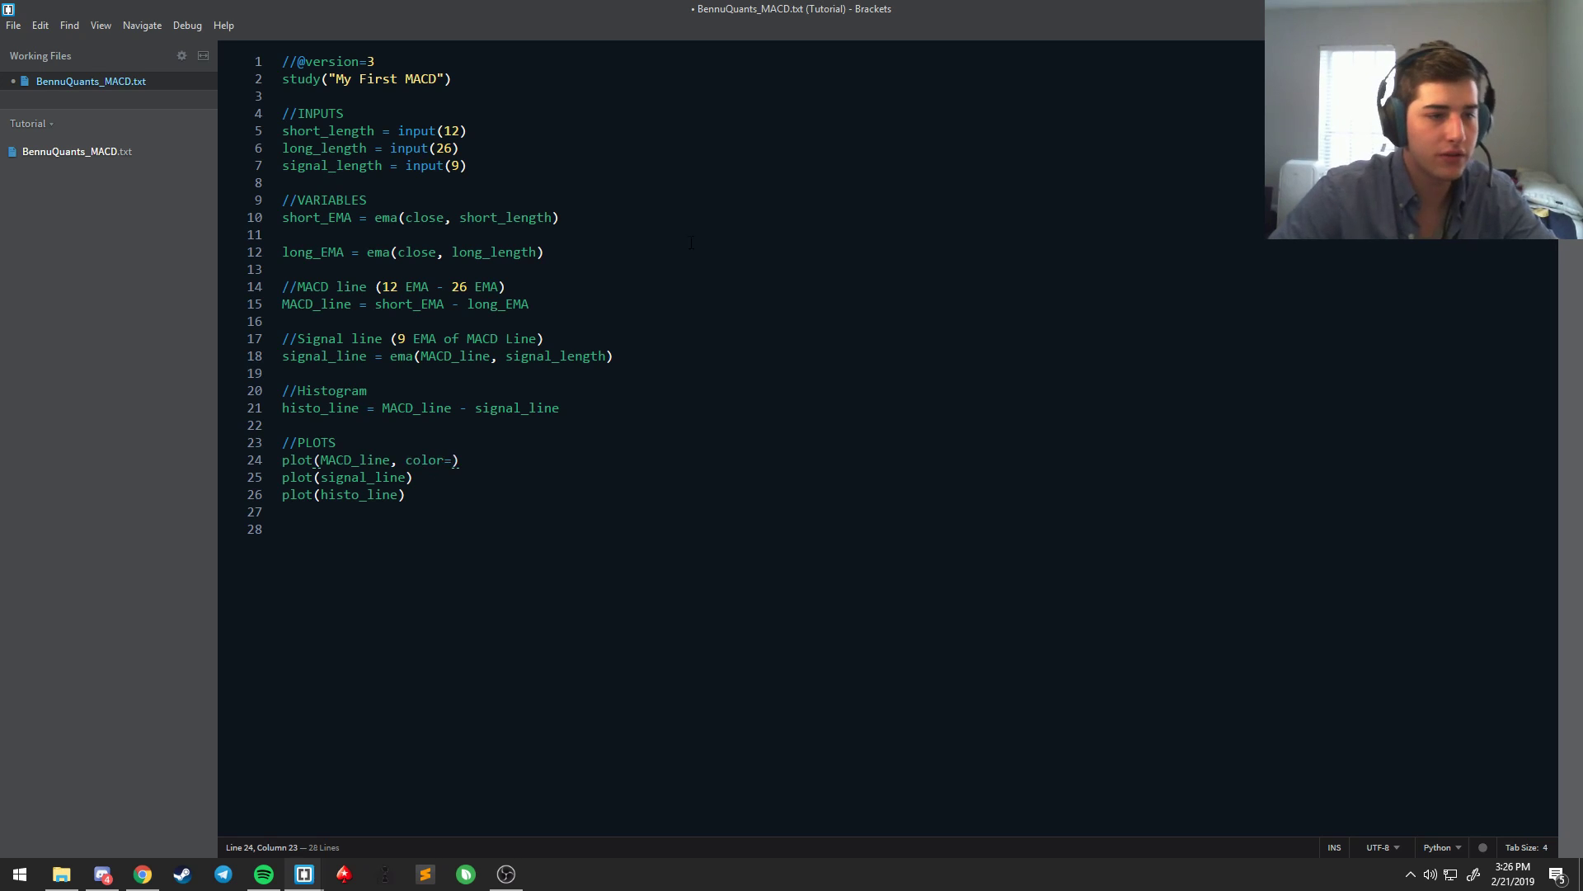
pyautogui.write('red')
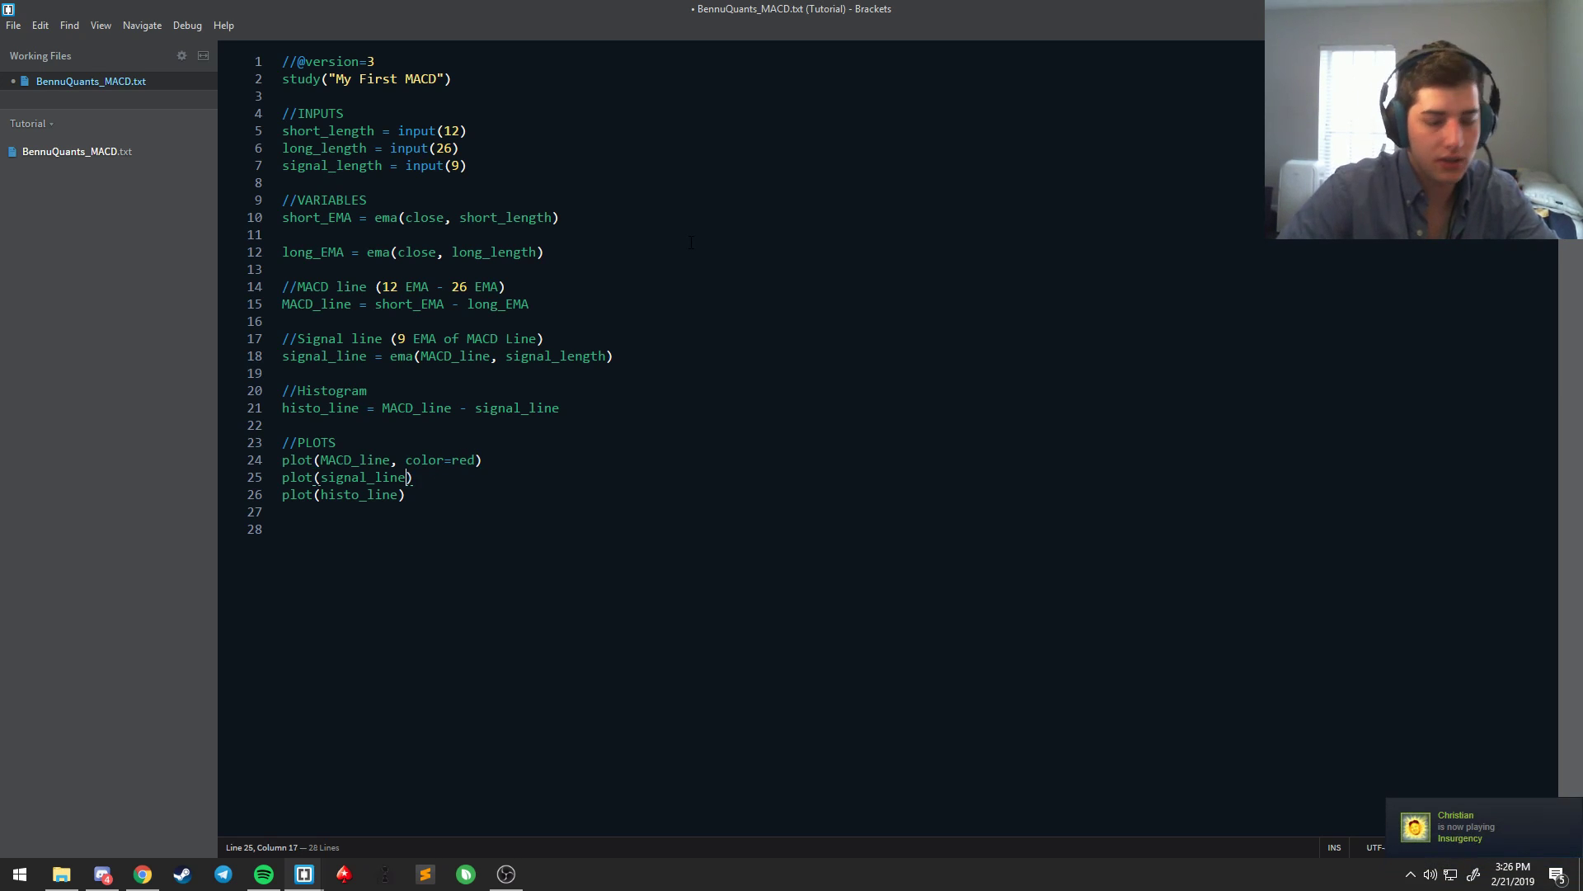
pyautogui.write(', color')
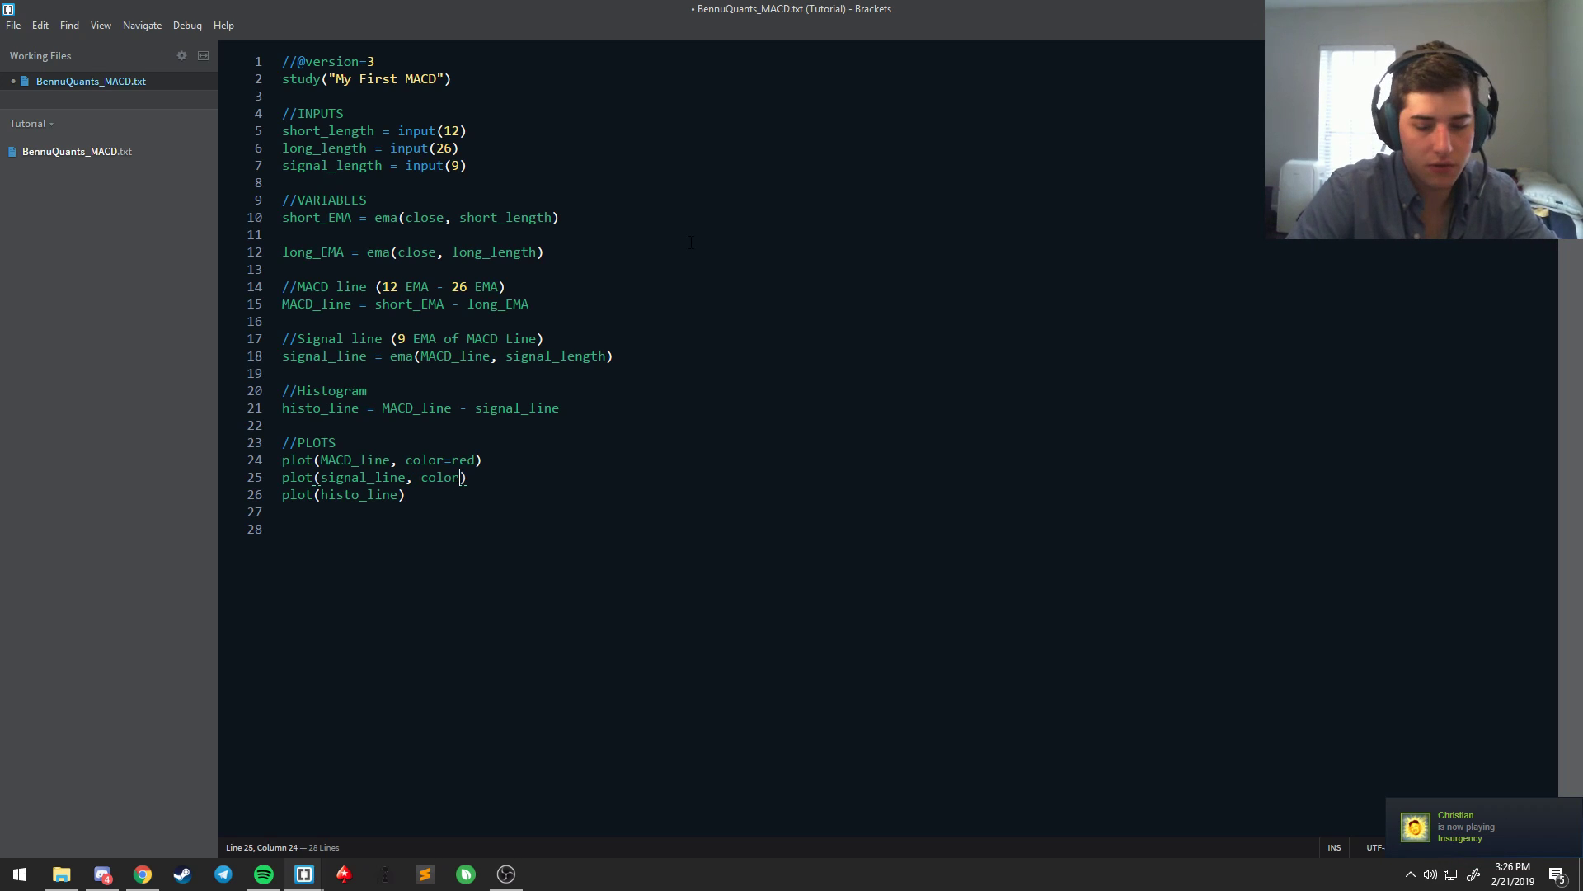
pyautogui.write('=lime')
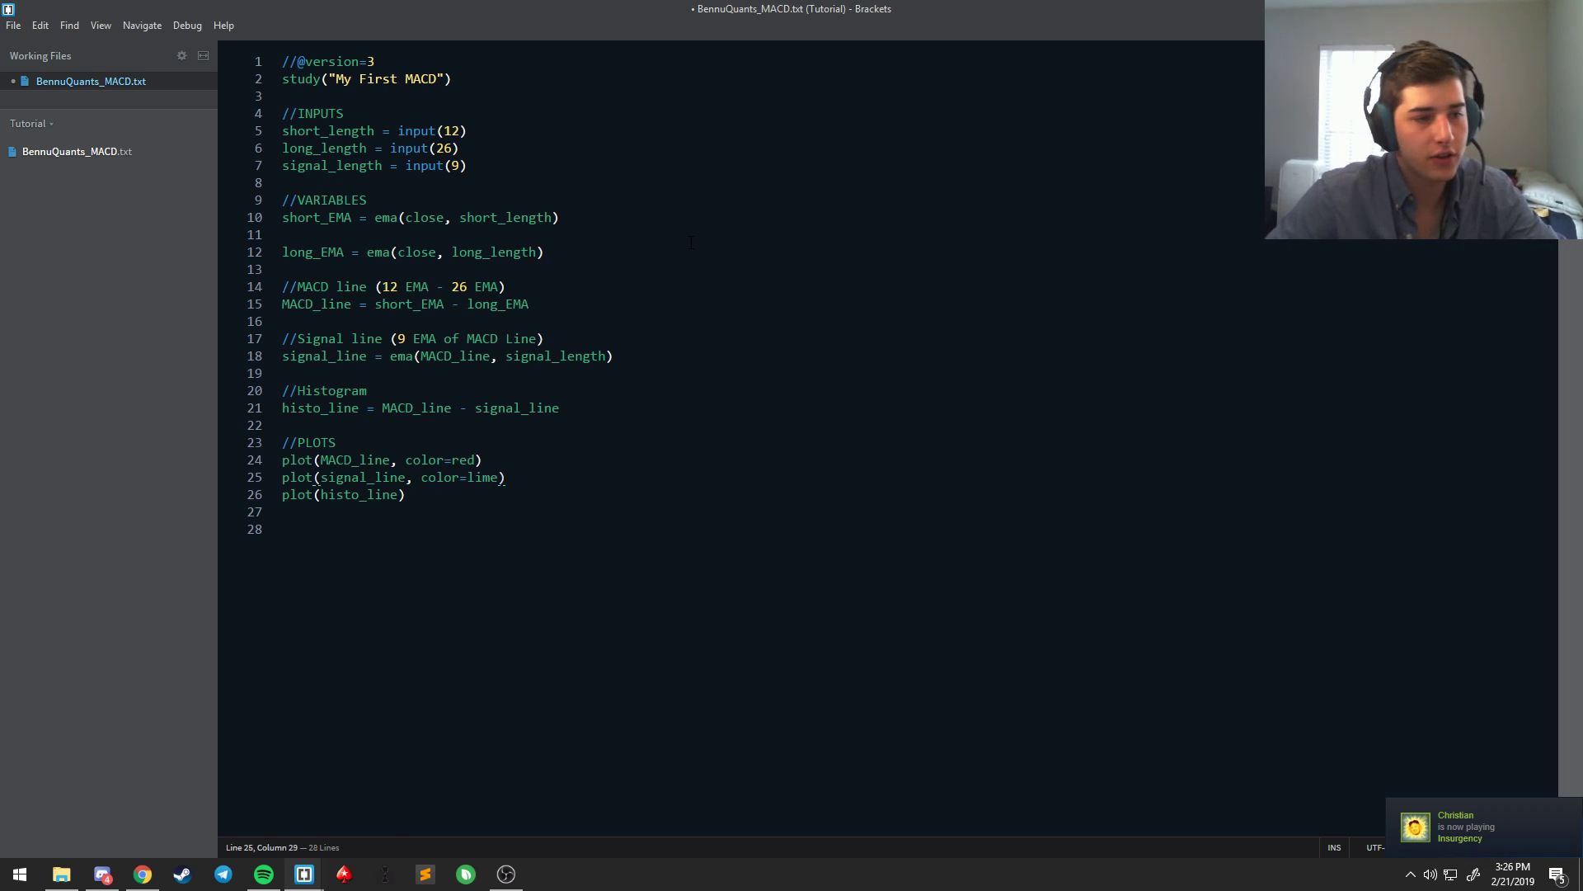
pyautogui.click(142, 874)
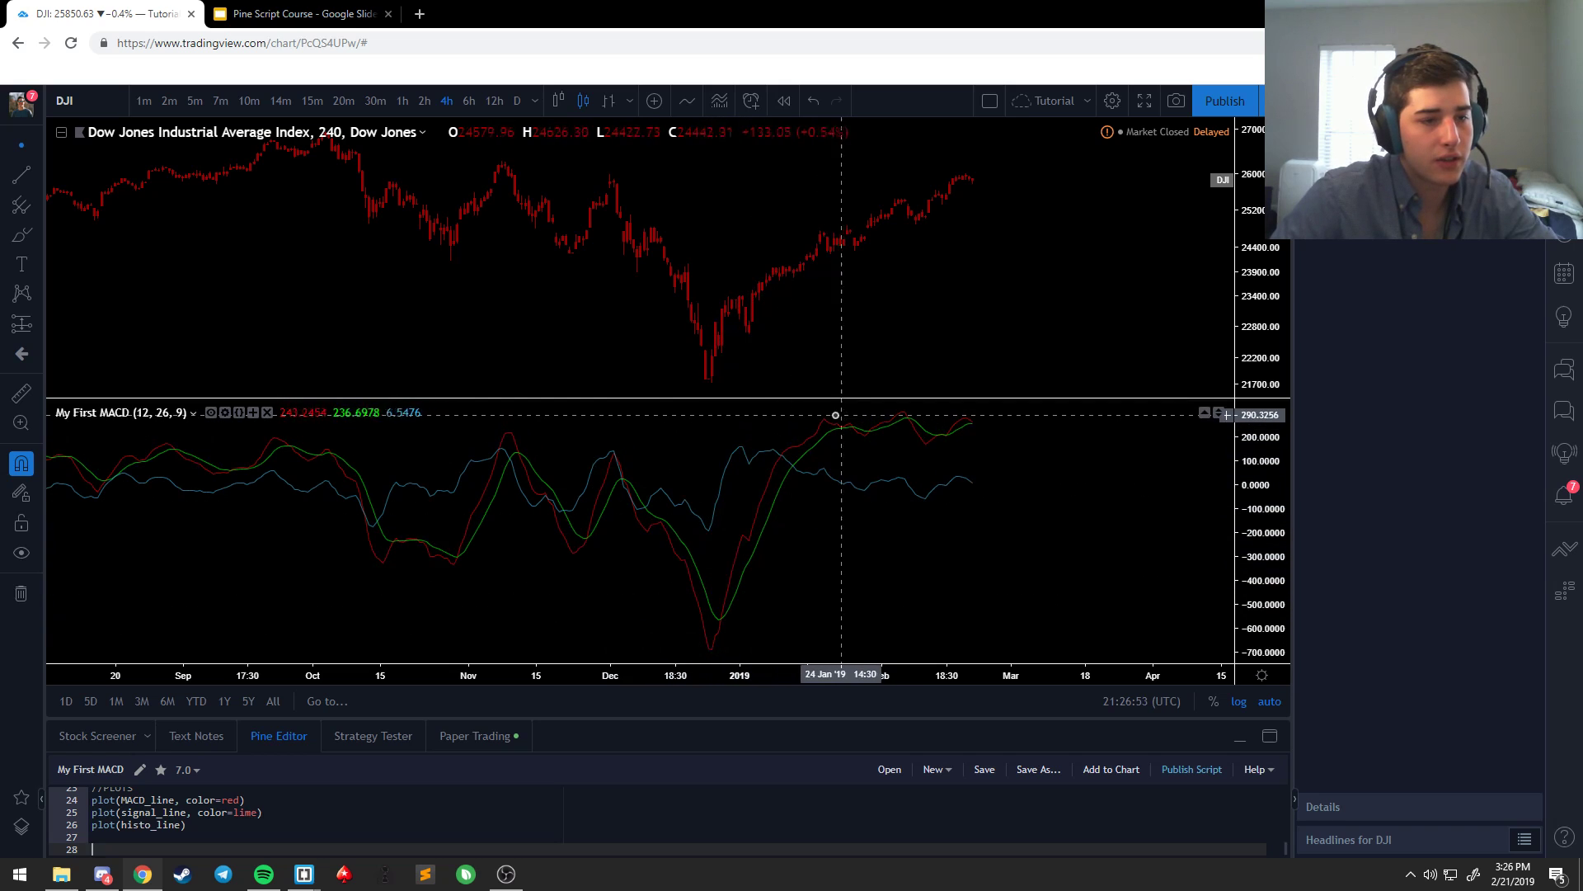
pyautogui.moveTo(838, 425)
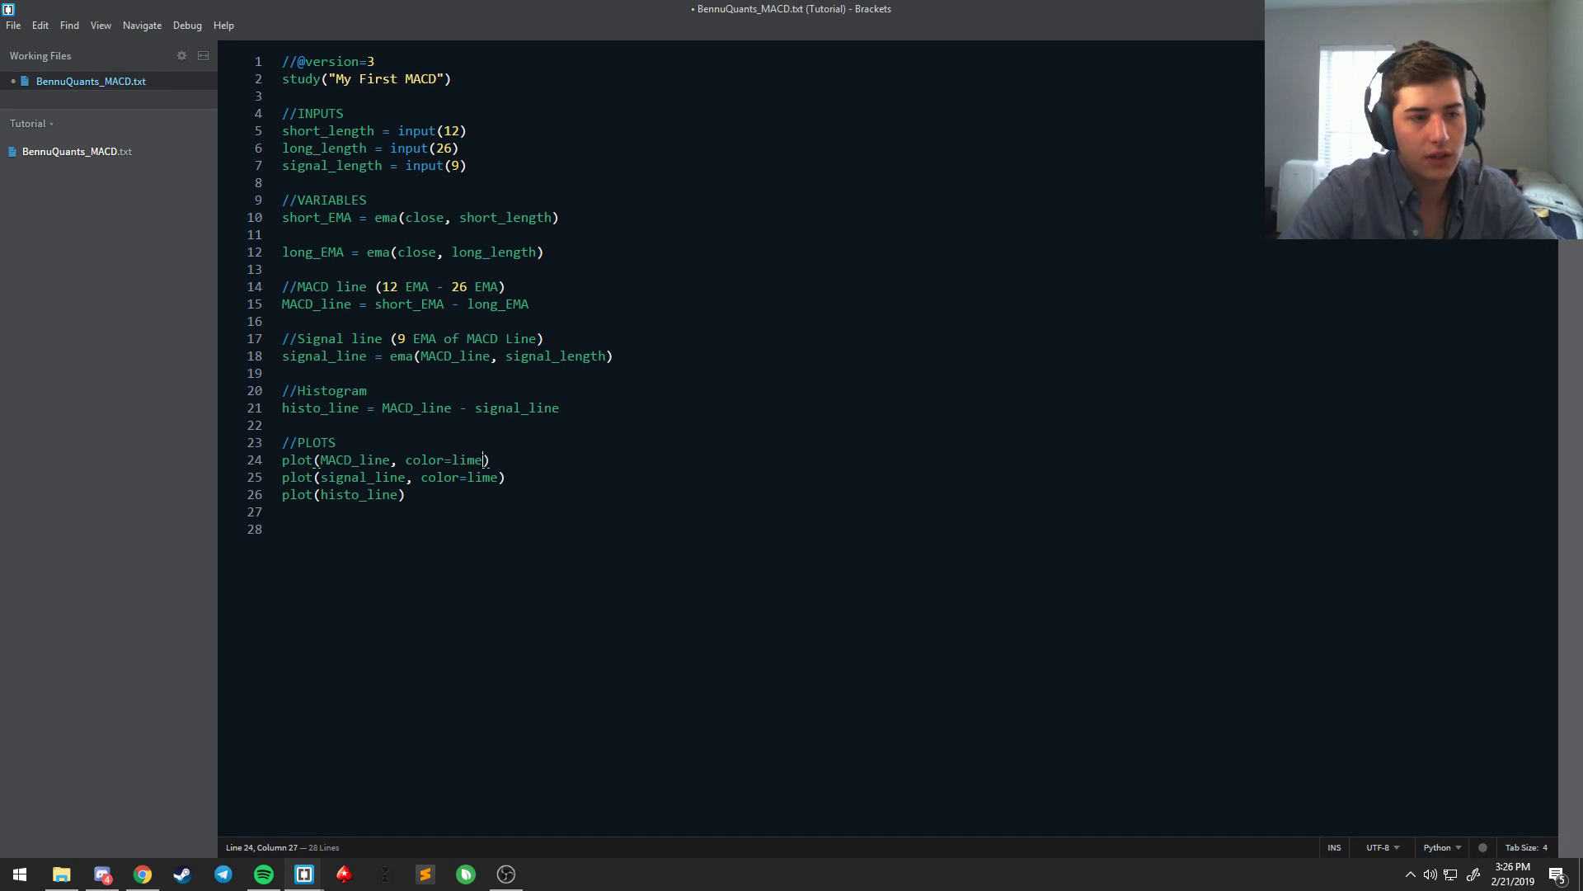
# Step: Set the signal line plot's colour to red
pyautogui.write('red')
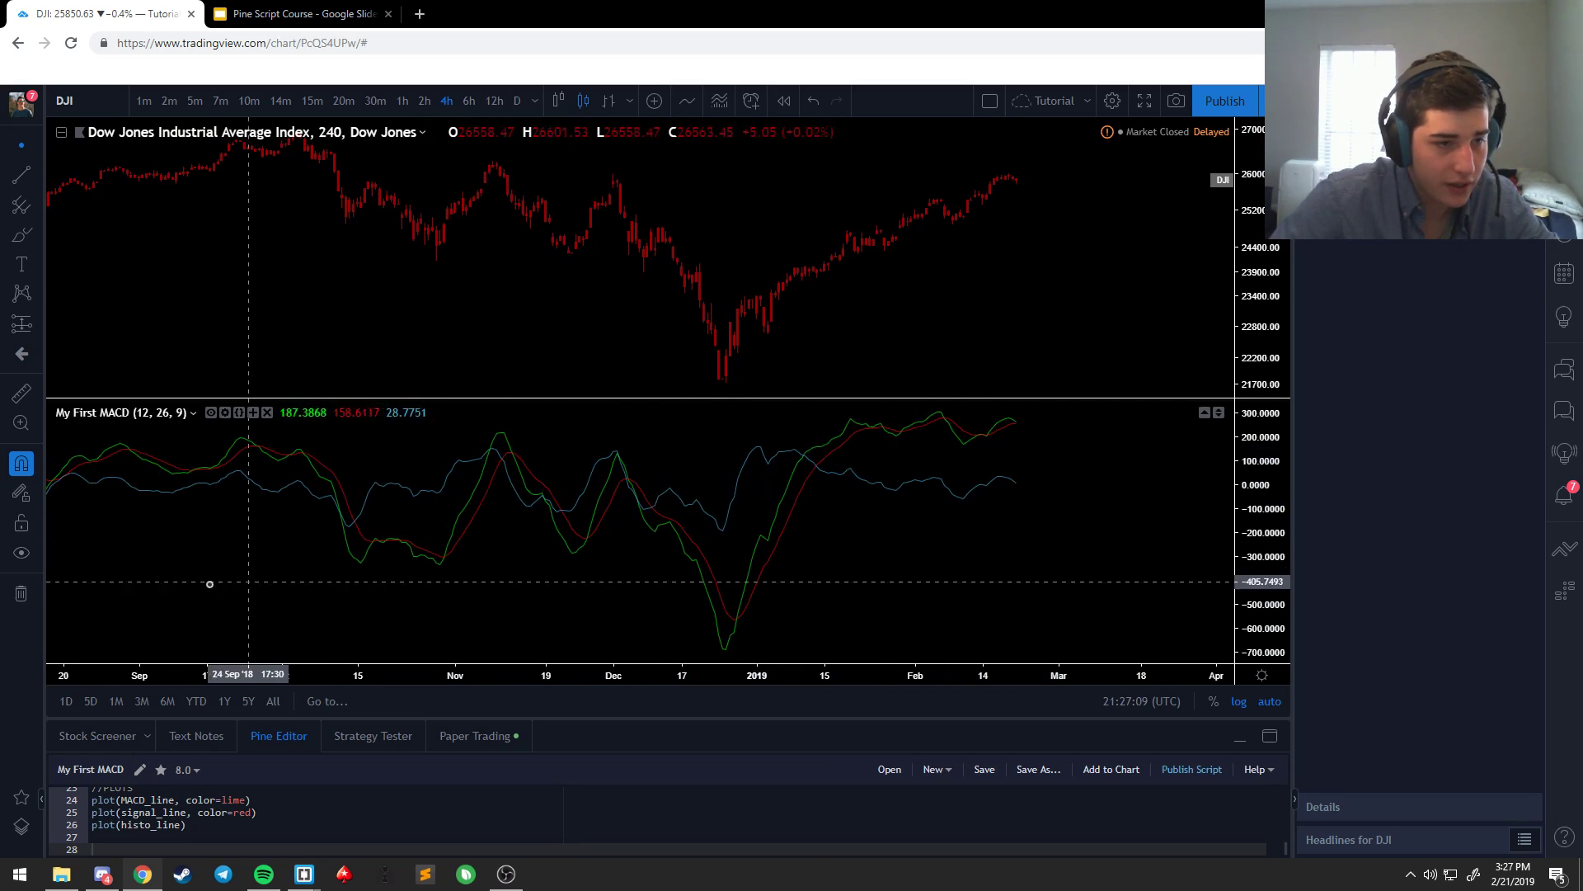
pyautogui.moveTo(914, 501)
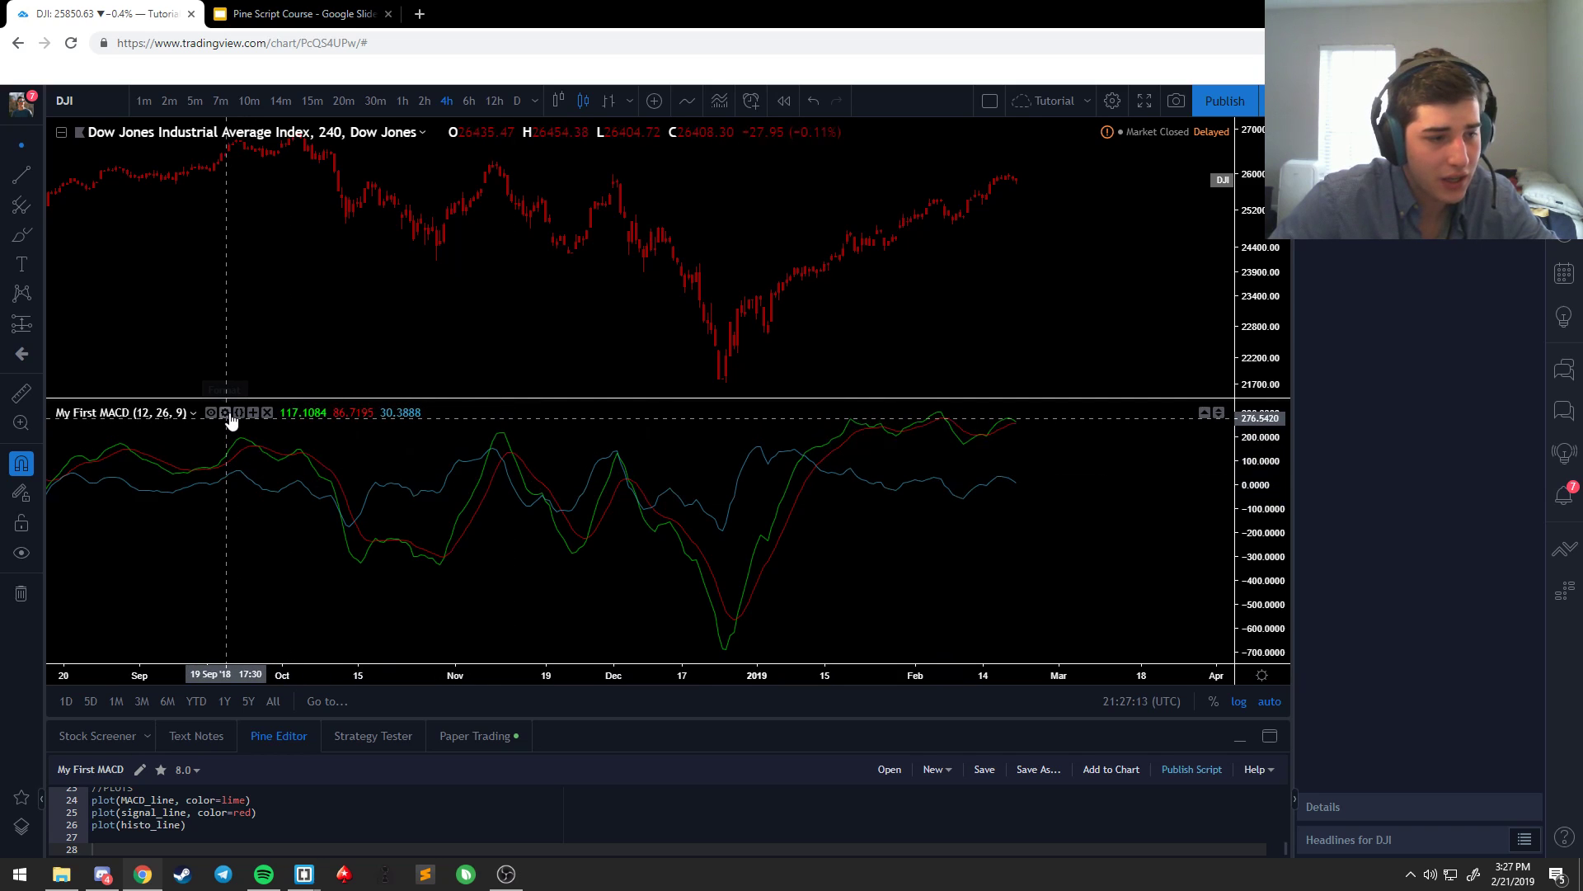
pyautogui.moveTo(236, 413)
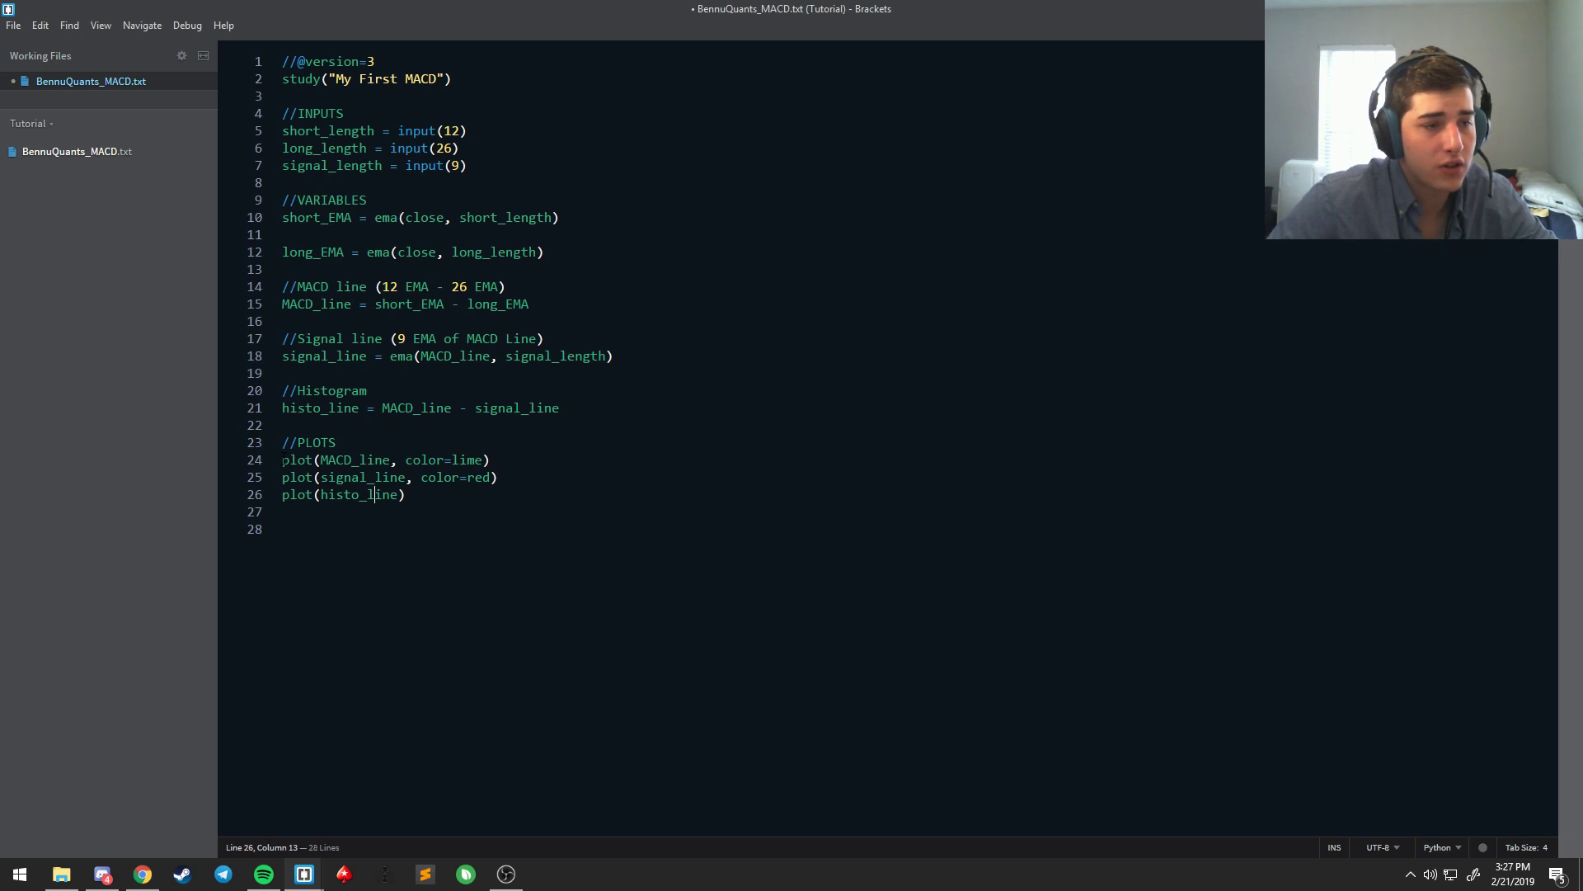
# Step: Move plot(histo_line) up so it sits right under the //PLOTS comment
pyautogui.moveTo(284, 460); pyautogui.dragTo(490, 460)
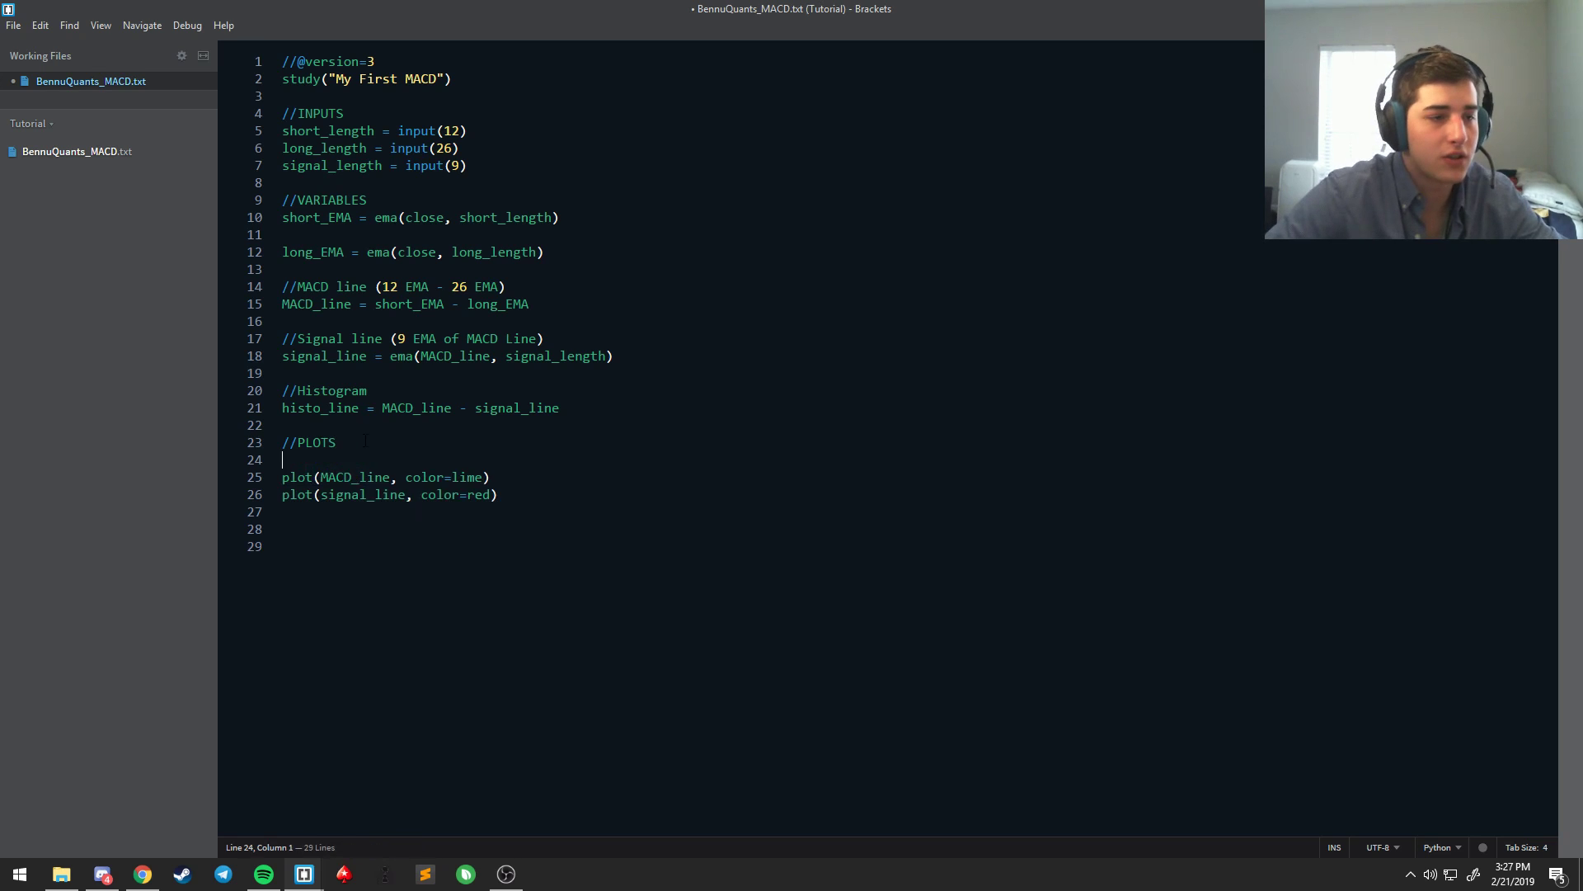
pyautogui.write('plot(histo_line)')
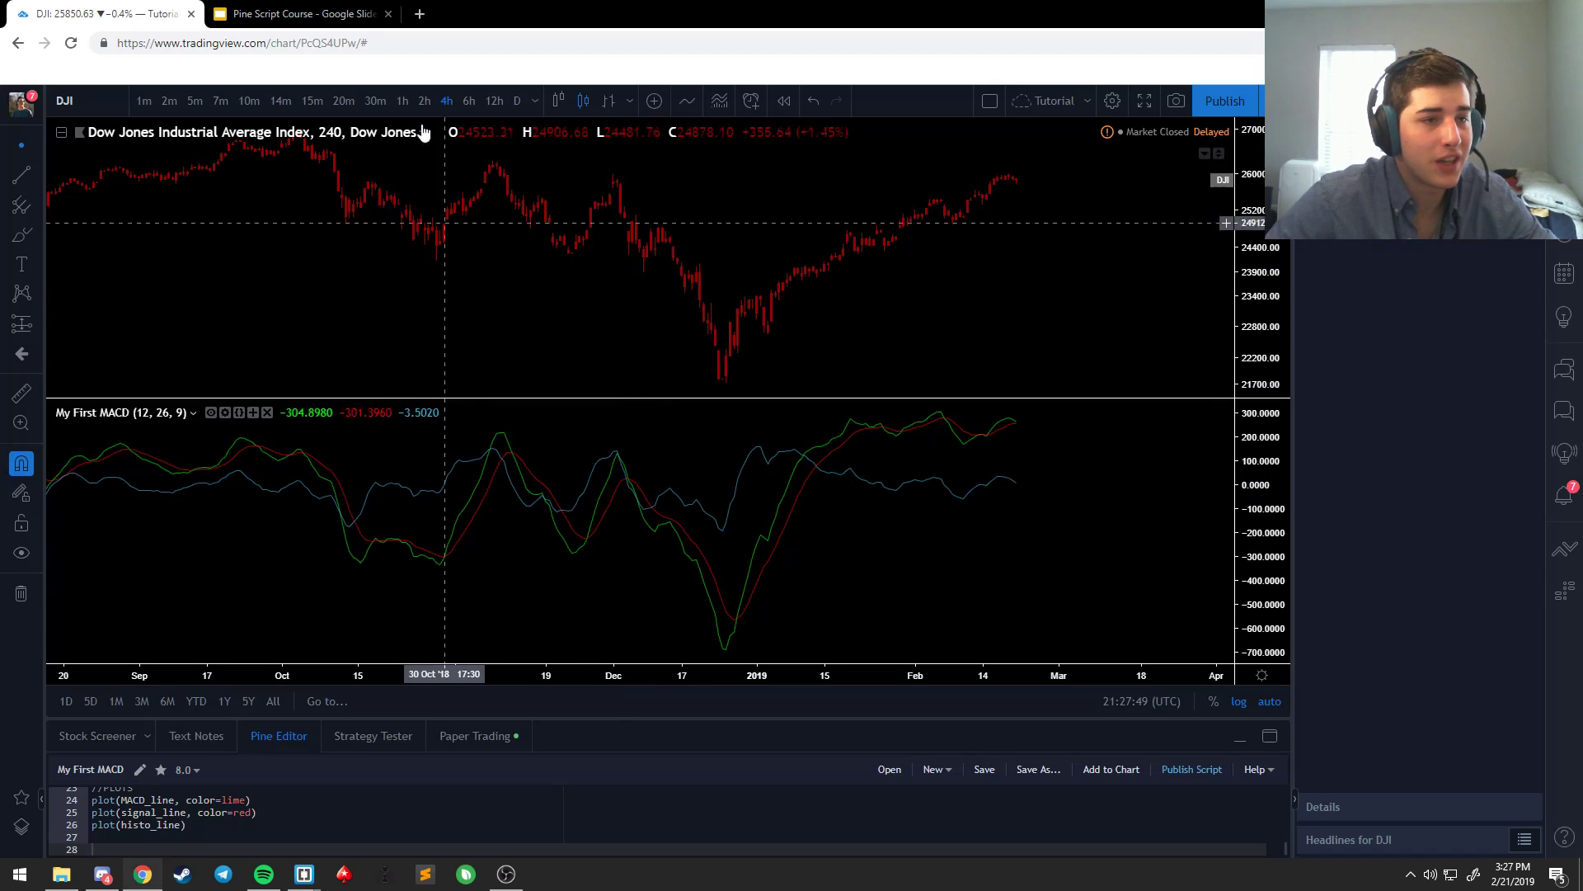
# Step: Review the 'Other styles' slide on style, join and transparency, then return to the chart
pyautogui.click(298, 13)
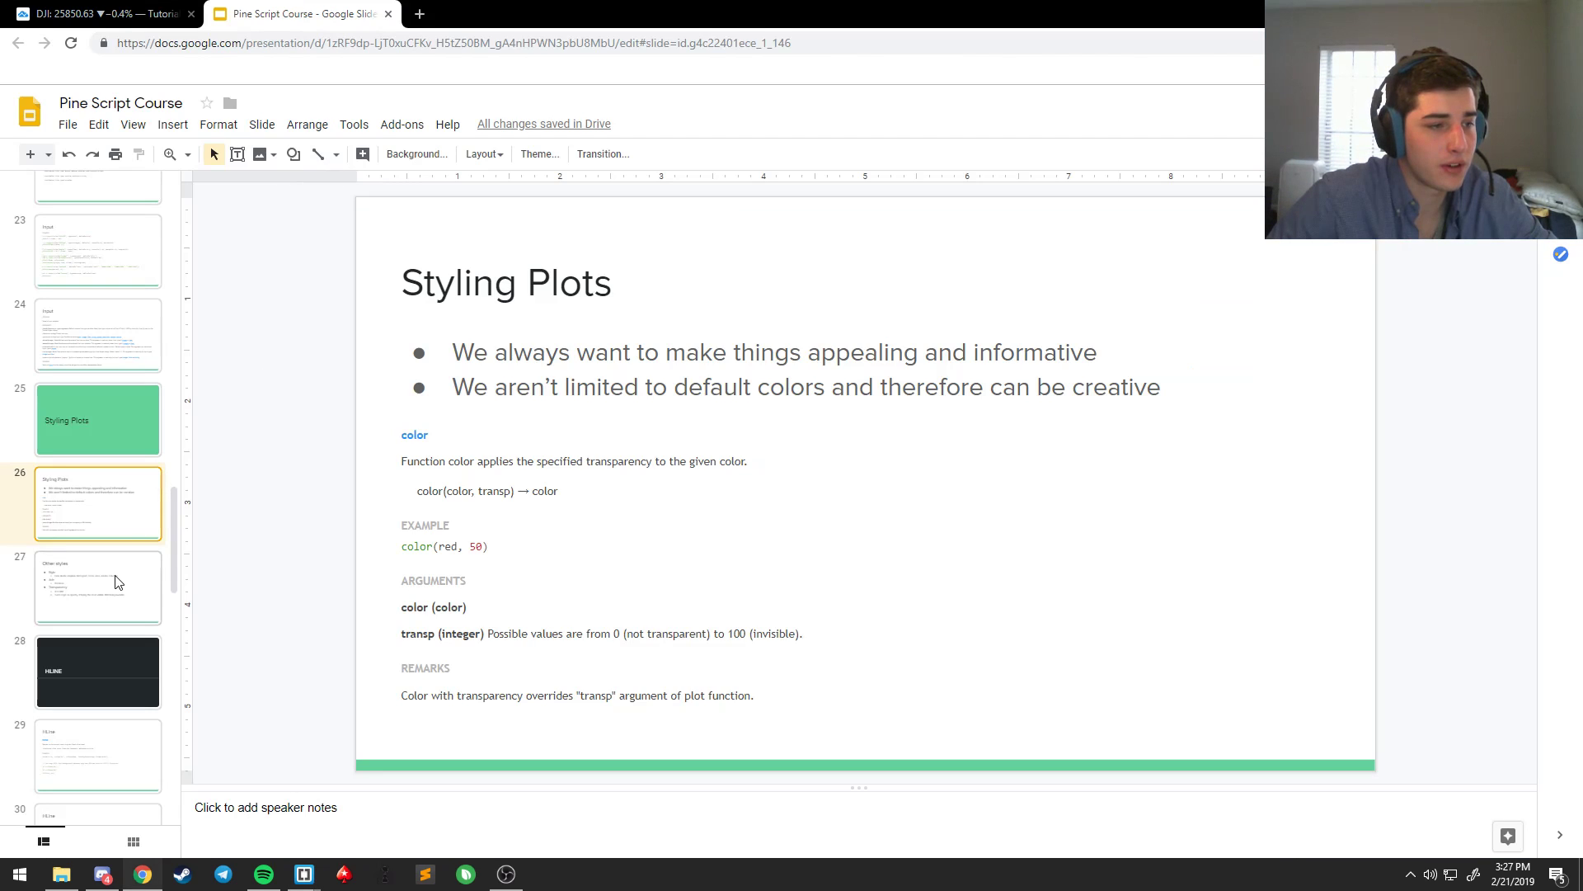
pyautogui.click(97, 587)
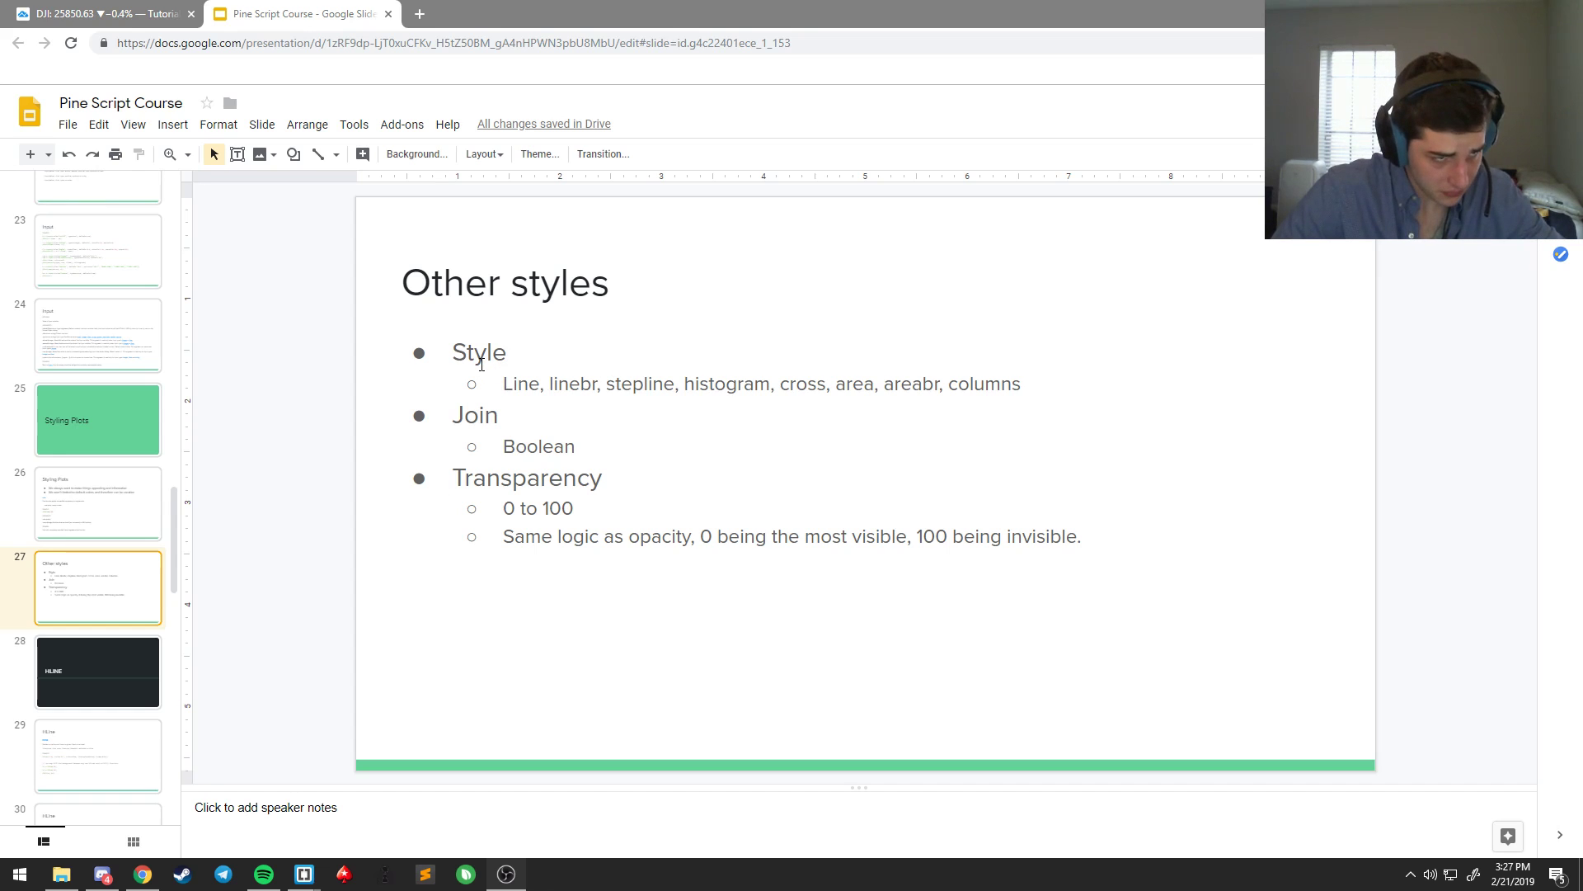
pyautogui.moveTo(459, 342)
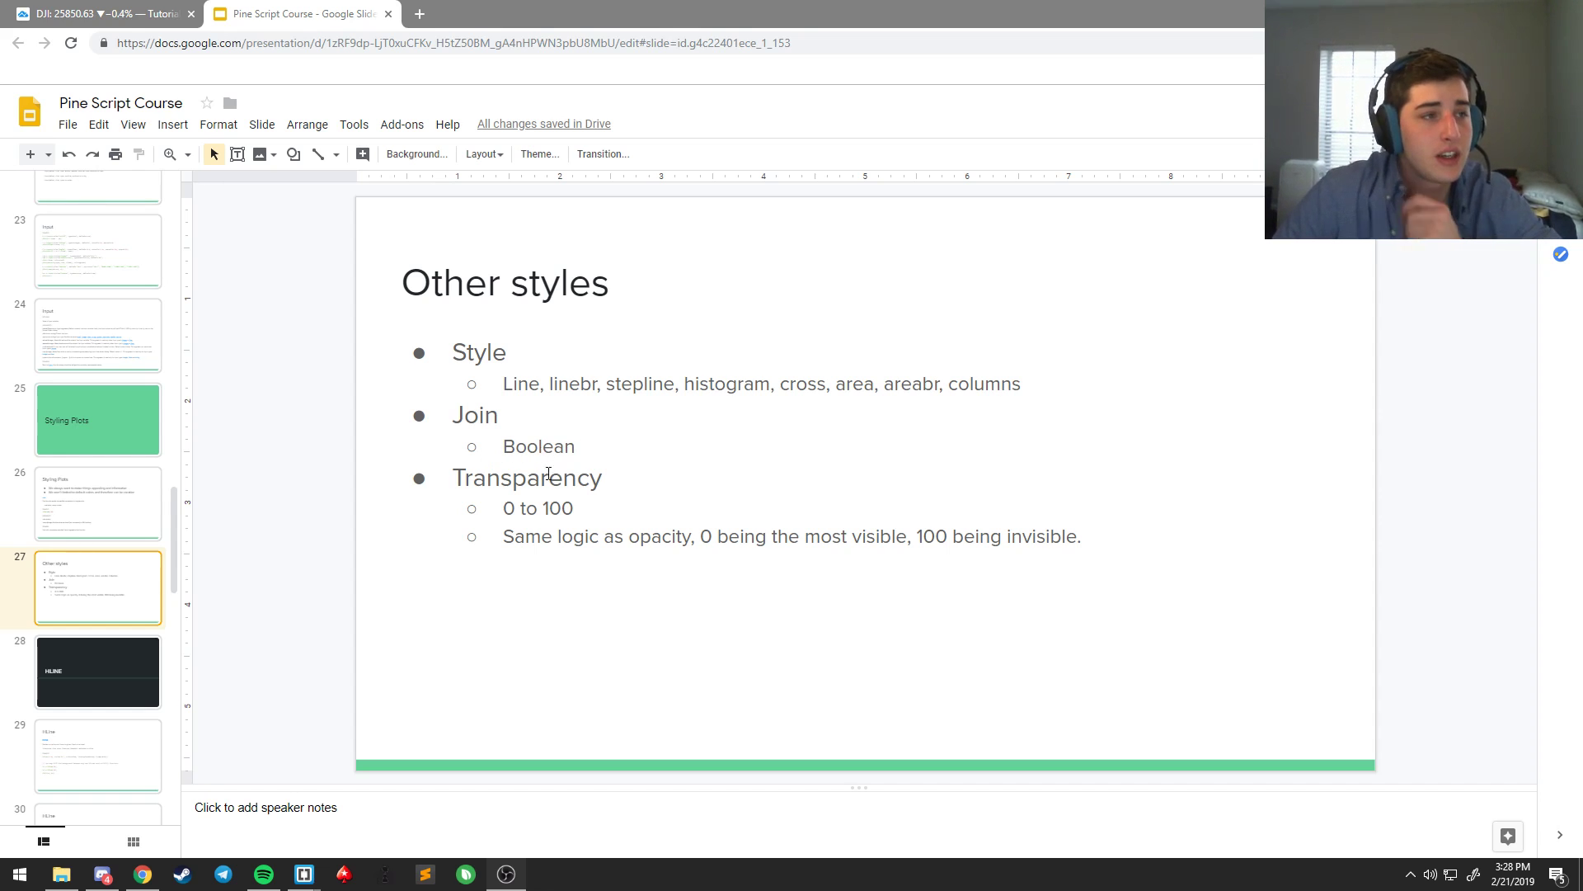
pyautogui.click(100, 13)
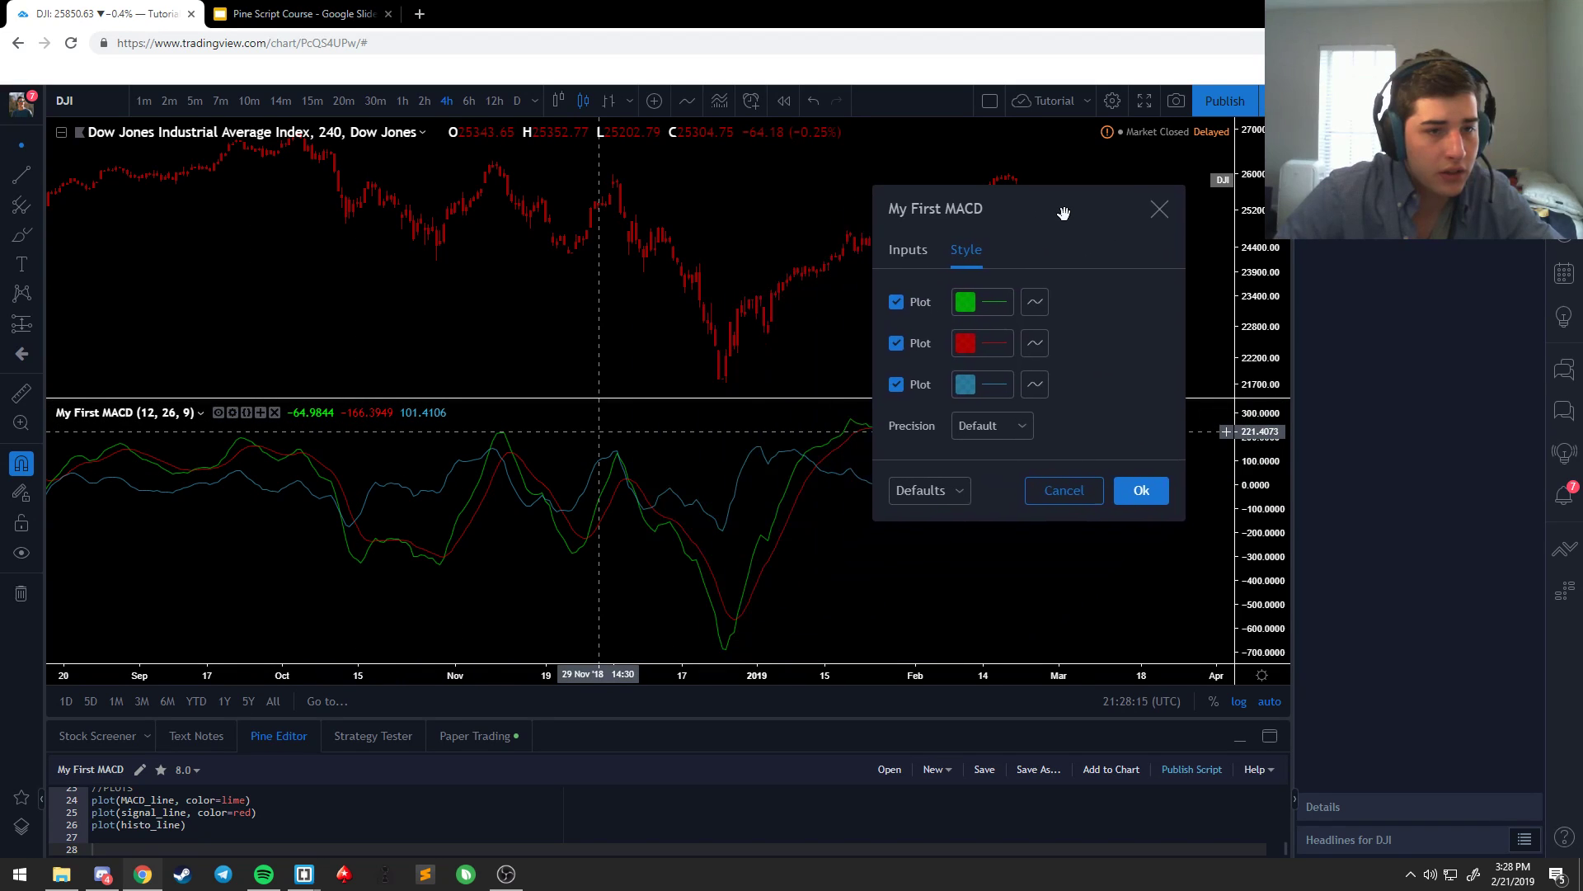
# Step: Preview the MACD plot as histogram, columns and circles in the Style settings, then re-show all plots
pyautogui.click(1033, 300)
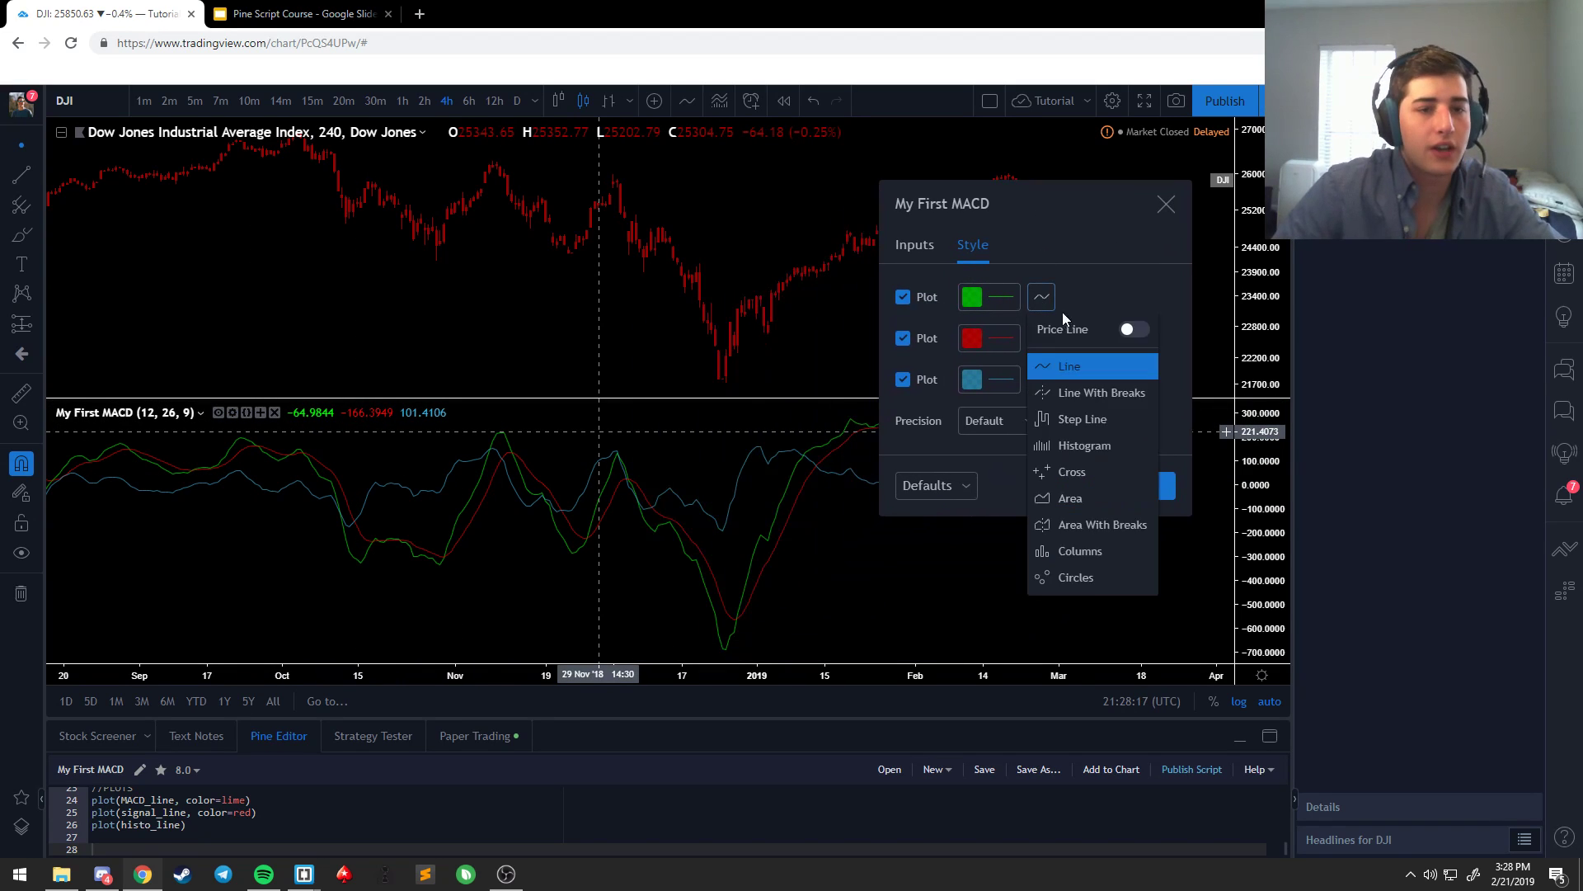
pyautogui.click(1067, 366)
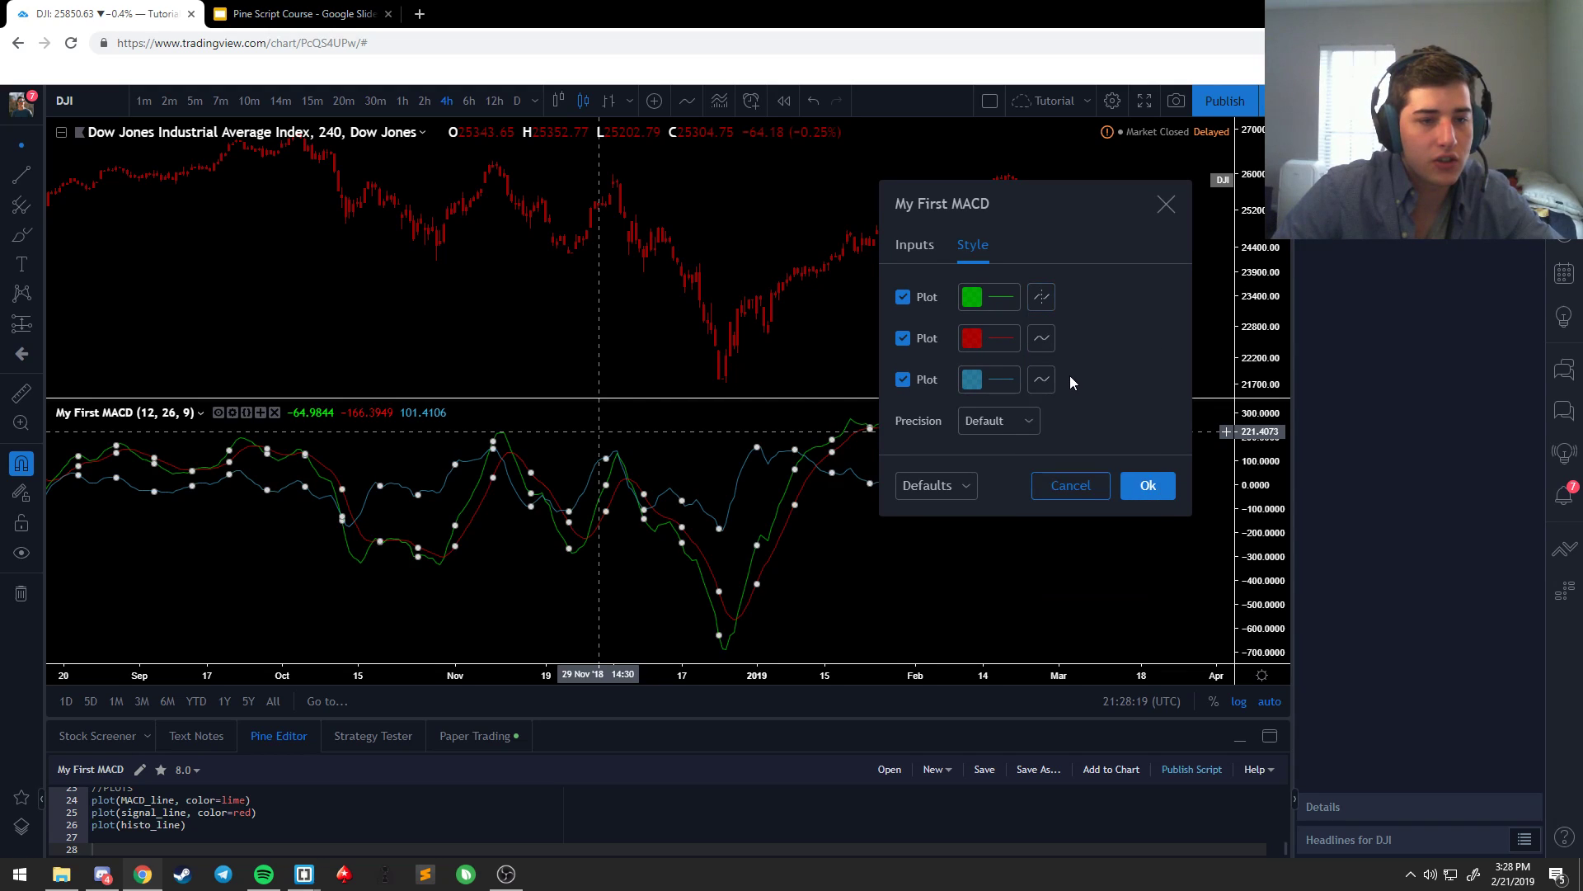
pyautogui.click(902, 336)
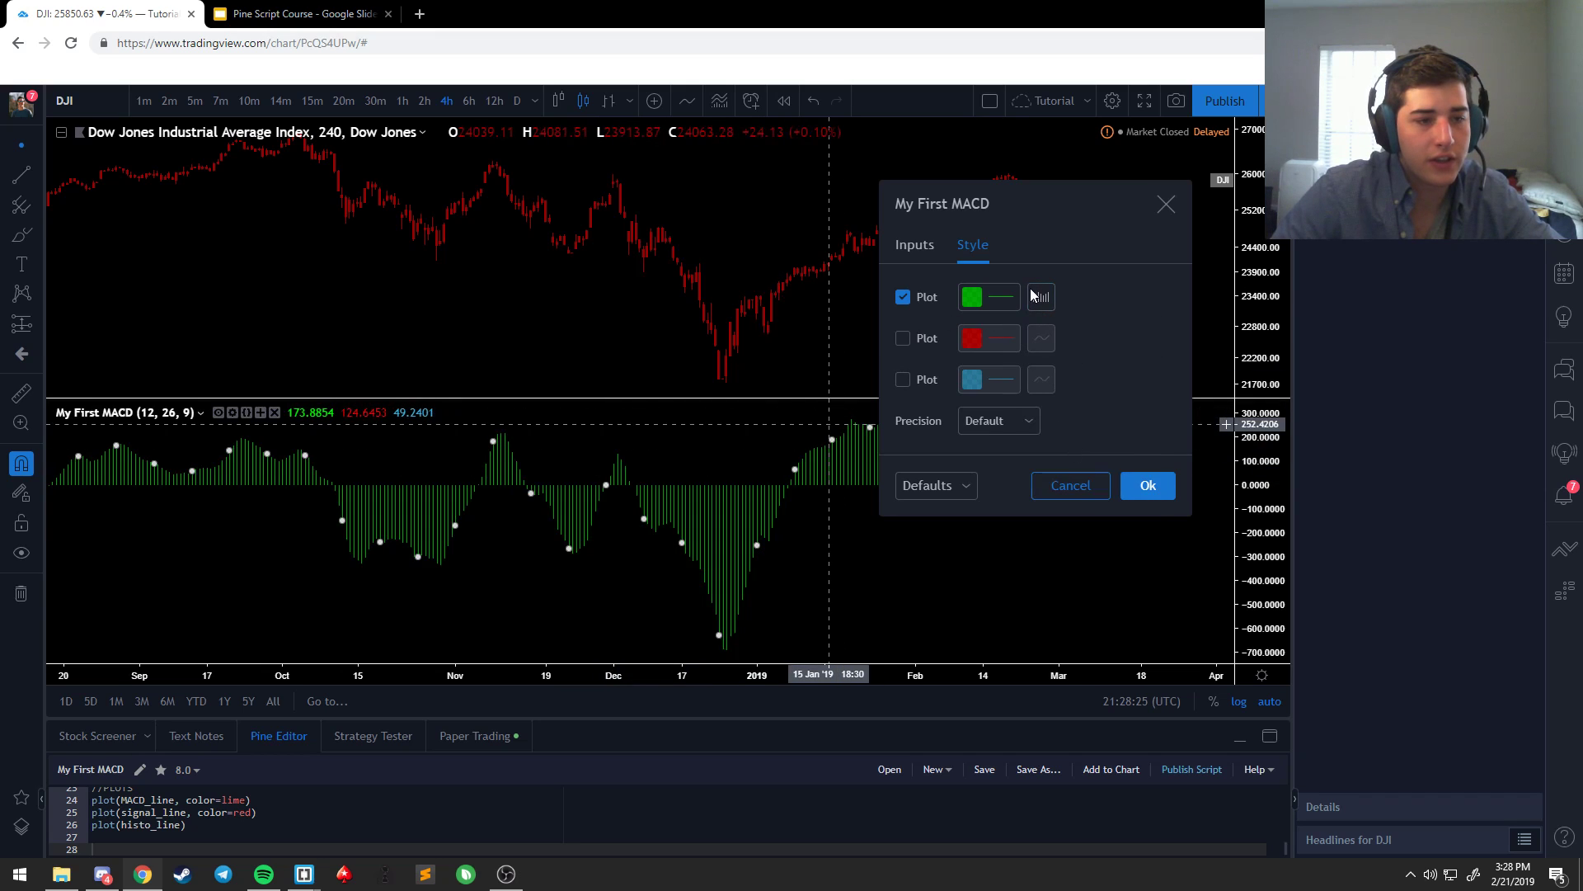
pyautogui.click(1041, 295)
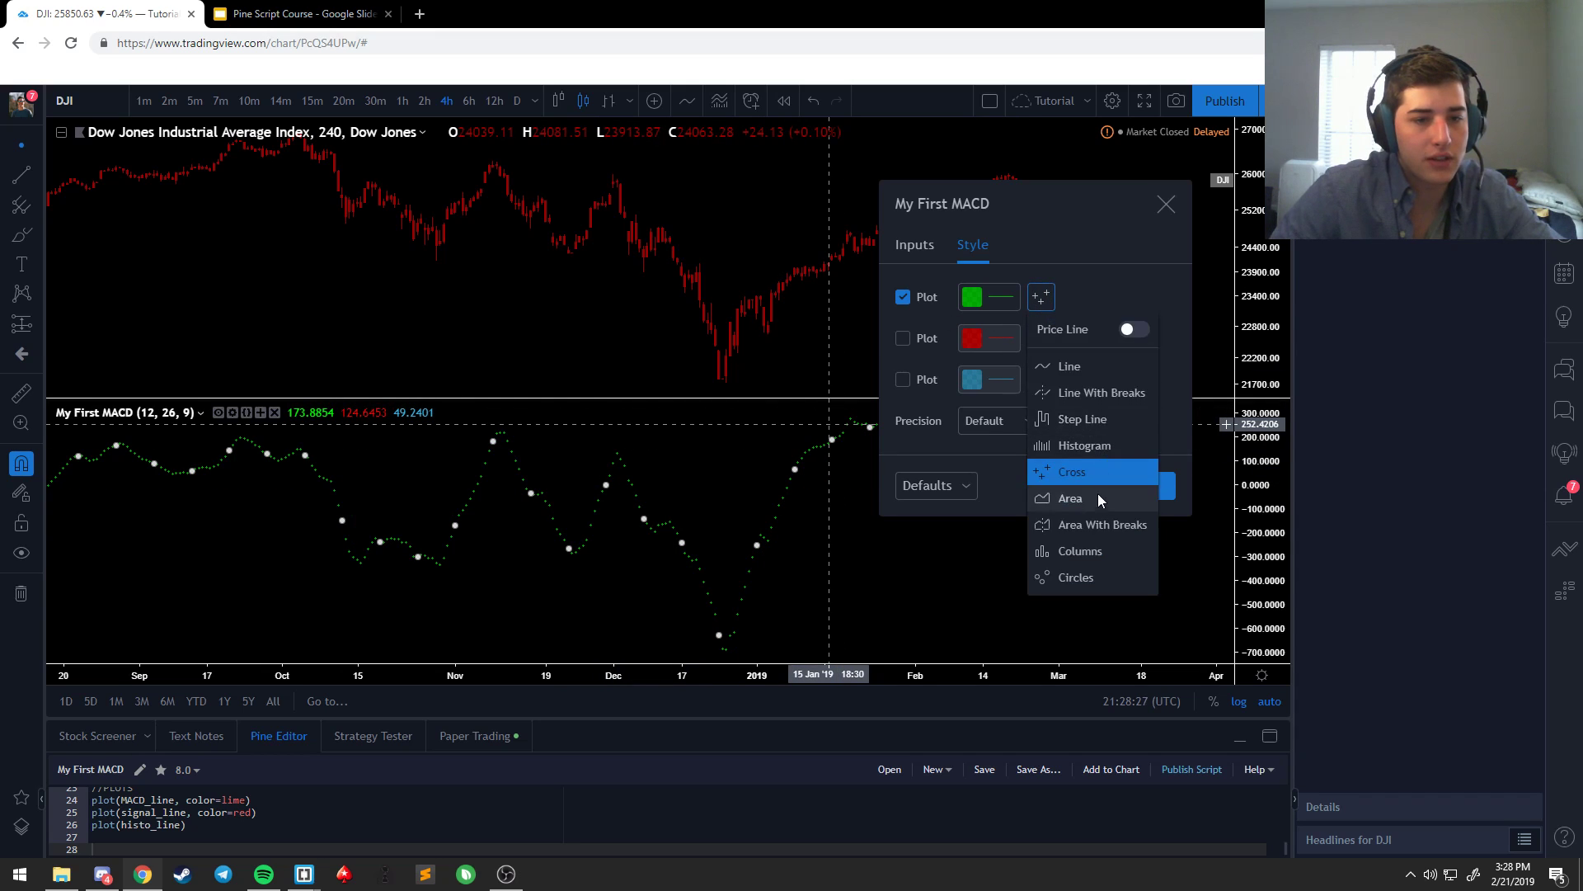
pyautogui.click(1069, 498)
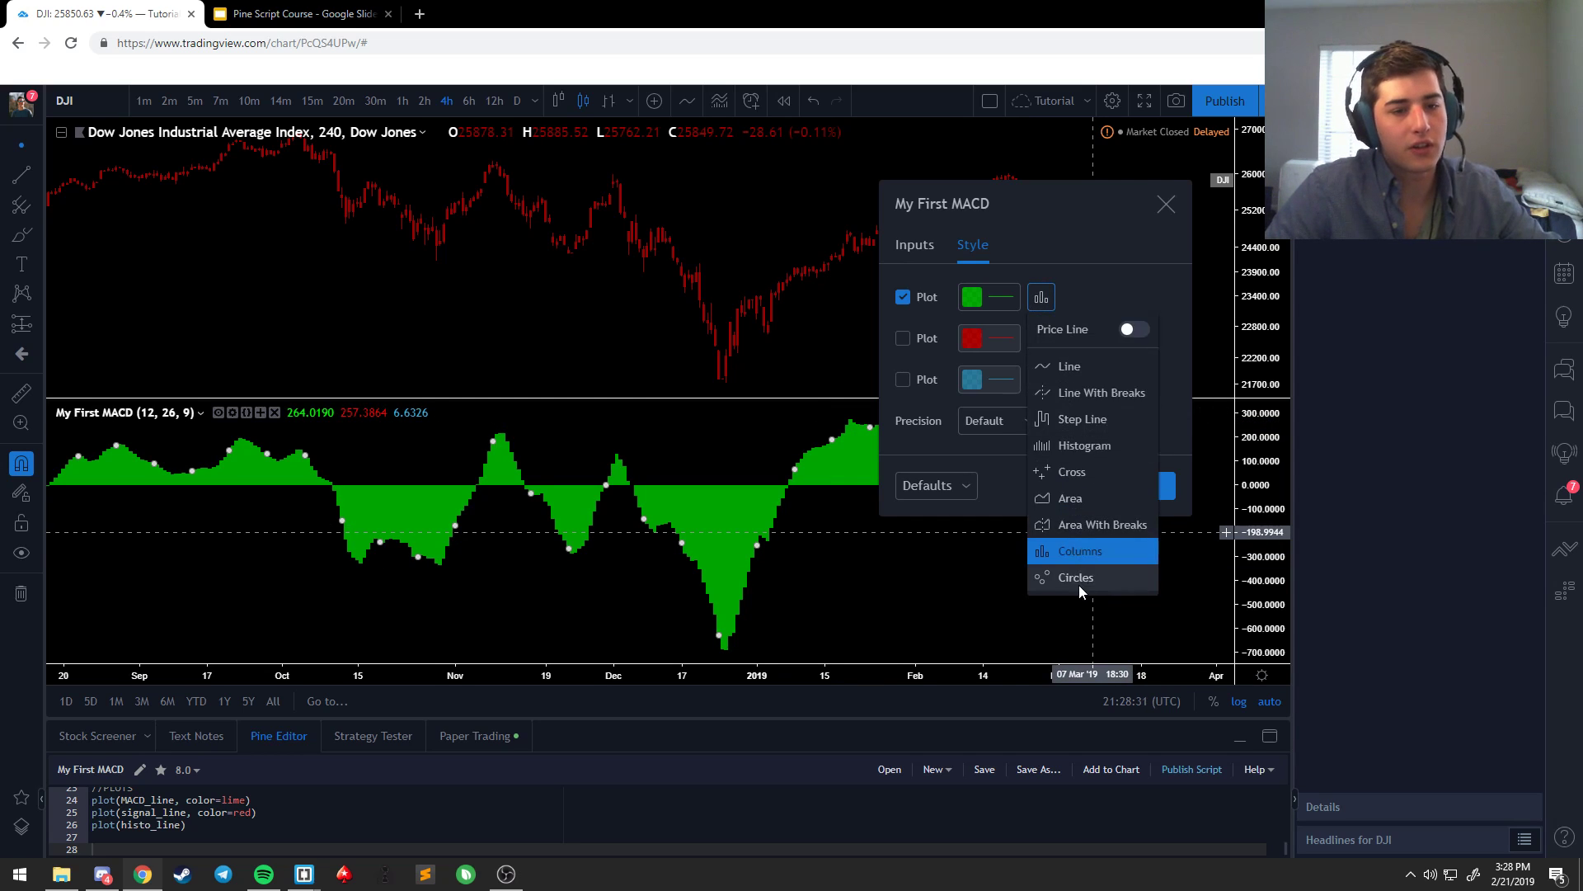
pyautogui.click(1069, 366)
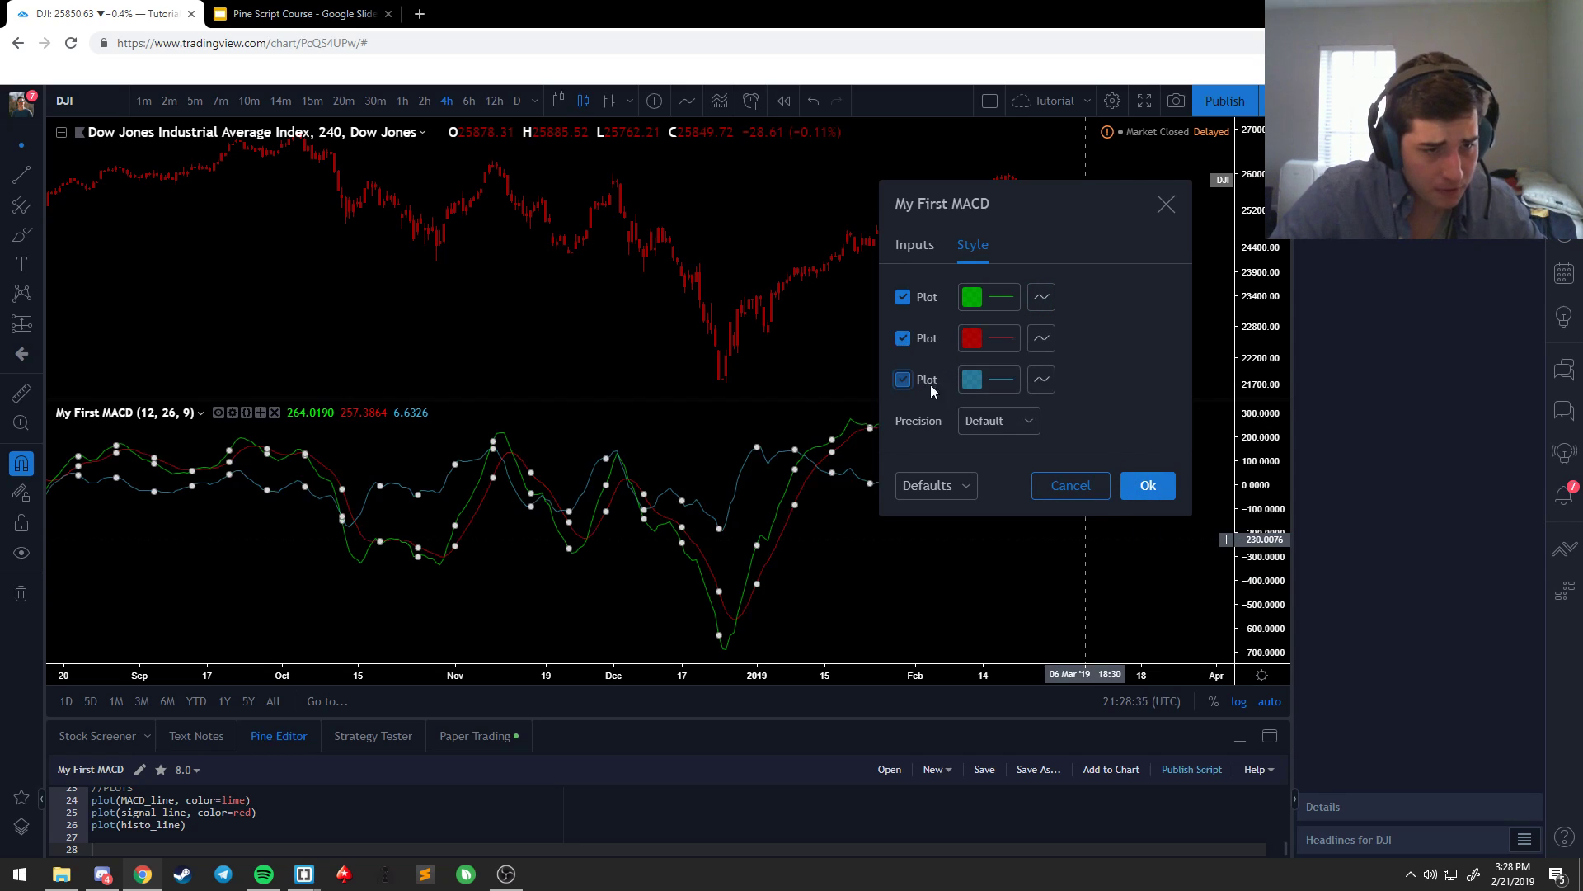
pyautogui.click(1148, 485)
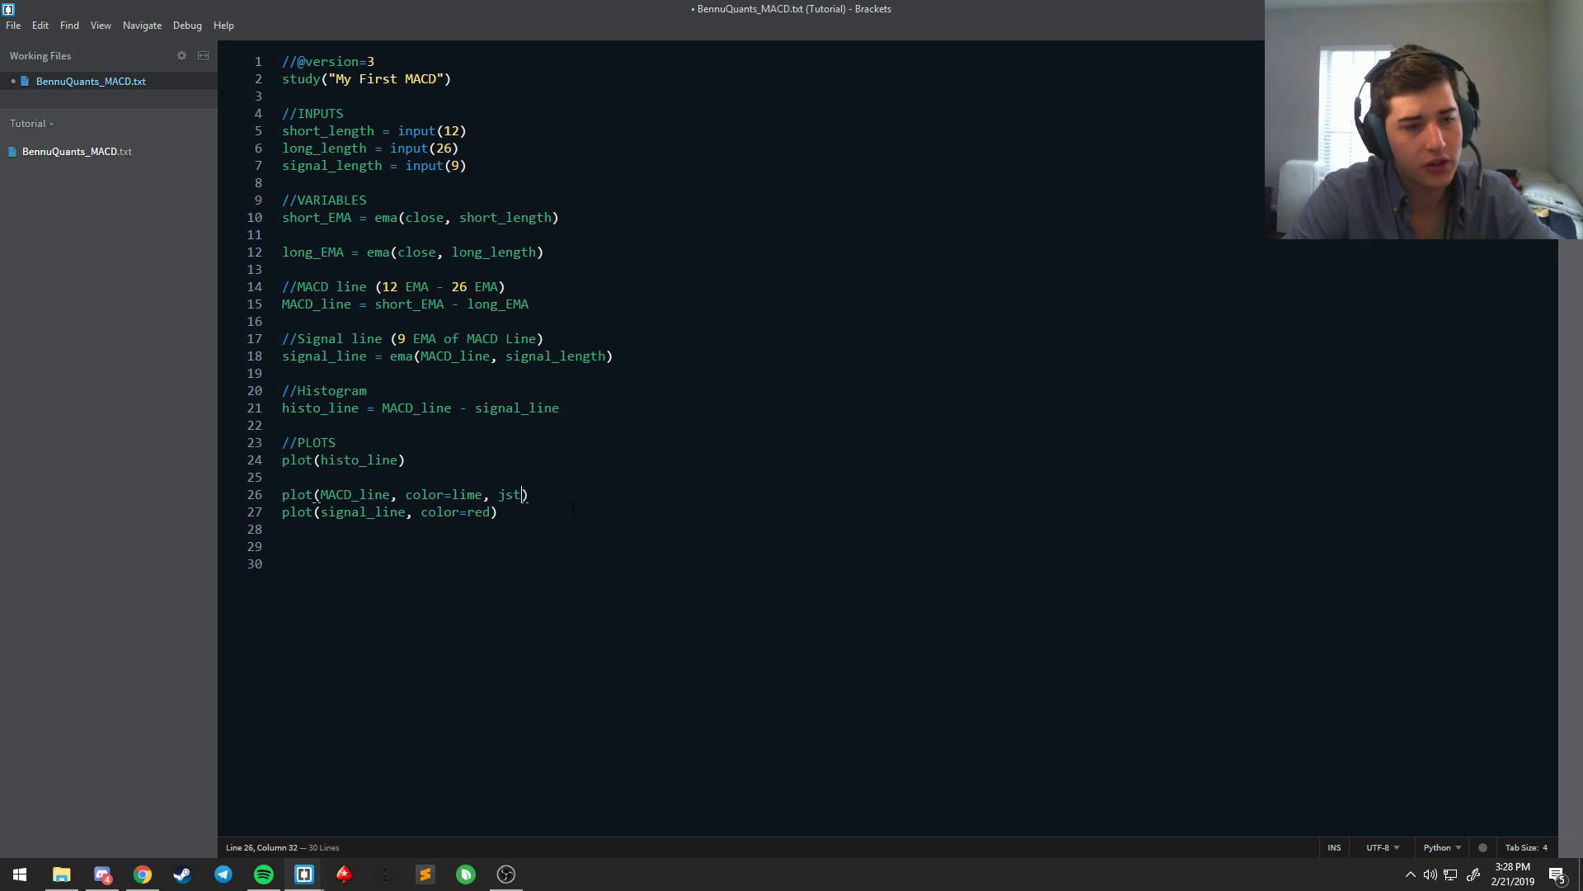
# Step: Add style=circles with transp=10 to the MACD plot and style=line to the signal plot
pyautogui.write('style=circle')
pyautogui.click(389, 511)
pyautogui.write(',')
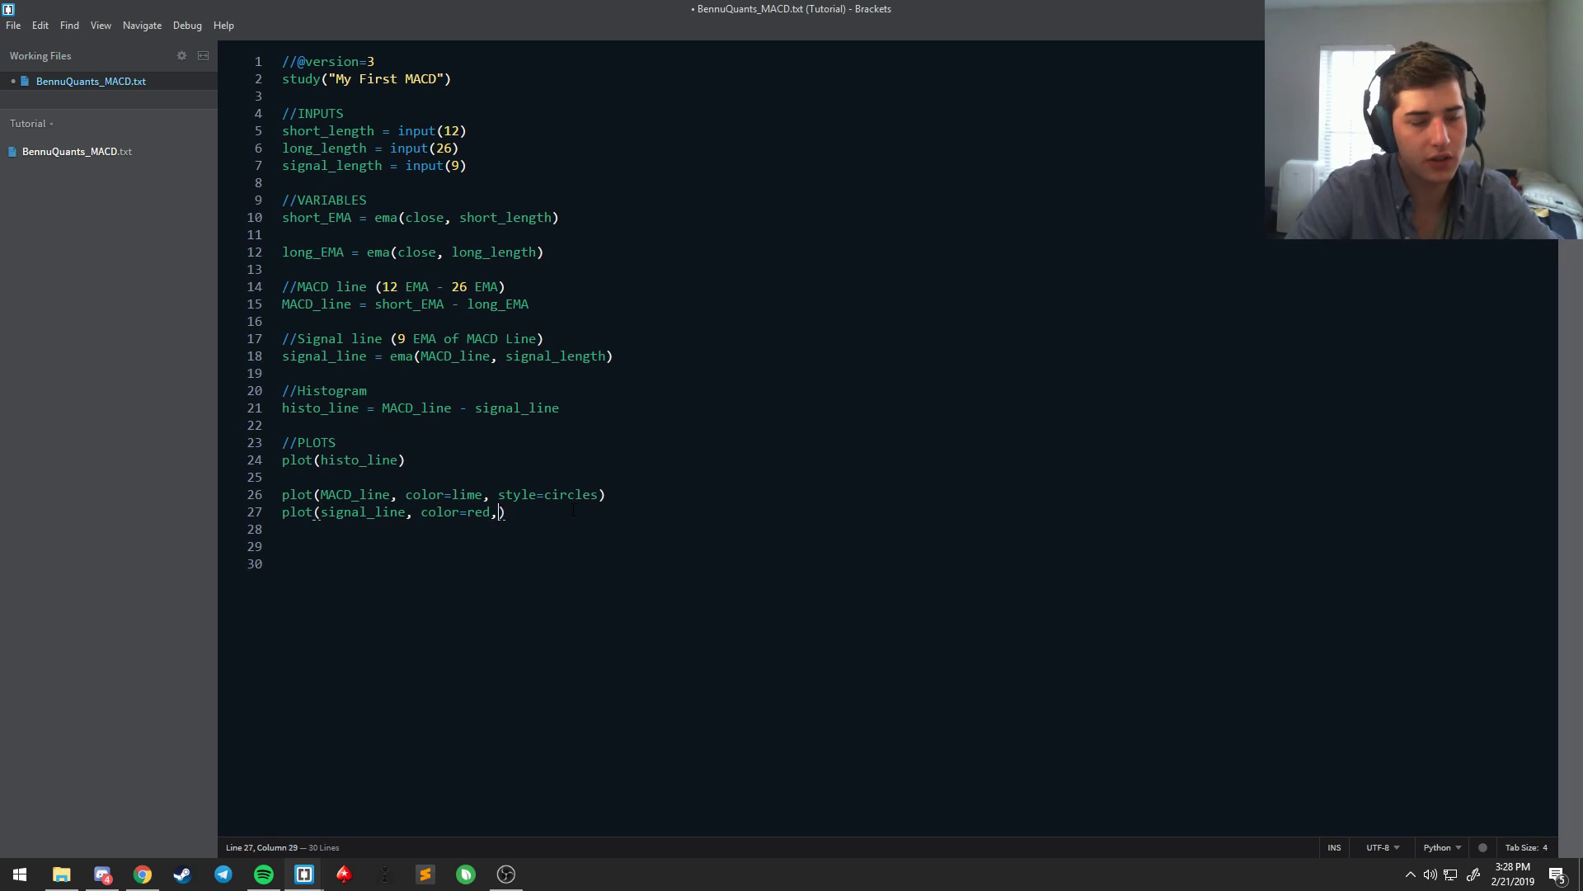
pyautogui.write('style=')
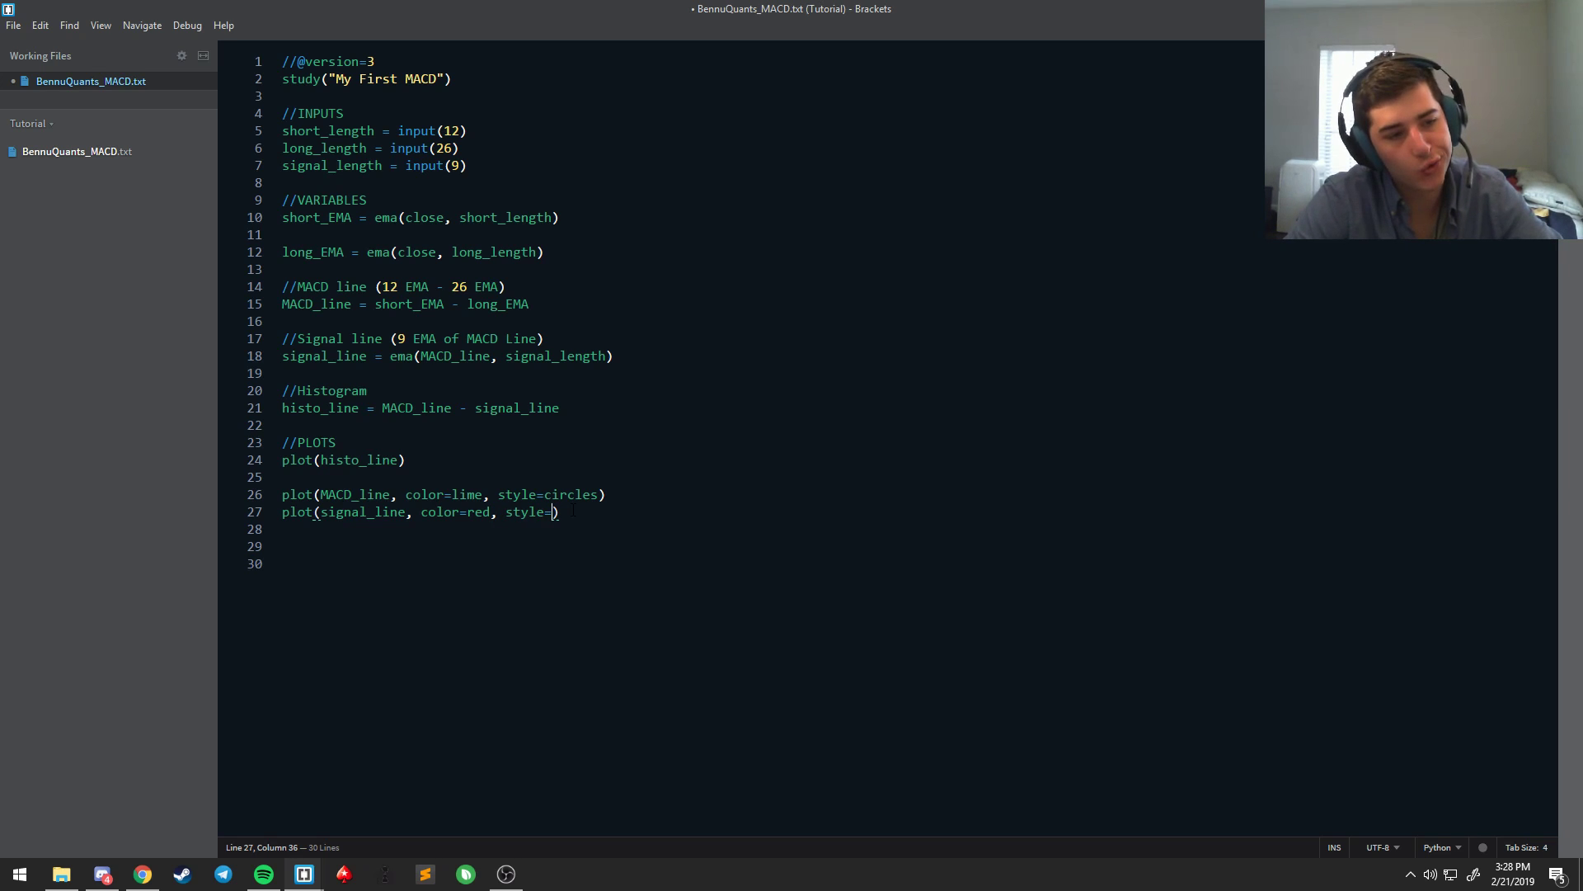
pyautogui.write('line')
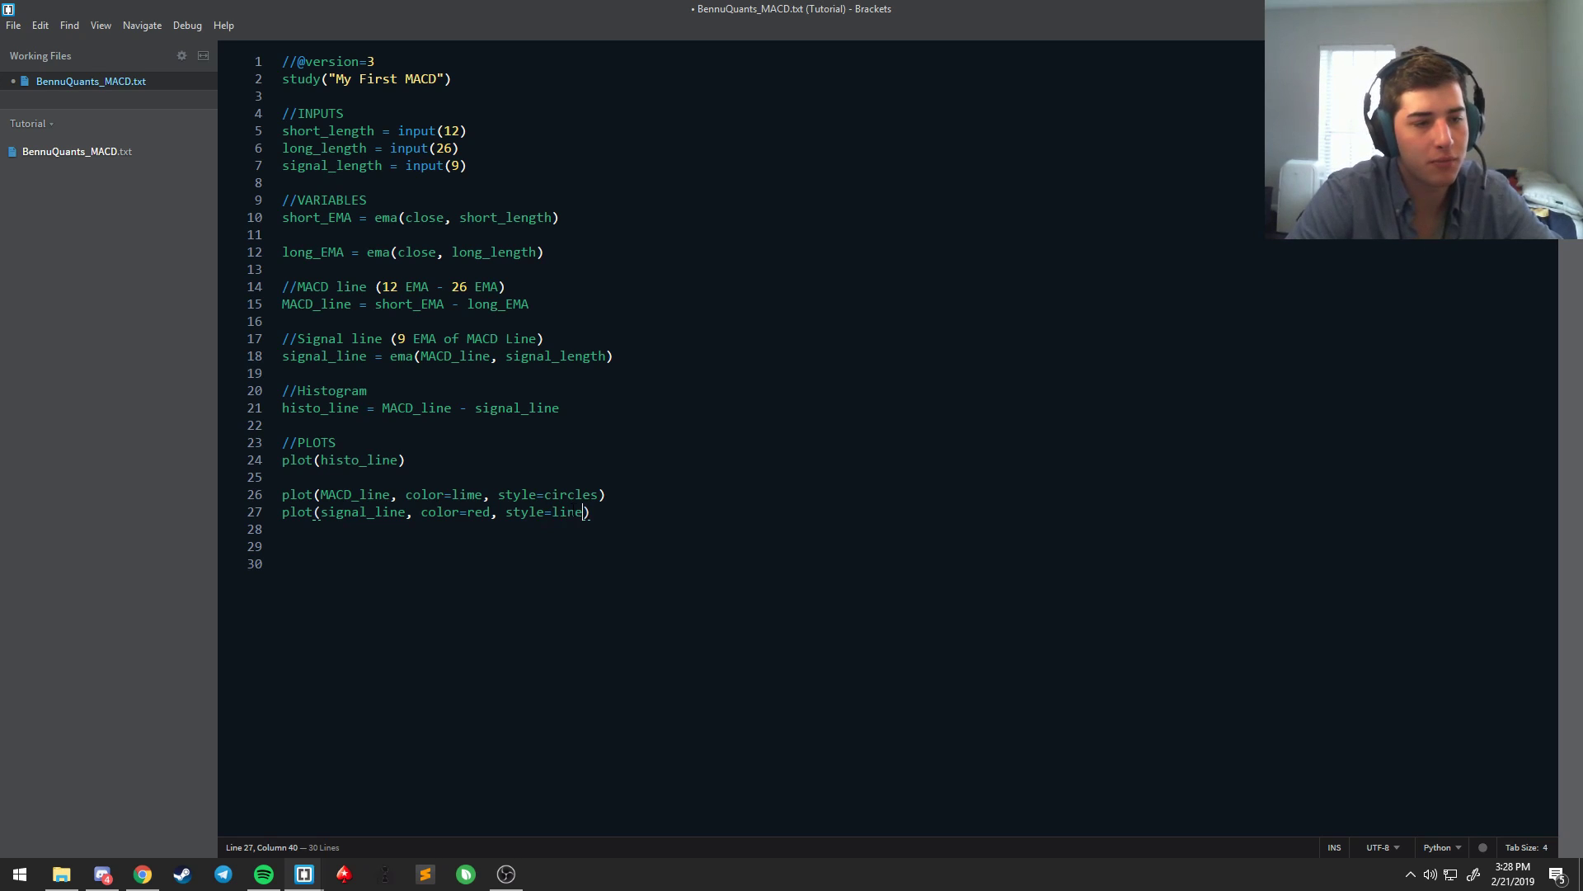
pyautogui.click(604, 493)
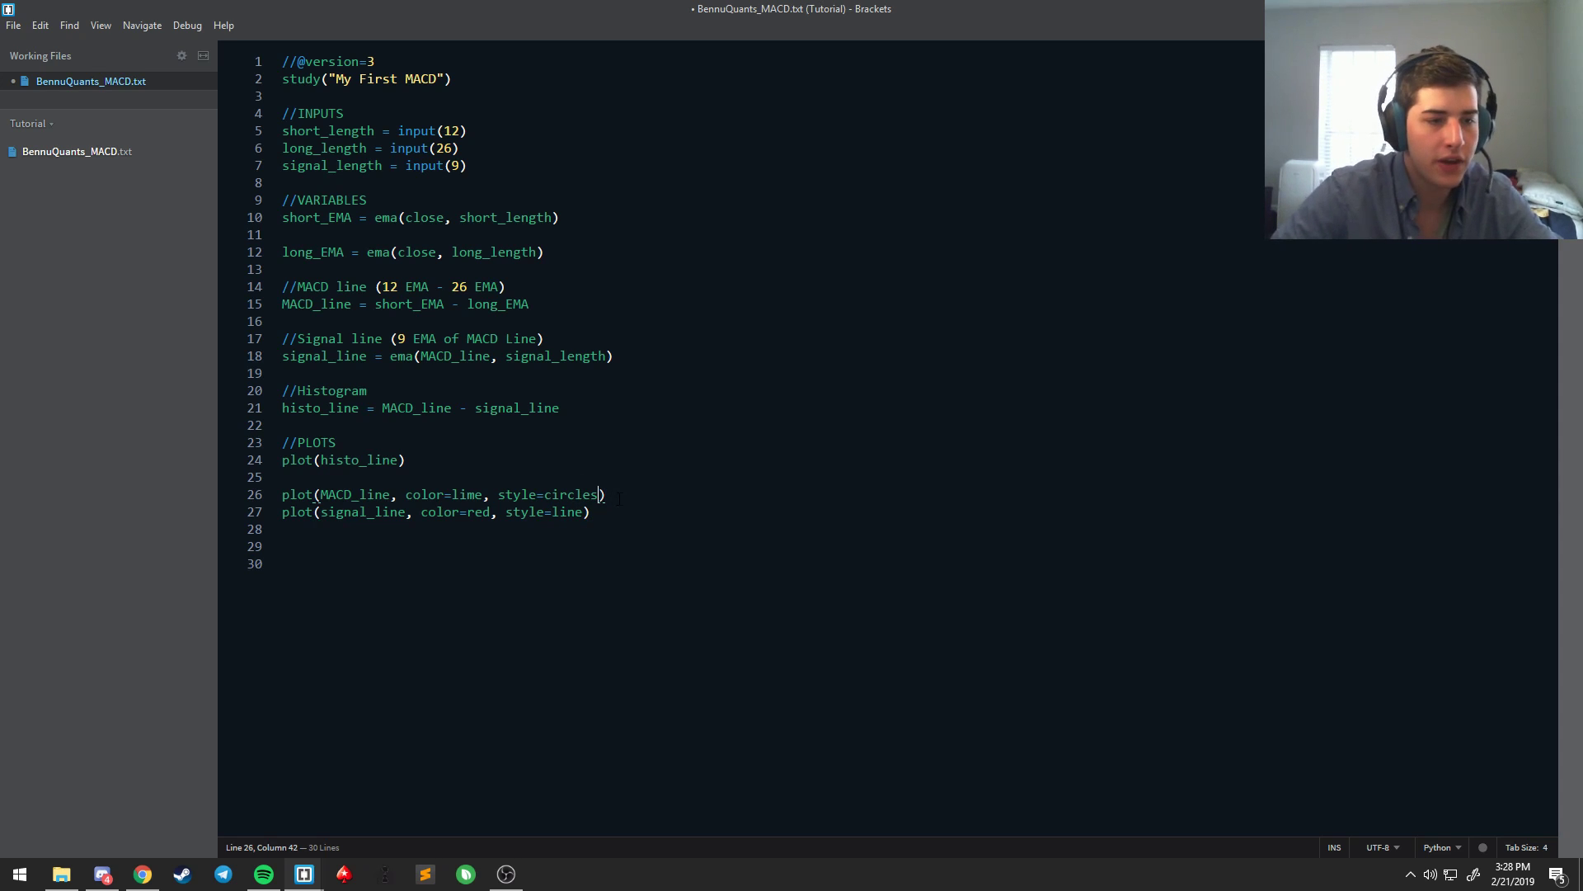
pyautogui.write(', transp')
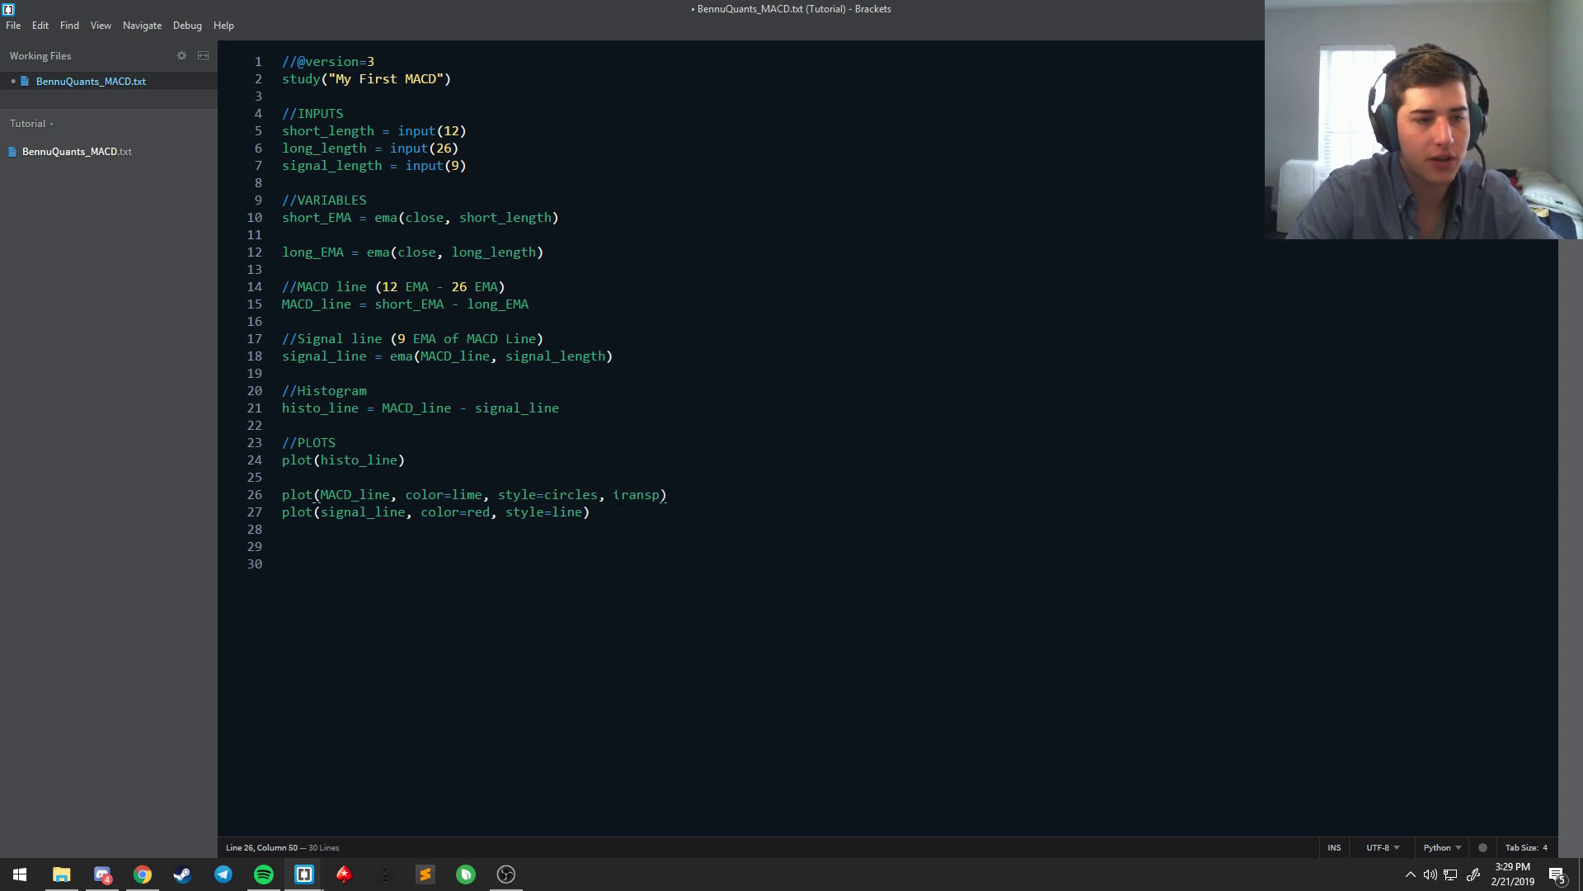
pyautogui.write('=')
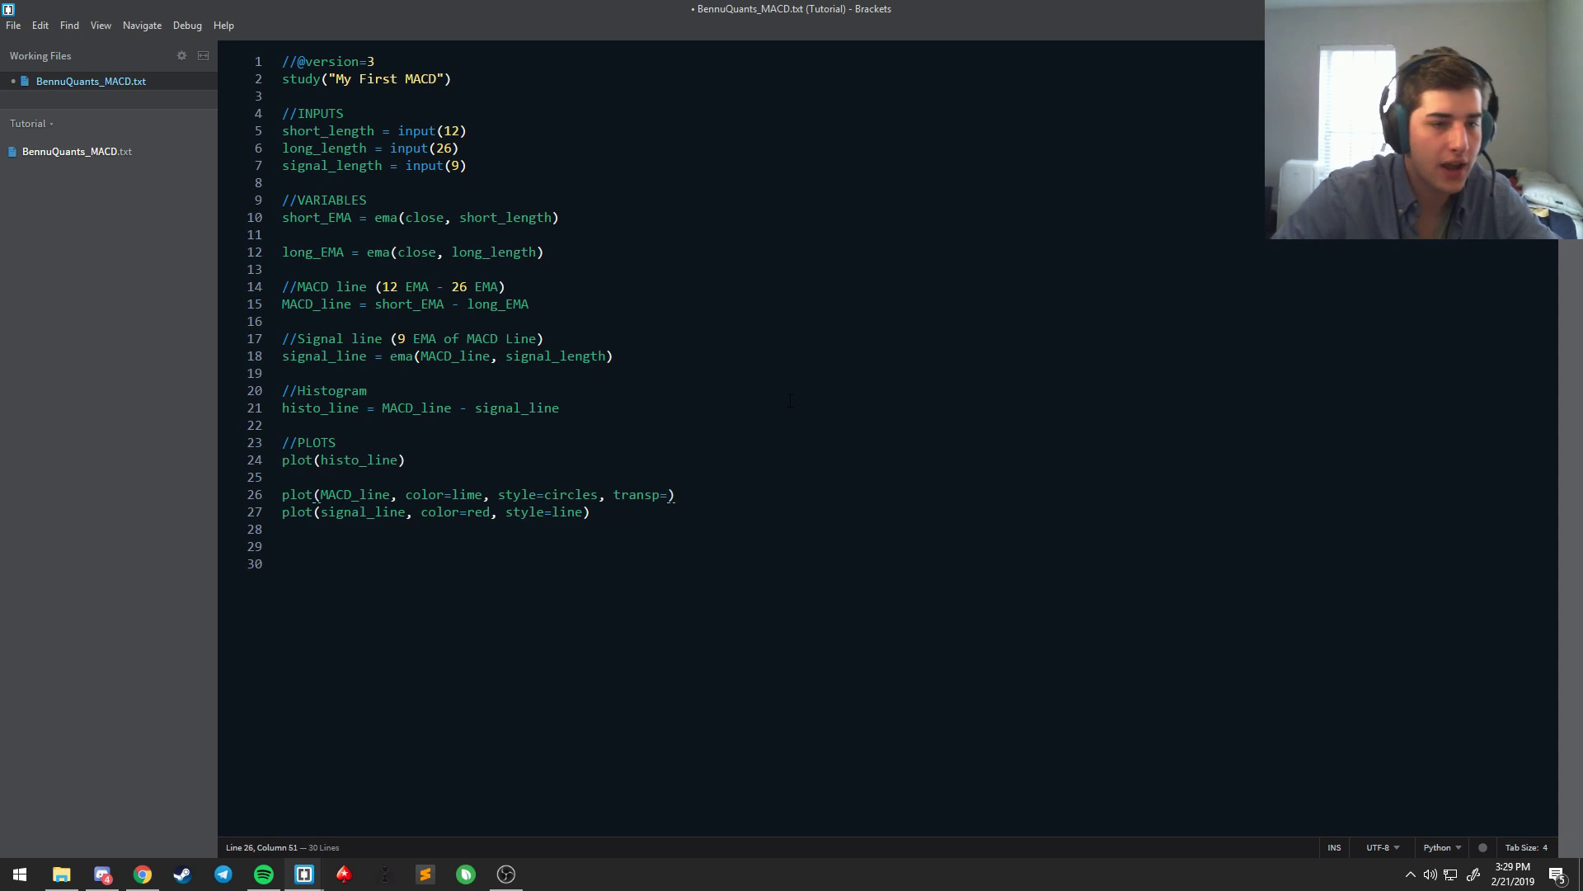
pyautogui.write('10')
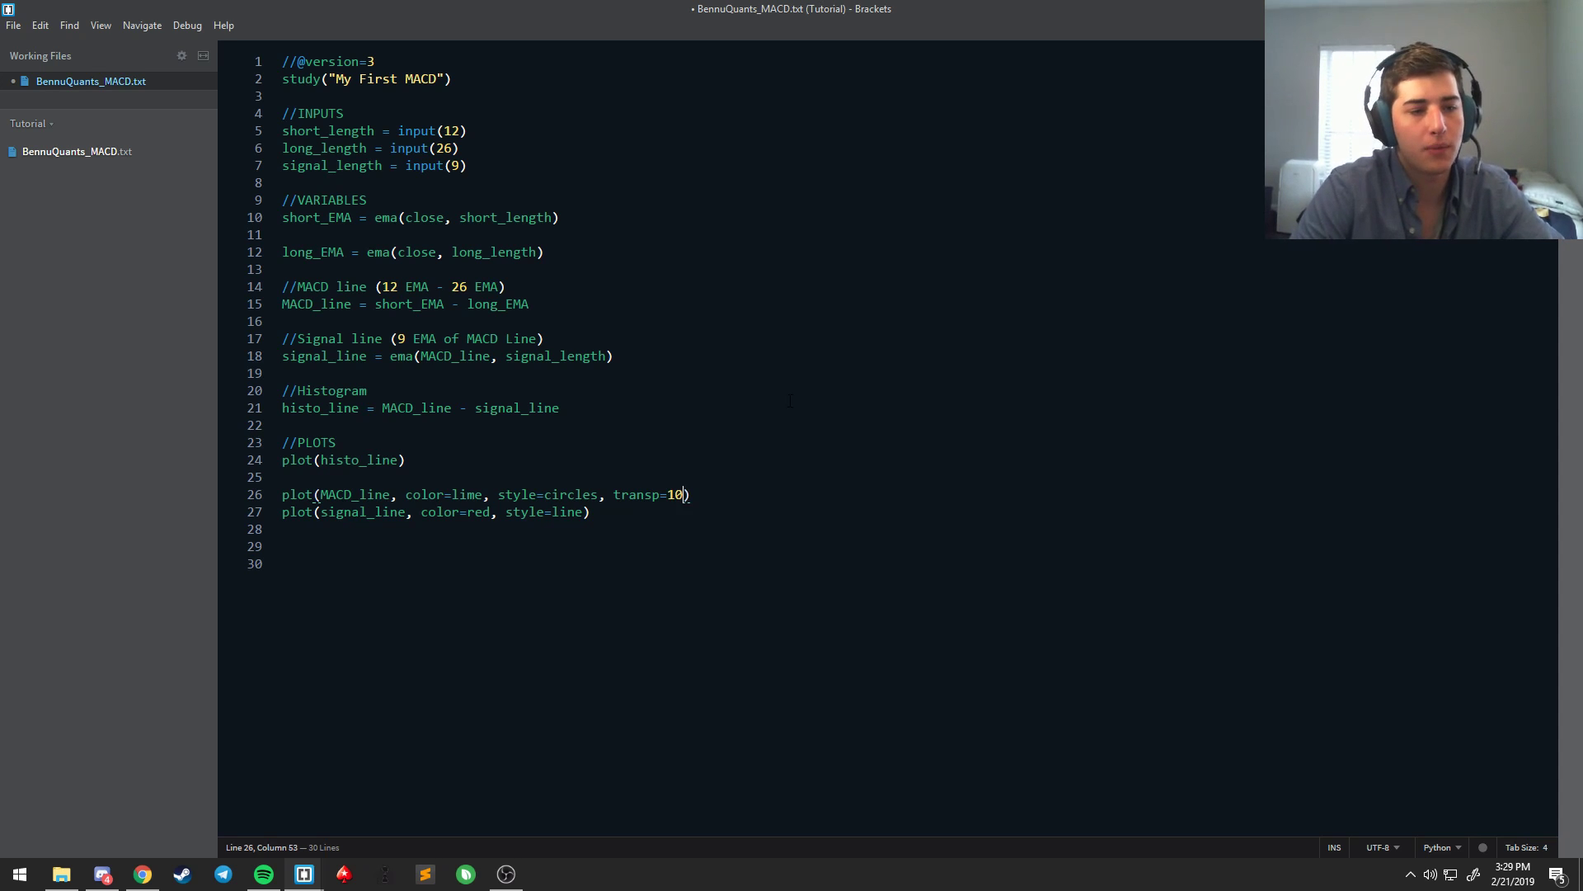
pyautogui.write('0')
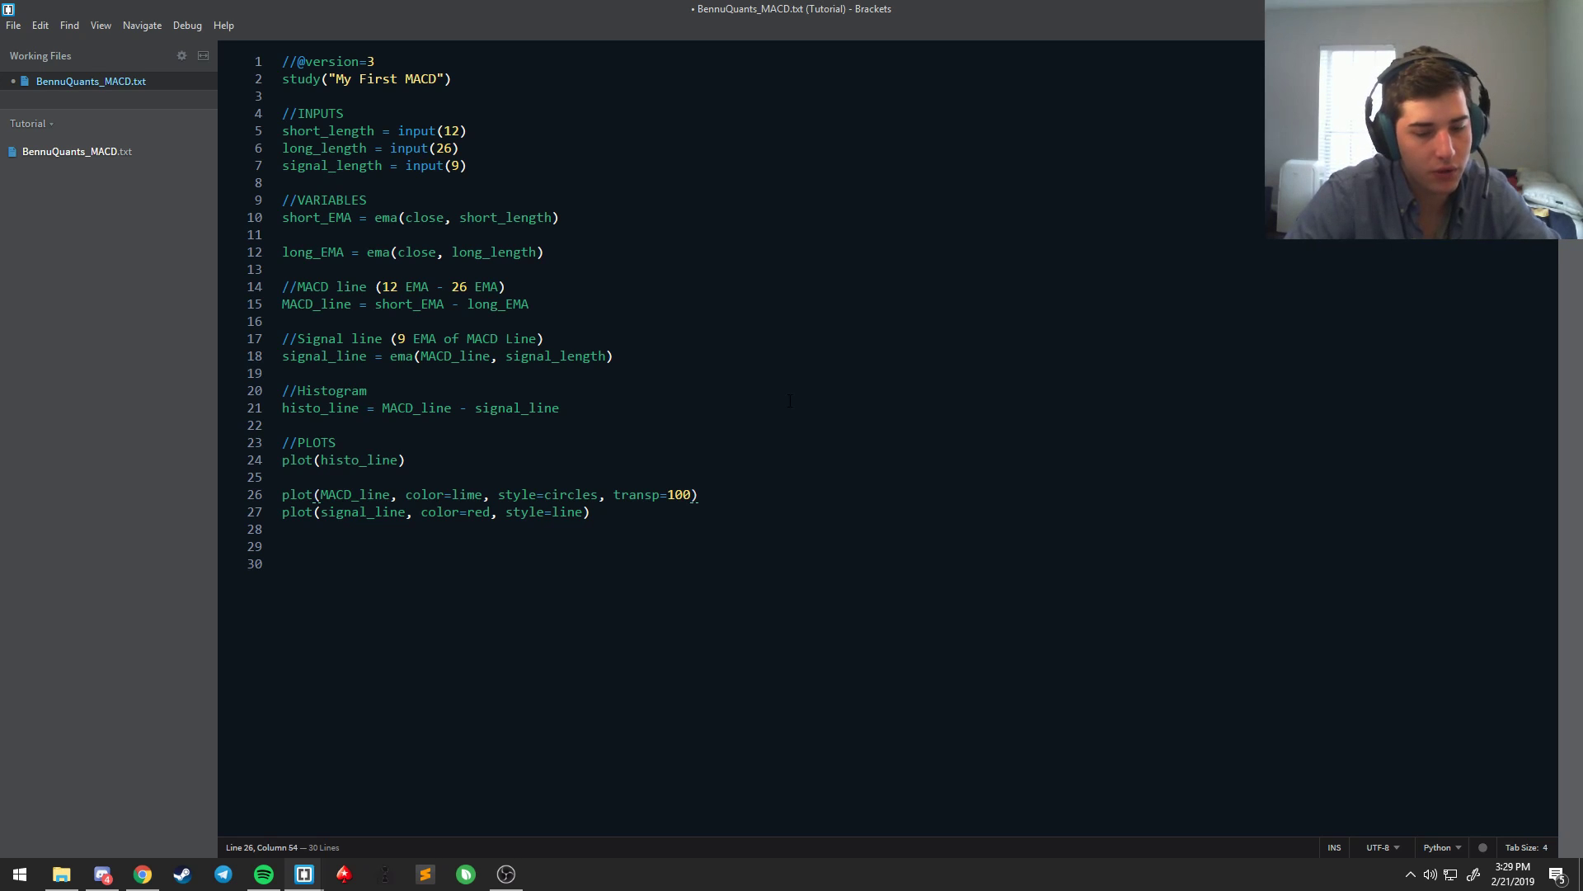
pyautogui.press('BackSpace')
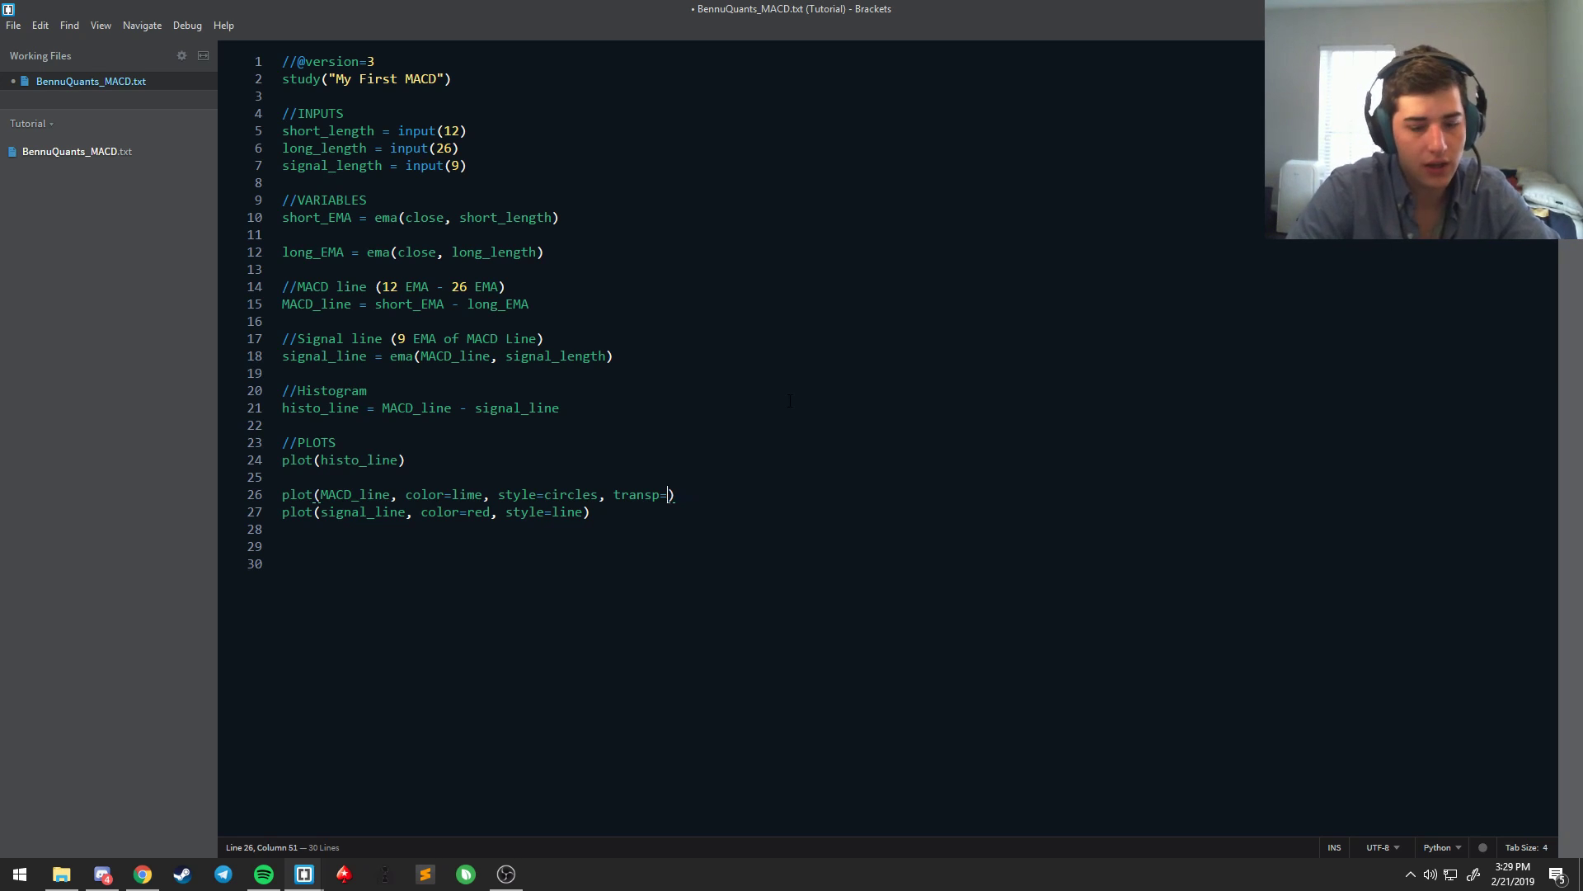
pyautogui.write('0')
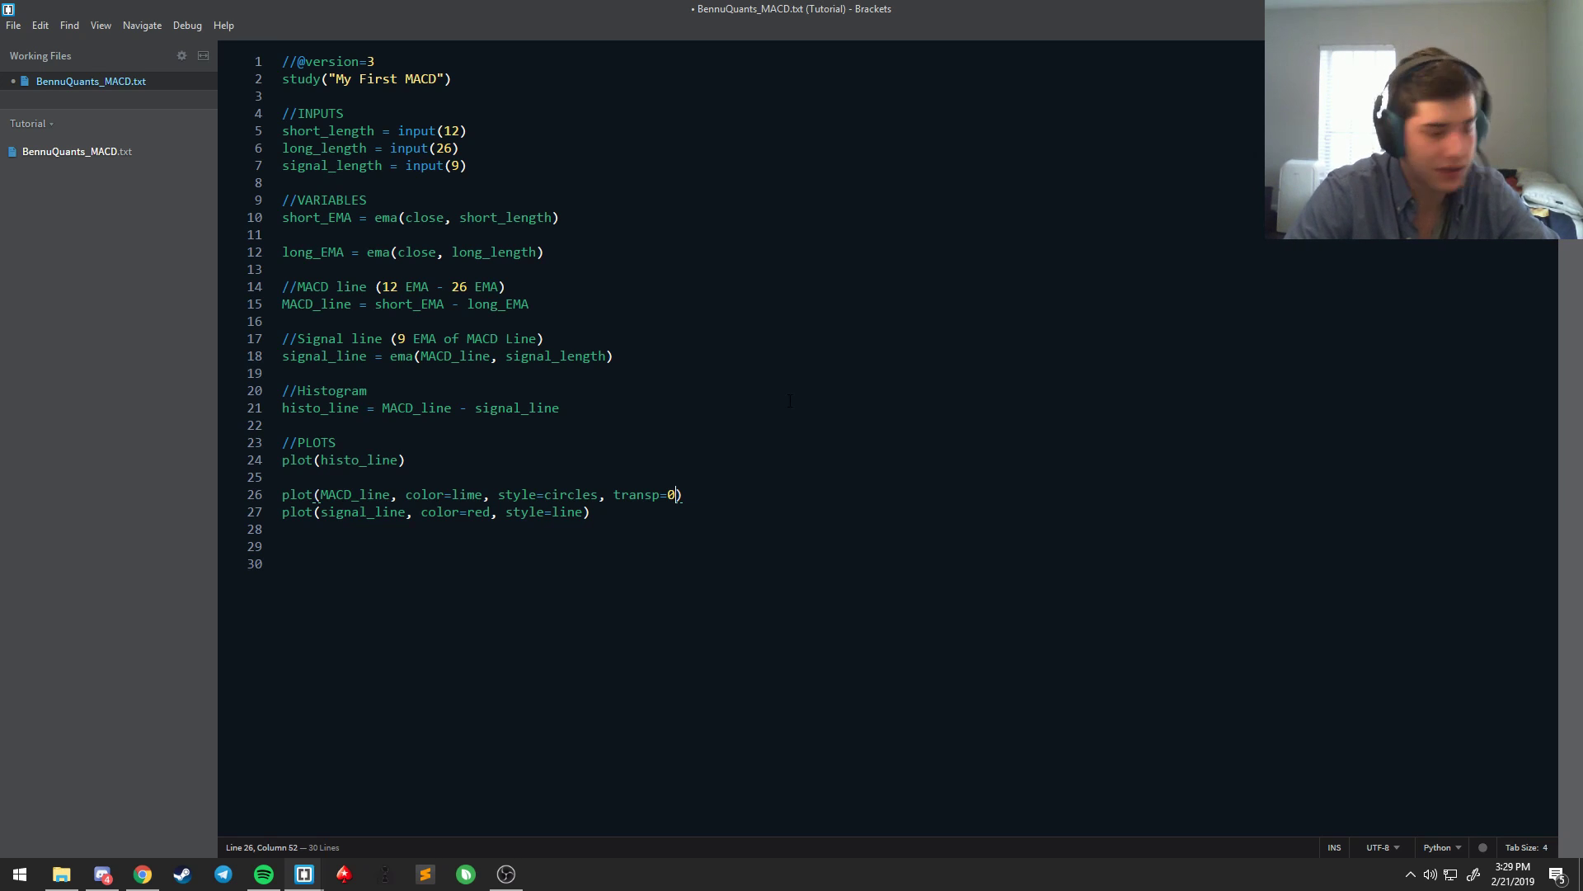
pyautogui.write('1')
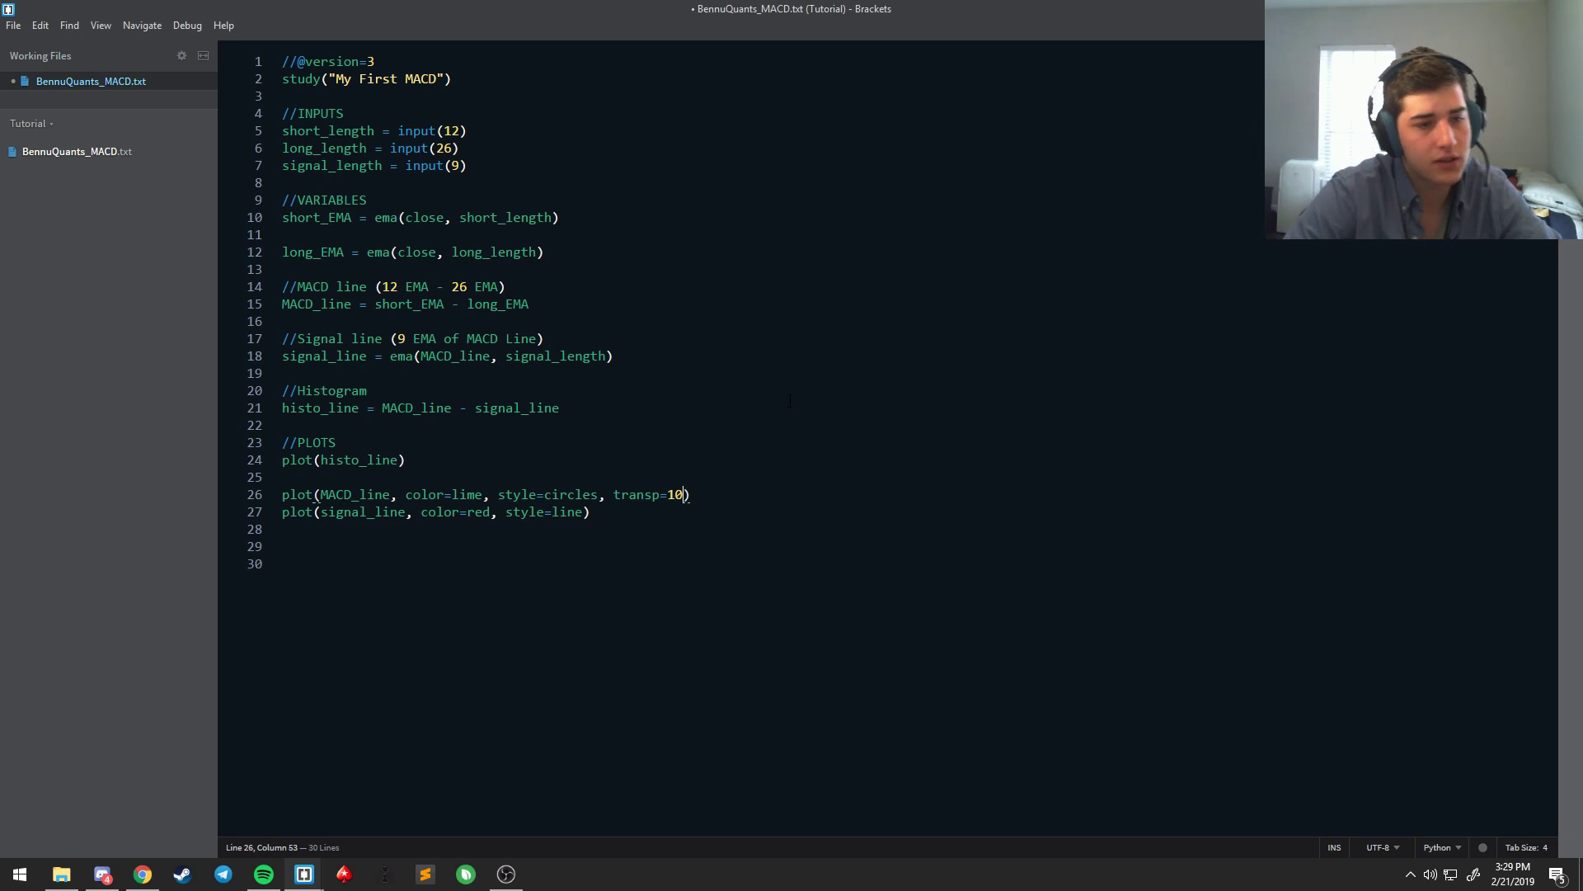
# Step: Give the red signal line plot transp=90
pyautogui.write(', trans')
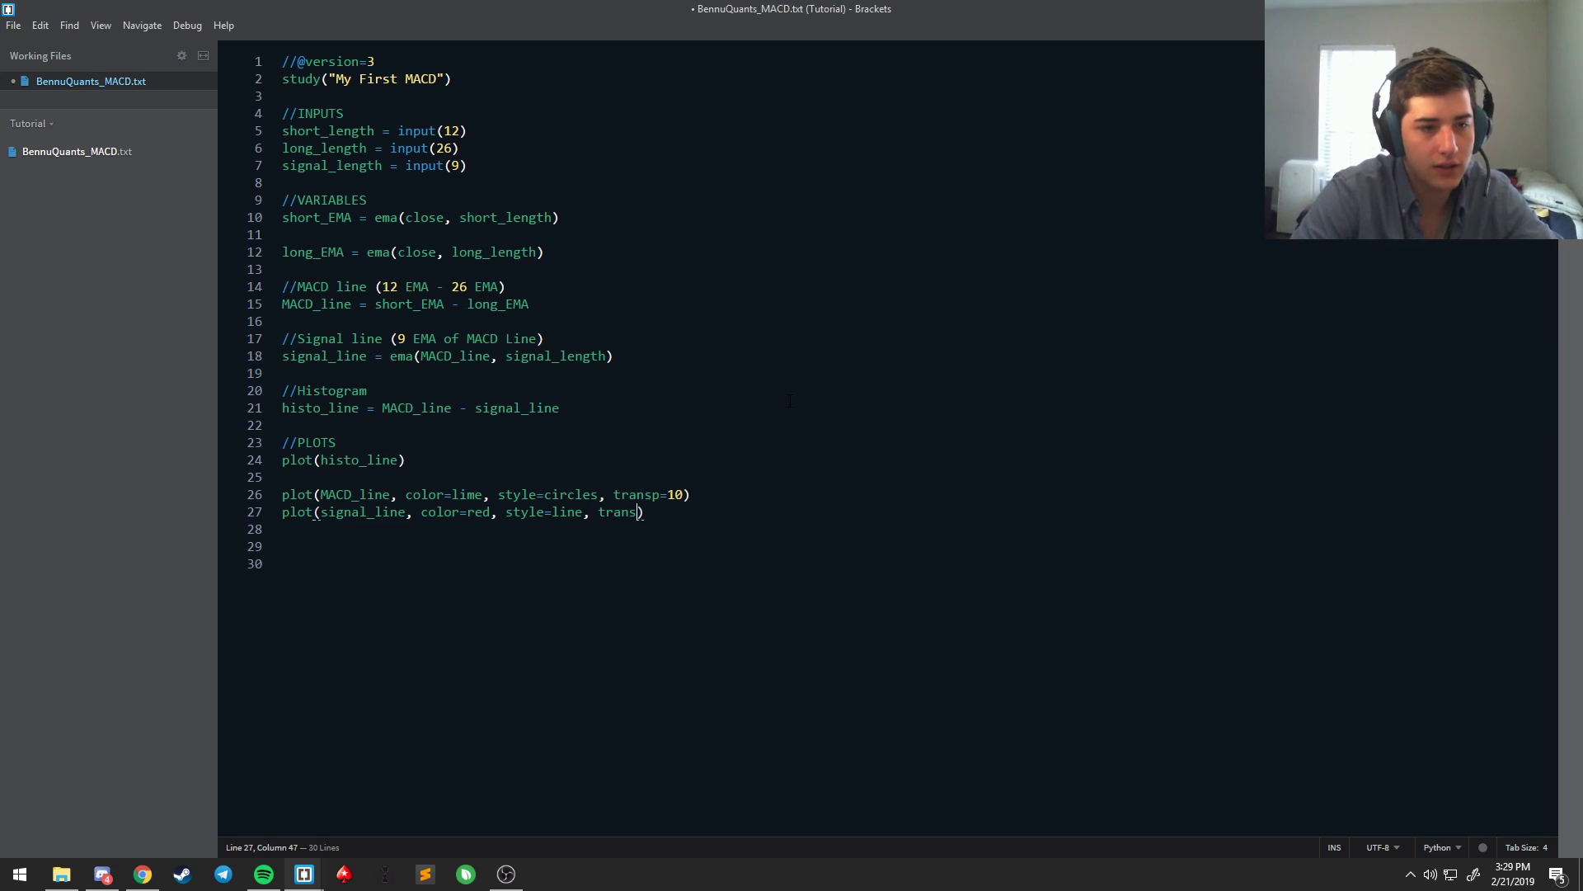
pyautogui.write('p')
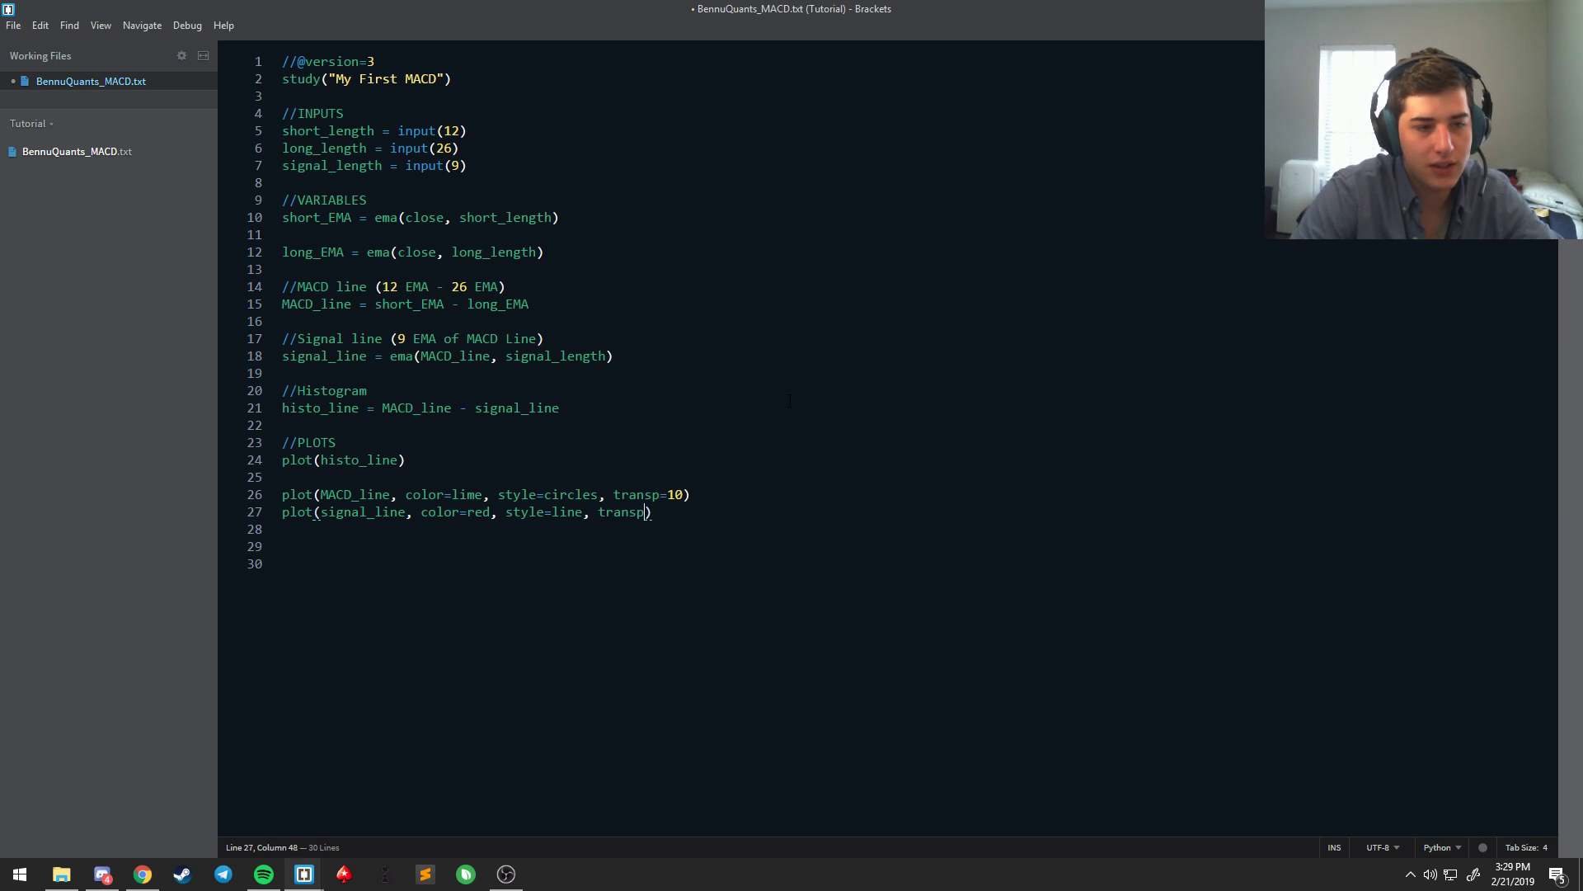
pyautogui.write('=90')
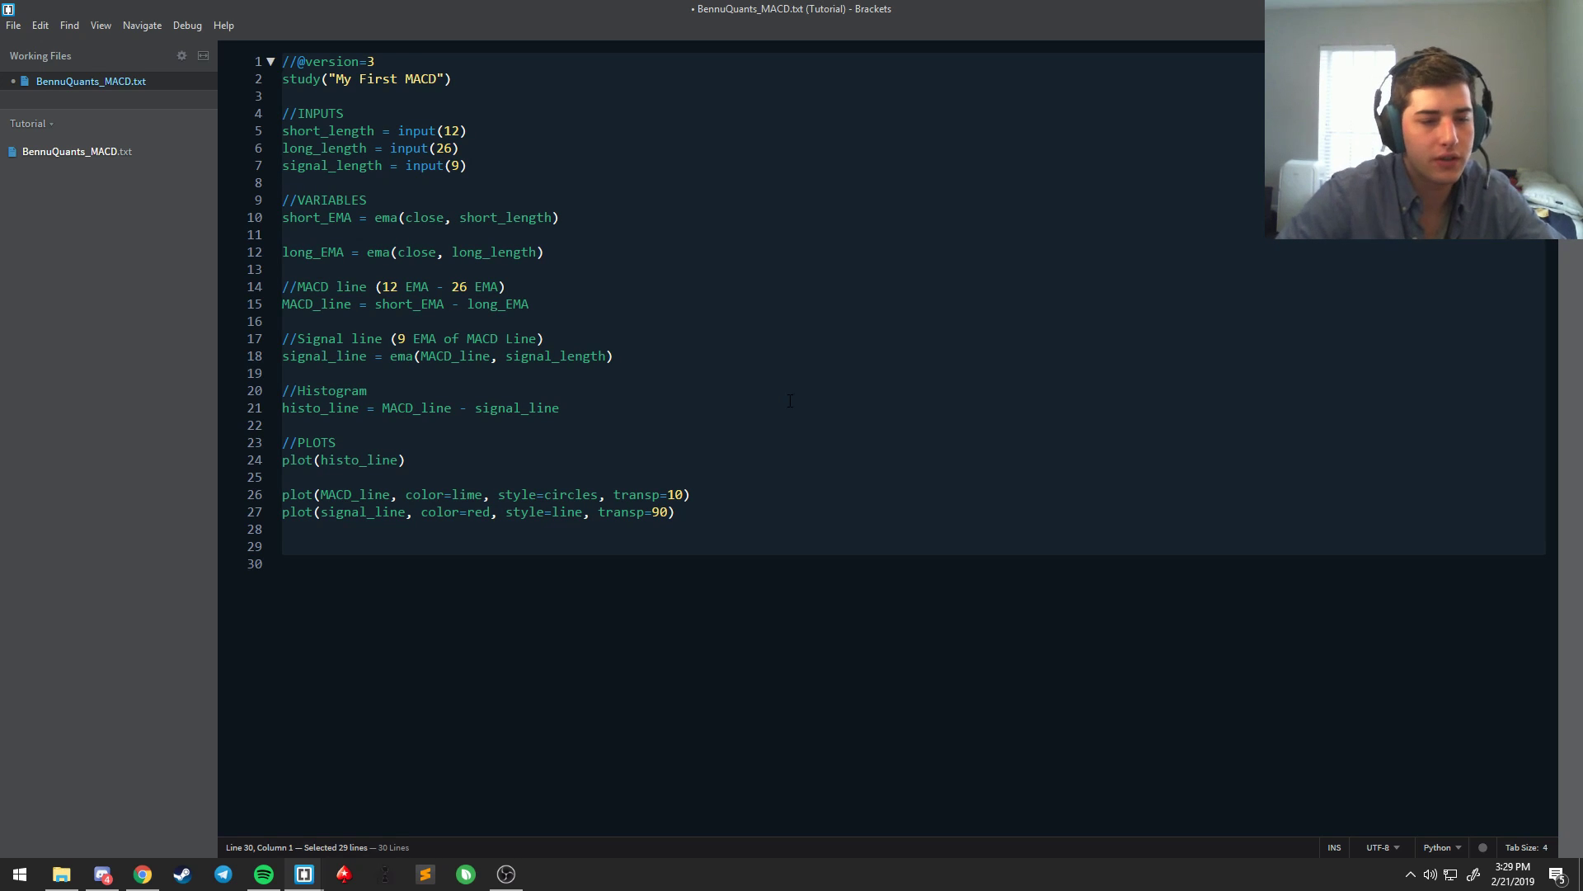
pyautogui.click(658, 511)
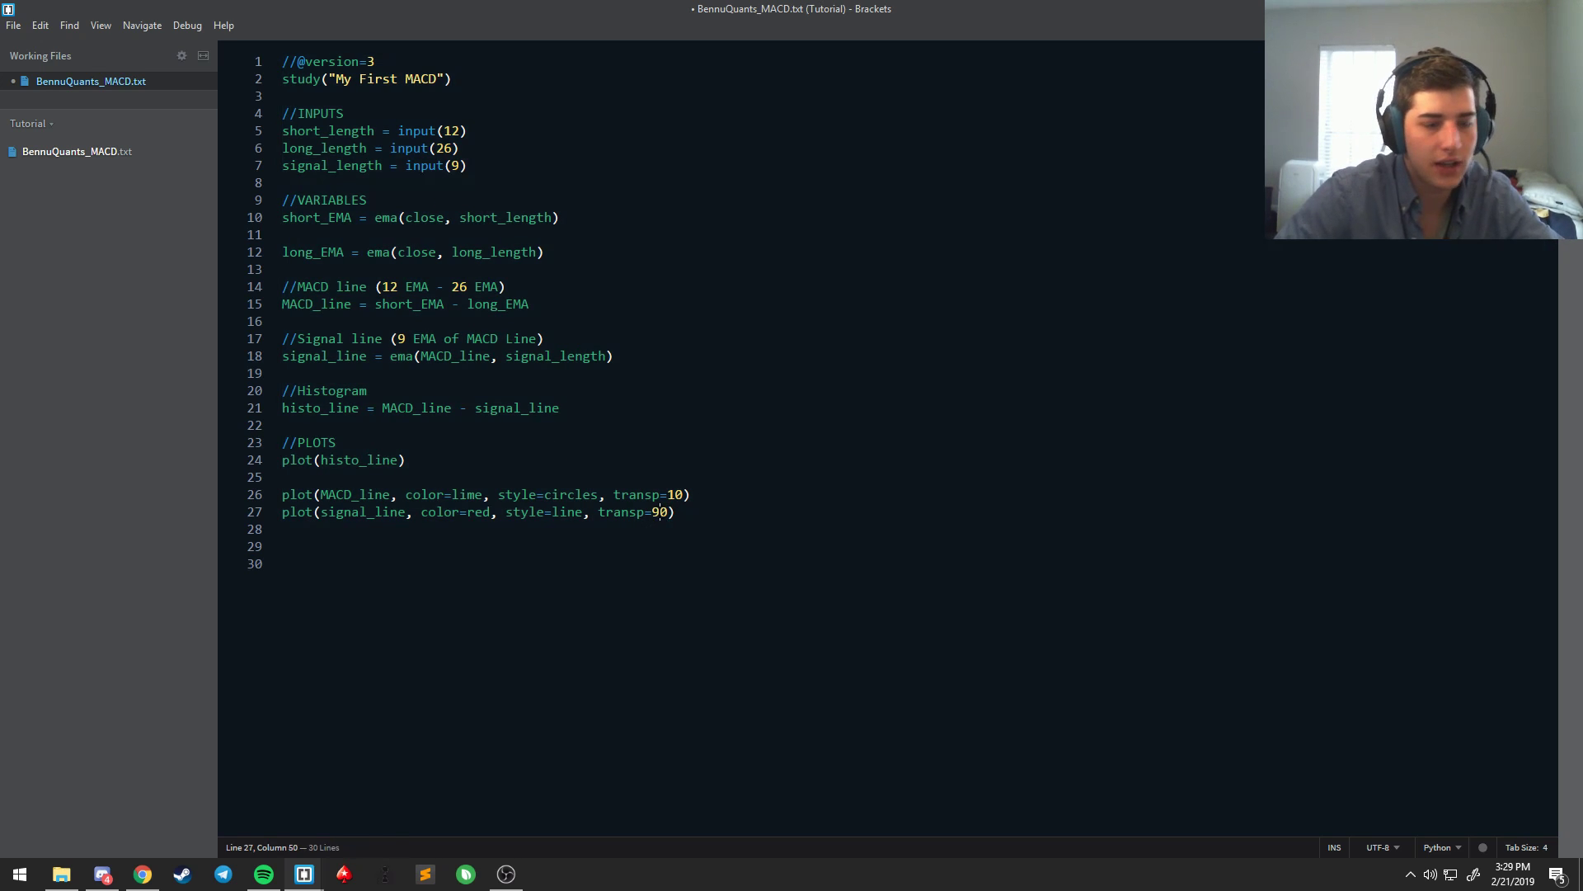
# Step: Paste the updated script into the Pine Editor and add it to the chart
pyautogui.press('alt+tab')
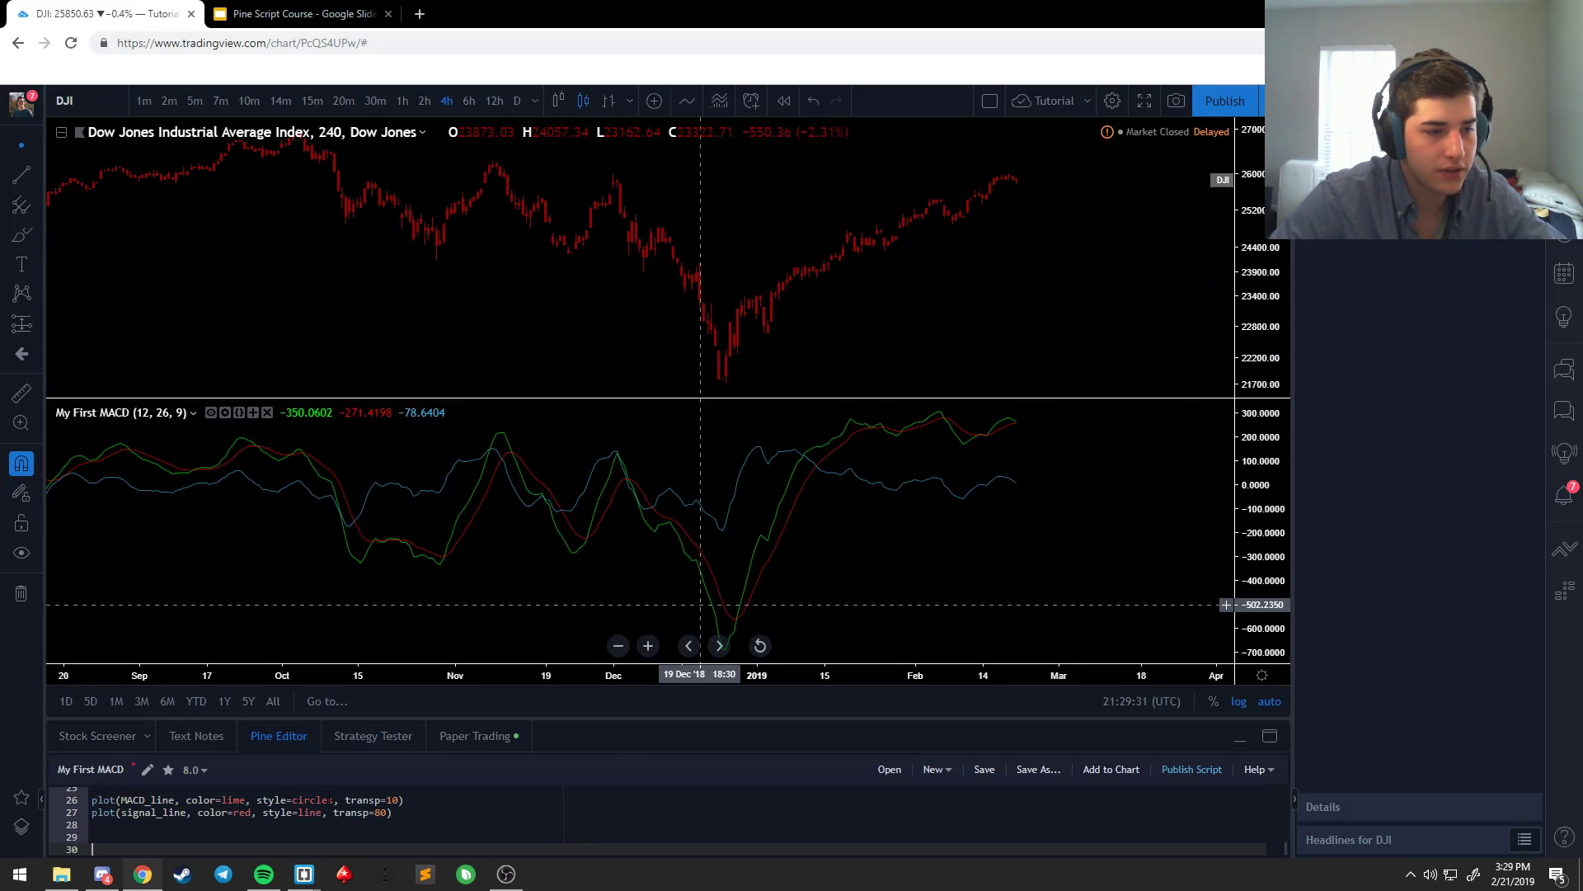
pyautogui.moveTo(642, 470)
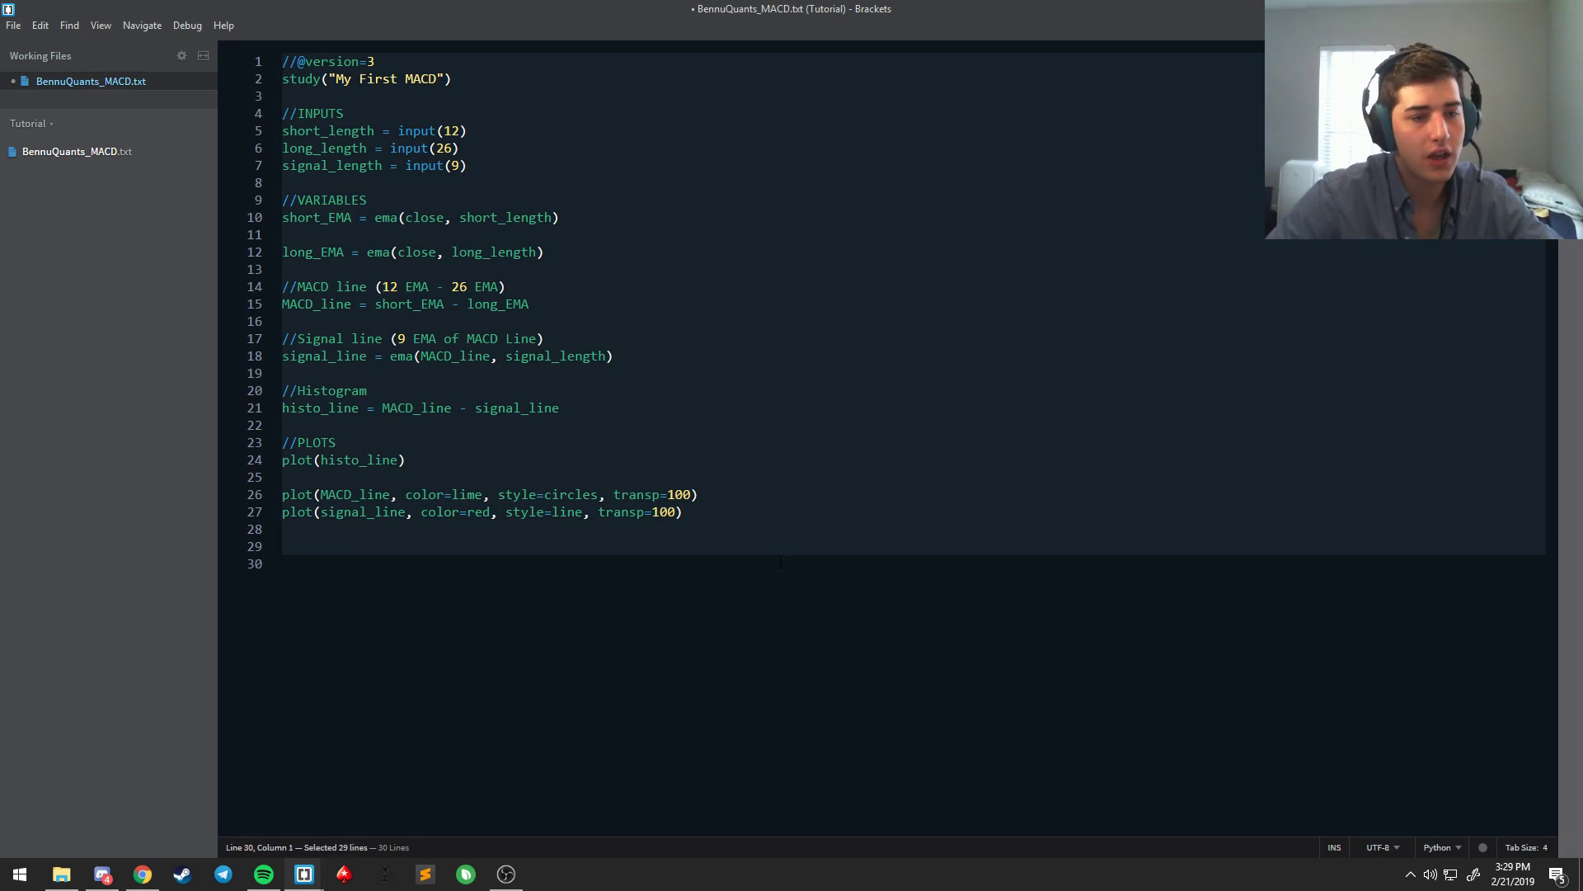
pyautogui.click(141, 874)
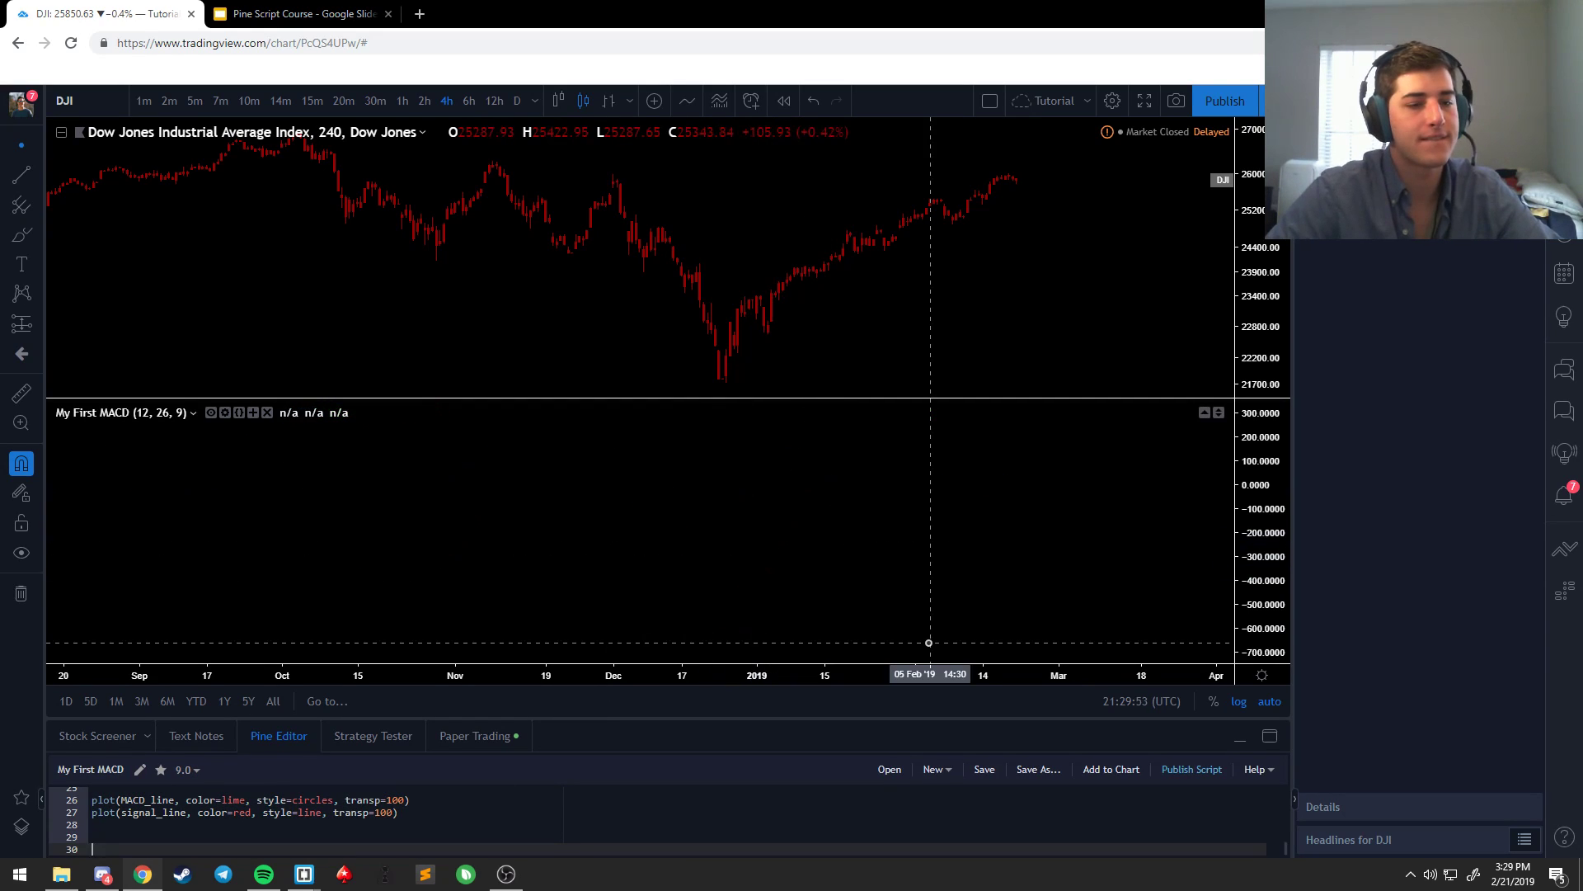
pyautogui.click(1110, 768)
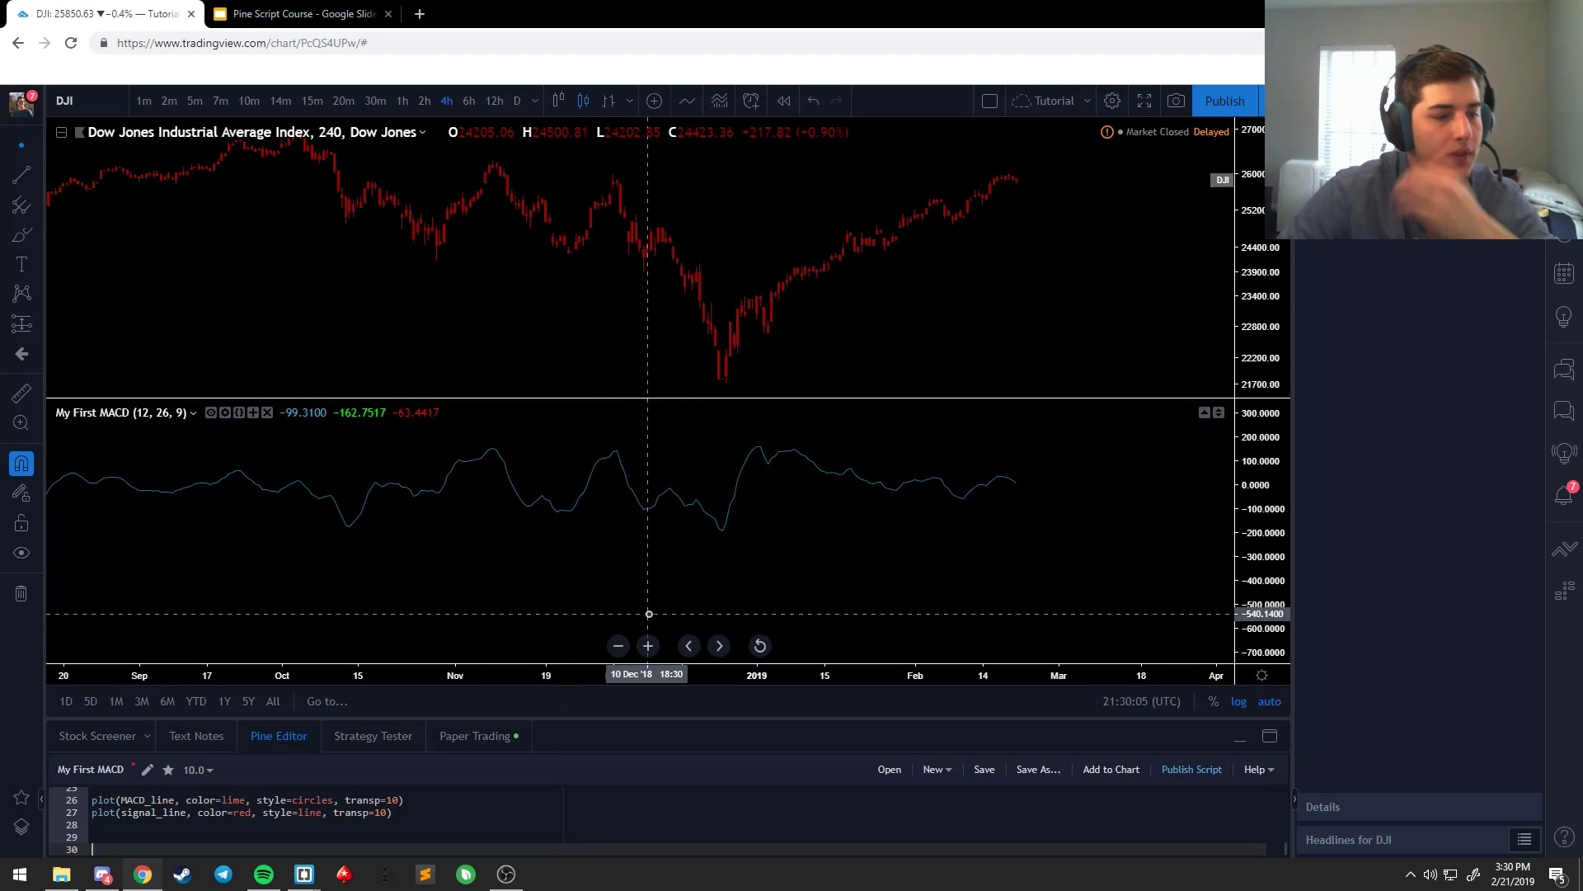
pyautogui.click(646, 645)
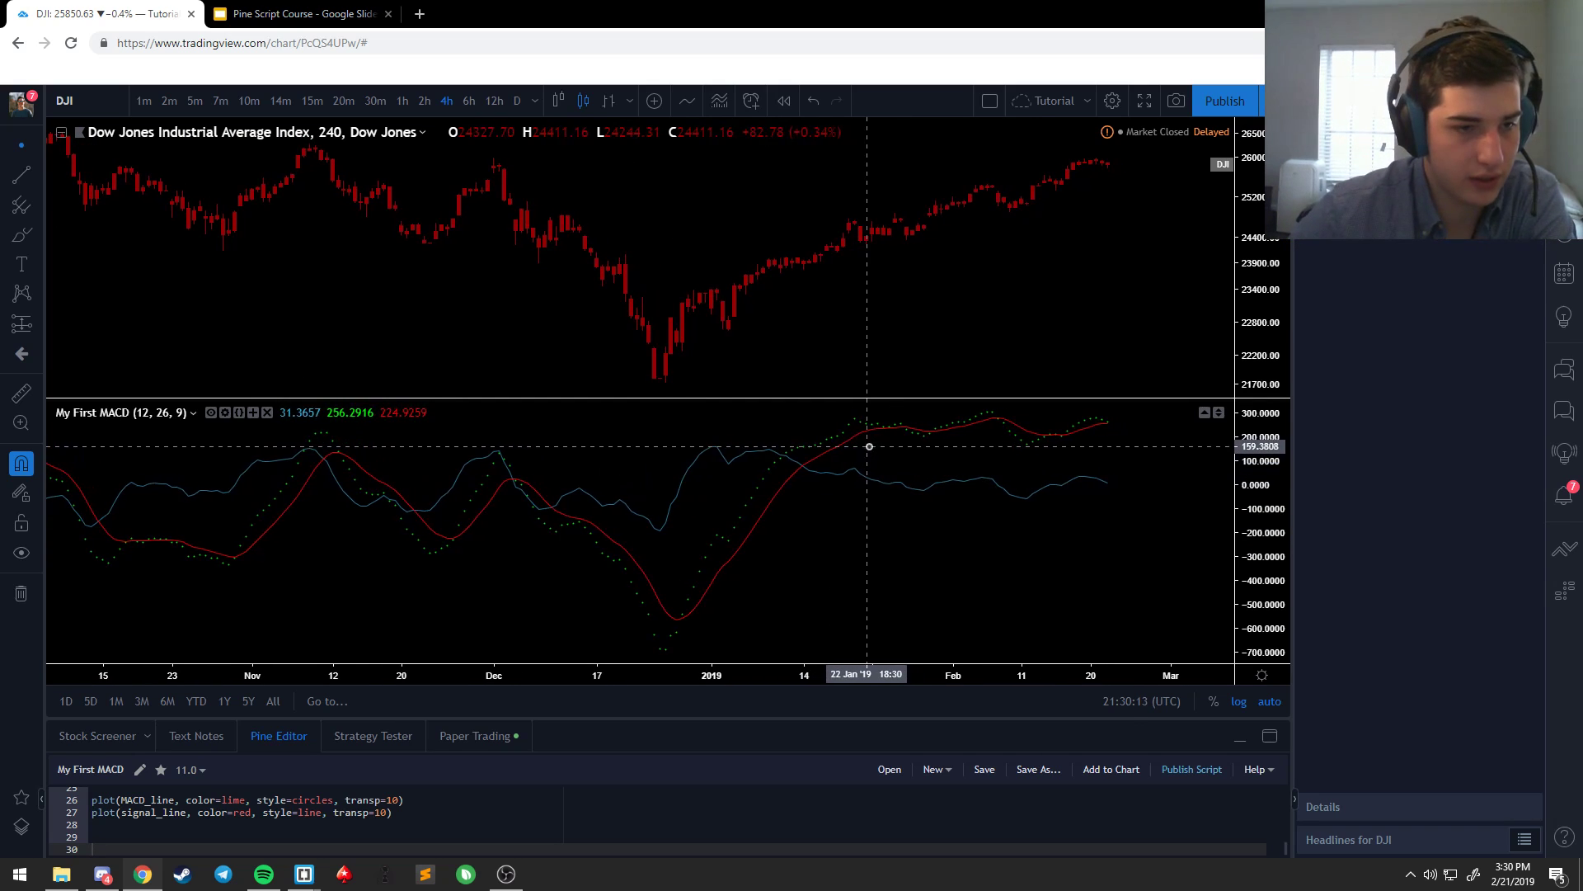
pyautogui.moveTo(826, 447)
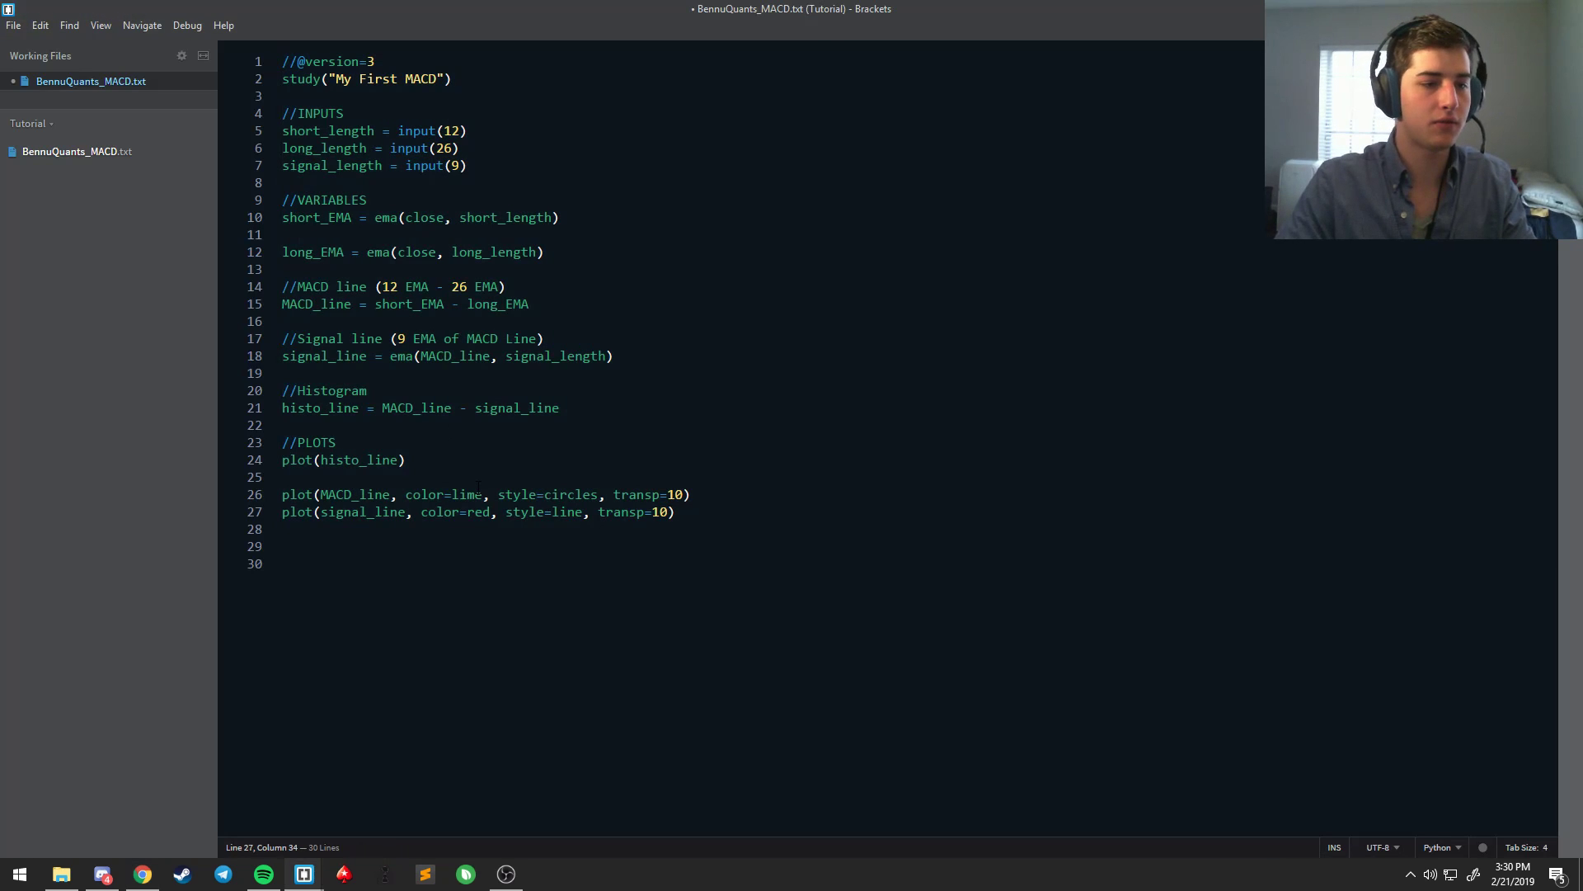
# Step: Append join=true and linewidth=2 to the MACD plot call and select the whole script
pyautogui.write(',')
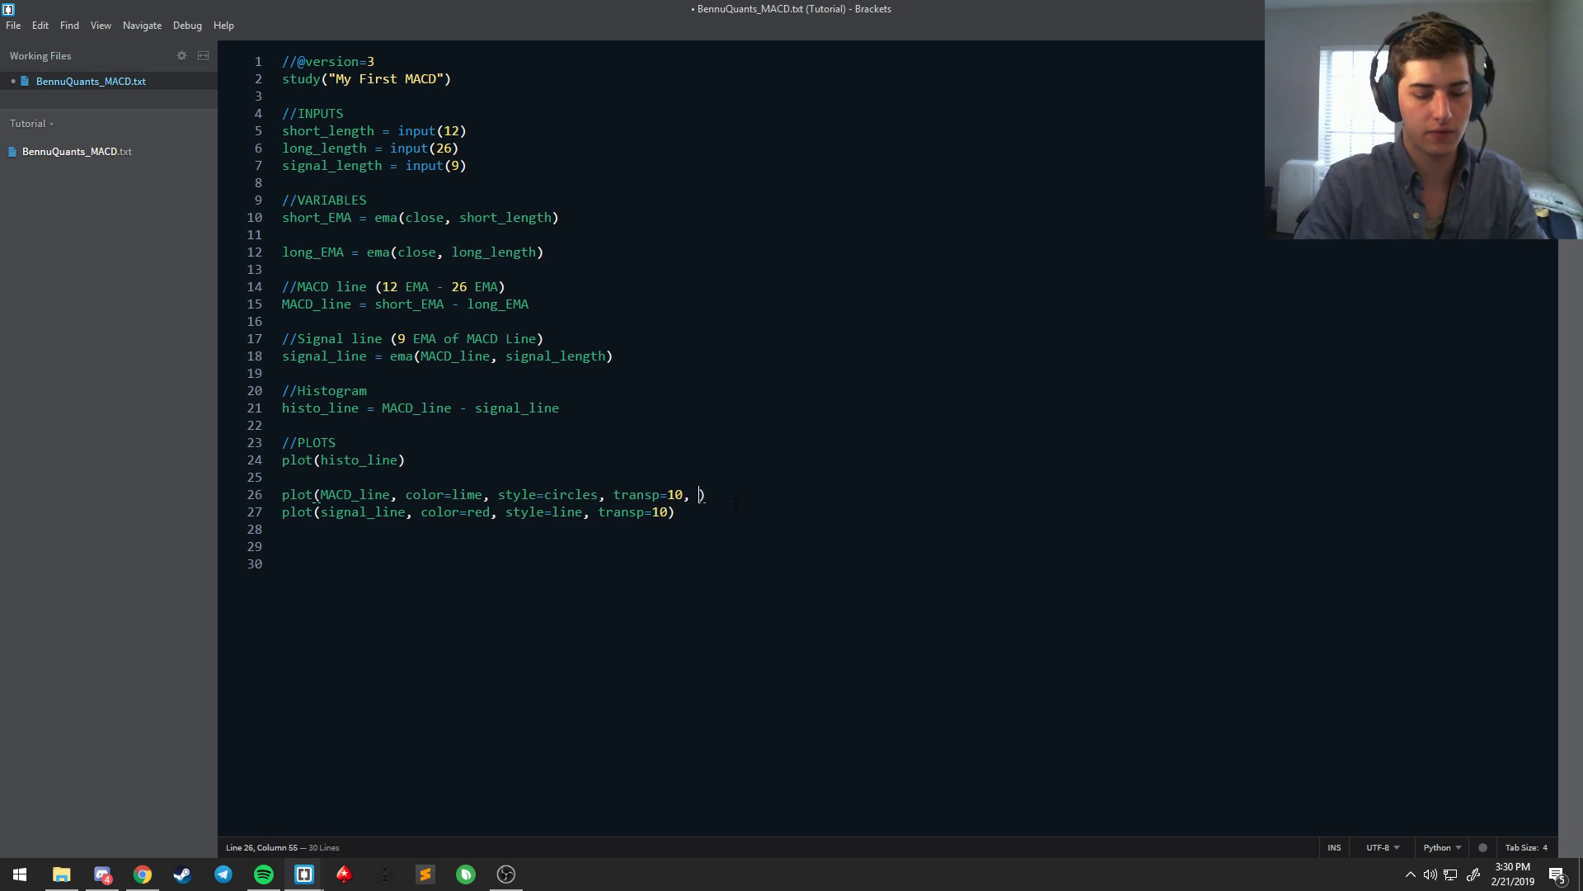
pyautogui.write('join=true,')
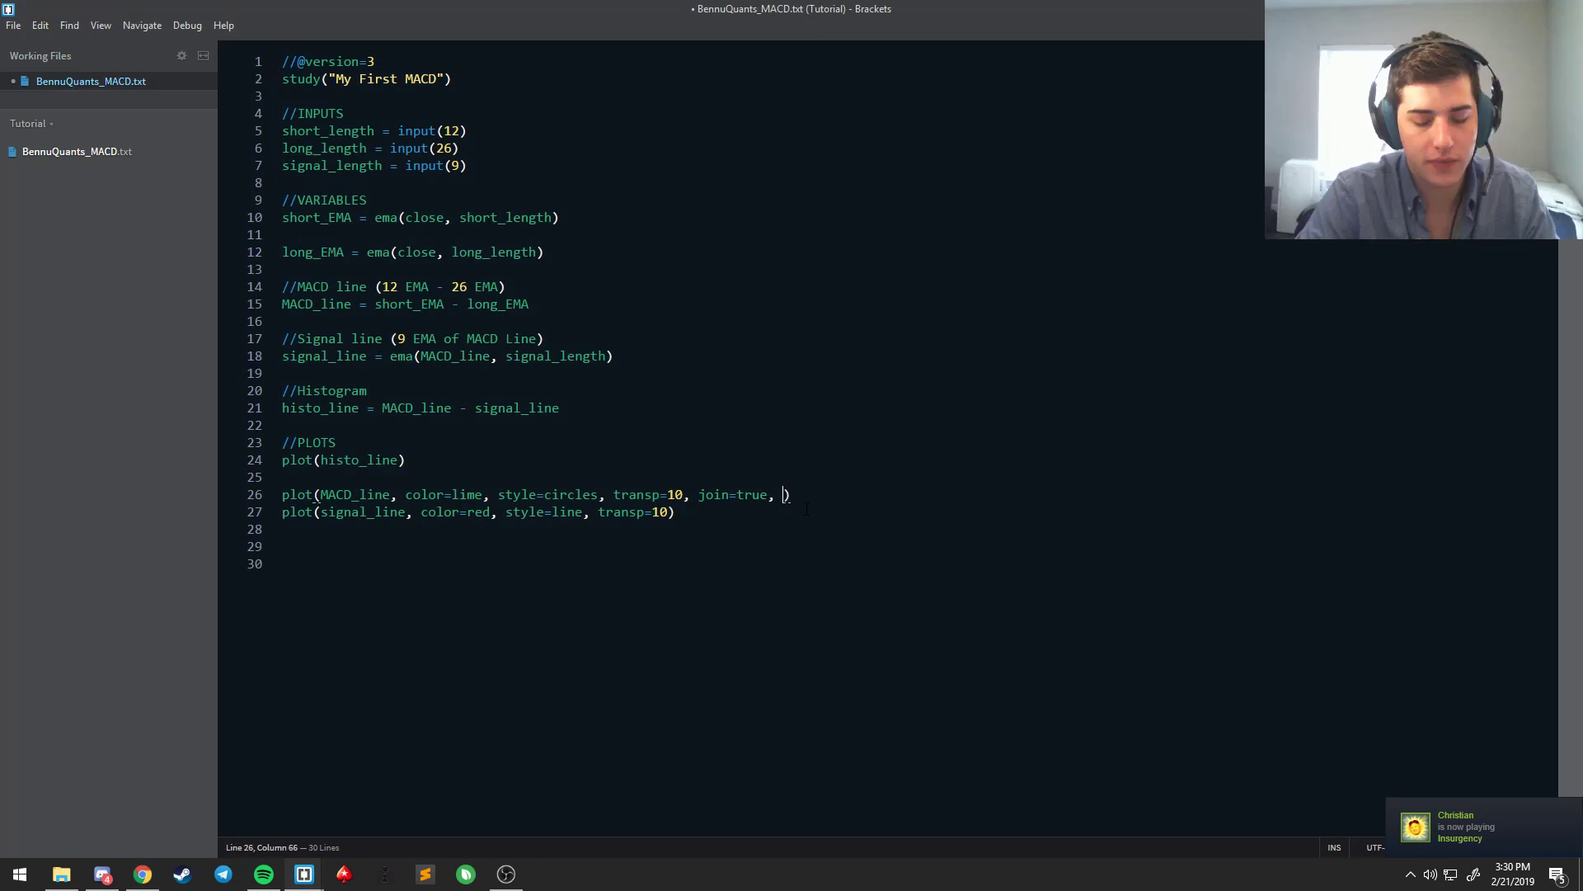
pyautogui.write('li')
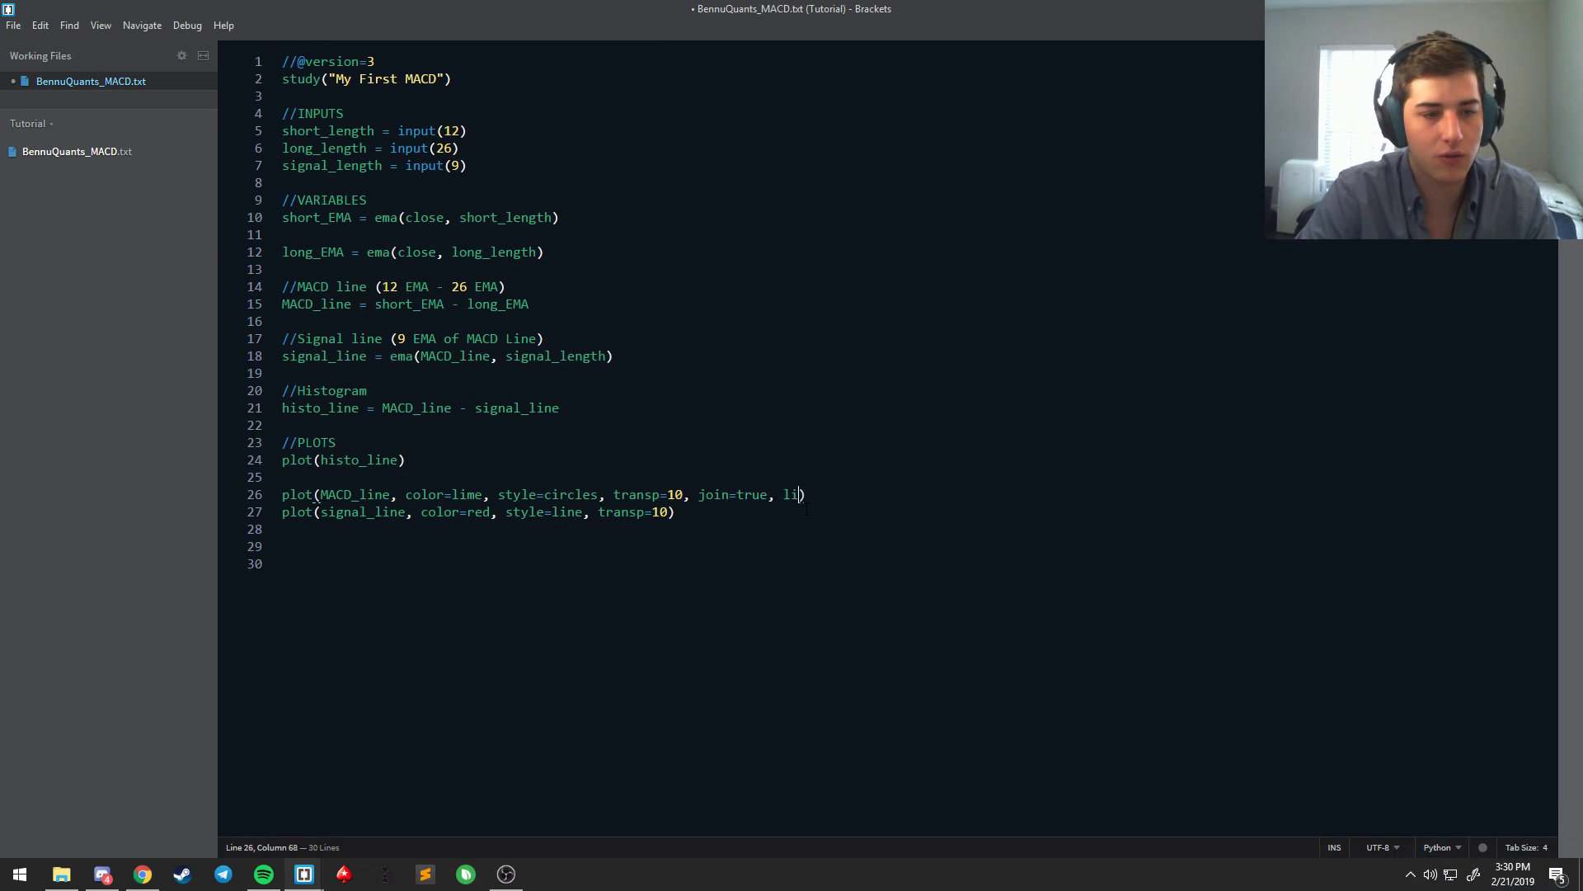
pyautogui.write('linewidth=')
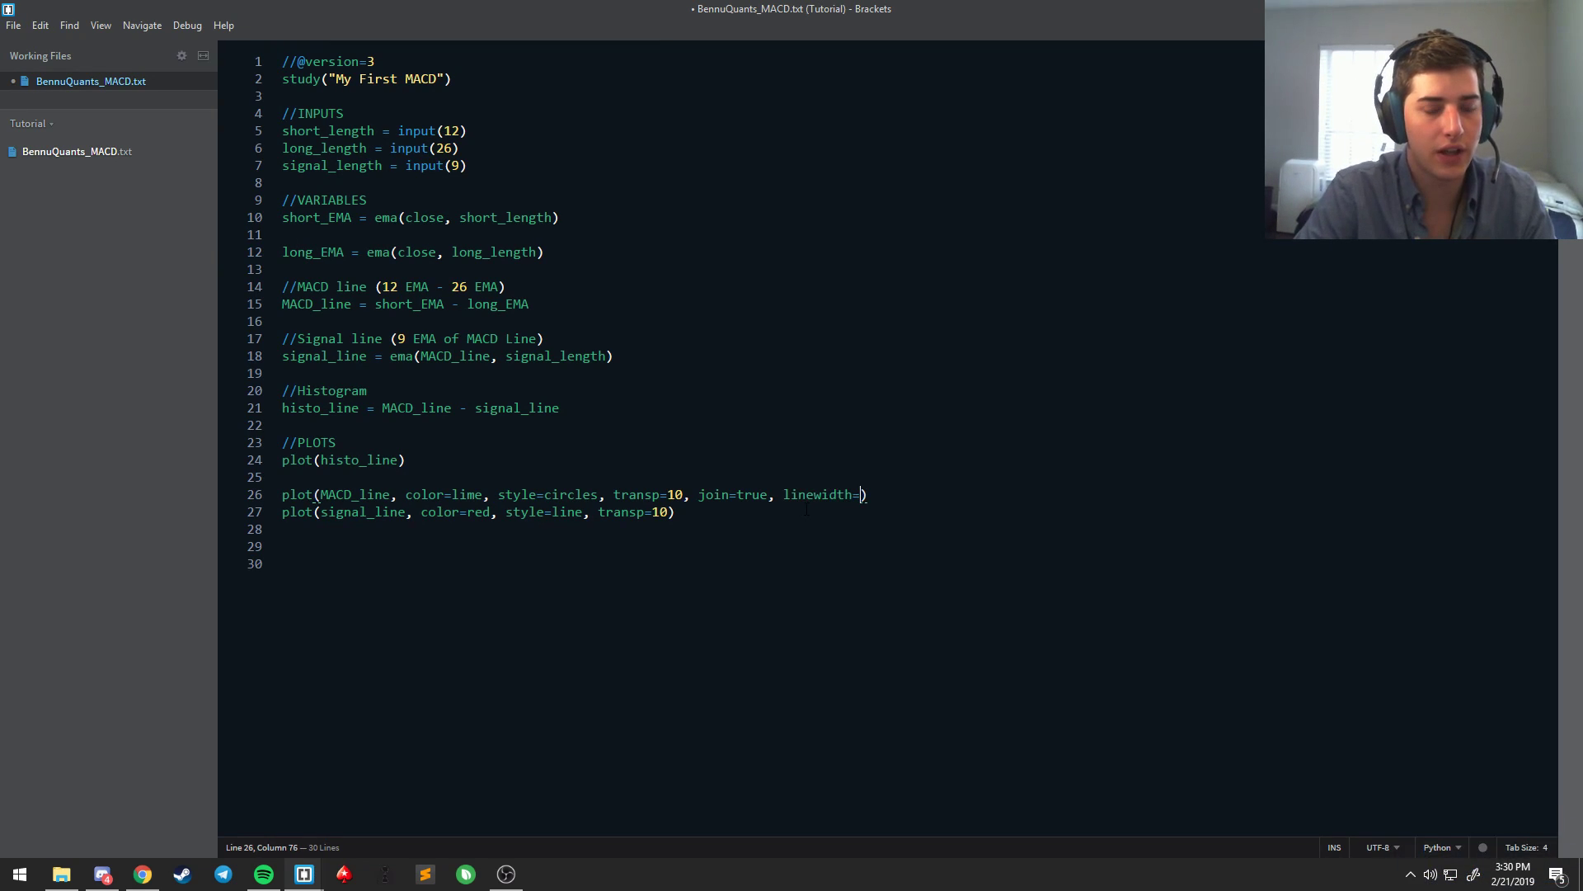
pyautogui.write('1')
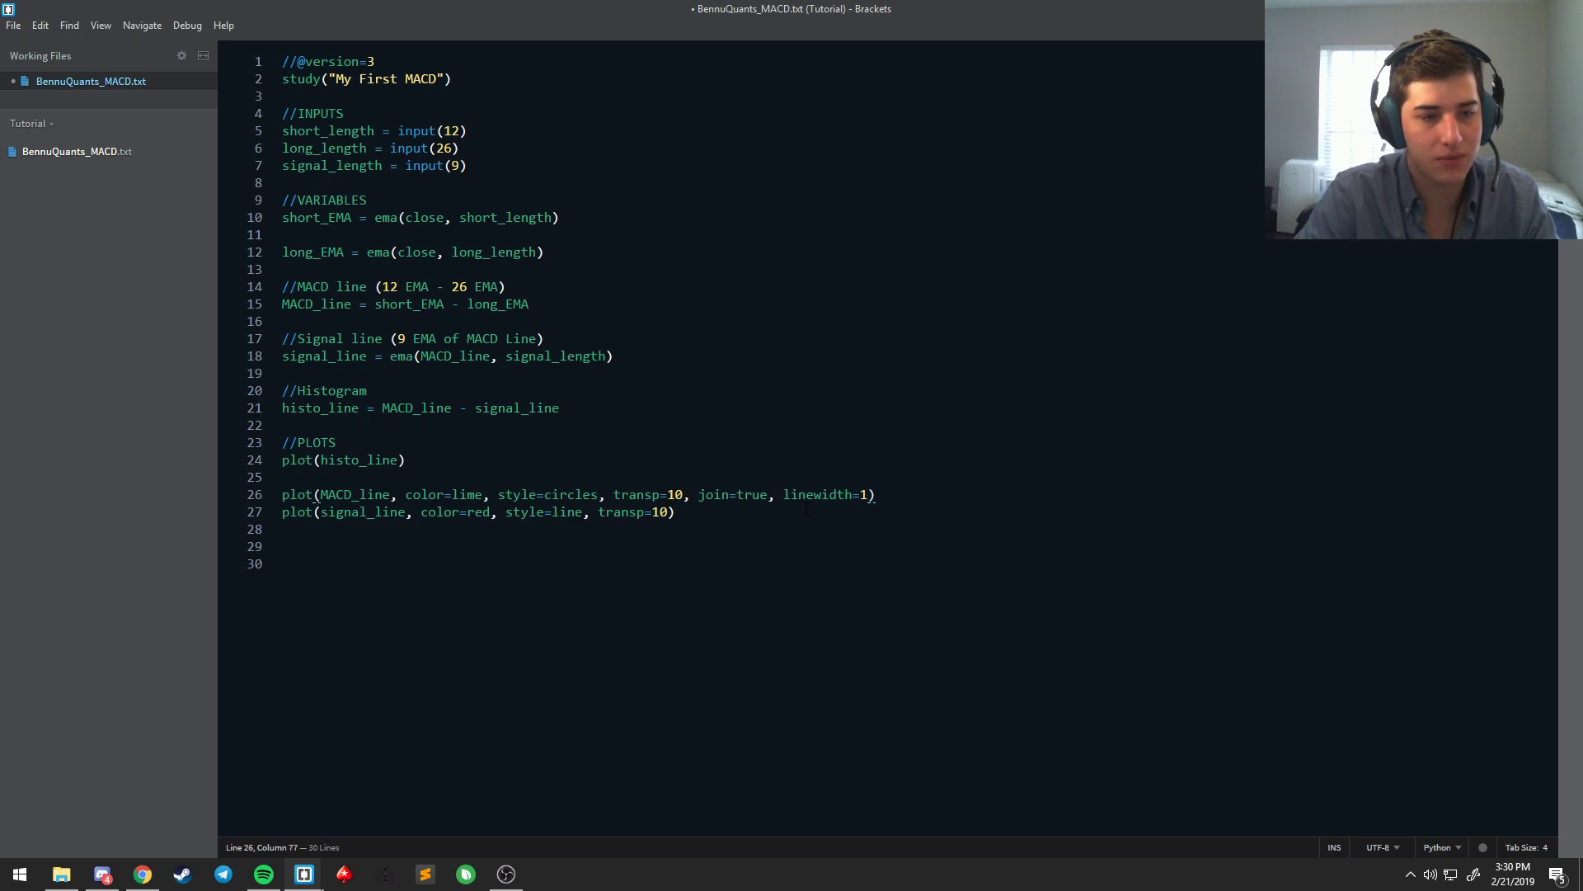
pyautogui.write('2')
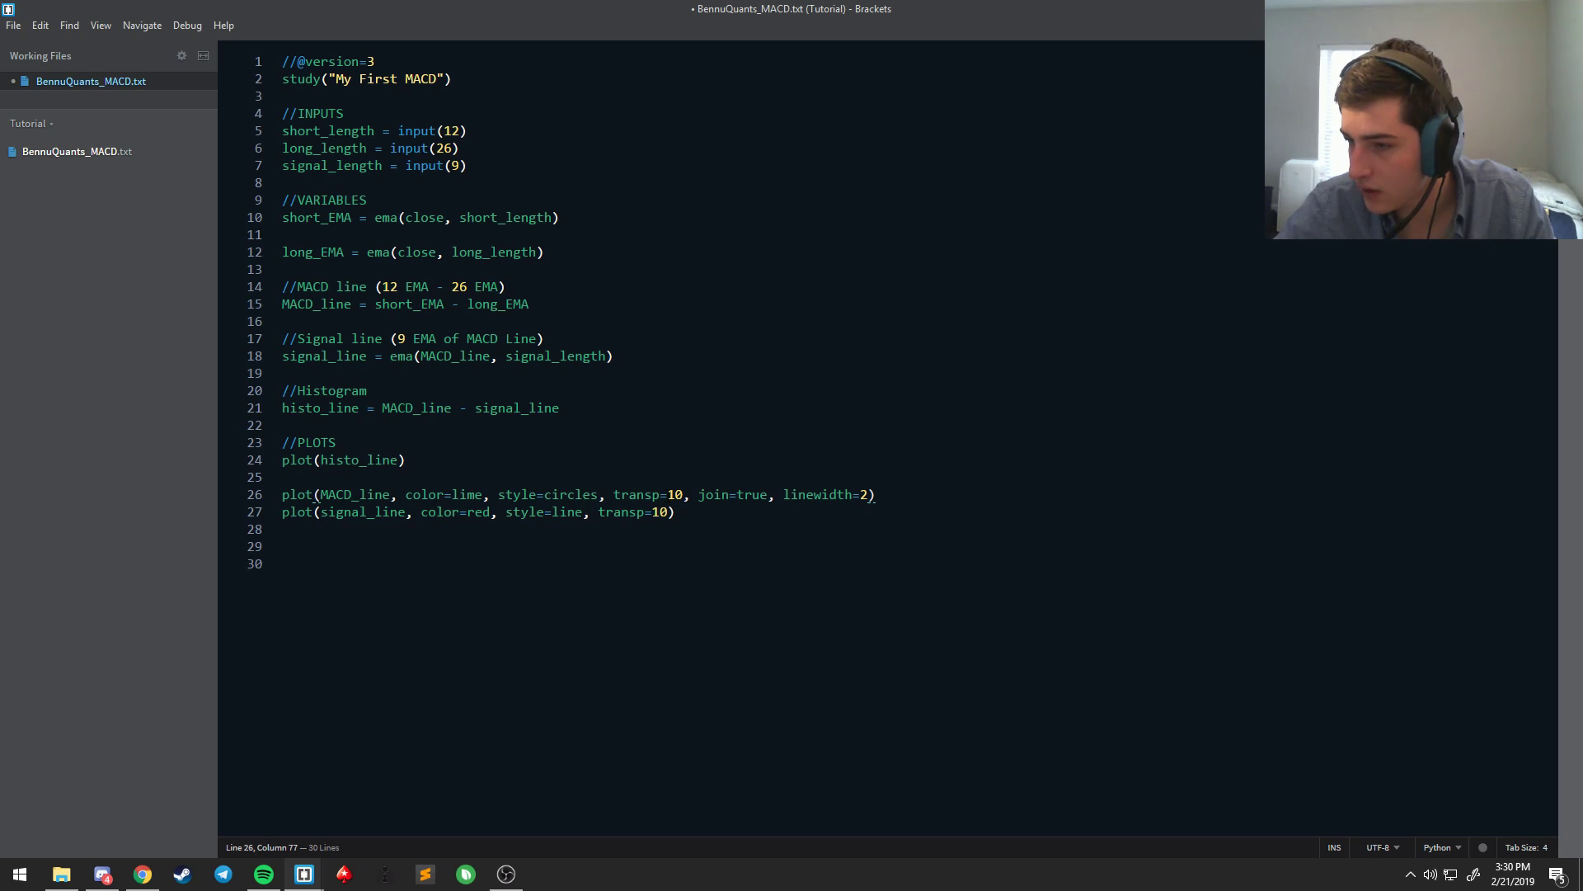
pyautogui.press('ctrl+a')
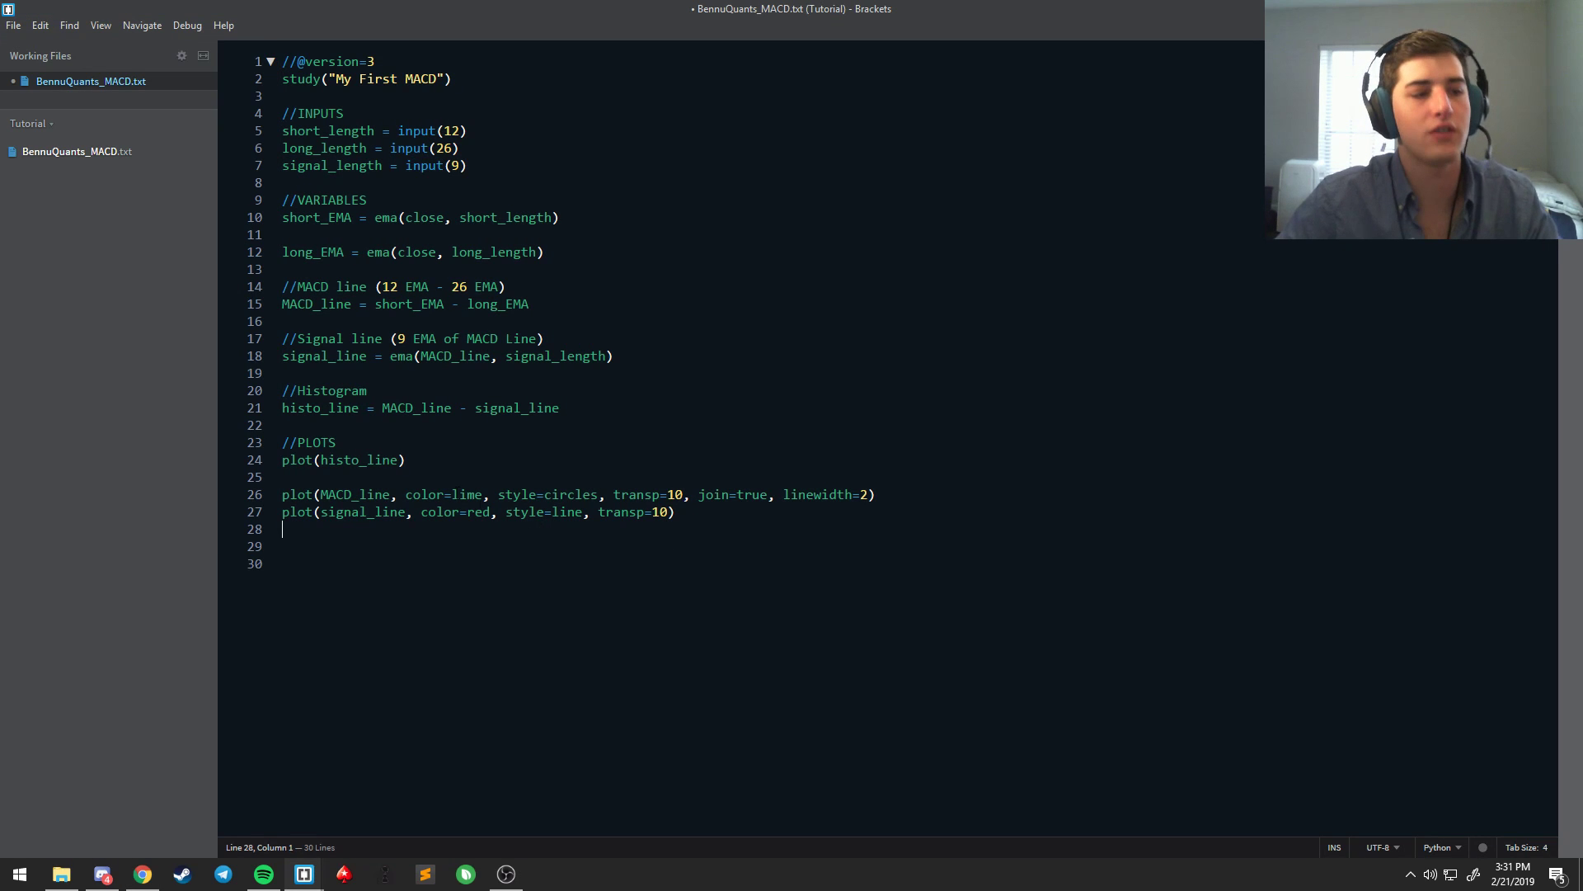
# Step: Add style=histo and a transparency argument to plot(histo_line)
pyautogui.write(', st')
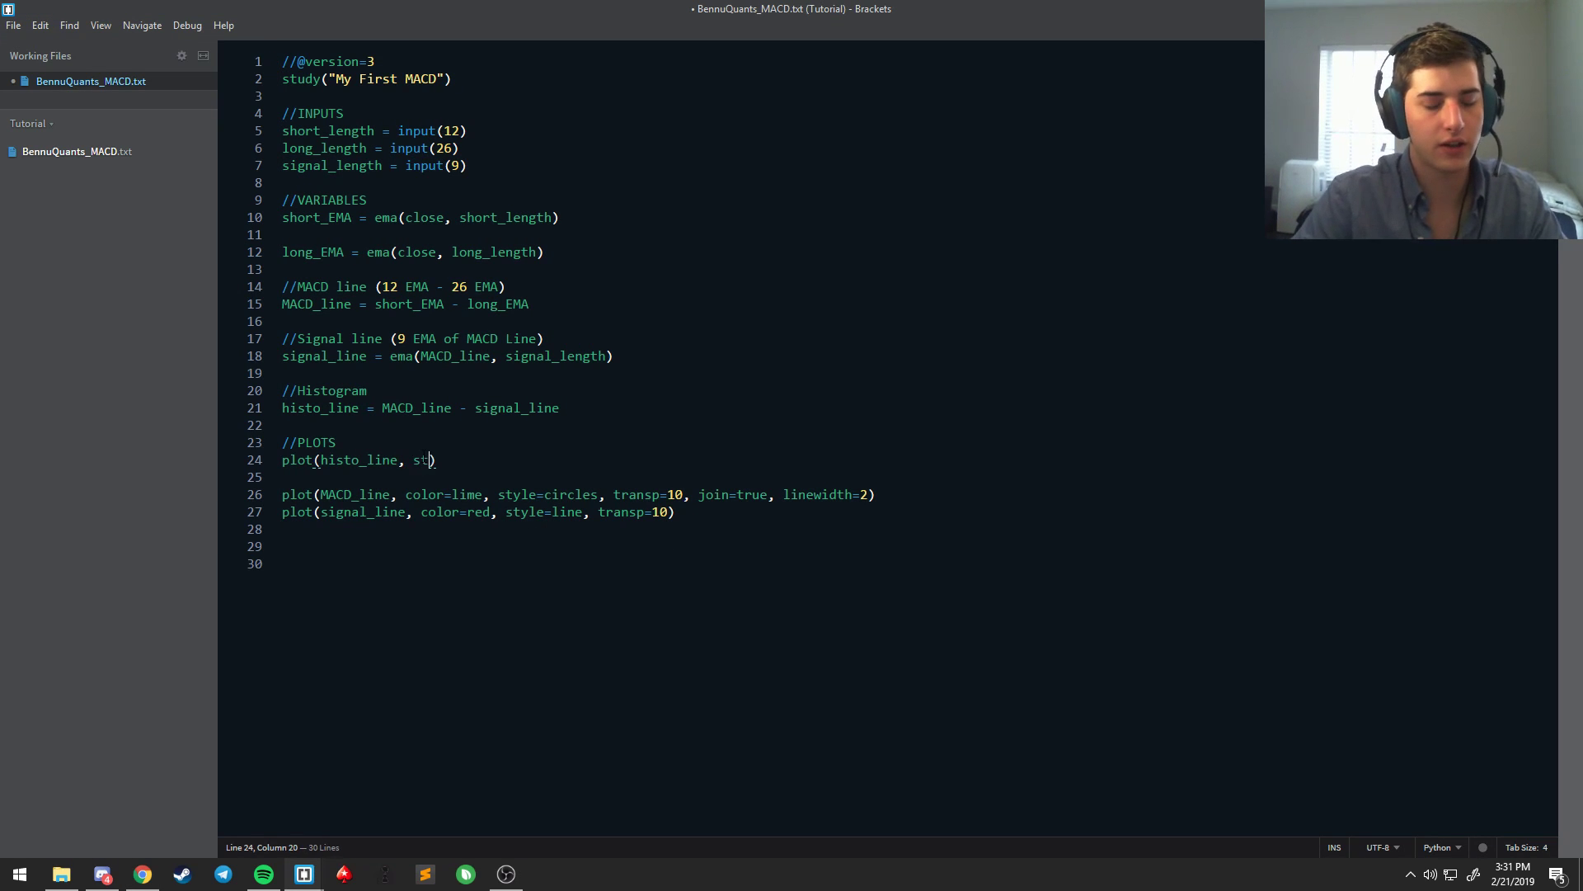
pyautogui.write('yle=histo')
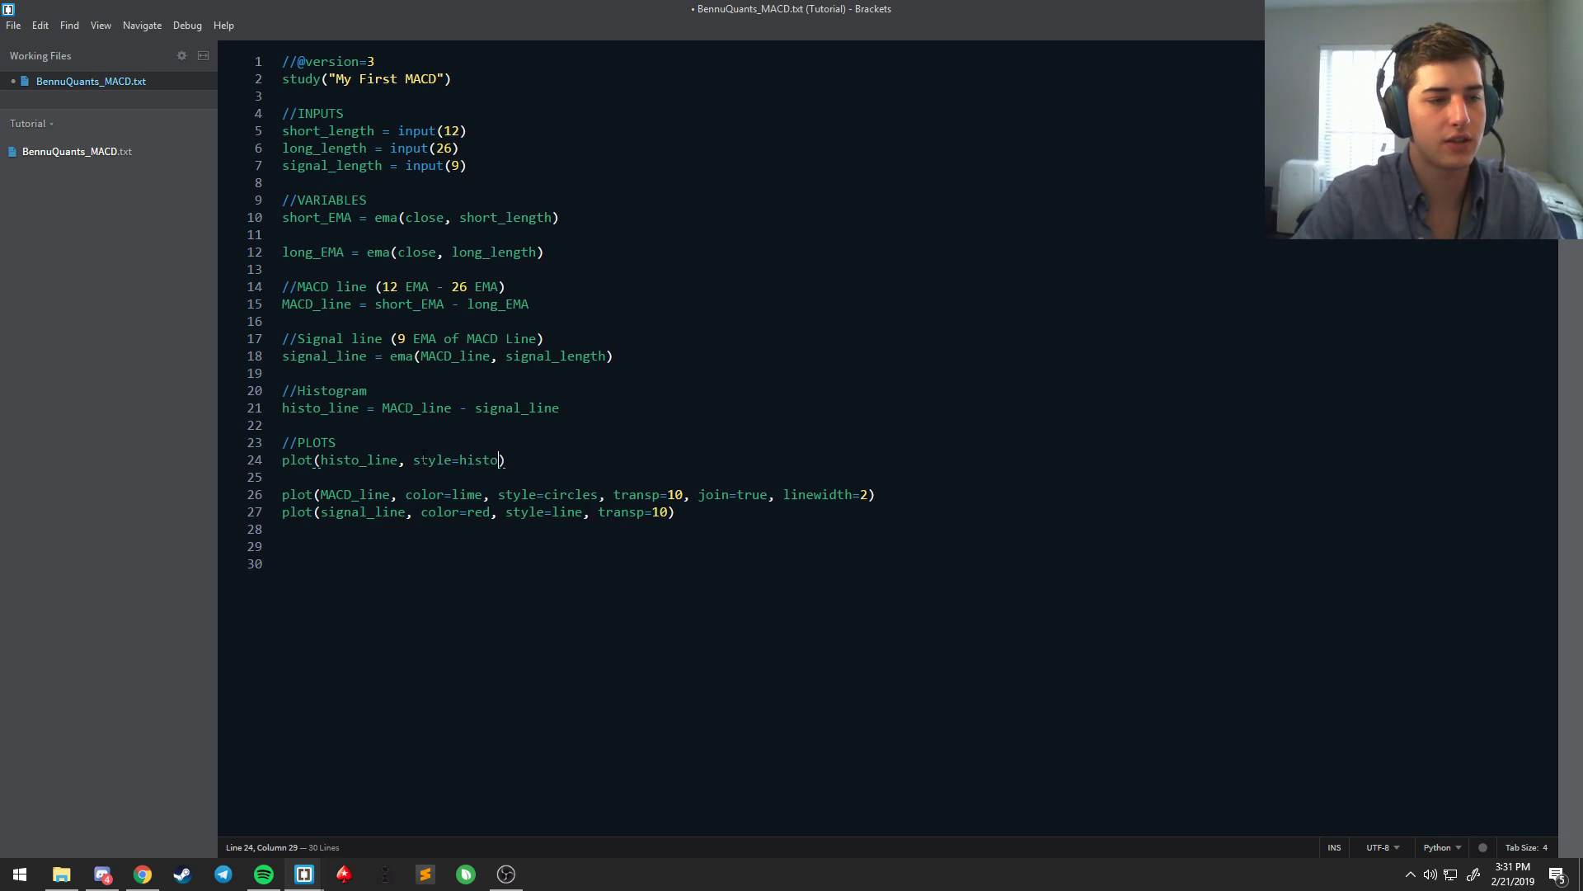
pyautogui.write(', transparenc')
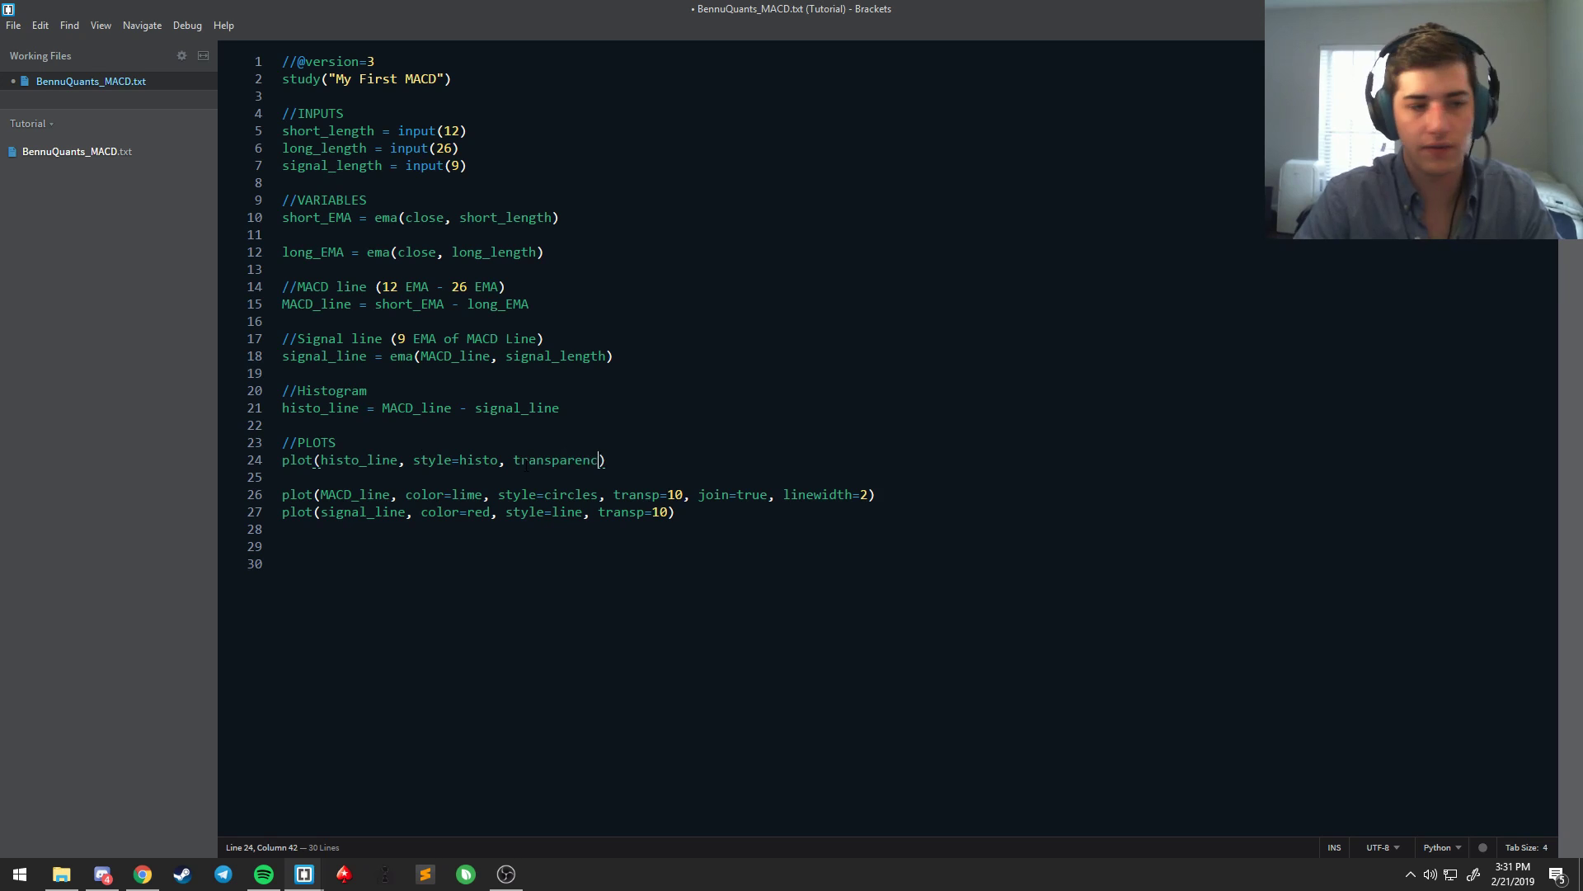
pyautogui.write('y')
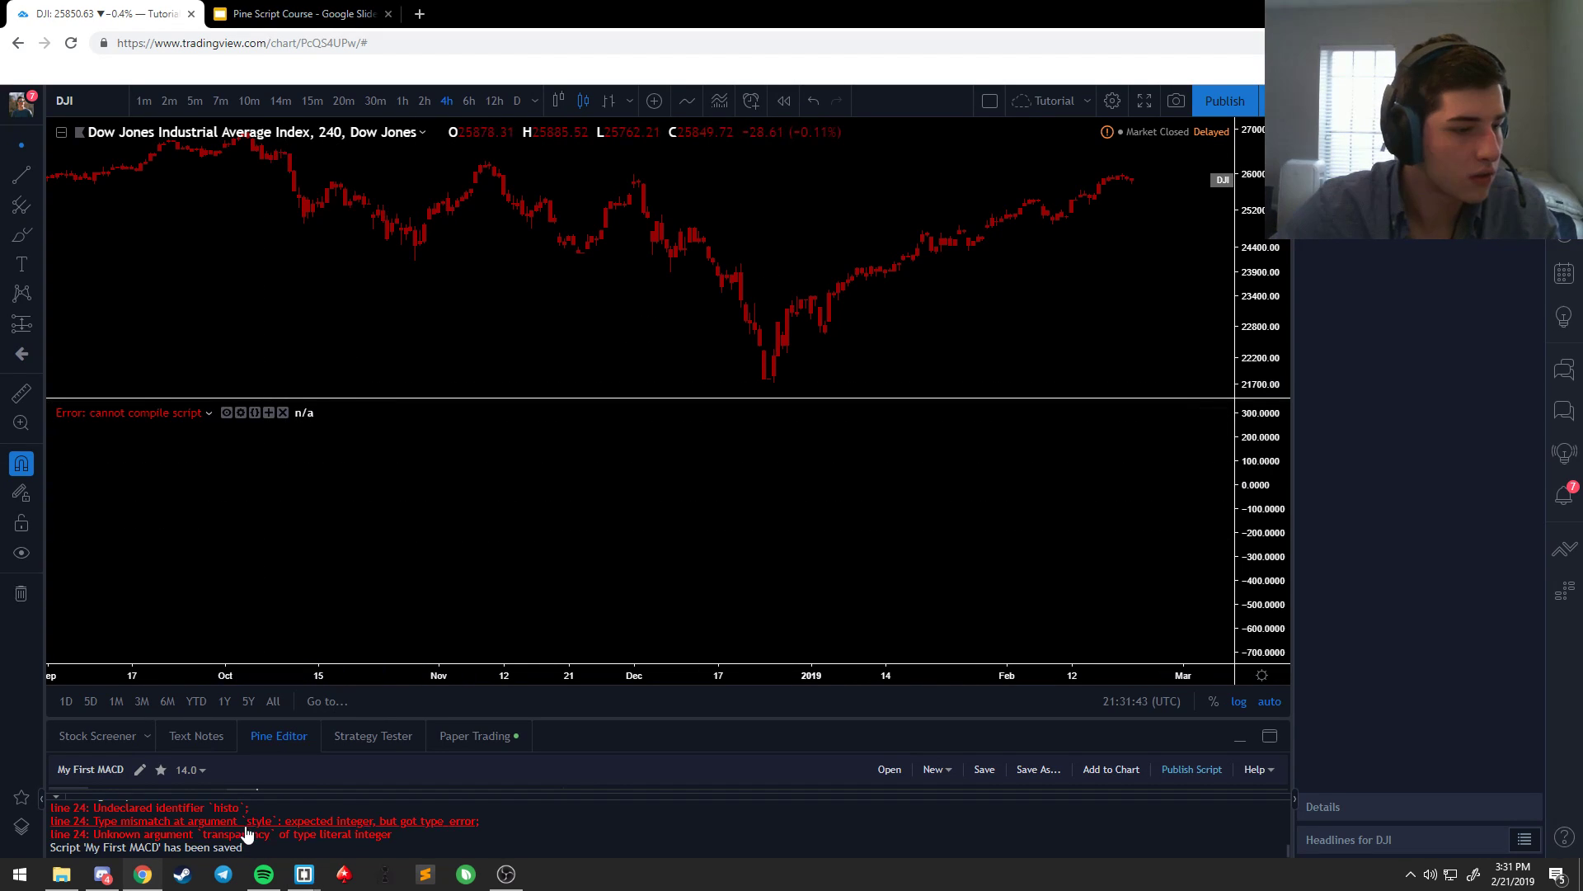
pyautogui.moveTo(182, 634)
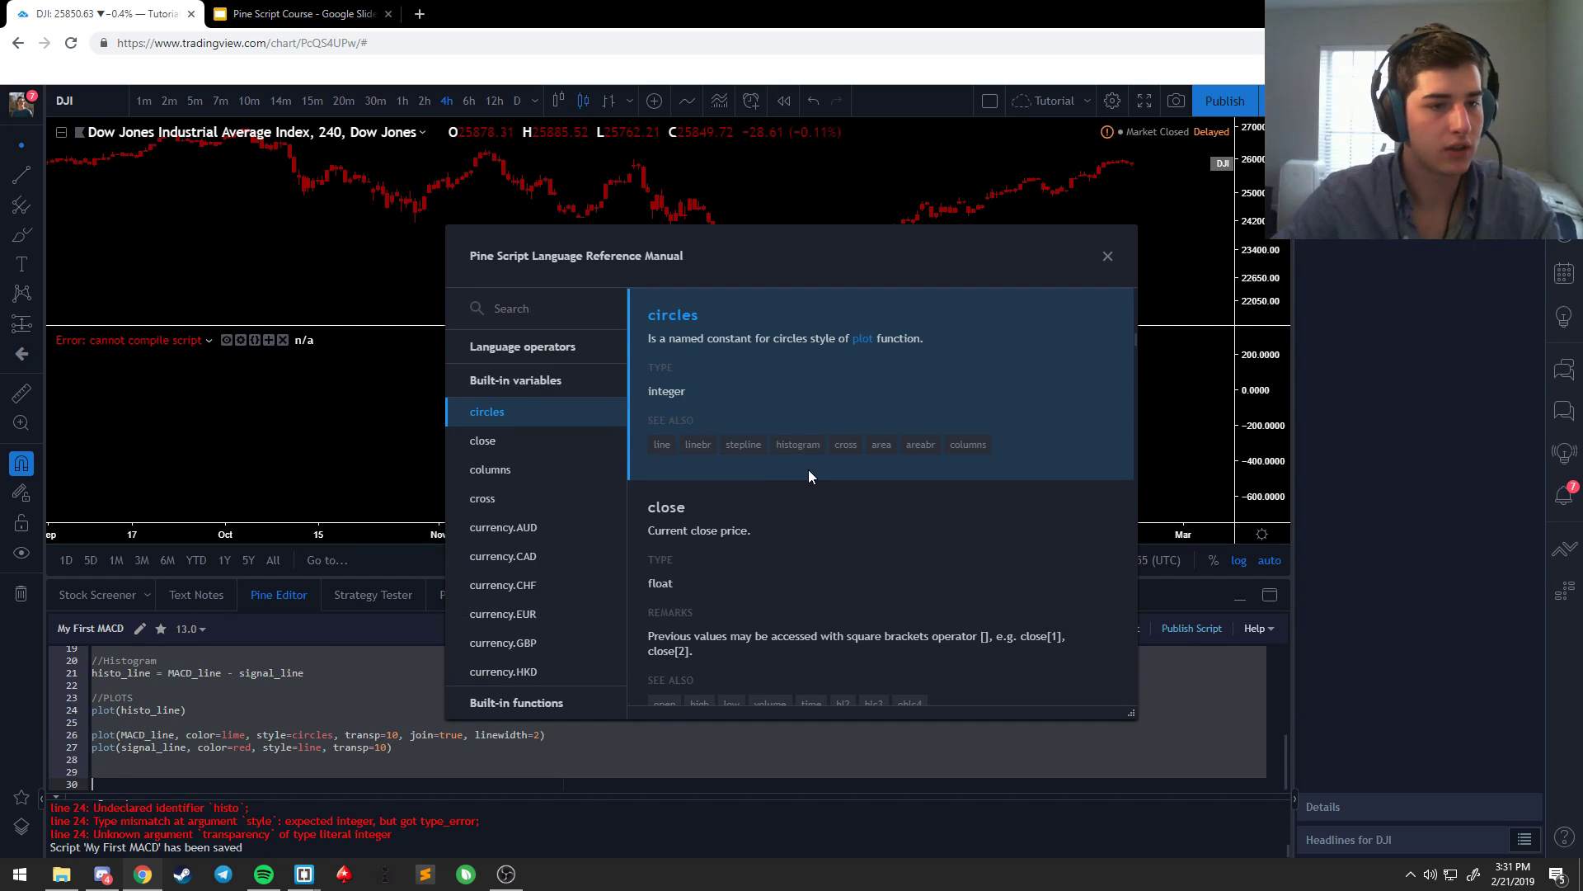
# Step: Close the Pine reference and fix the histogram plot line in the Pine Editor
pyautogui.click(1107, 256)
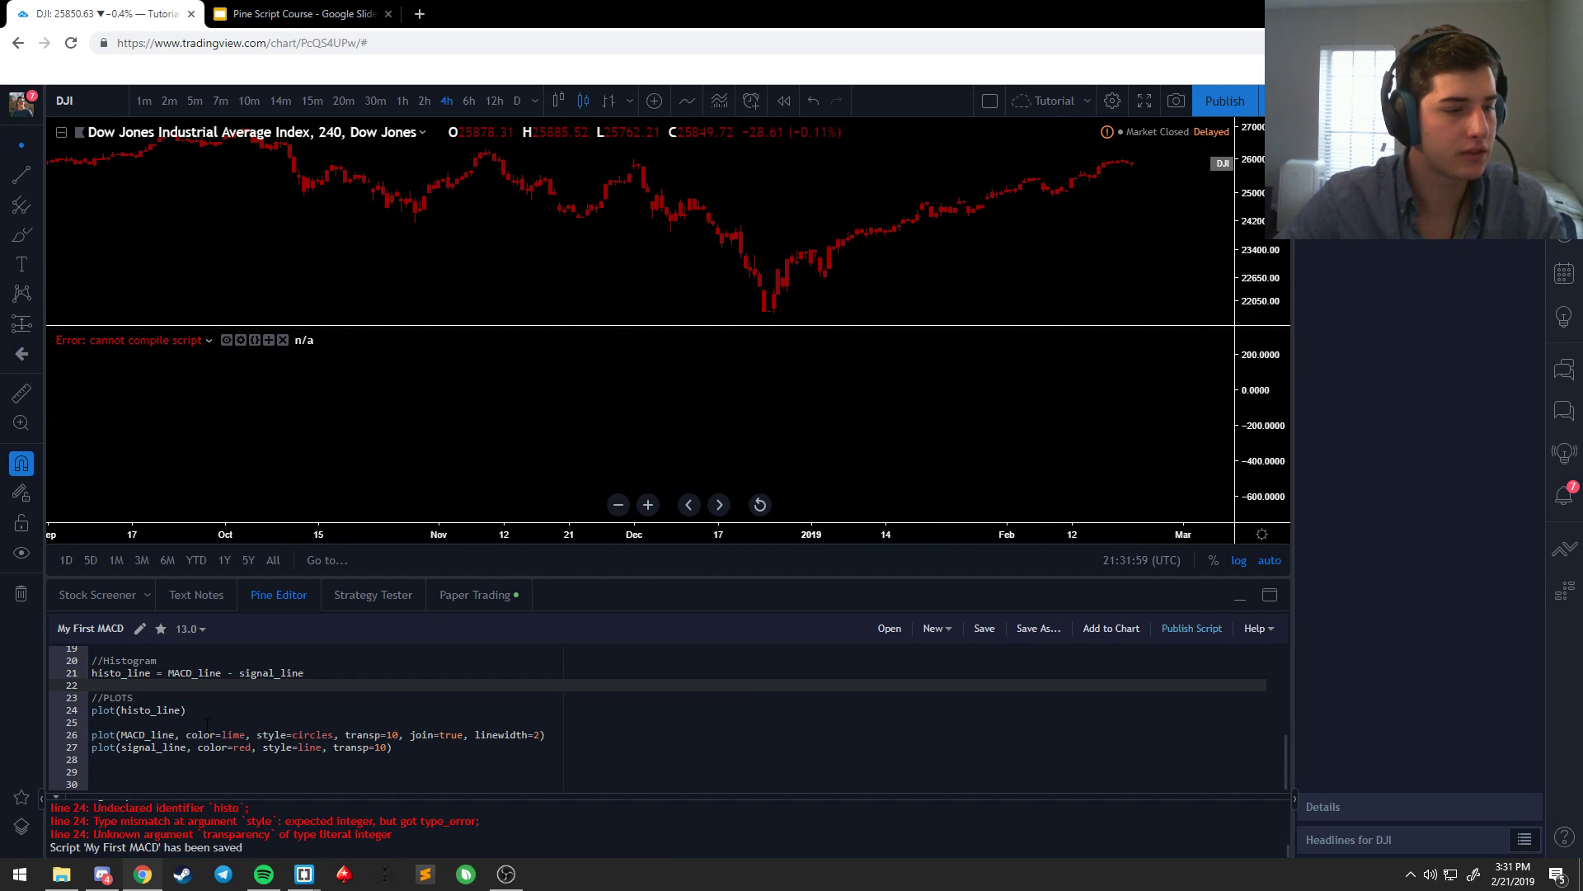
pyautogui.click(302, 875)
pyautogui.write(', style=histogram, transparency=80')
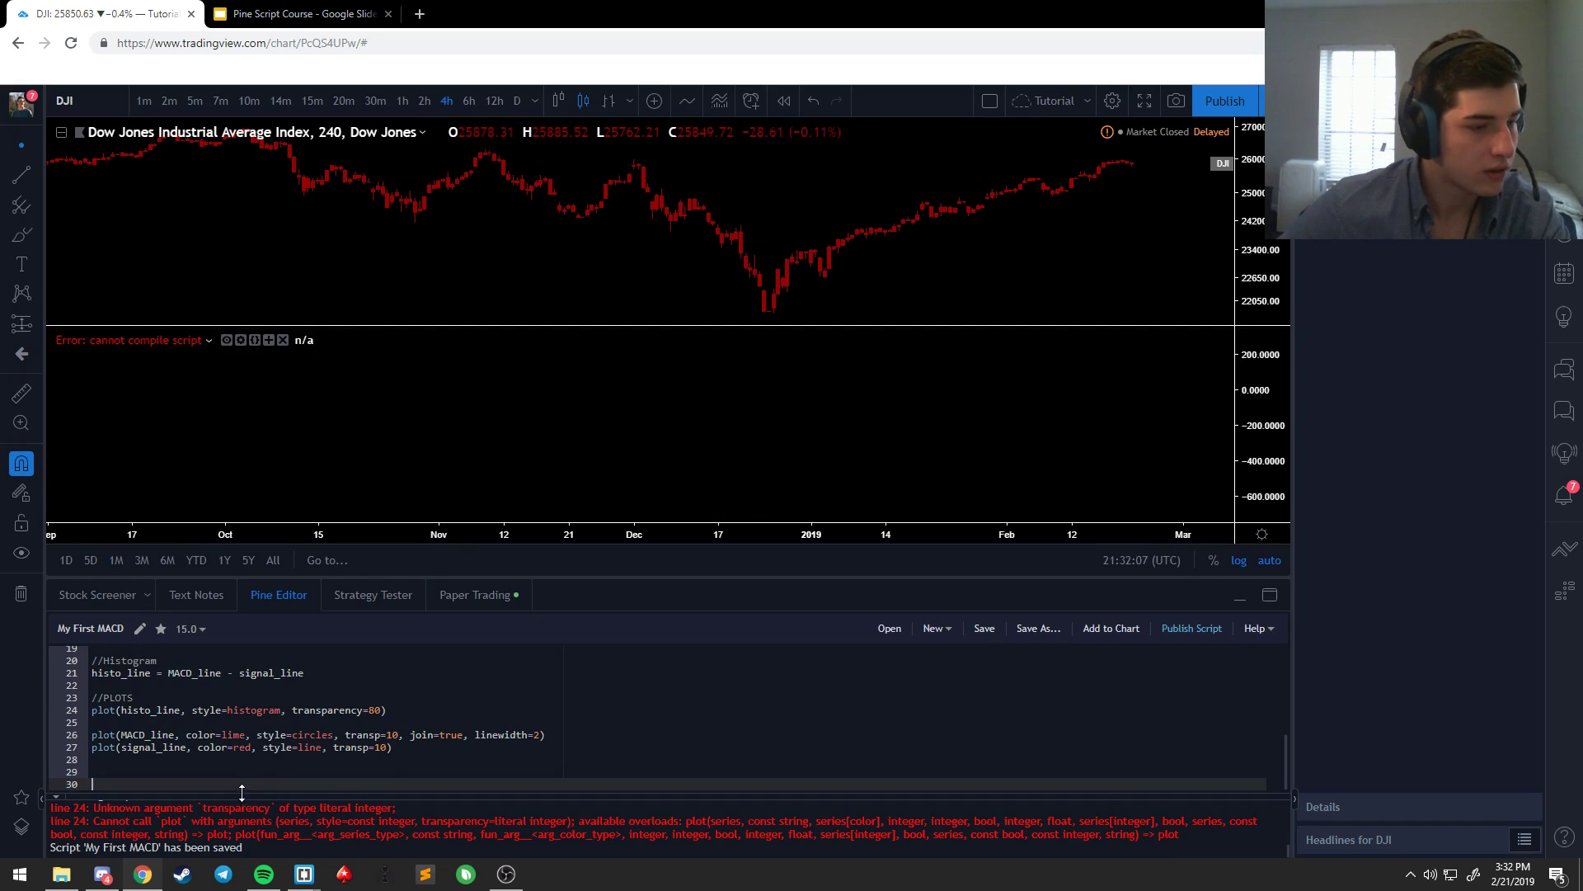
pyautogui.click(302, 874)
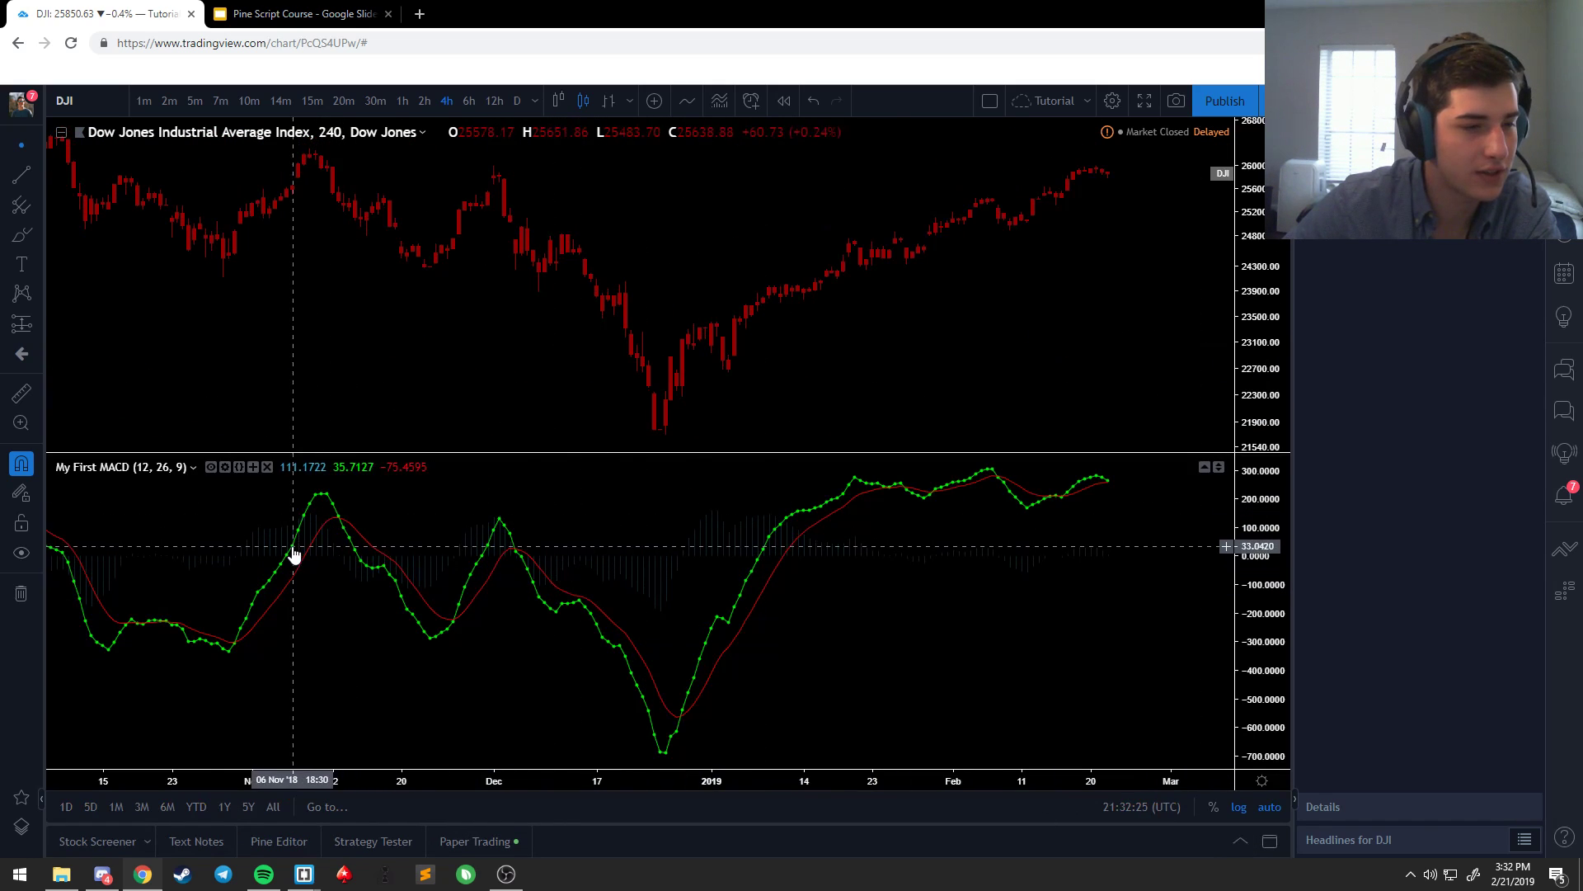
pyautogui.moveTo(747, 512)
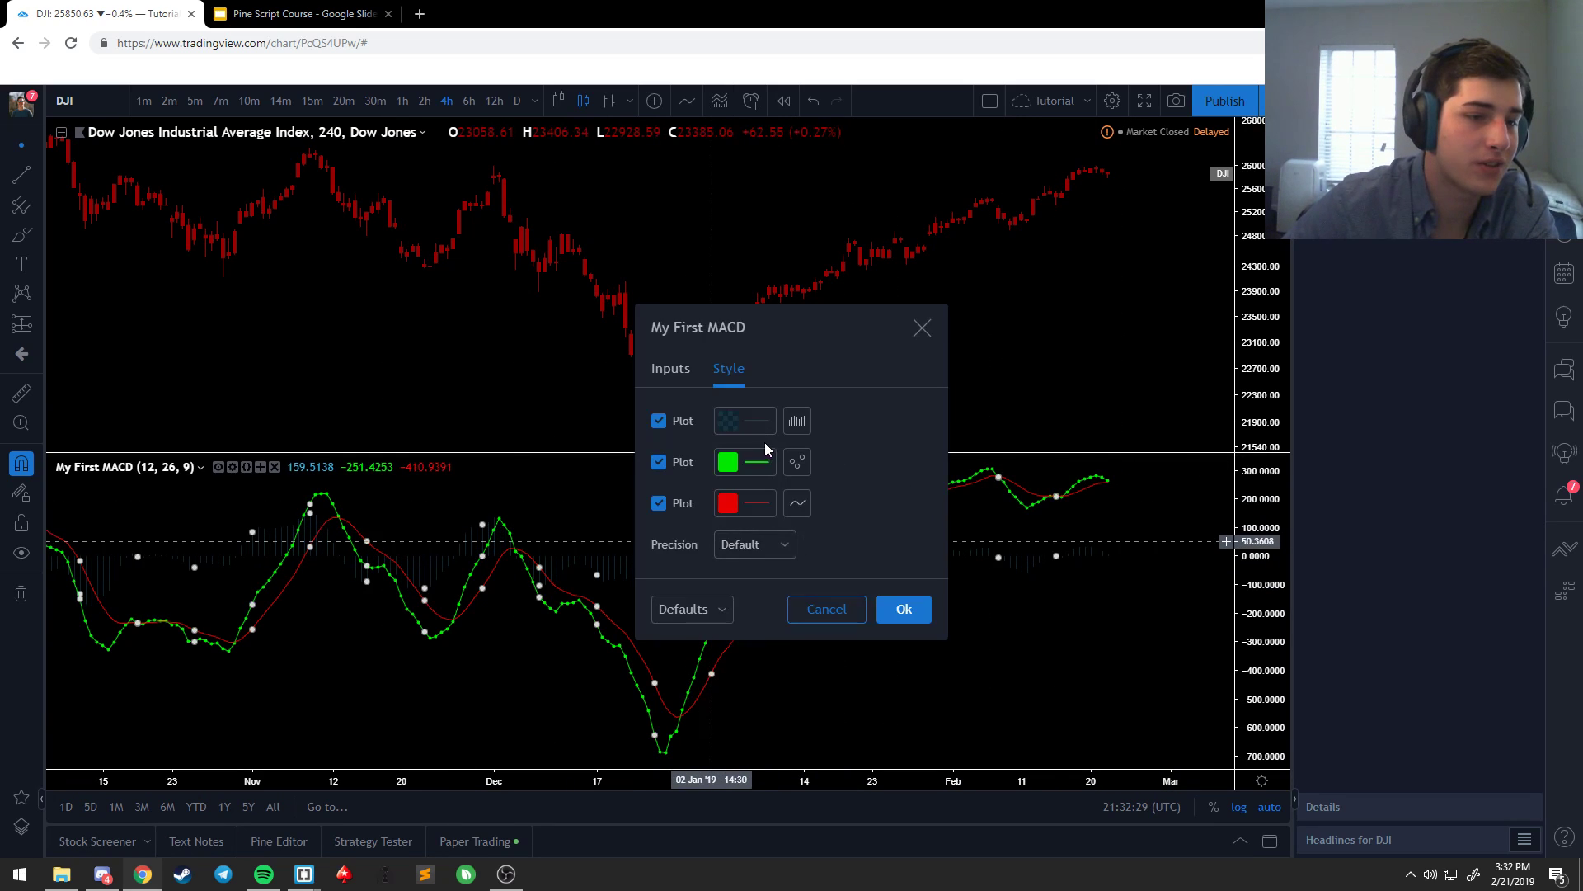
pyautogui.click(795, 421)
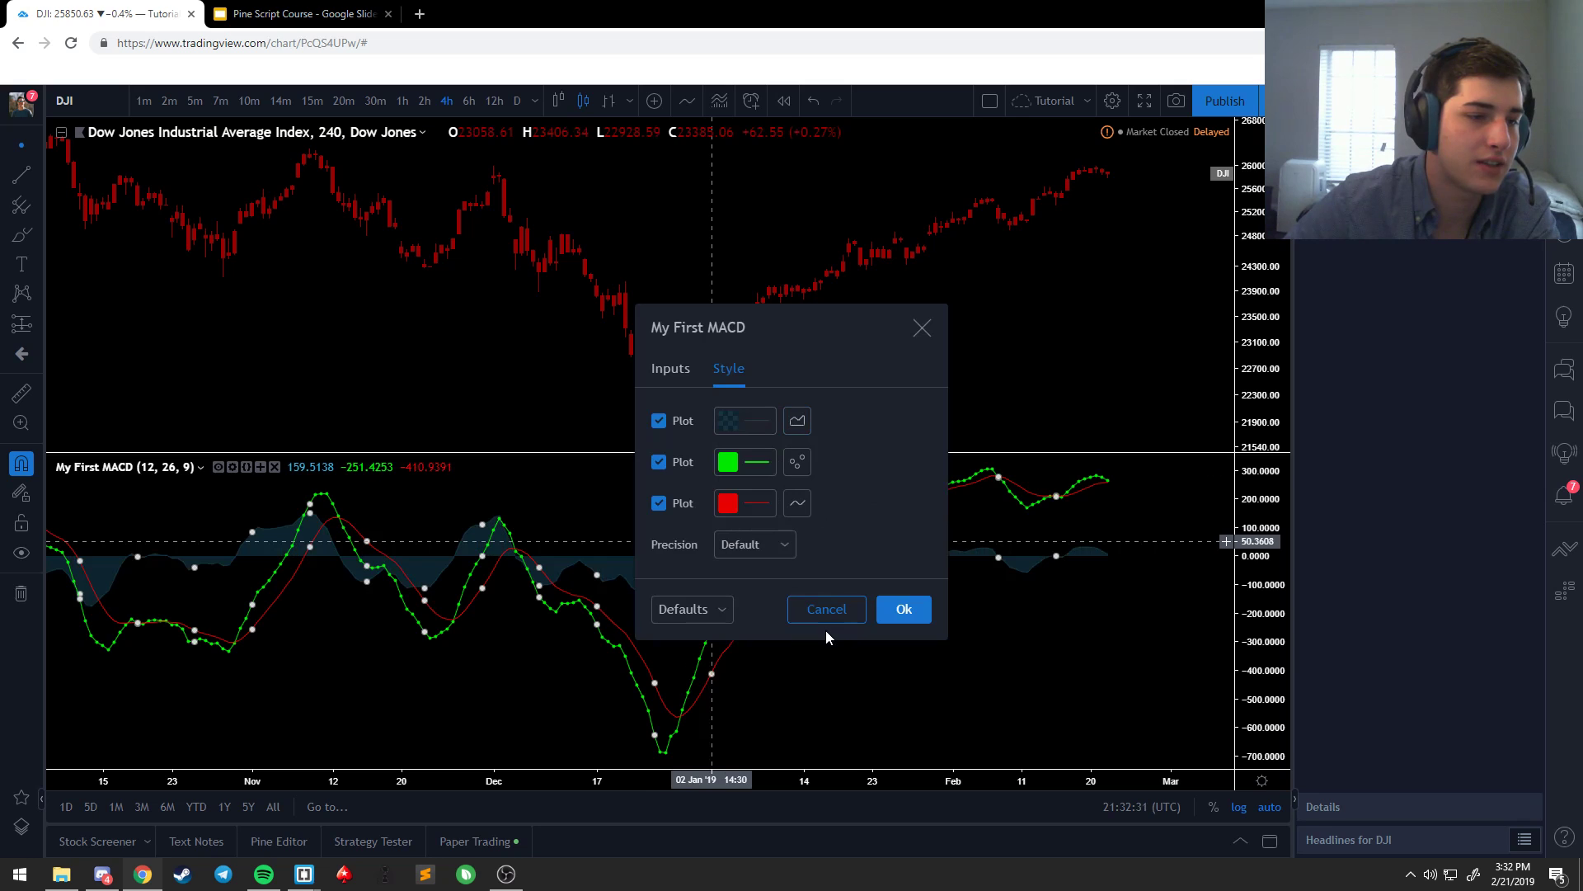
pyautogui.click(902, 609)
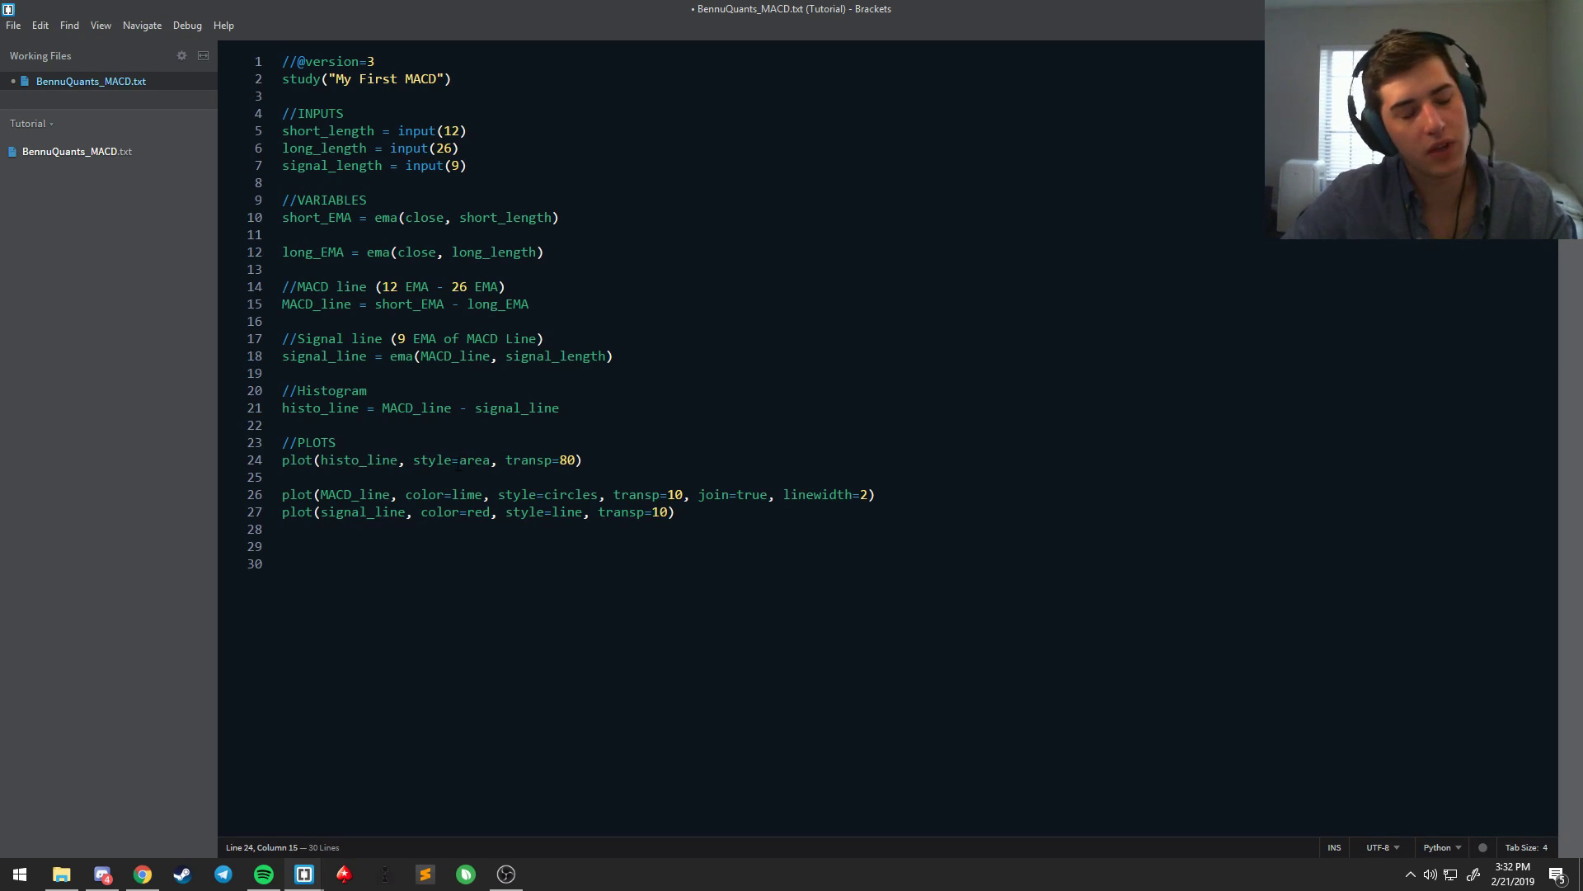
# Step: Add color=white before the area style on the histogram plot, checking the slides, then return to the chart
pyautogui.click(412, 460)
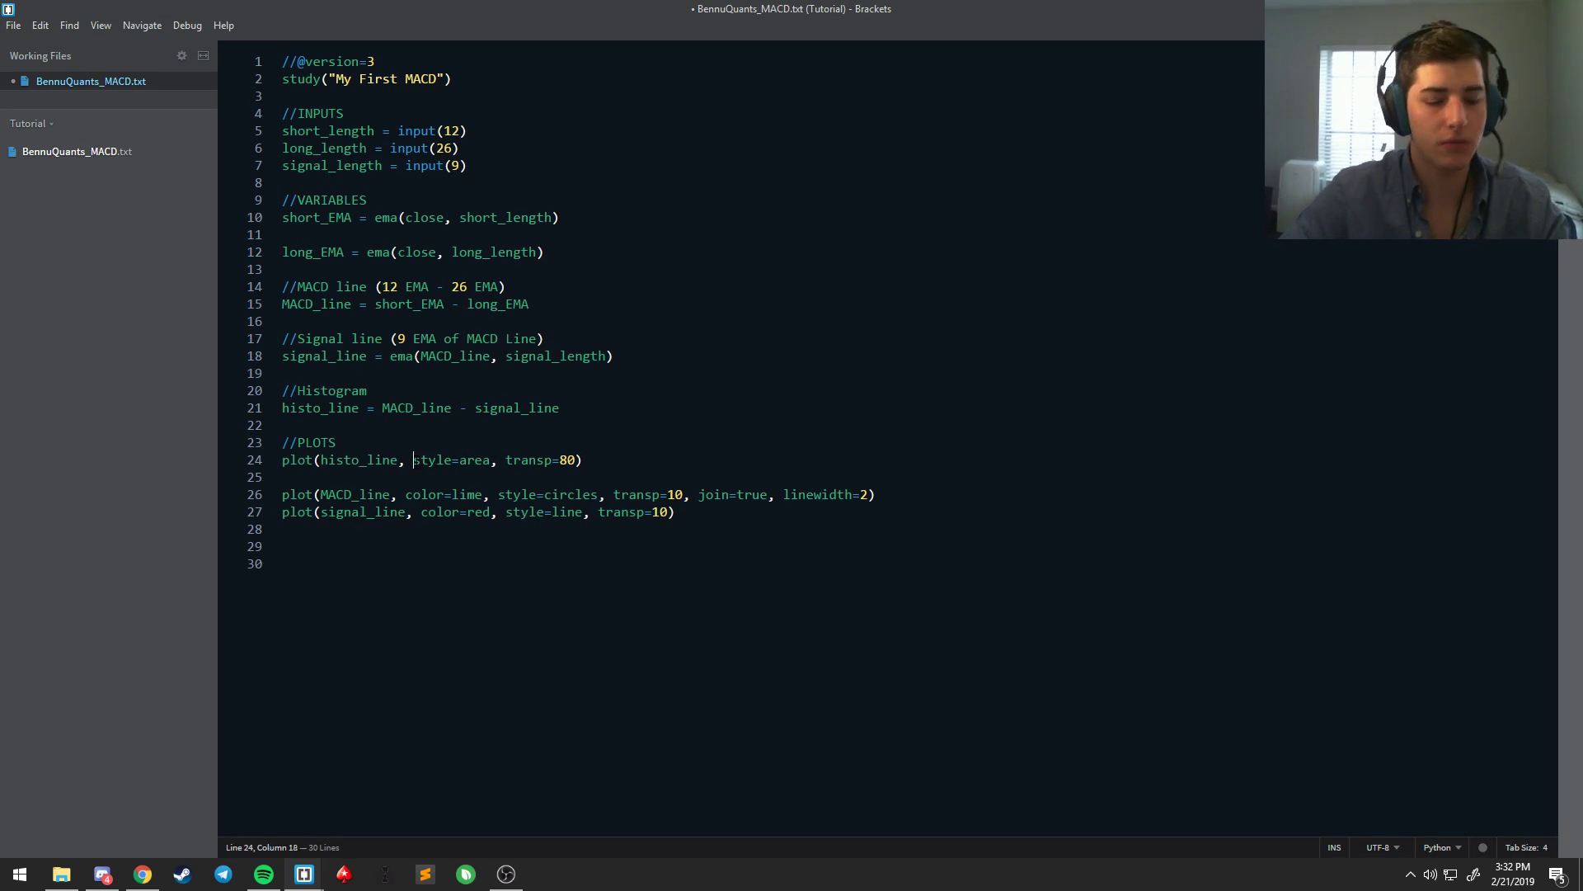
pyautogui.write('color=whit')
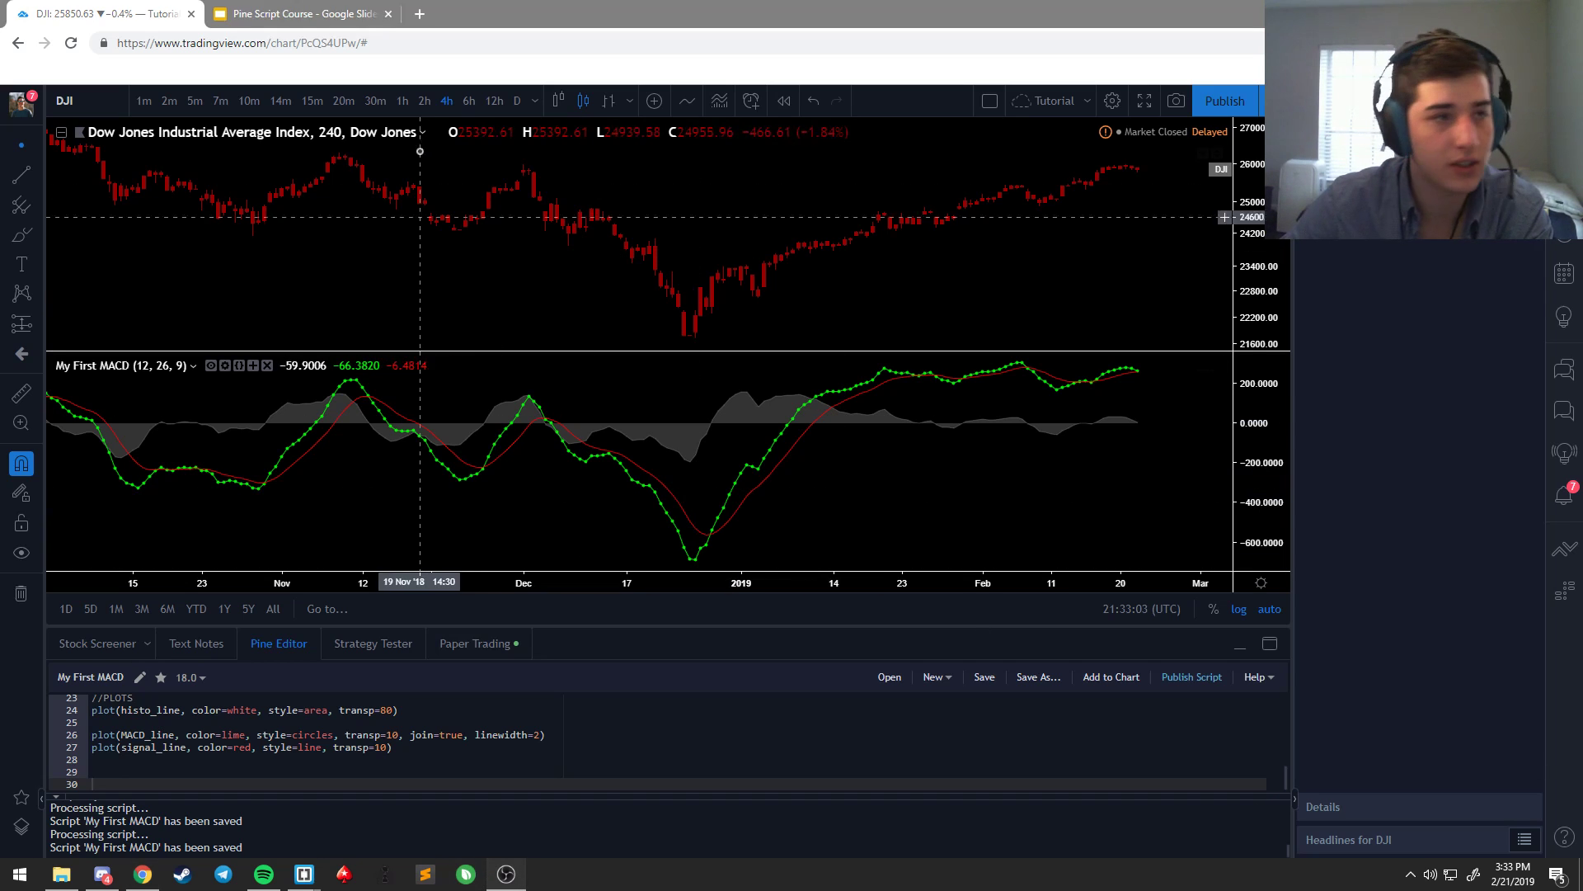
pyautogui.click(298, 14)
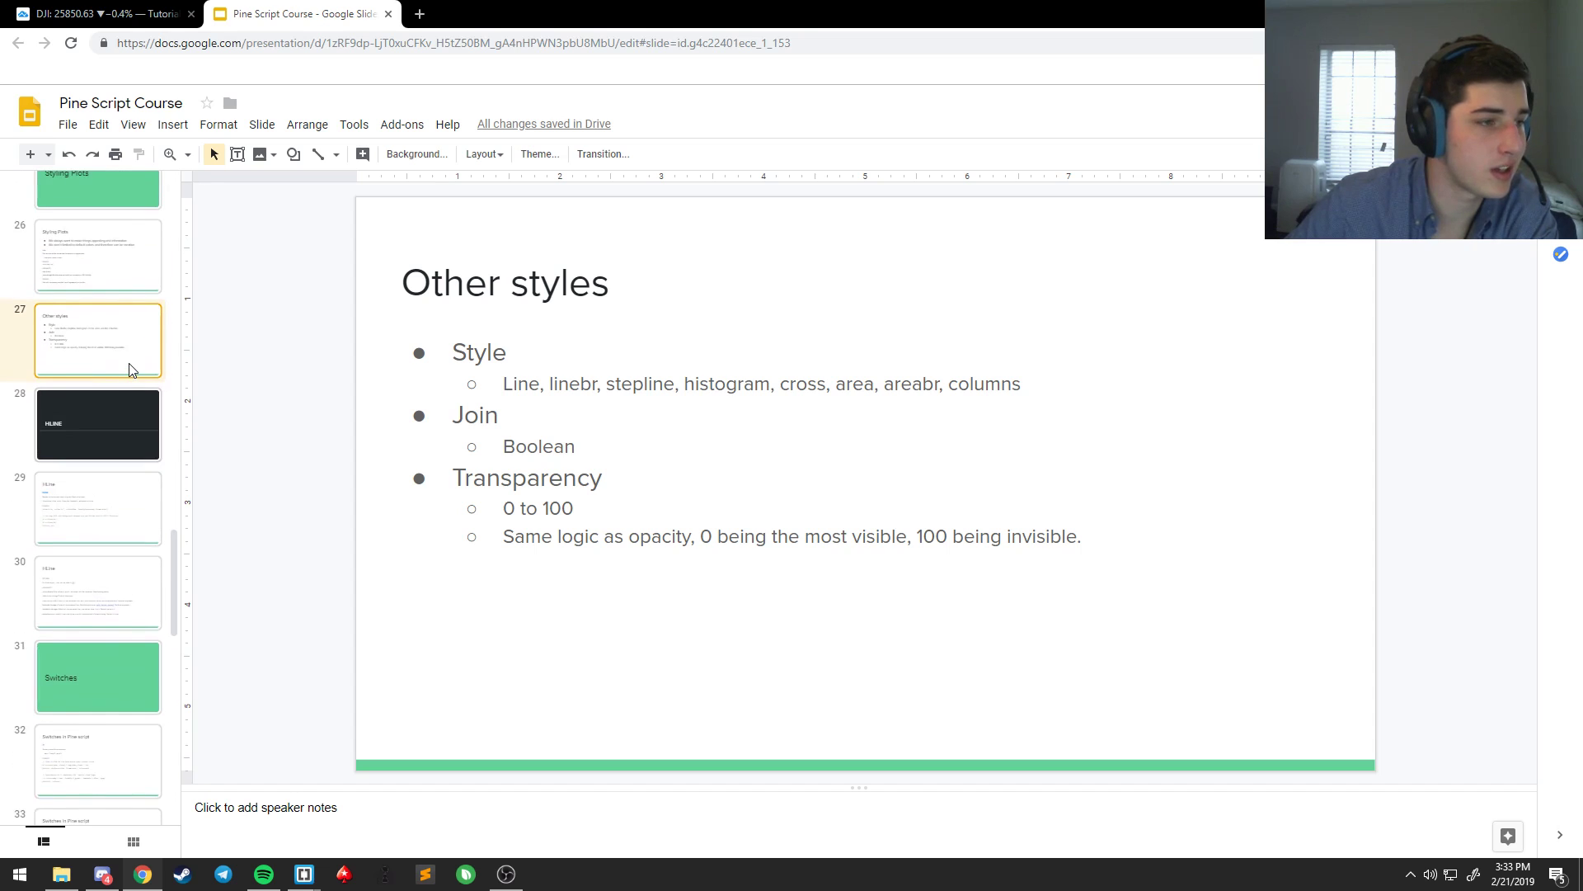
pyautogui.click(101, 14)
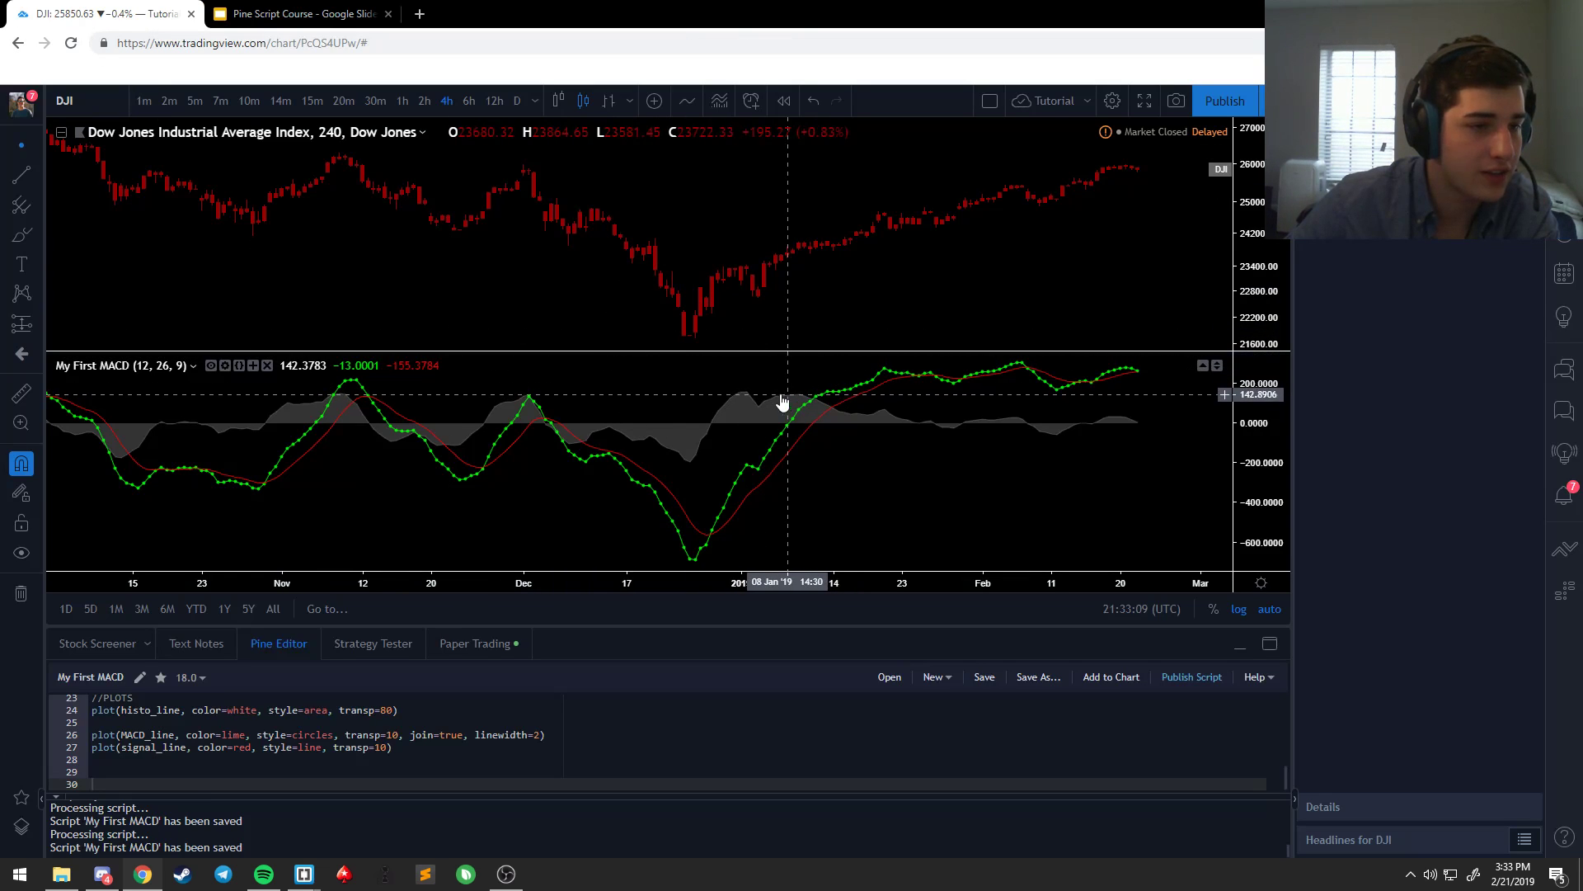